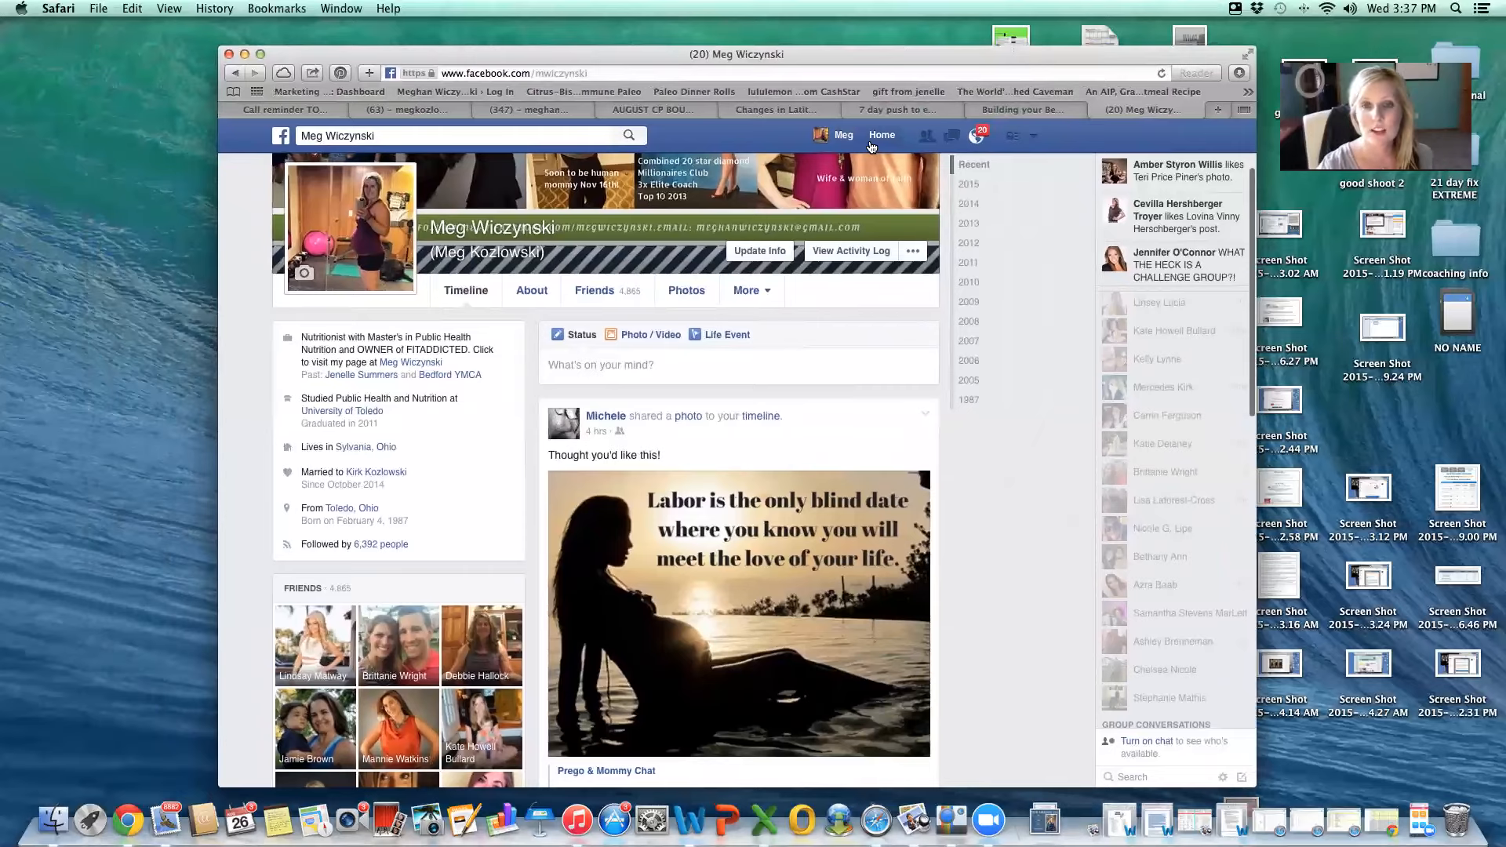
- Return to the Facebook News Feed and scroll past the first posts
{"action": "left_click", "coordinate": [873, 134]}
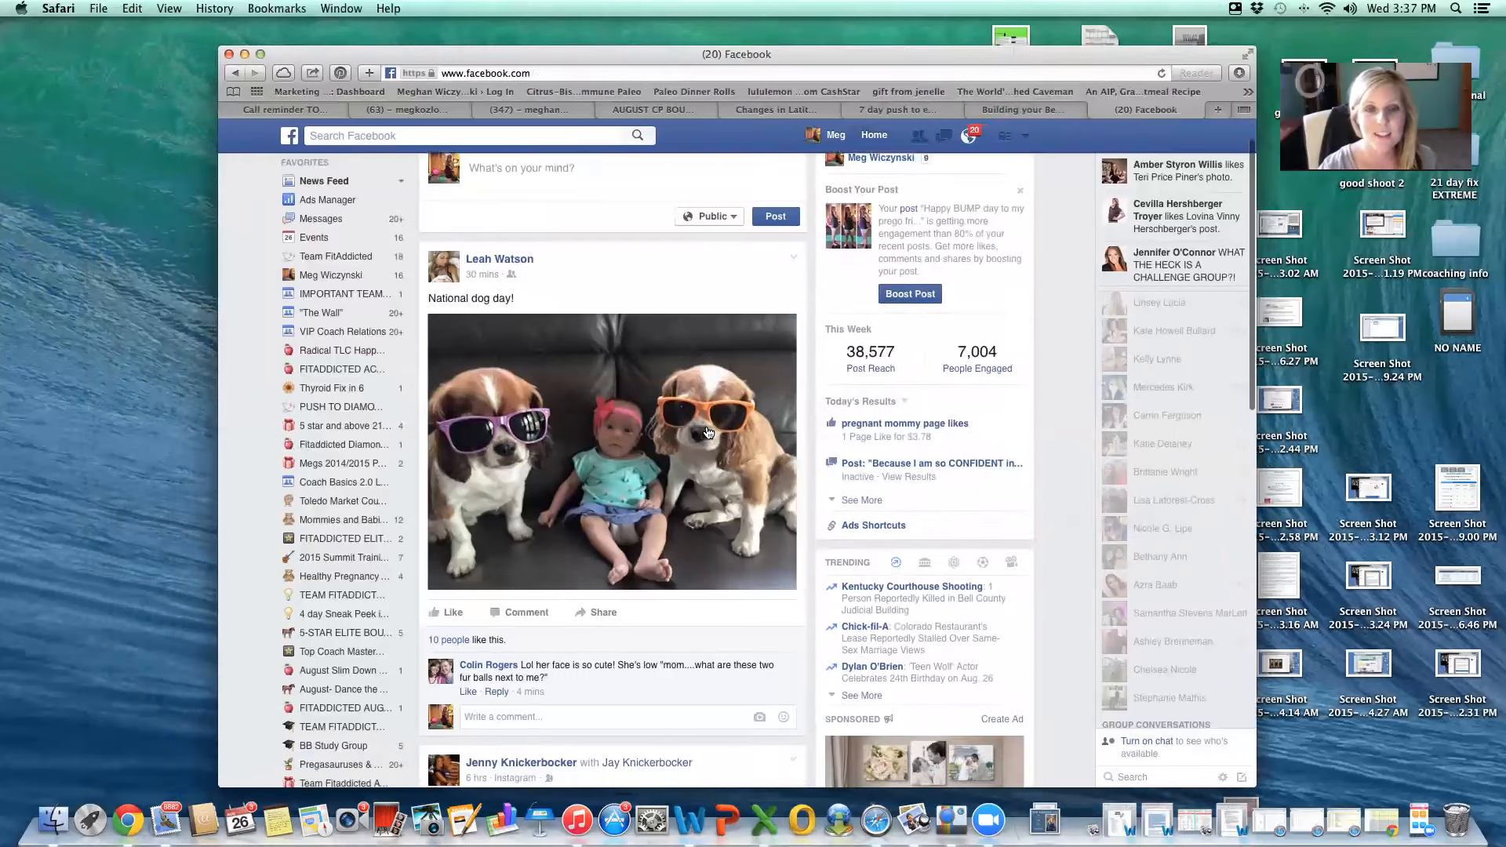
{"action": "mouse_move", "coordinate": [499, 258]}
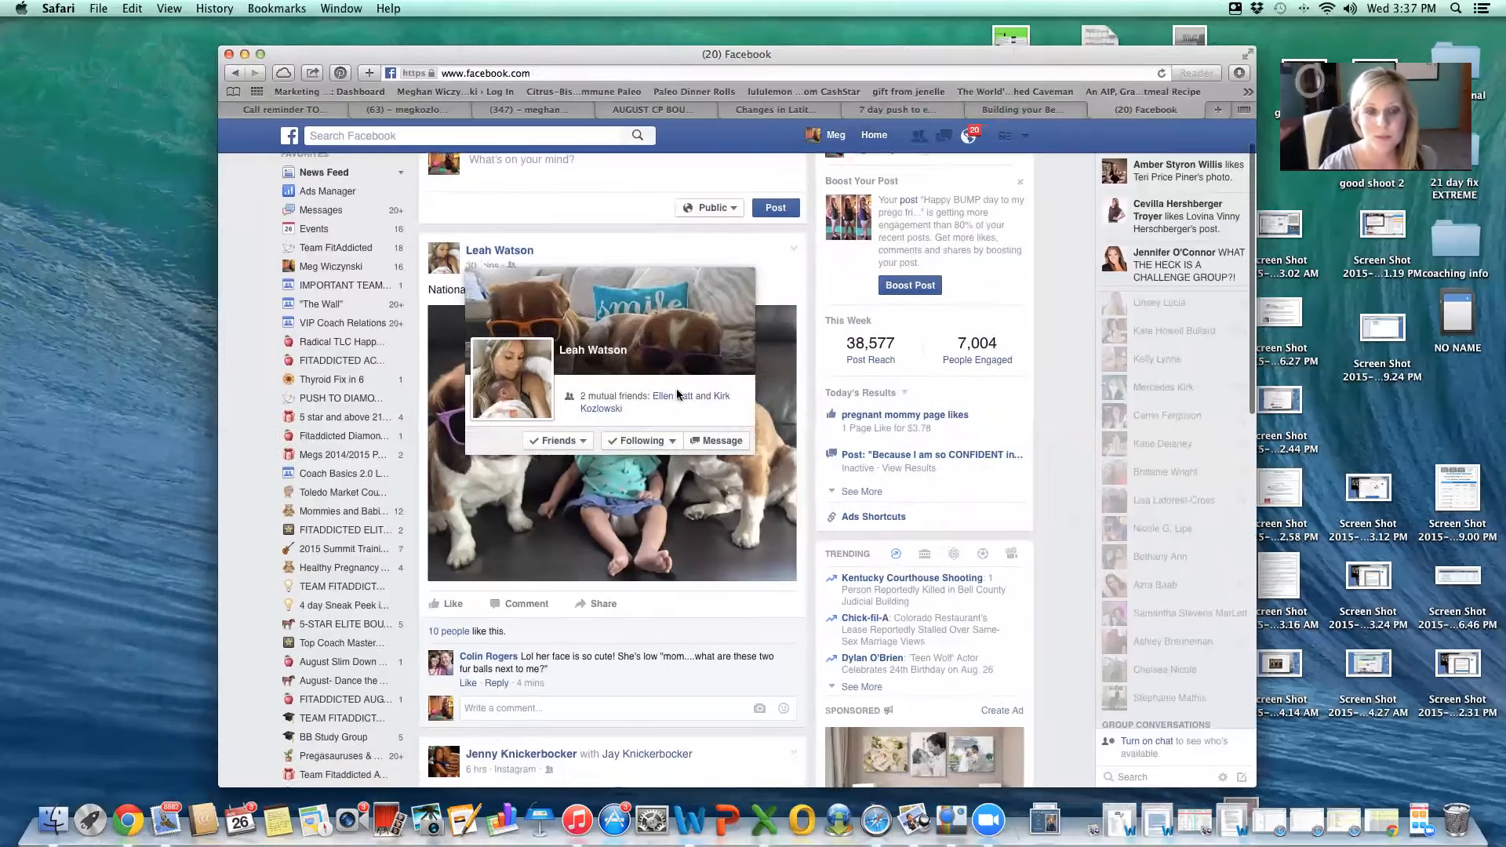
{"action": "scroll", "scroll_direction": "down", "scroll_amount": 3}
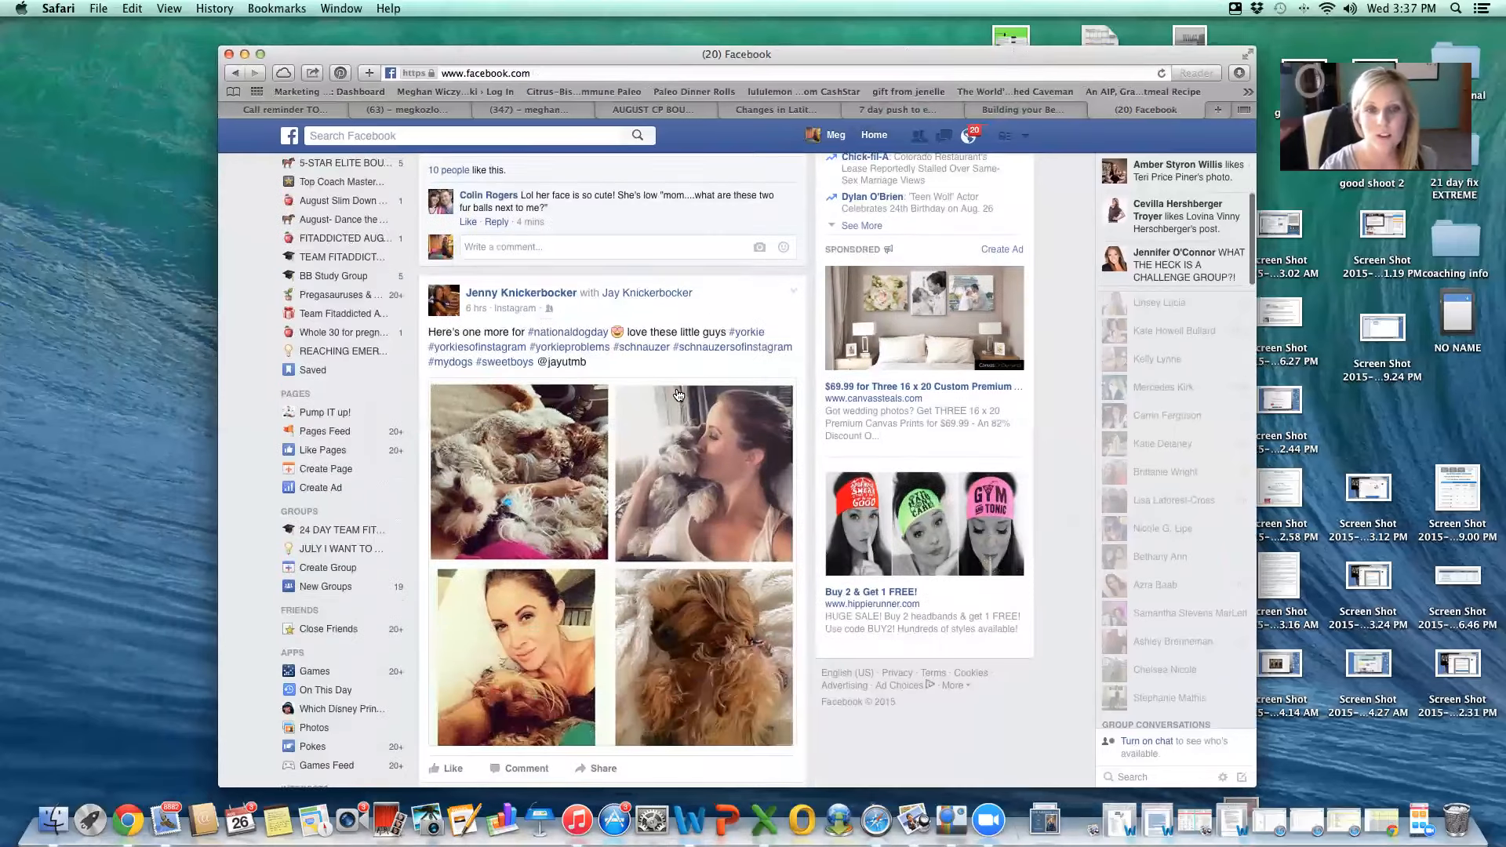
- Open the profile of the friend who posted the dog photos and browse her timeline
{"action": "left_click", "coordinate": [521, 292]}
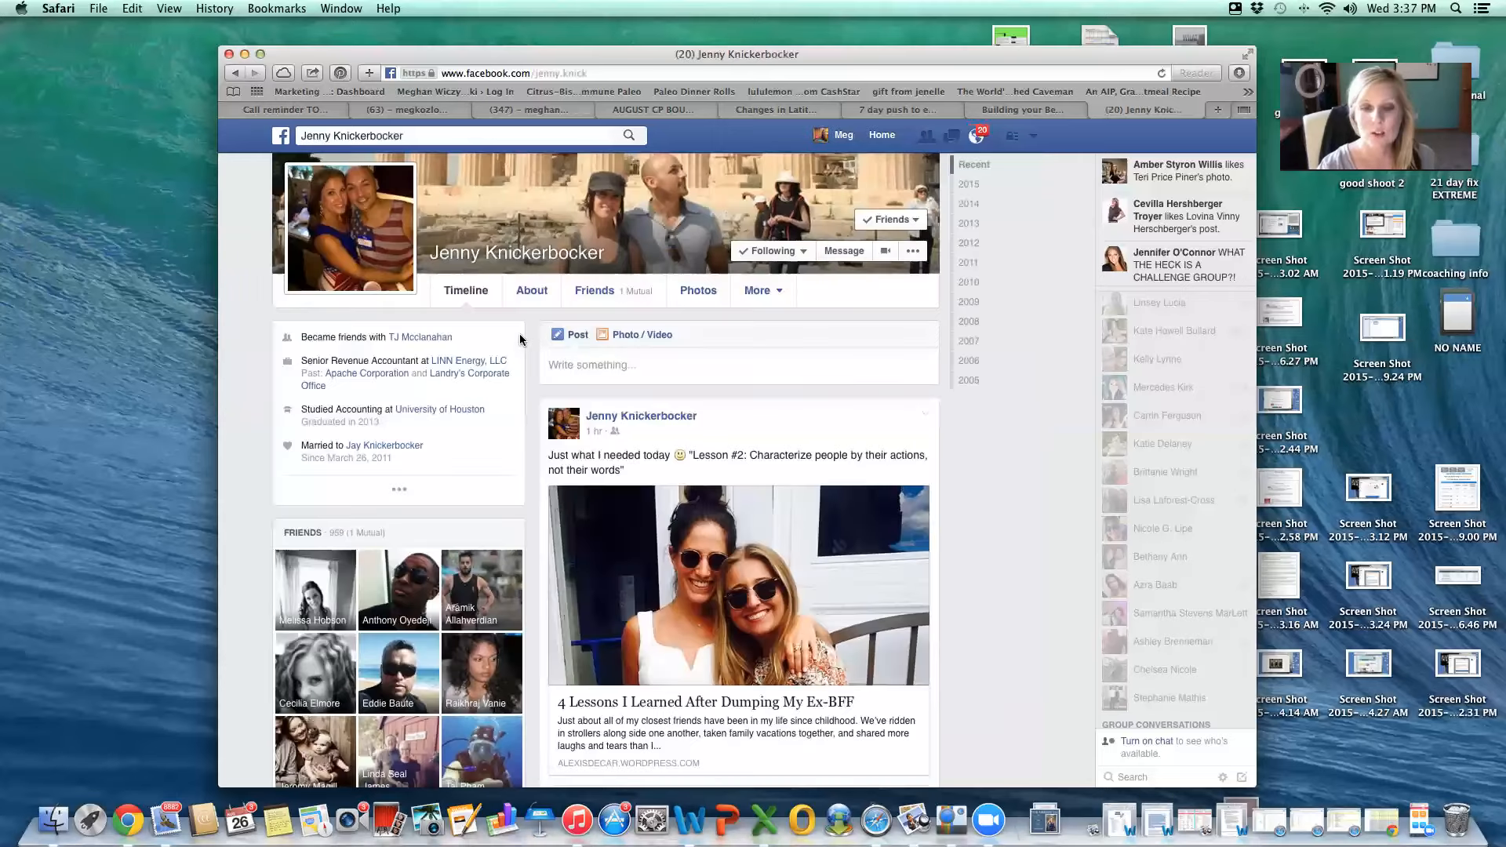
{"action": "mouse_move", "coordinate": [783, 438]}
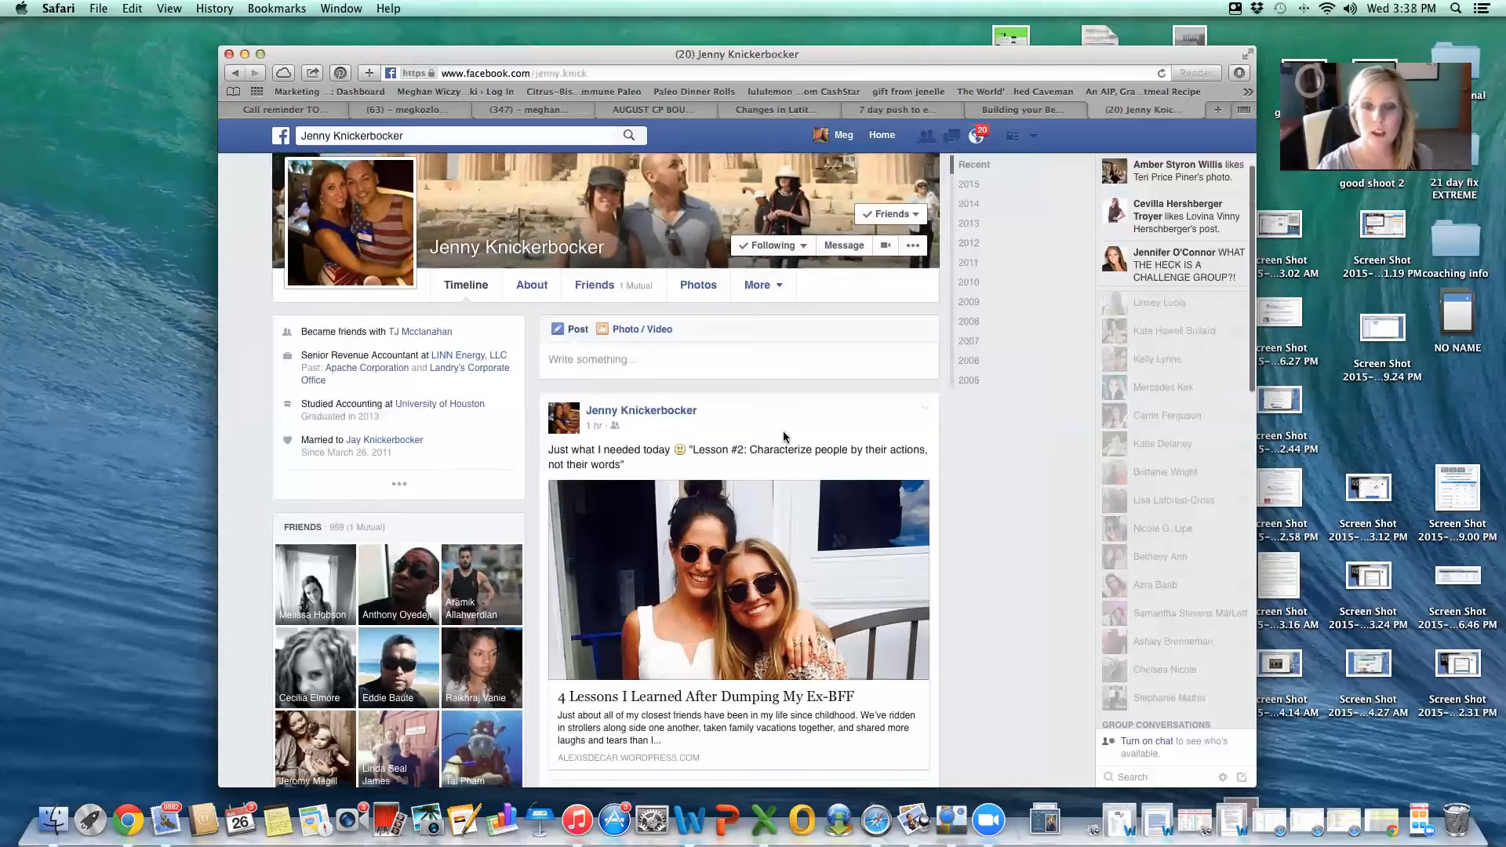
{"action": "scroll", "scroll_direction": "down", "scroll_amount": 3}
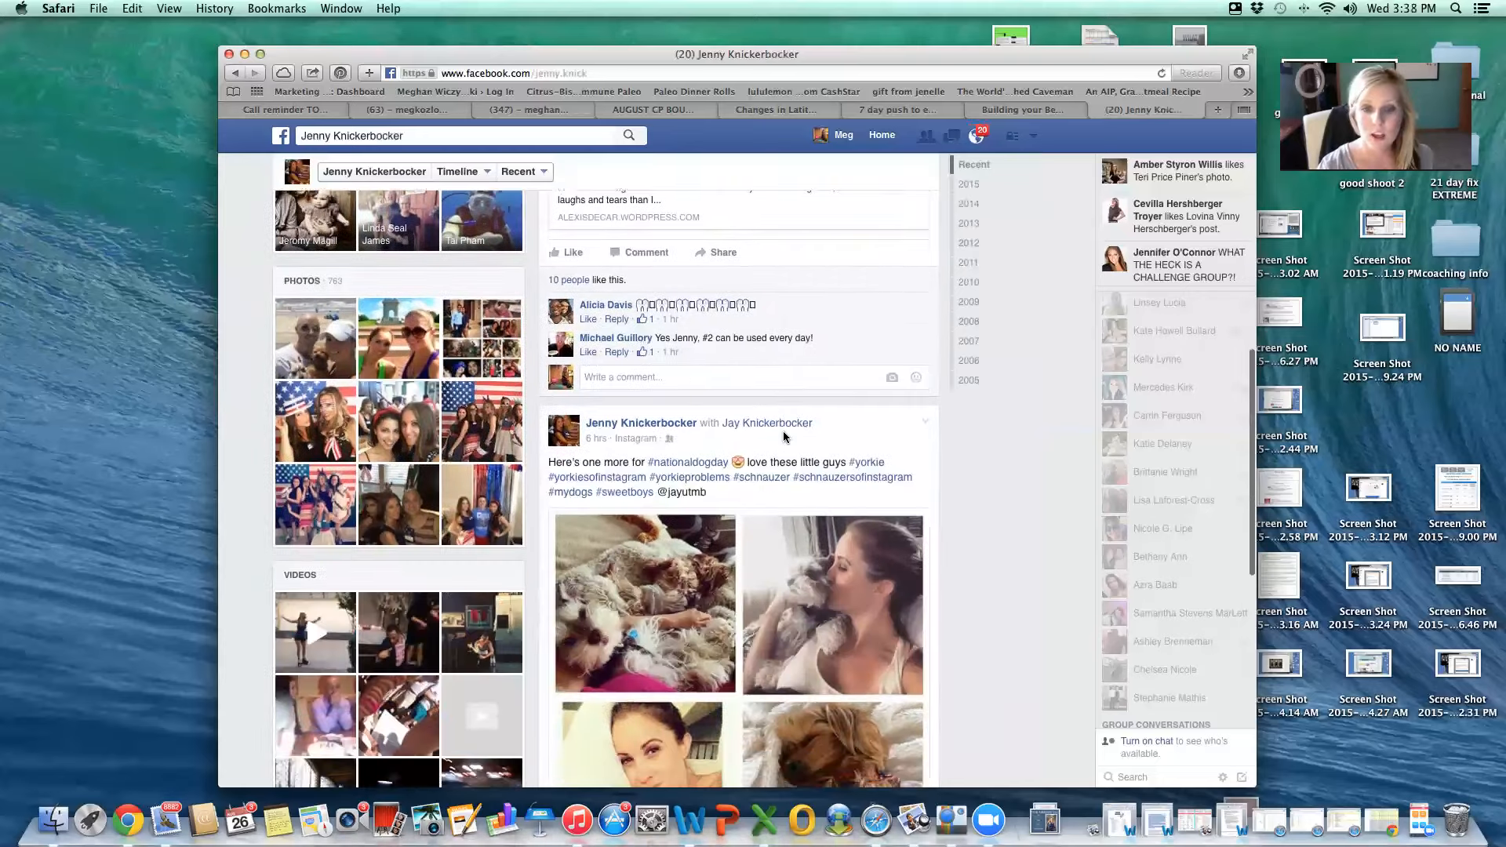
{"action": "scroll", "scroll_direction": "down", "scroll_amount": 3}
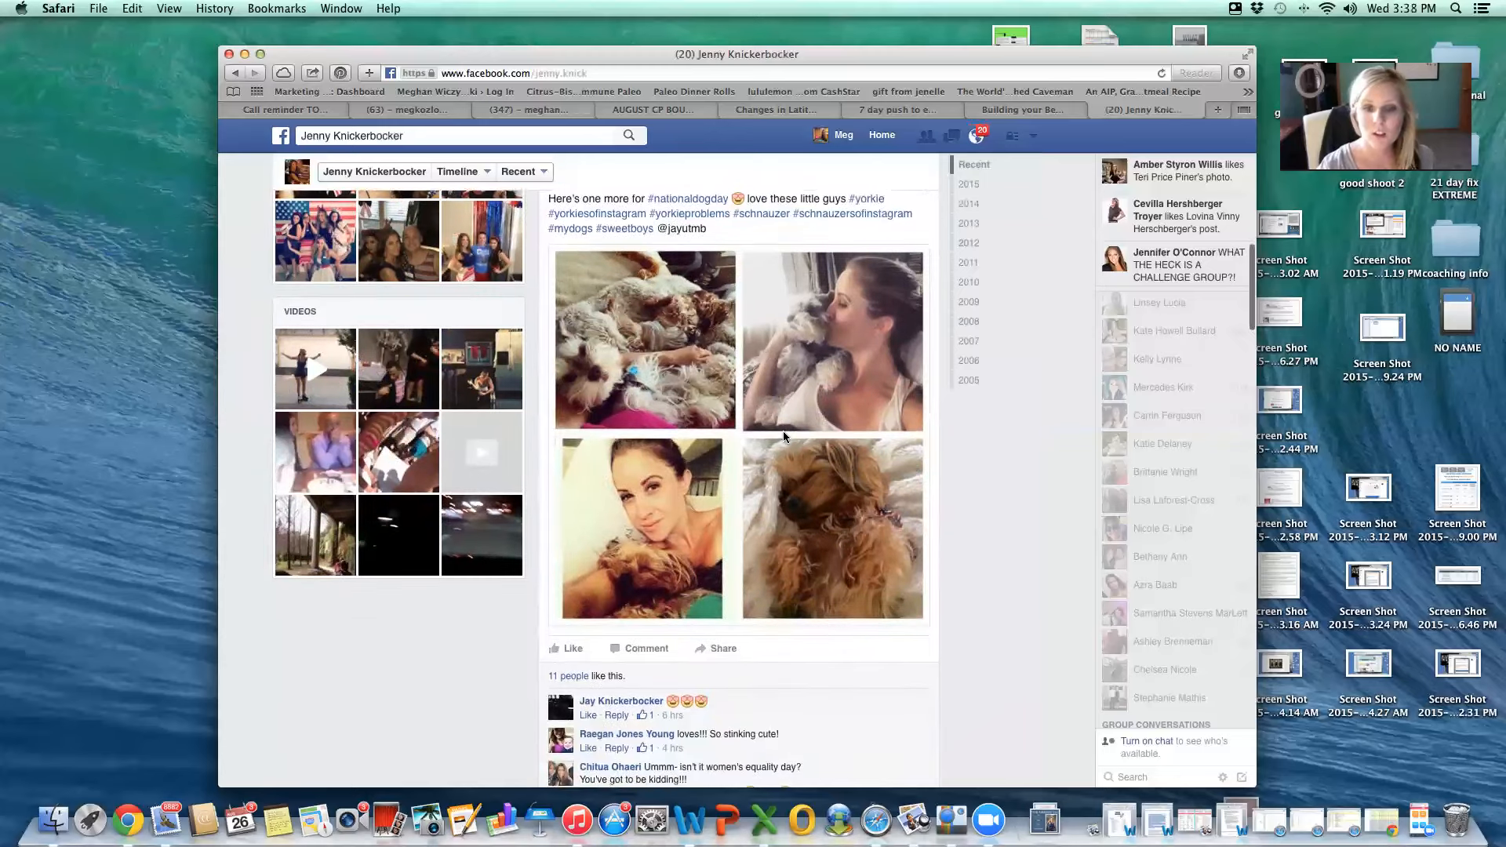
{"action": "scroll", "scroll_direction": "down", "scroll_amount": 3}
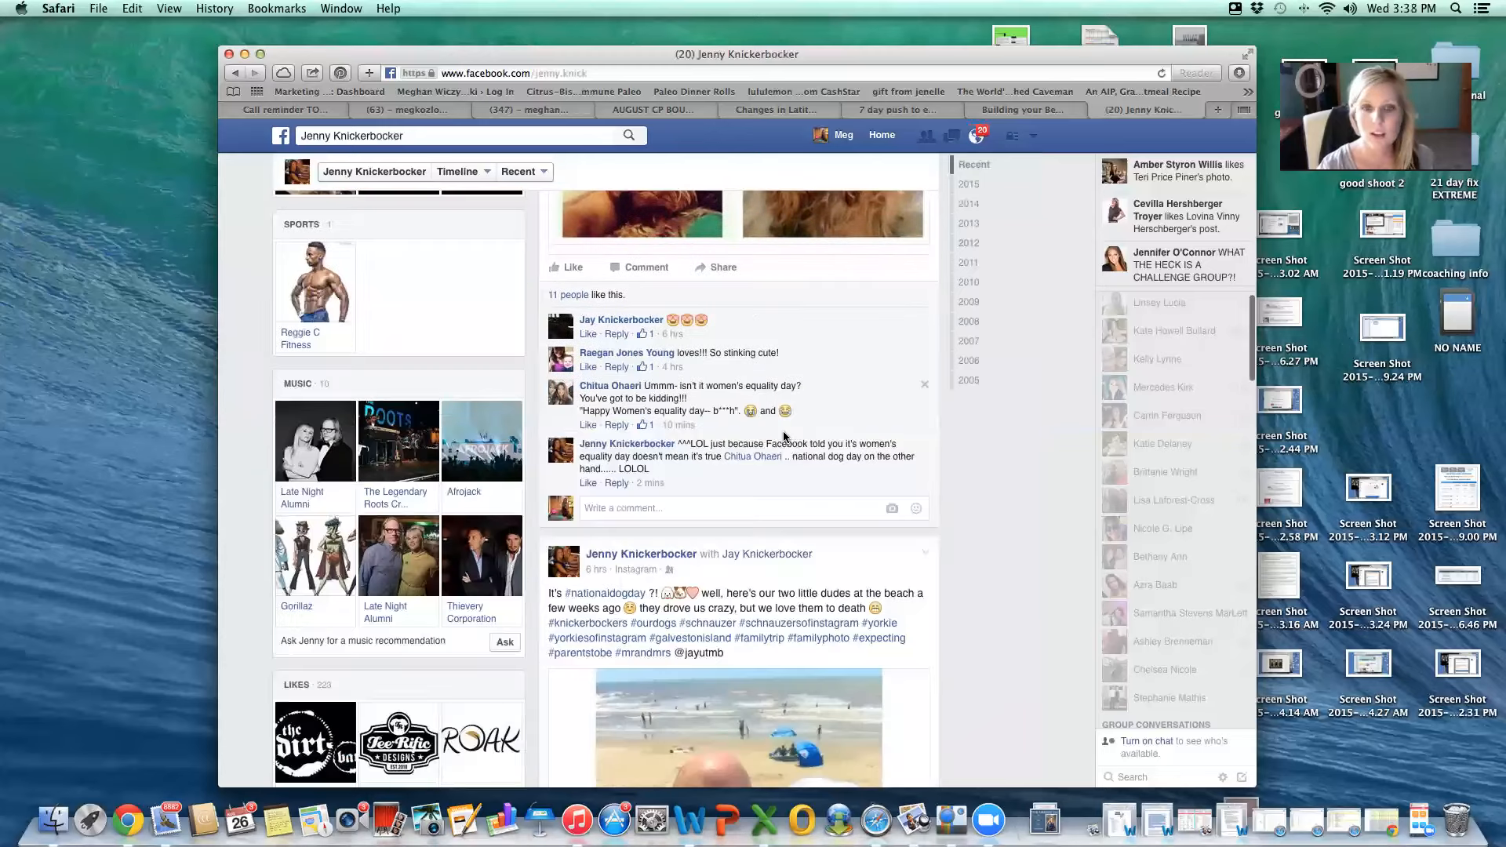
{"action": "scroll", "scroll_direction": "down", "scroll_amount": 3}
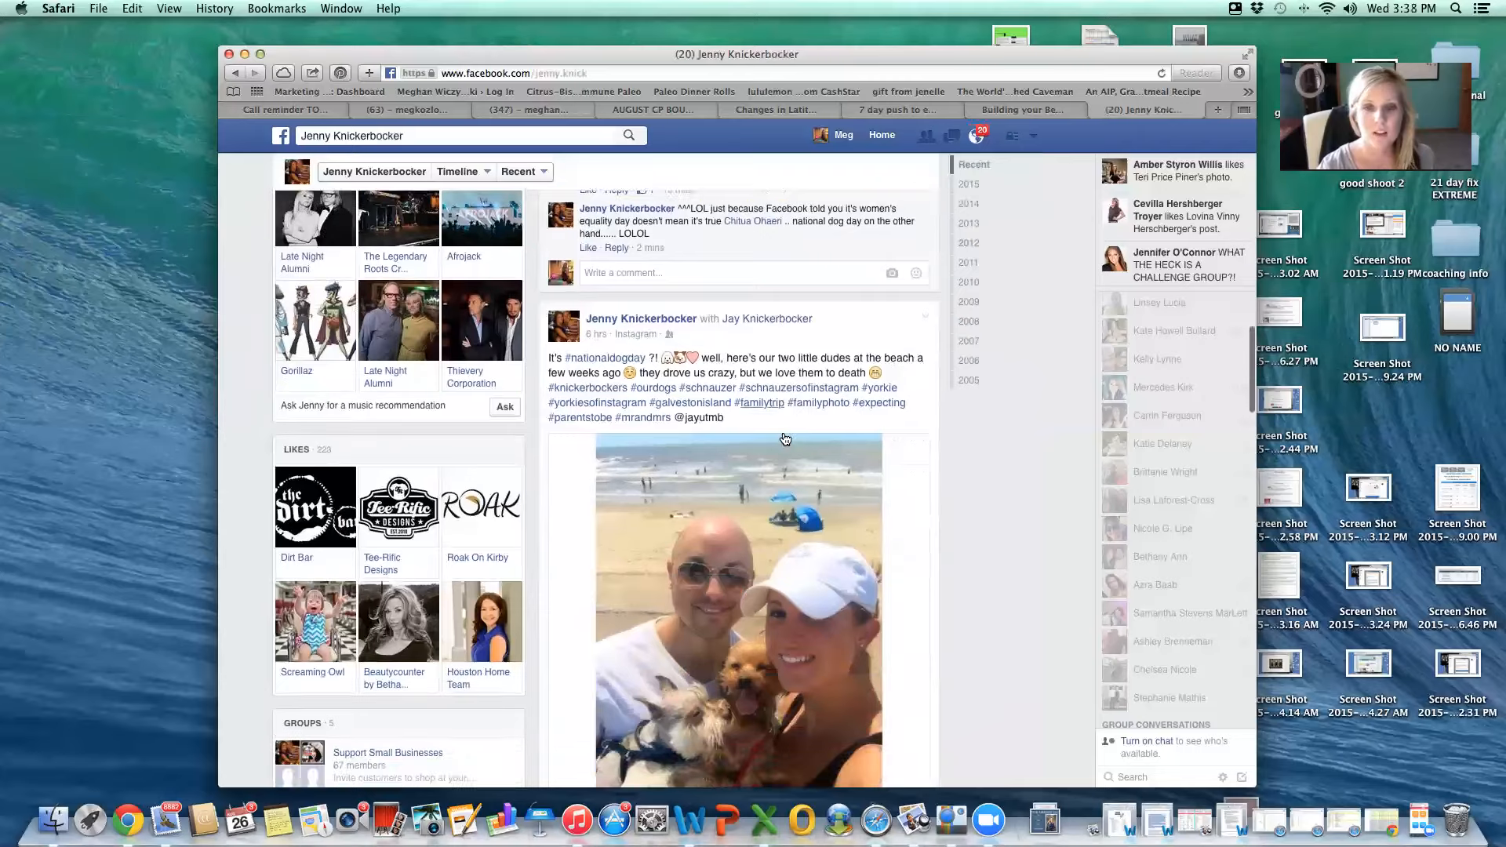
{"action": "scroll", "scroll_direction": "down", "scroll_amount": 3}
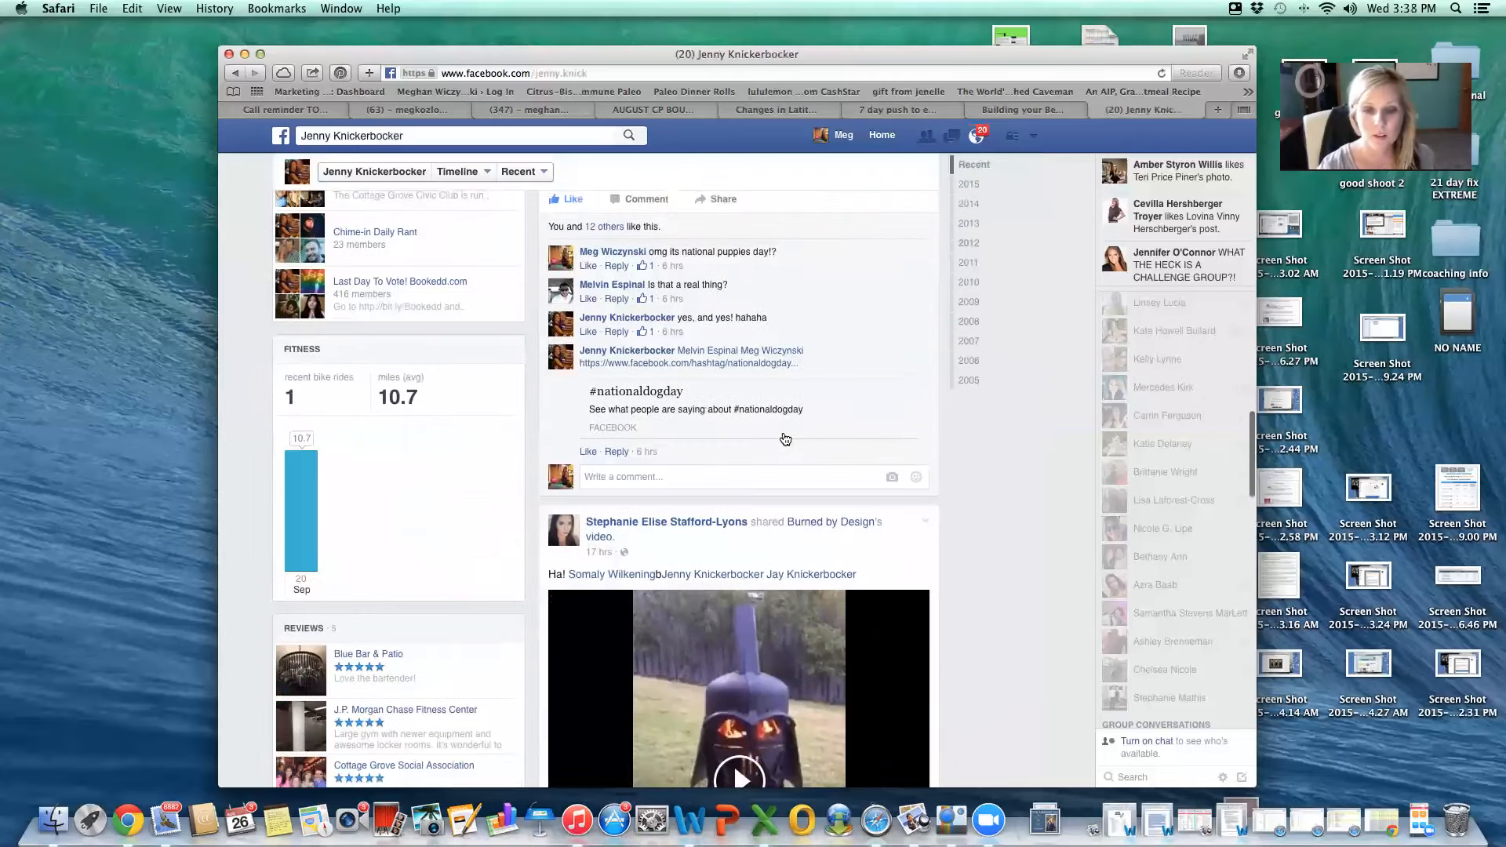
{"action": "scroll", "scroll_direction": "down", "scroll_amount": 3}
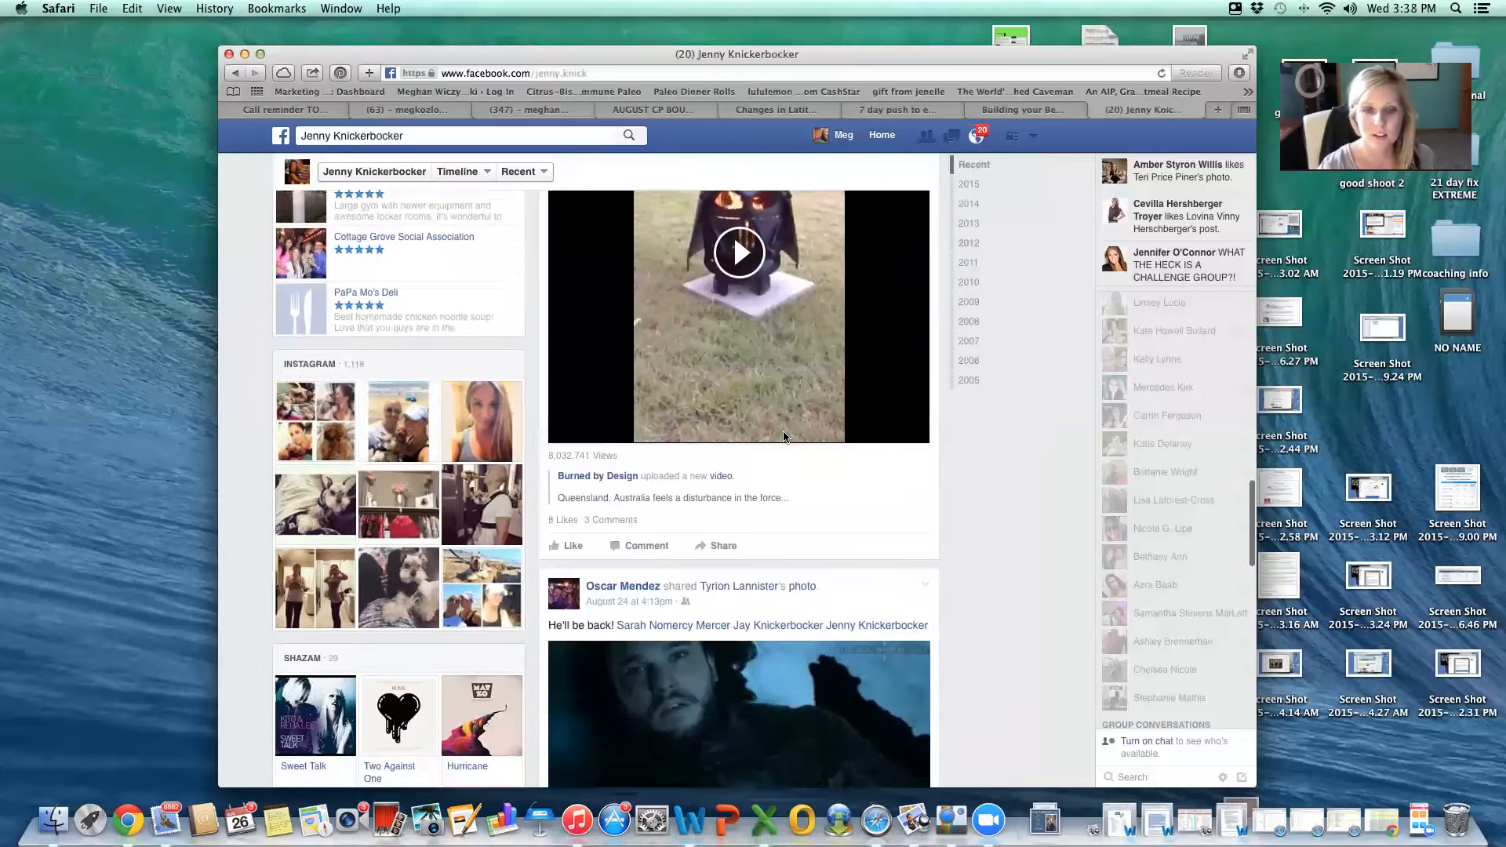
{"action": "scroll", "scroll_direction": "down", "scroll_amount": 3}
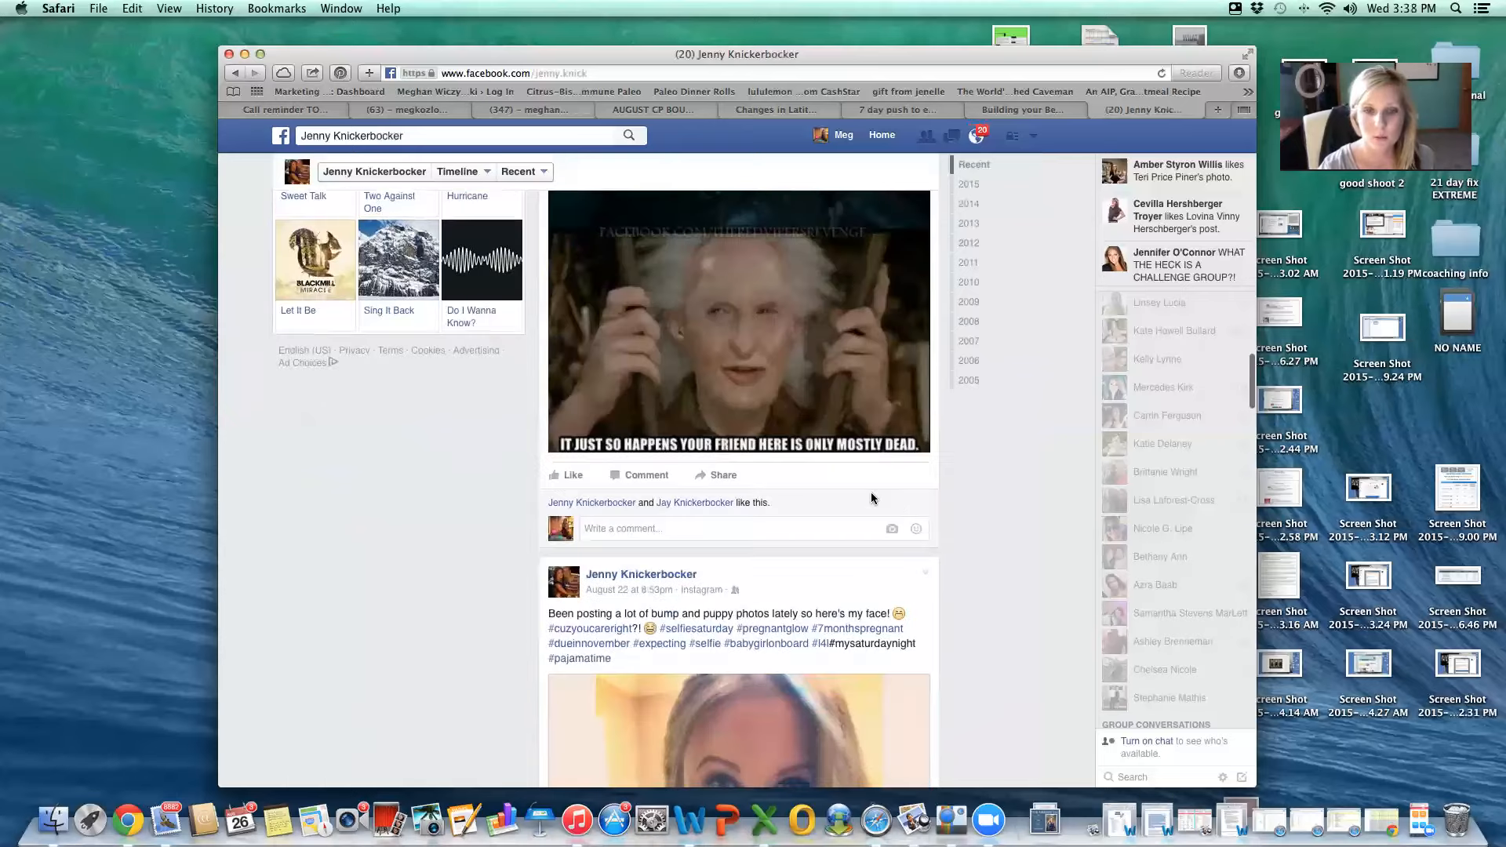
{"action": "scroll", "scroll_direction": "down", "scroll_amount": 3}
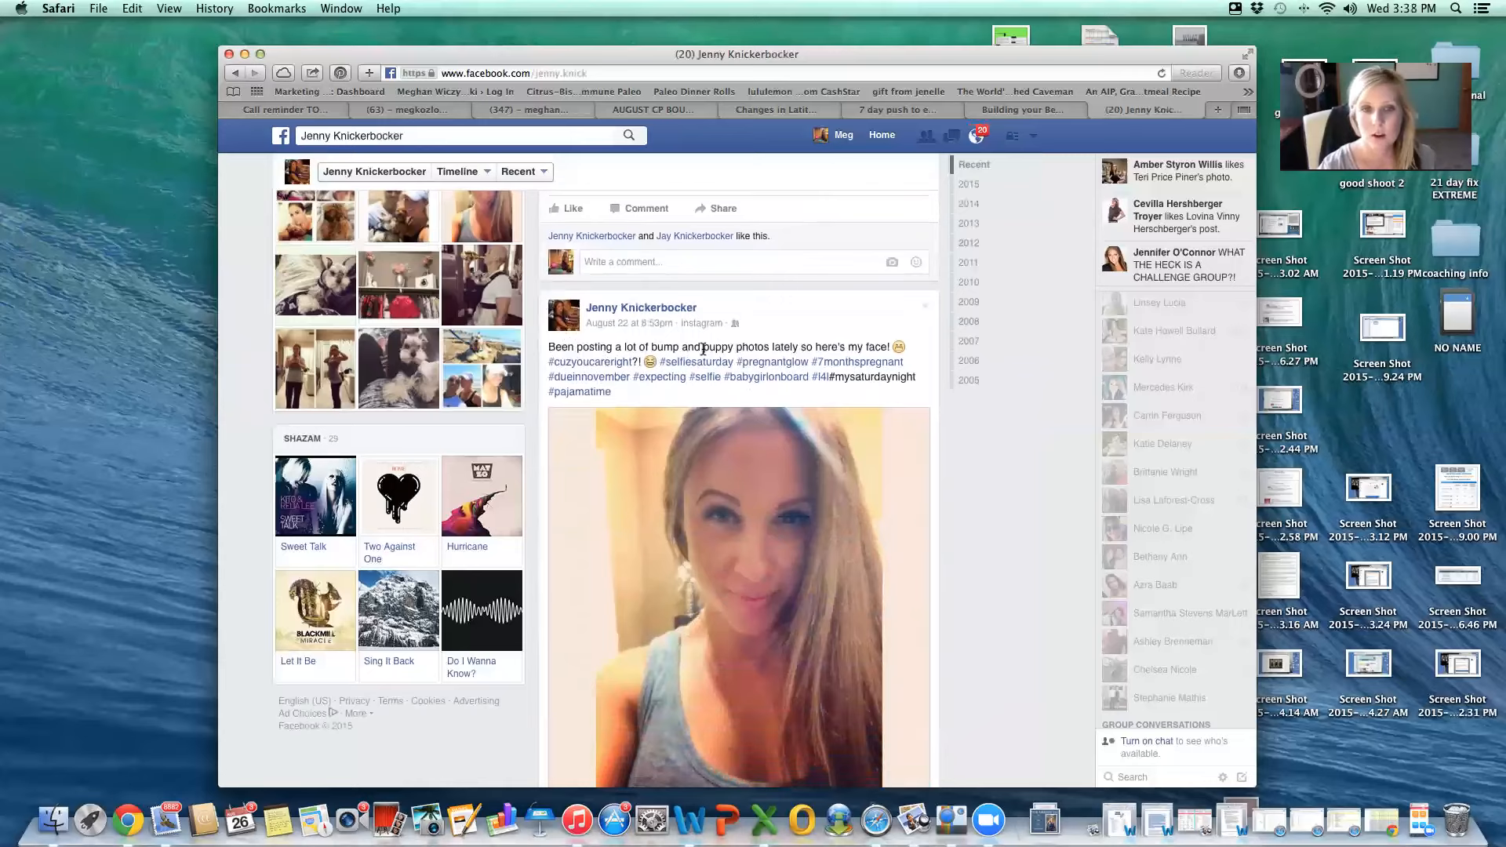
{"action": "mouse_move", "coordinate": [801, 373]}
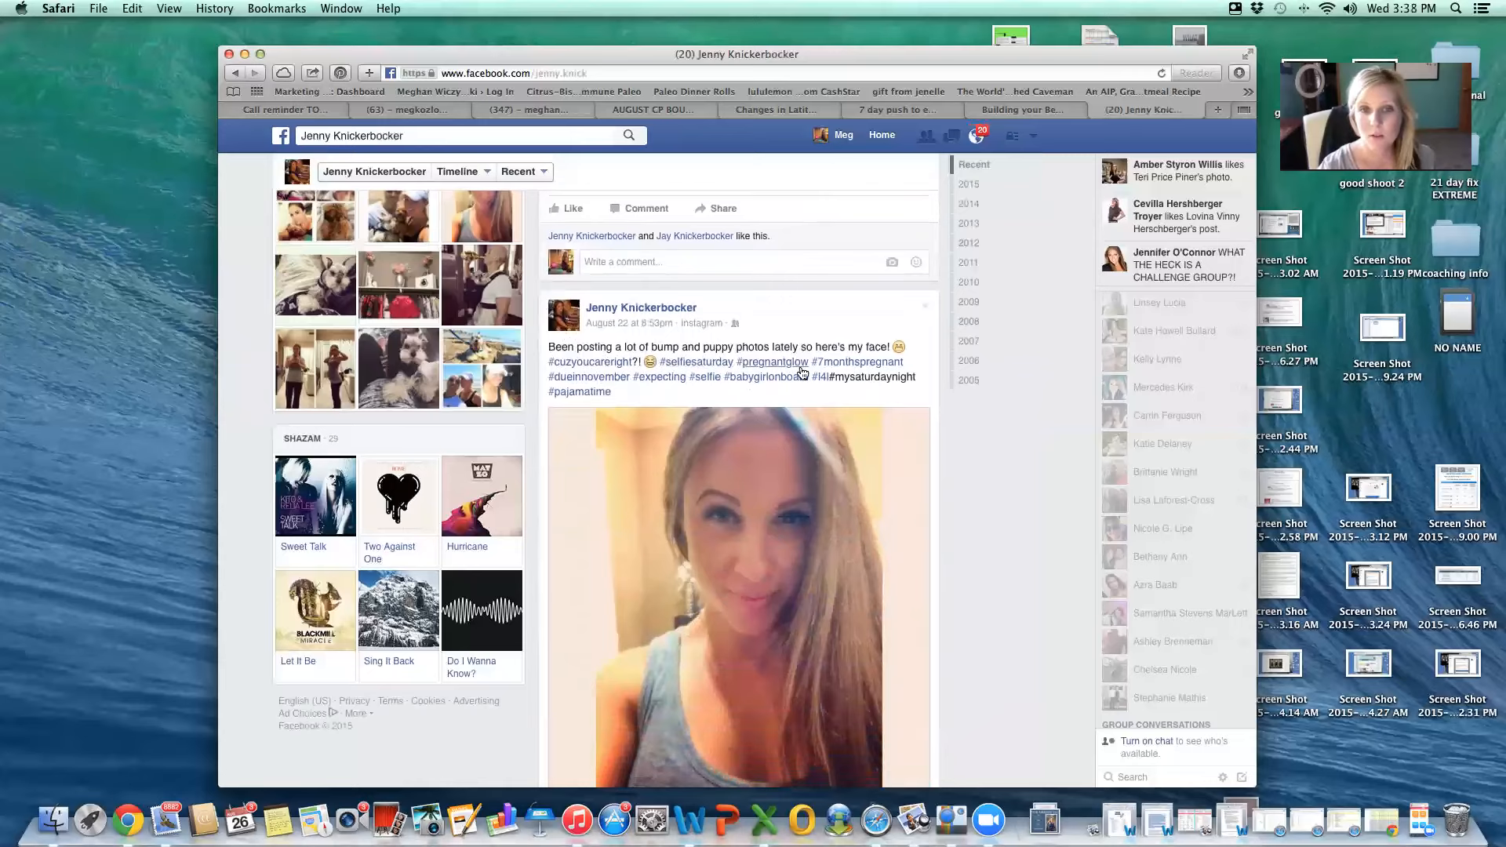
{"action": "scroll", "scroll_direction": "down", "scroll_amount": 3}
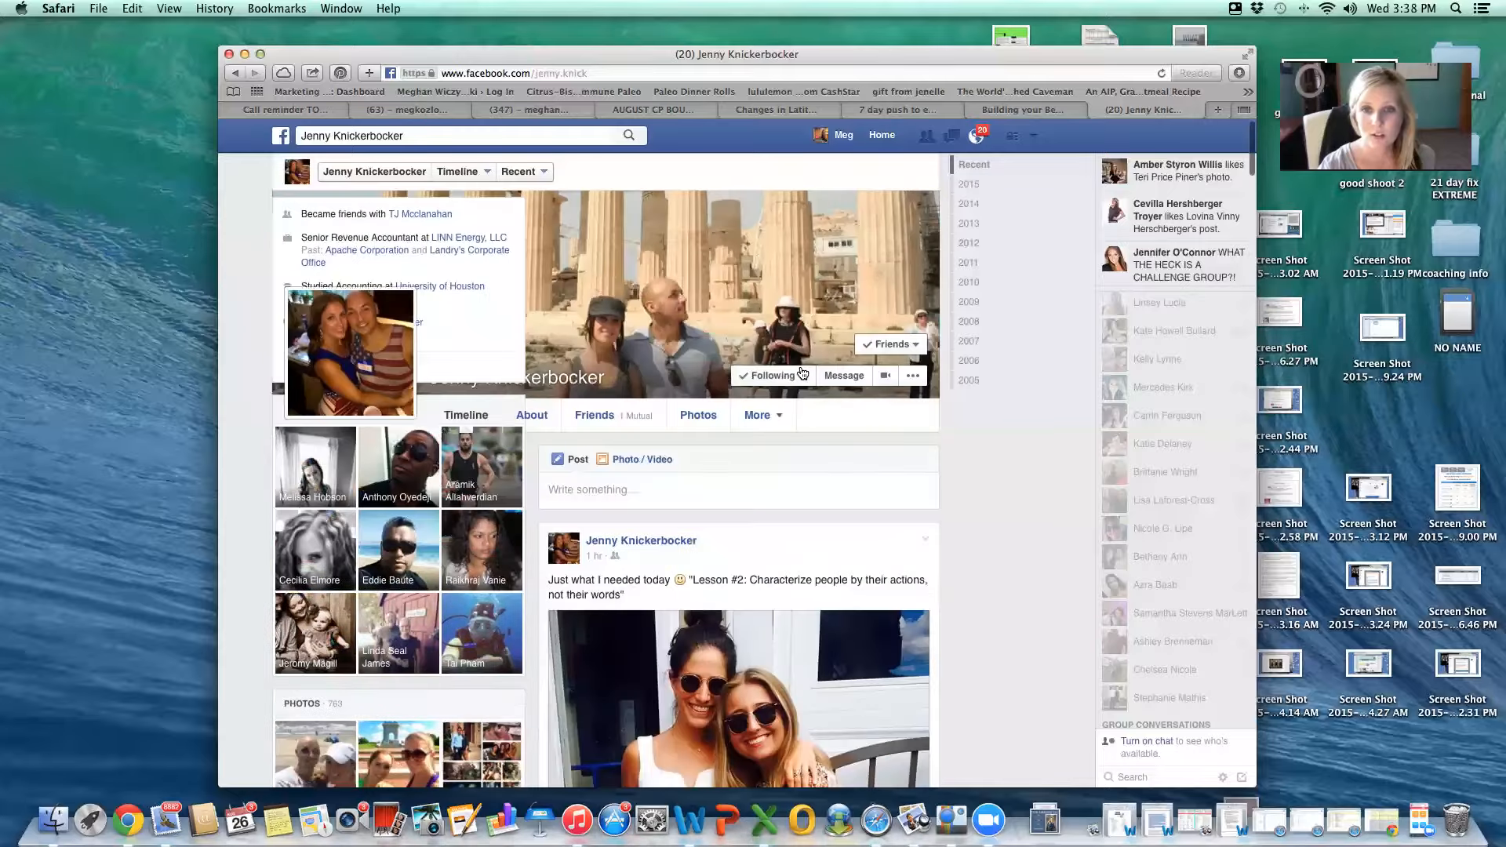
{"action": "left_click", "coordinate": [843, 376]}
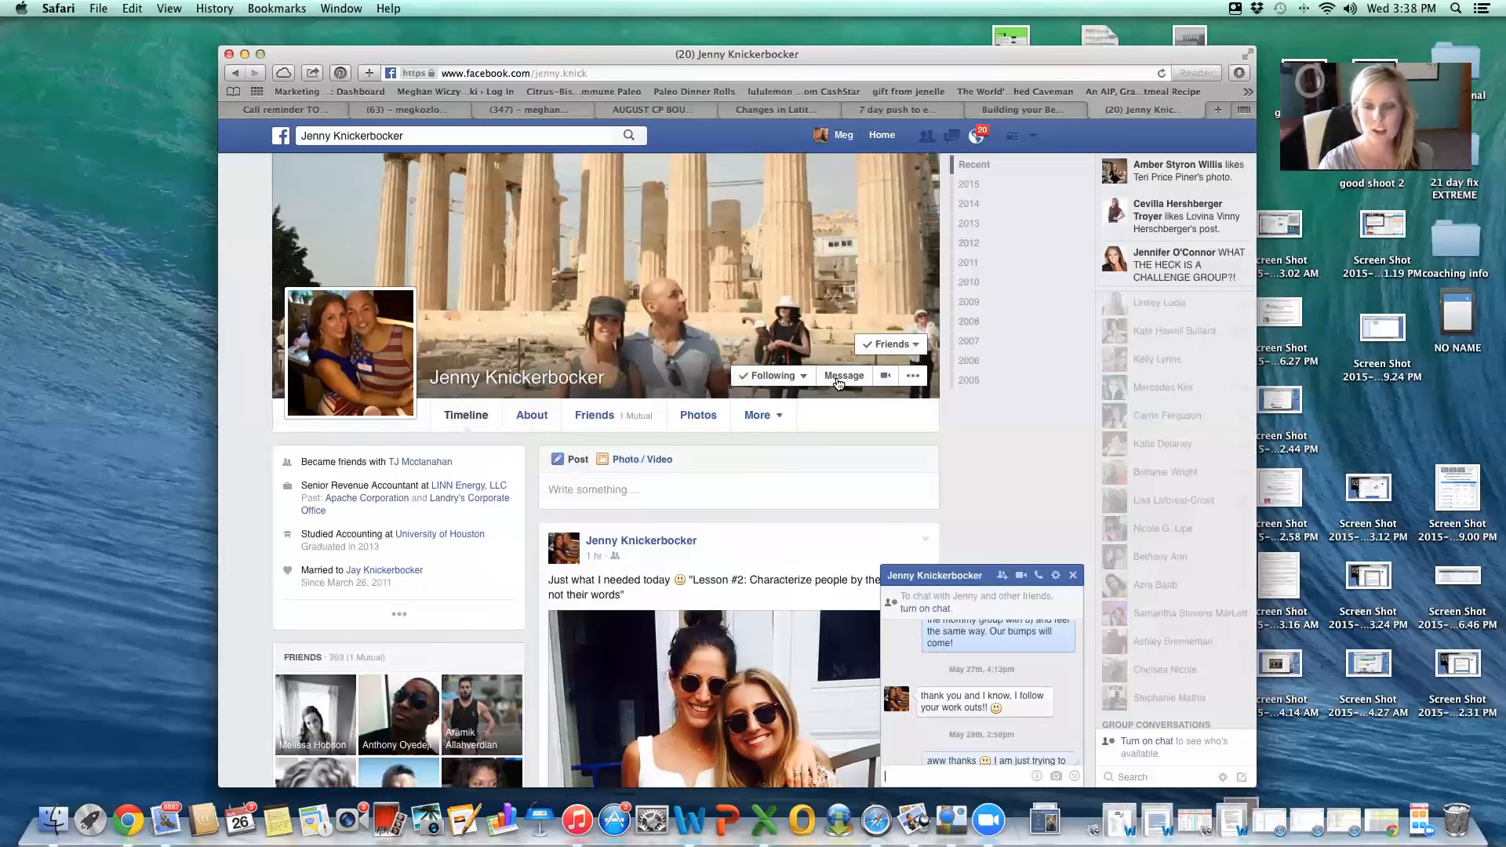
{"action": "mouse_move", "coordinate": [1083, 574]}
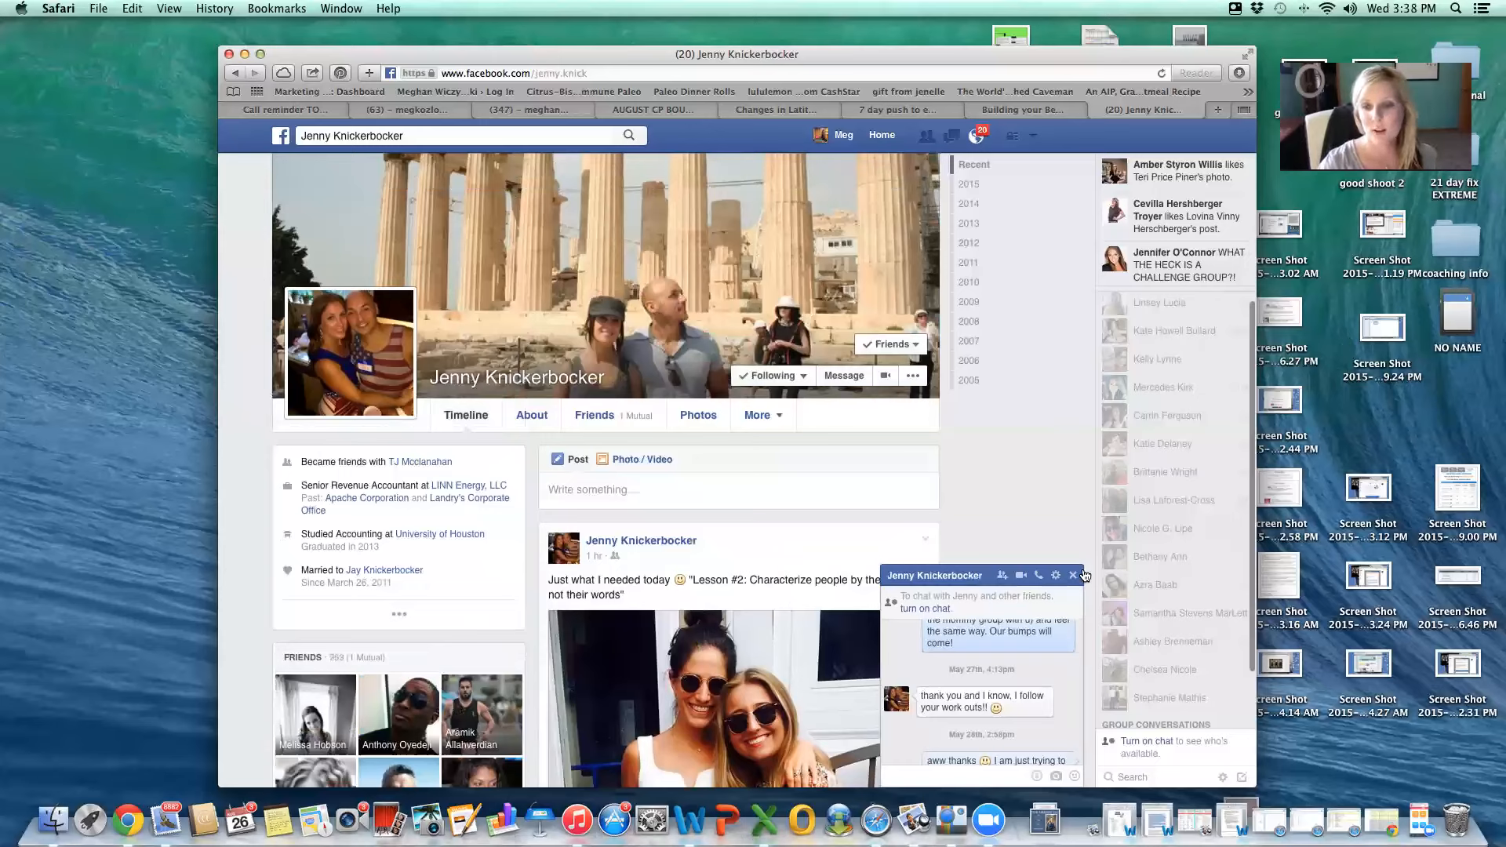
{"action": "left_click", "coordinate": [1077, 574]}
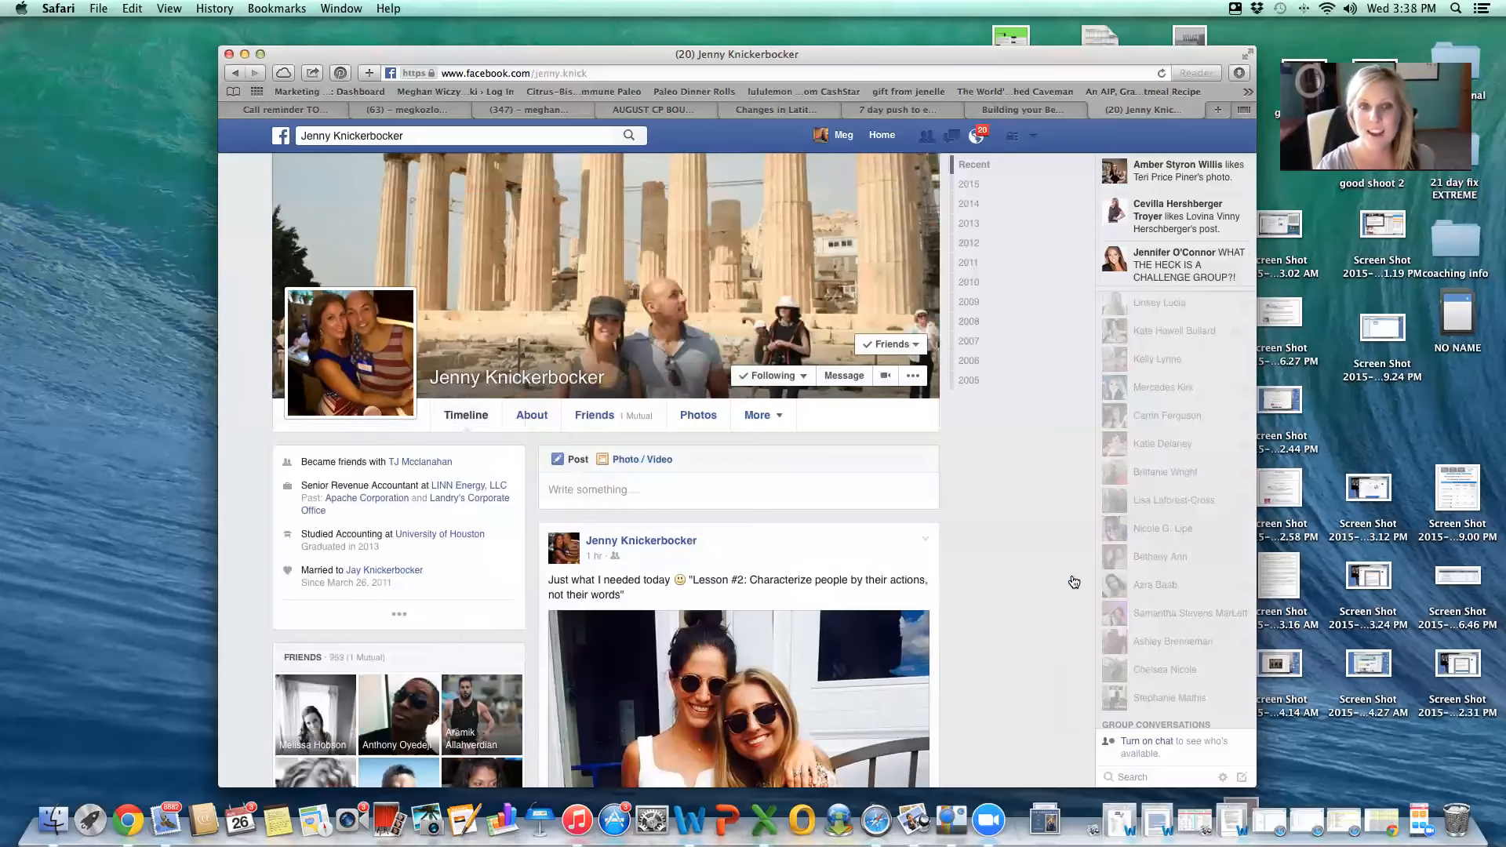
{"action": "mouse_move", "coordinate": [831, 142]}
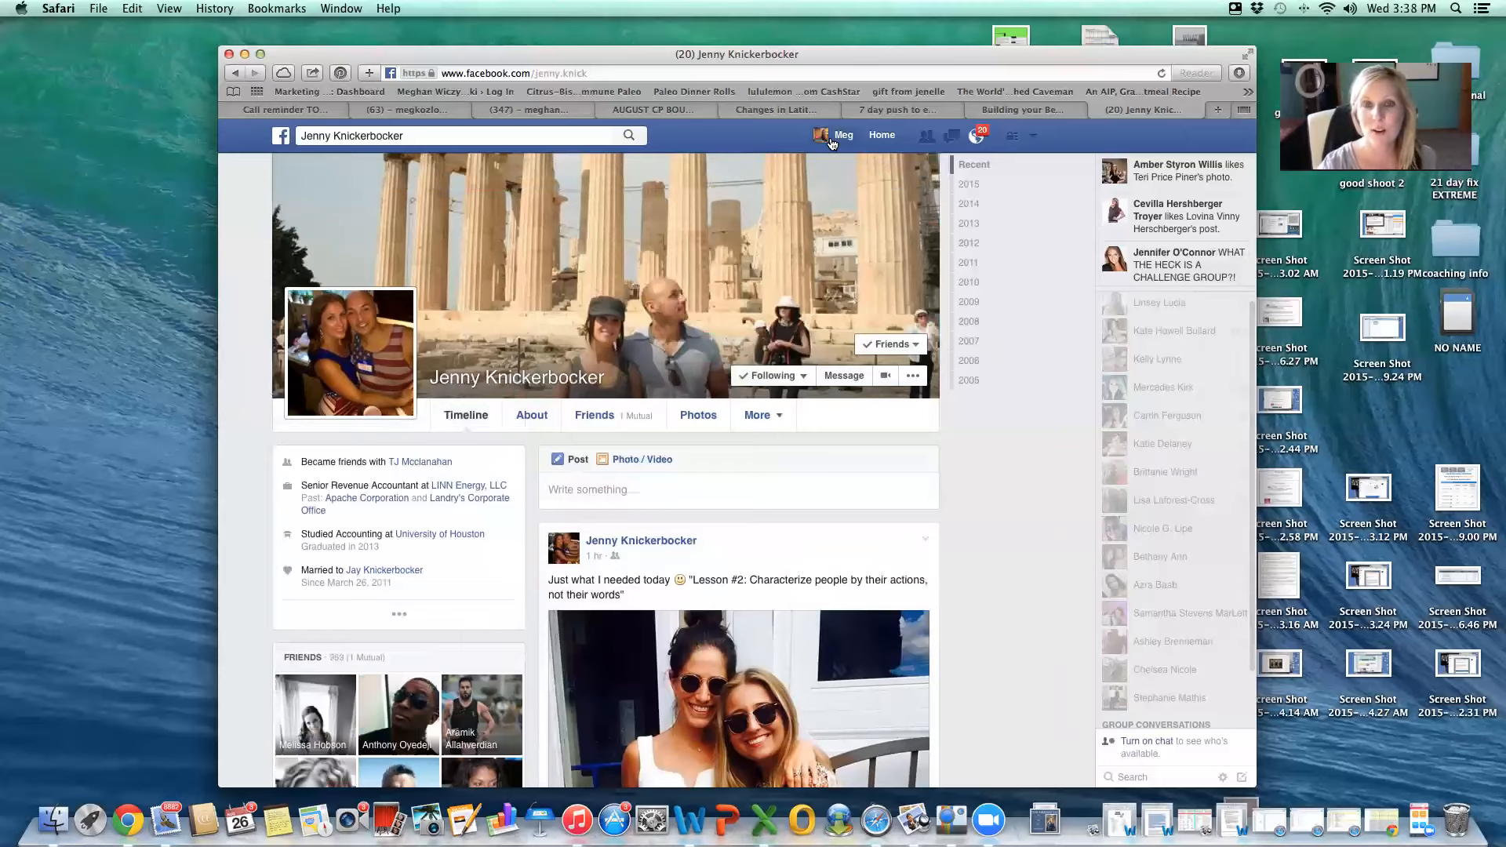
- Go to your own Facebook profile page via your name in the top bar
{"action": "left_click", "coordinate": [843, 135]}
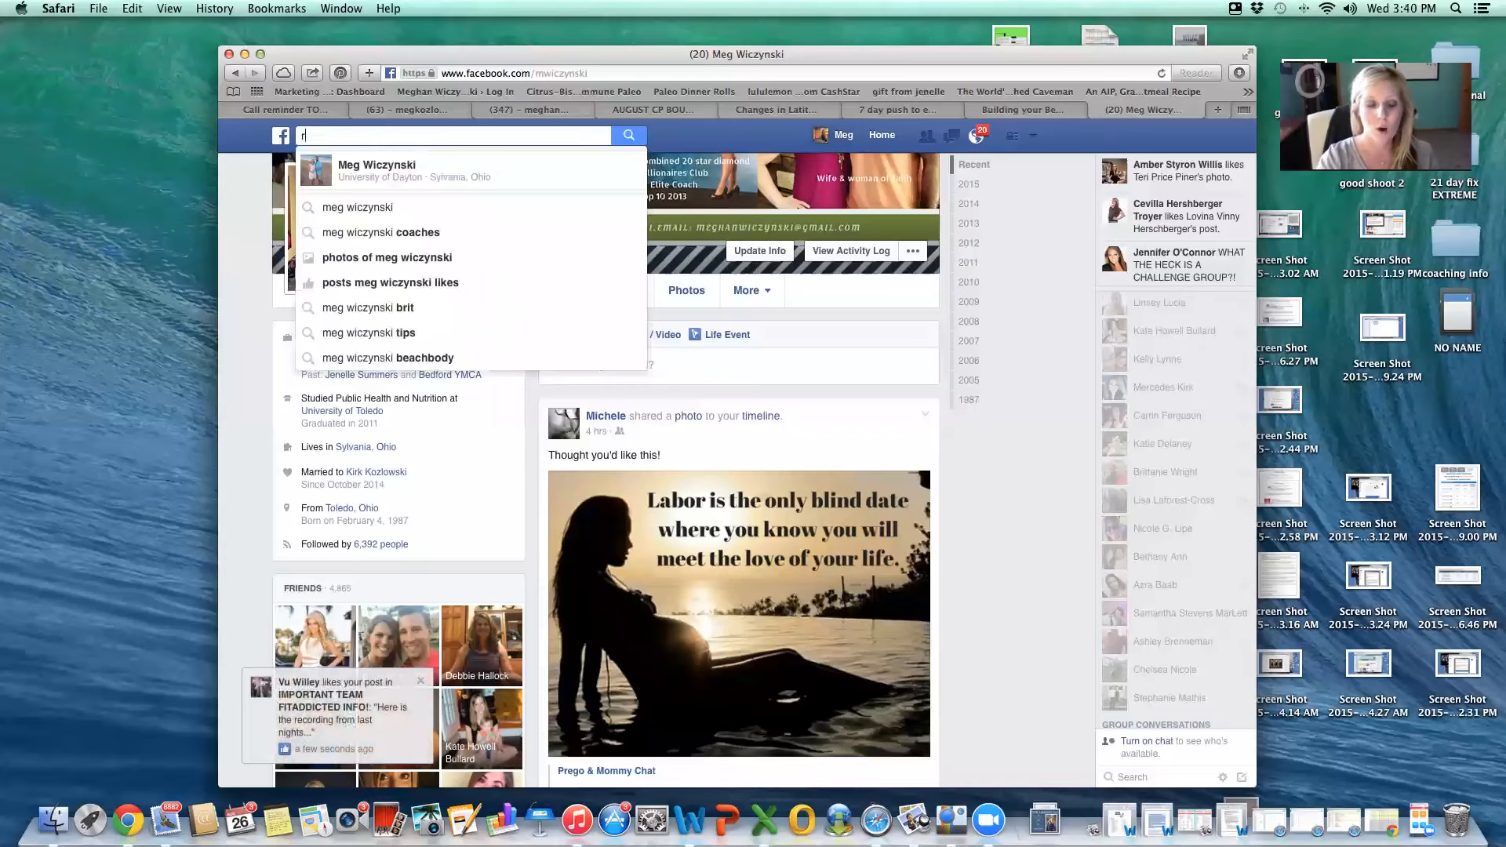
{"action": "type", "text": "achae"}
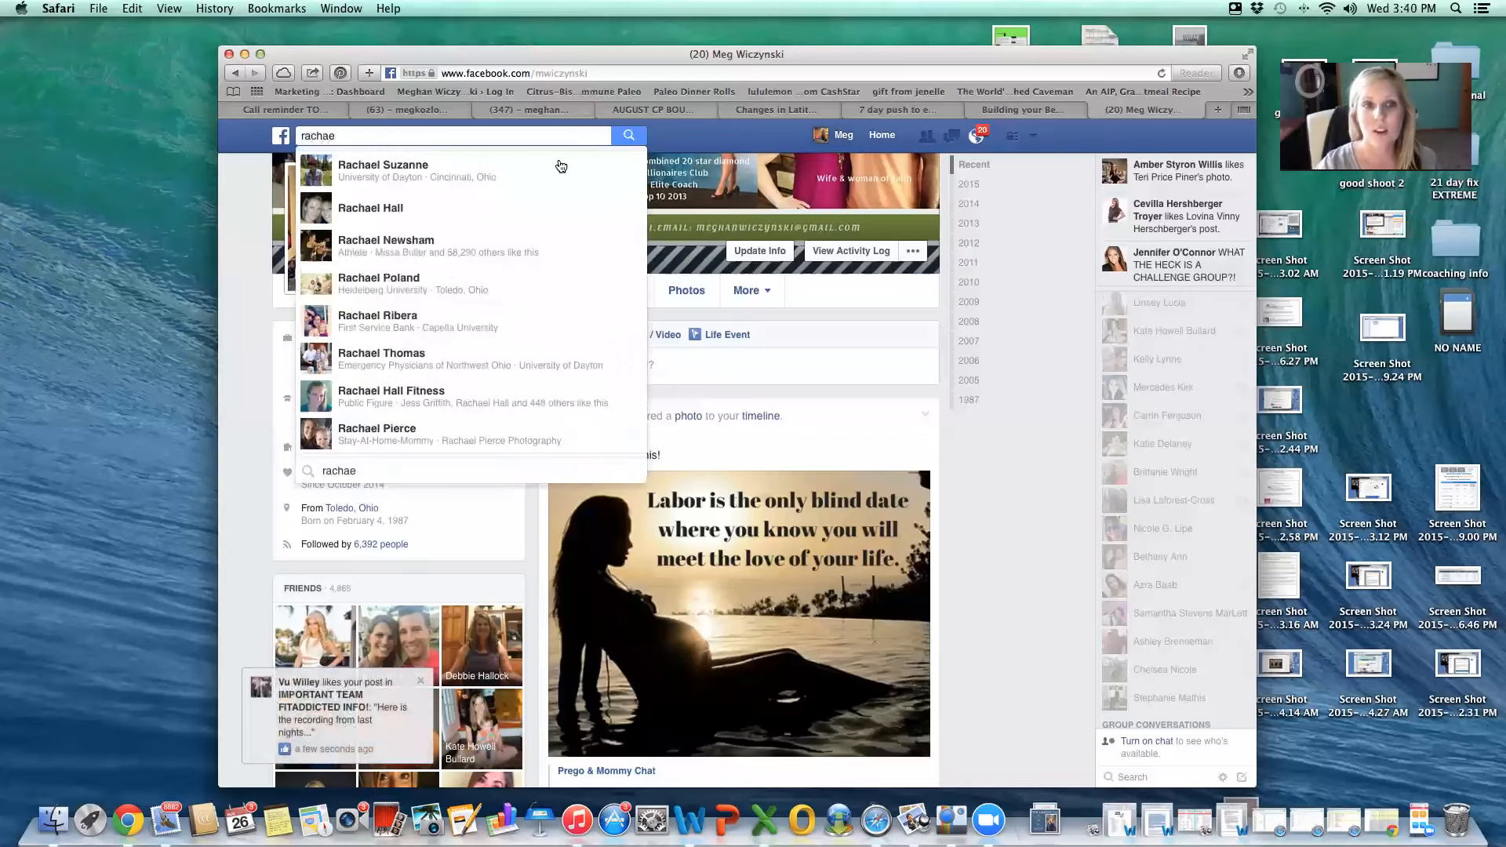
{"action": "left_click", "coordinate": [384, 170]}
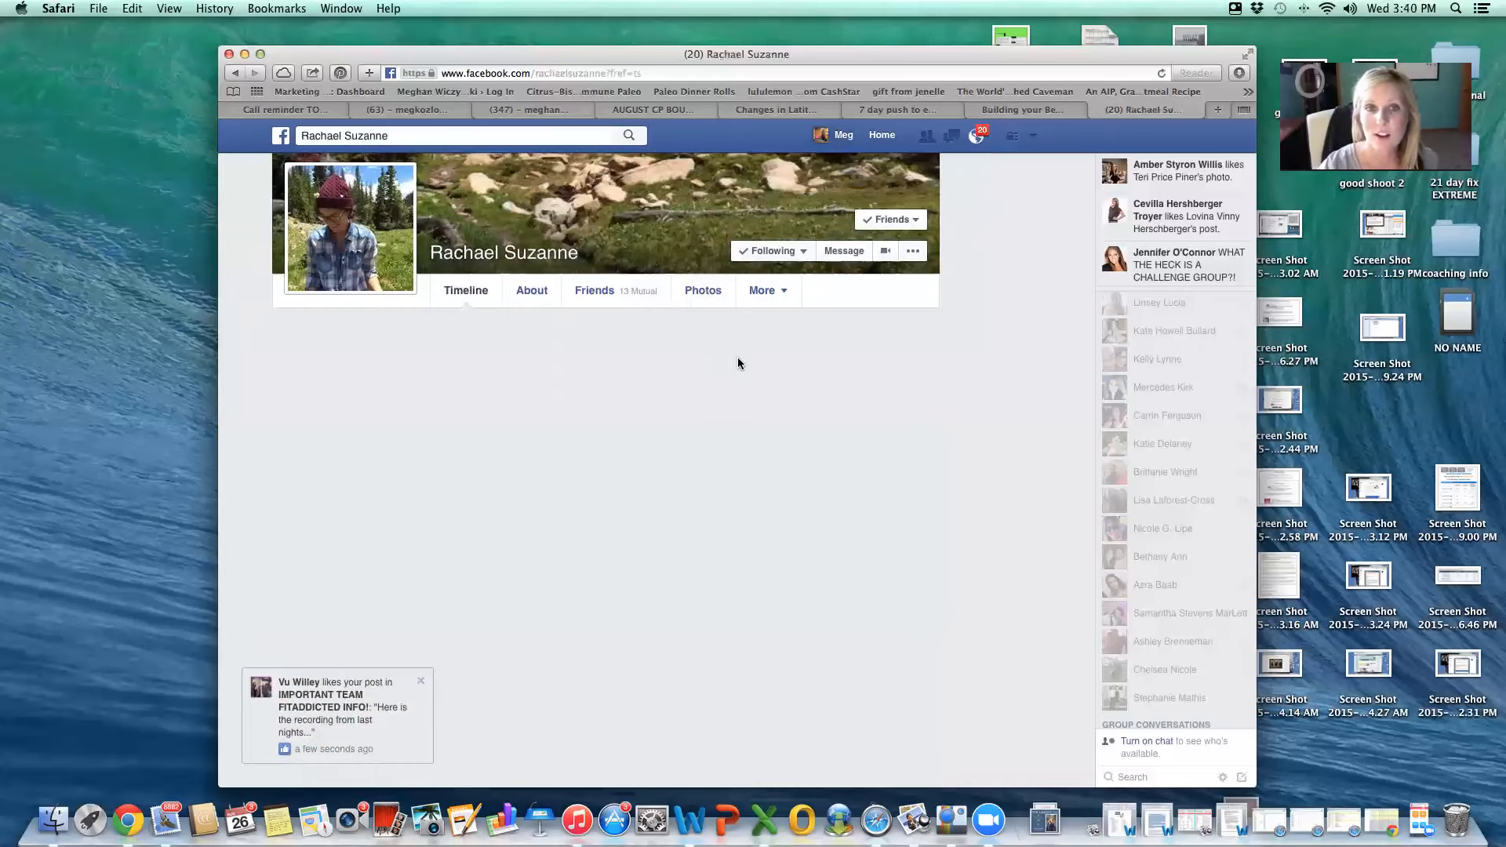
{"action": "left_click", "coordinate": [465, 290]}
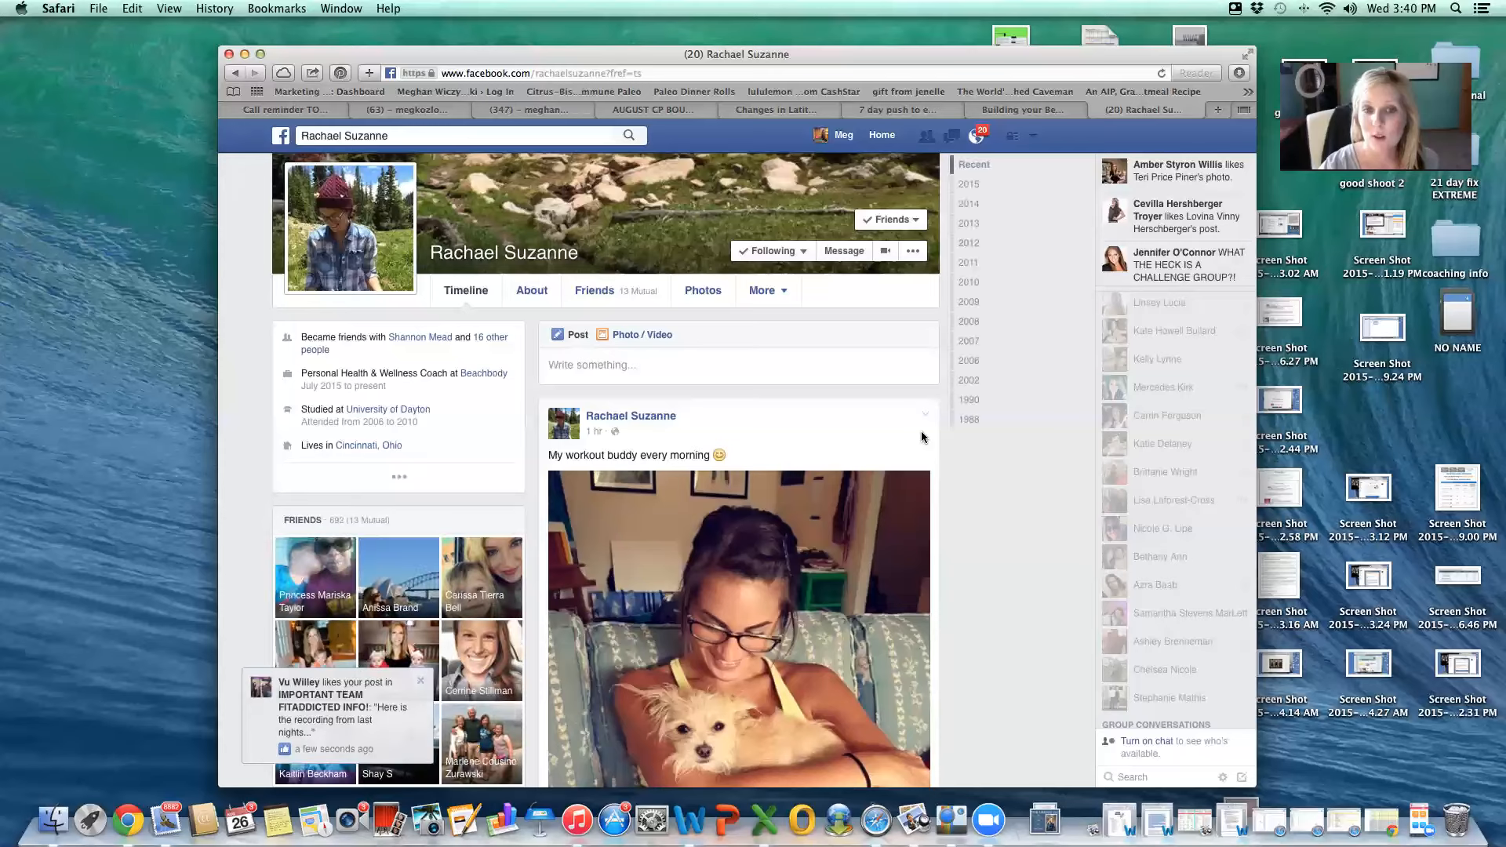
{"action": "scroll", "scroll_direction": "down", "scroll_amount": 3}
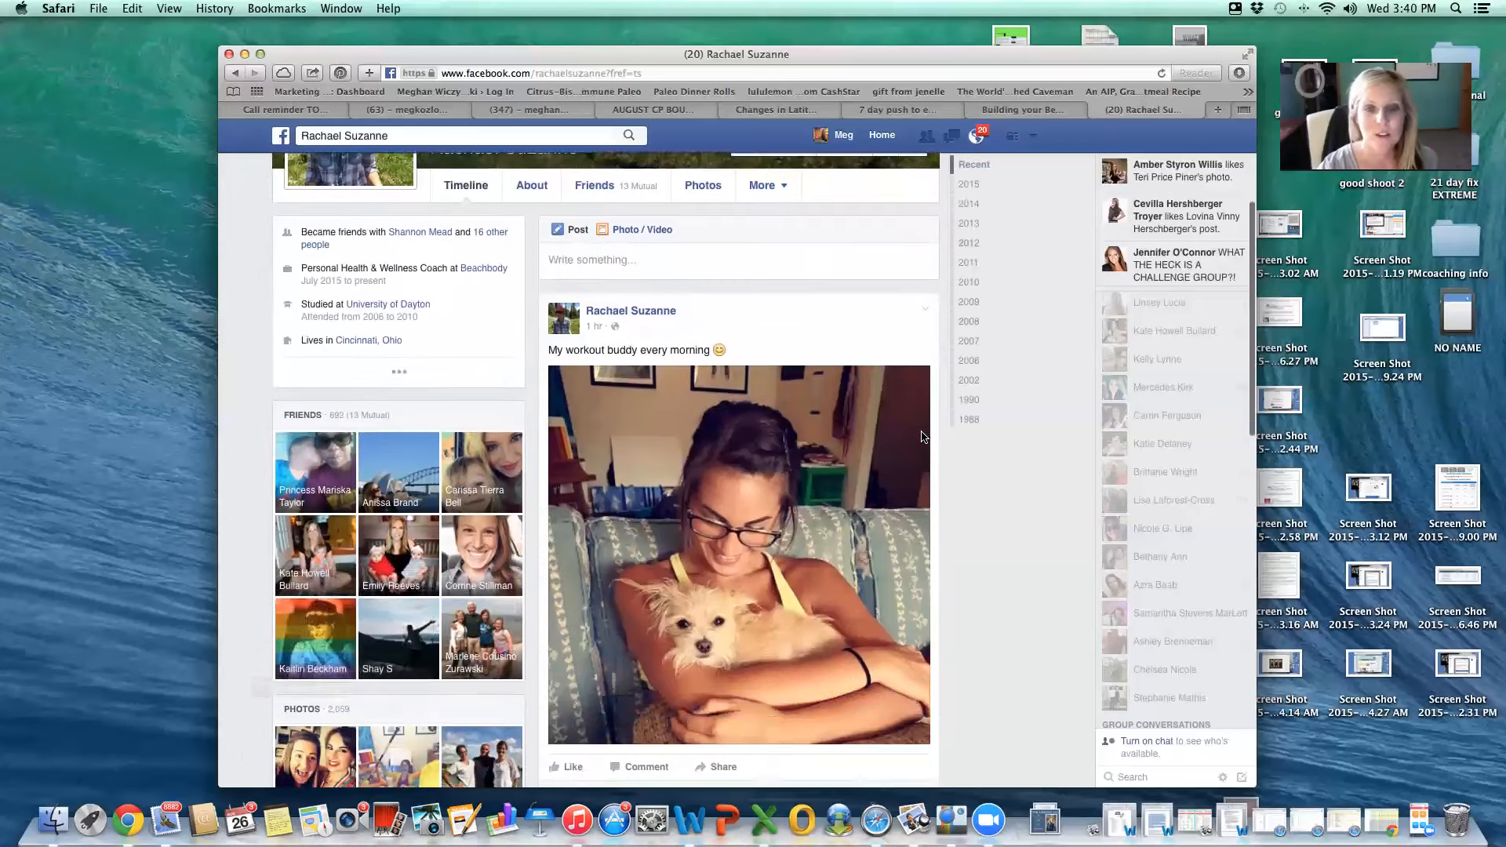
{"action": "scroll", "scroll_direction": "down", "scroll_amount": 3}
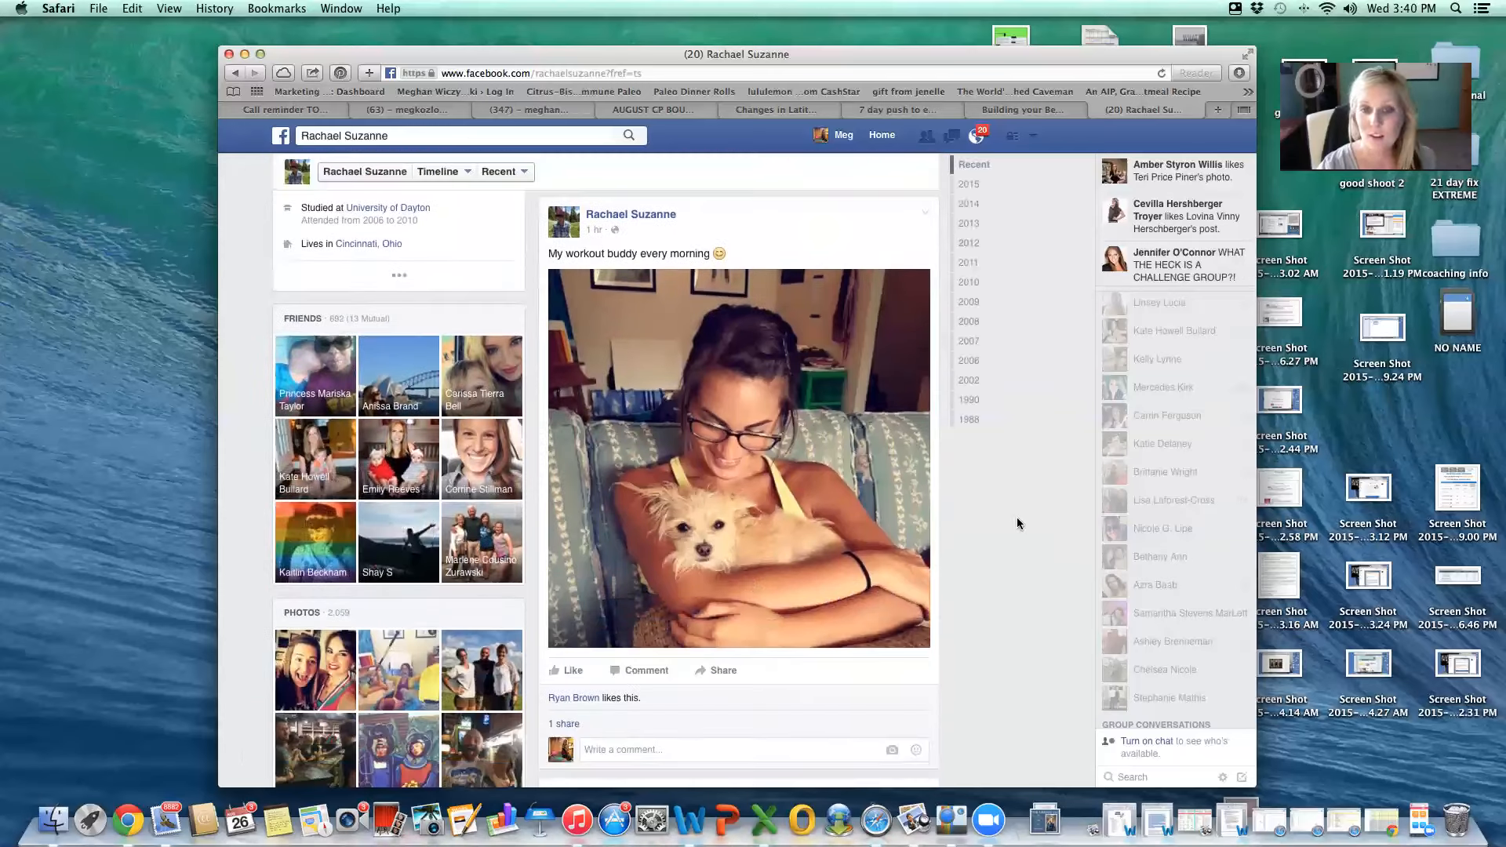
{"action": "scroll", "scroll_direction": "down", "scroll_amount": 3}
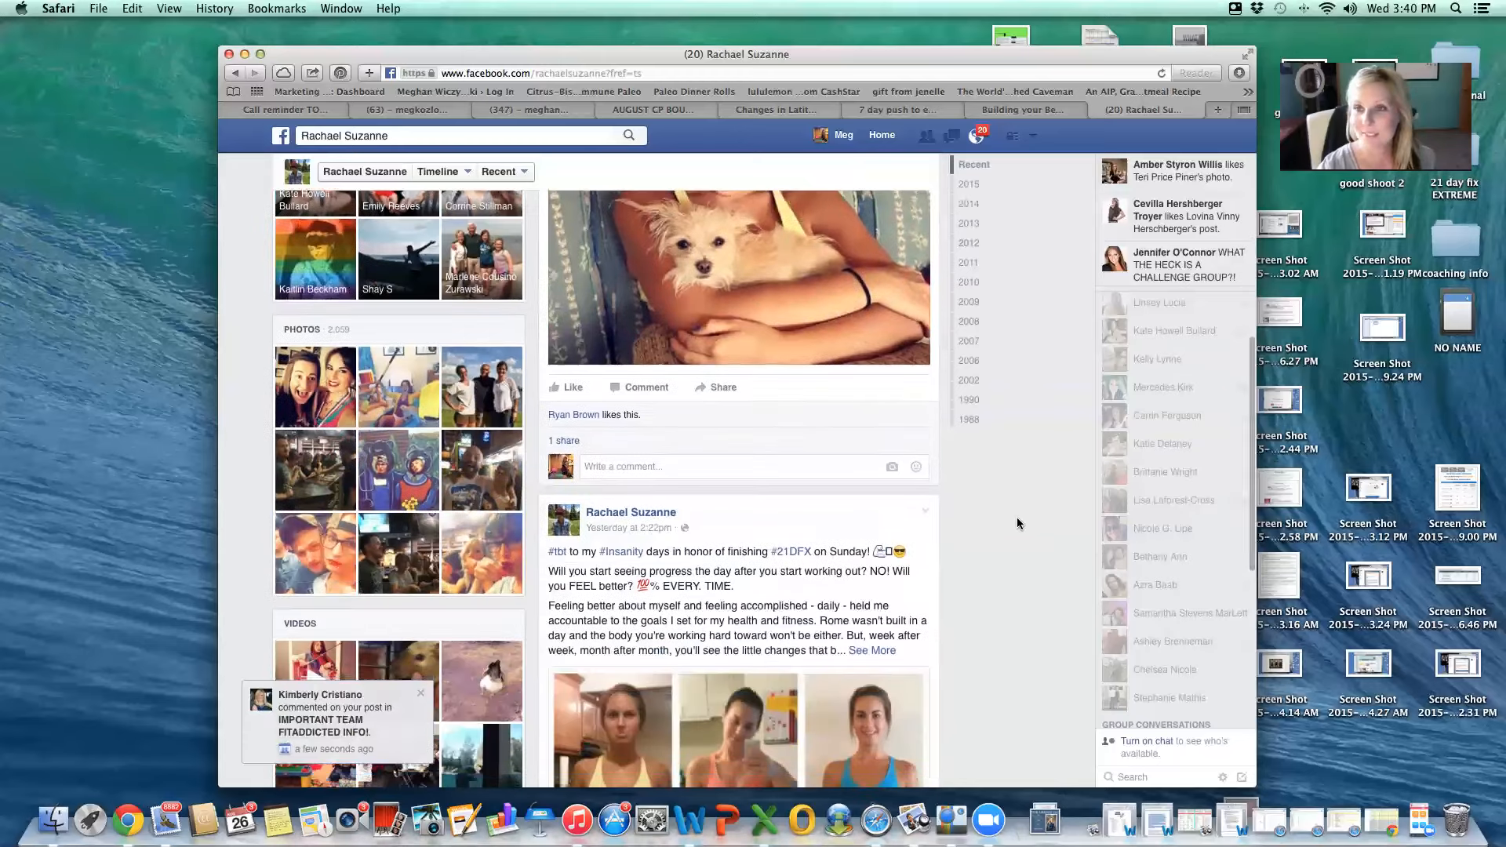
{"action": "scroll", "scroll_direction": "down", "scroll_amount": 3}
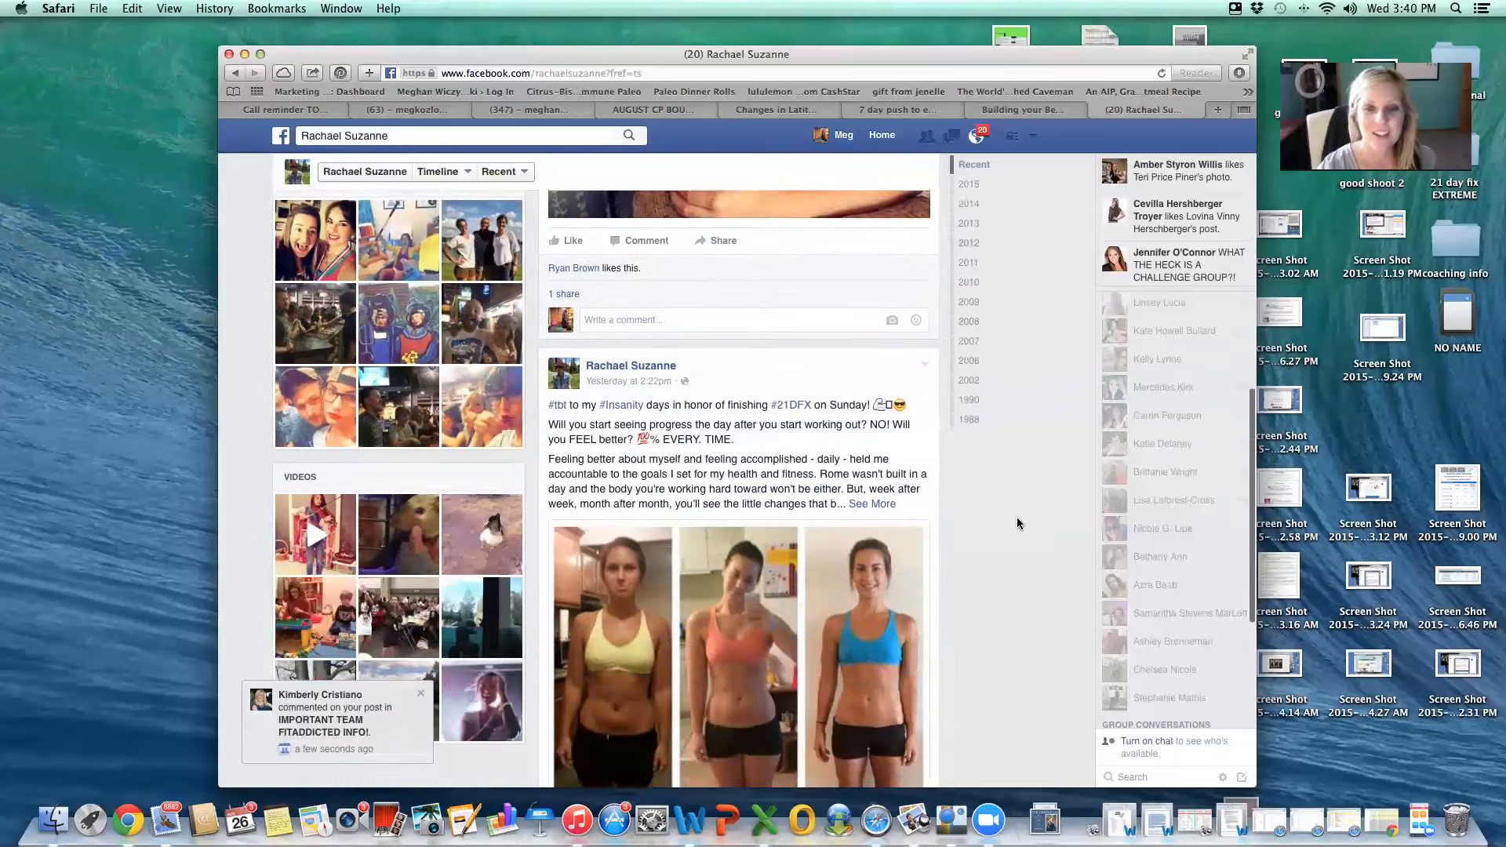
{"action": "scroll", "scroll_direction": "down", "scroll_amount": 3}
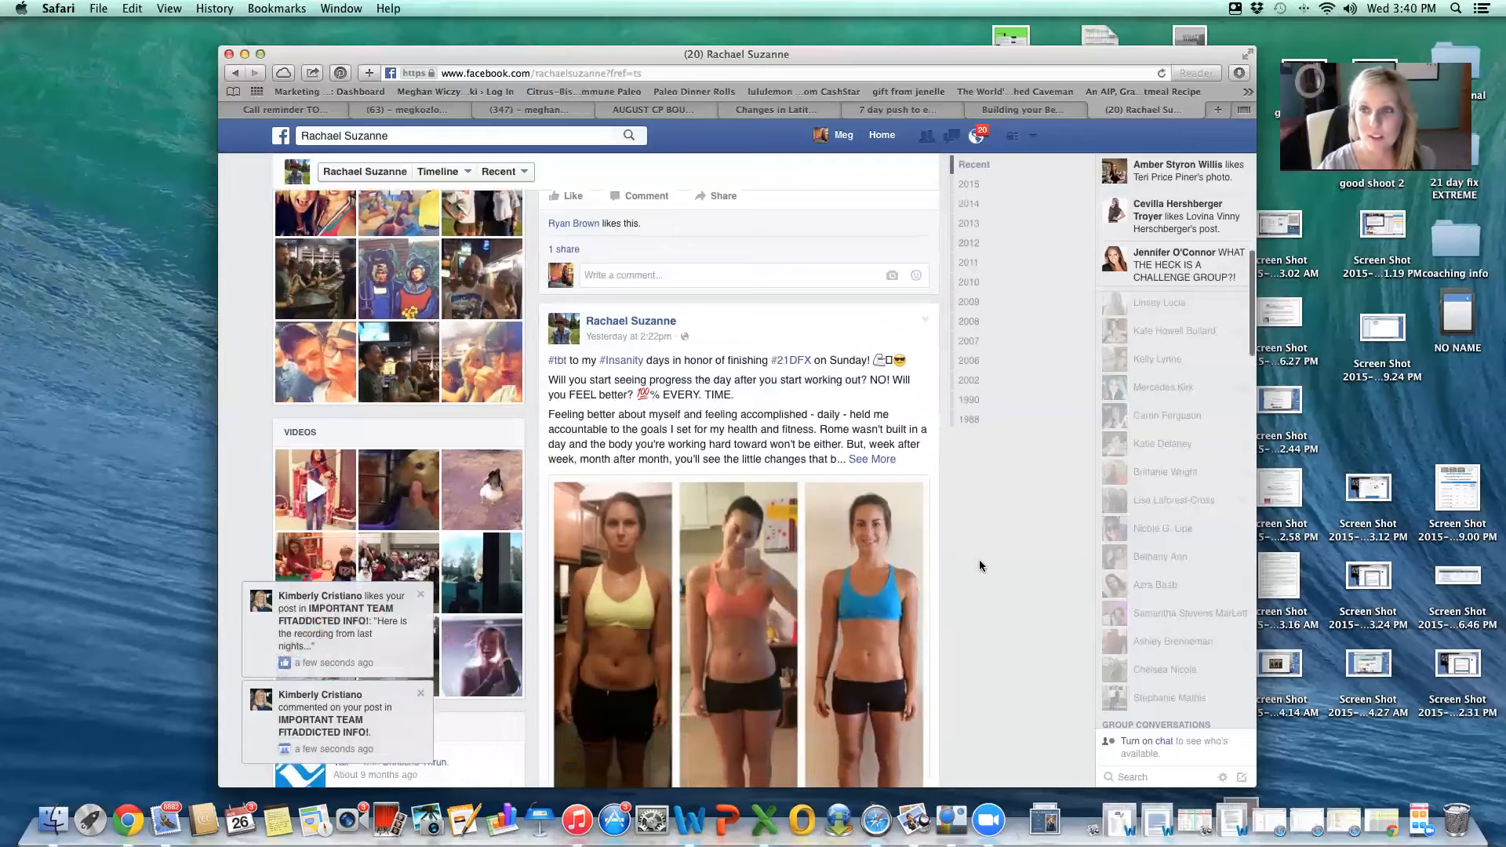
{"action": "scroll", "scroll_direction": "down", "scroll_amount": 3}
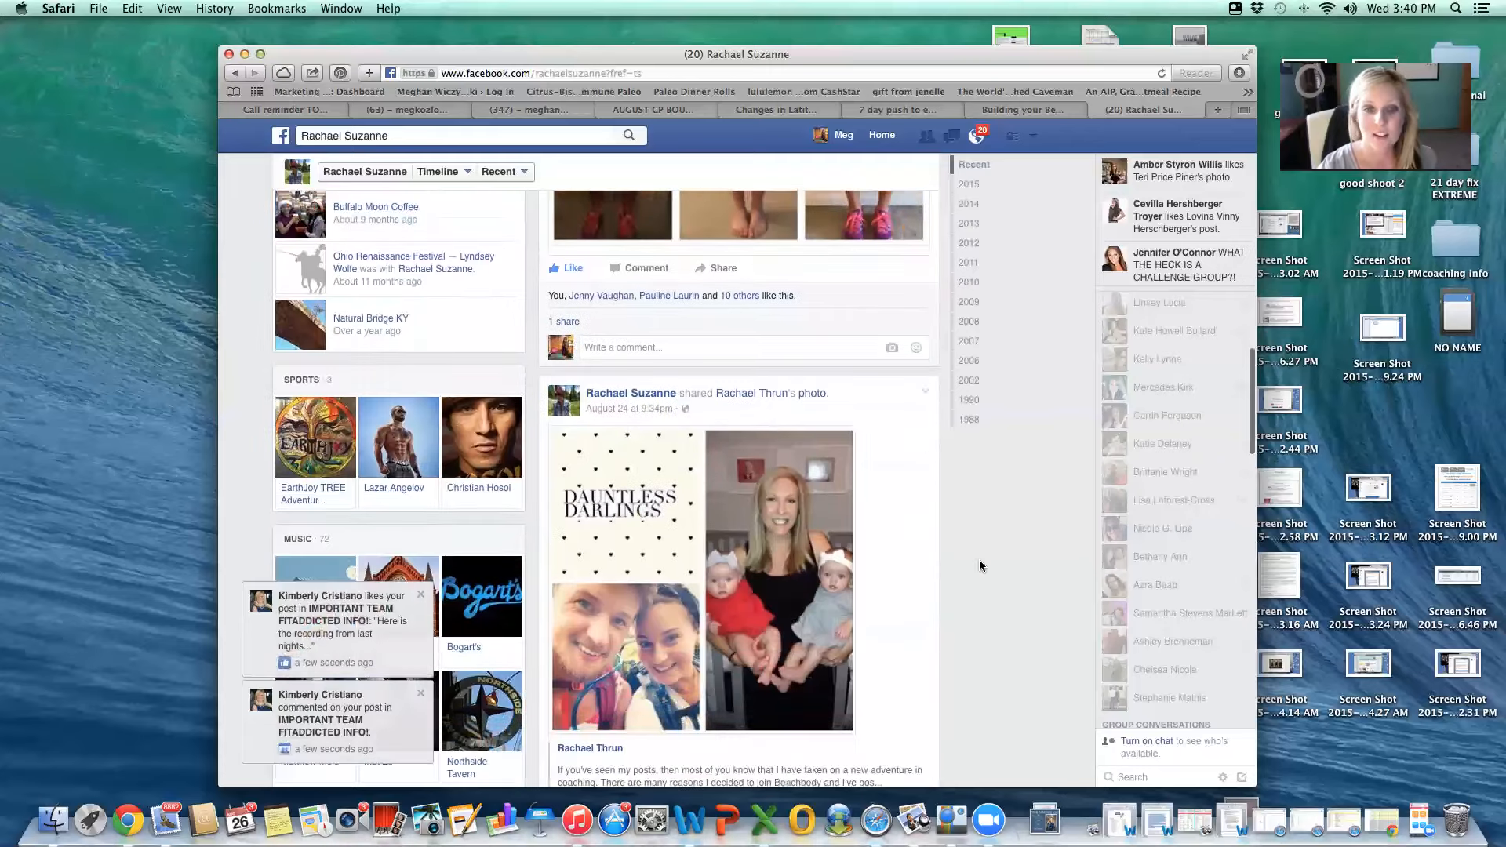
{"action": "scroll", "scroll_direction": "down", "scroll_amount": 3}
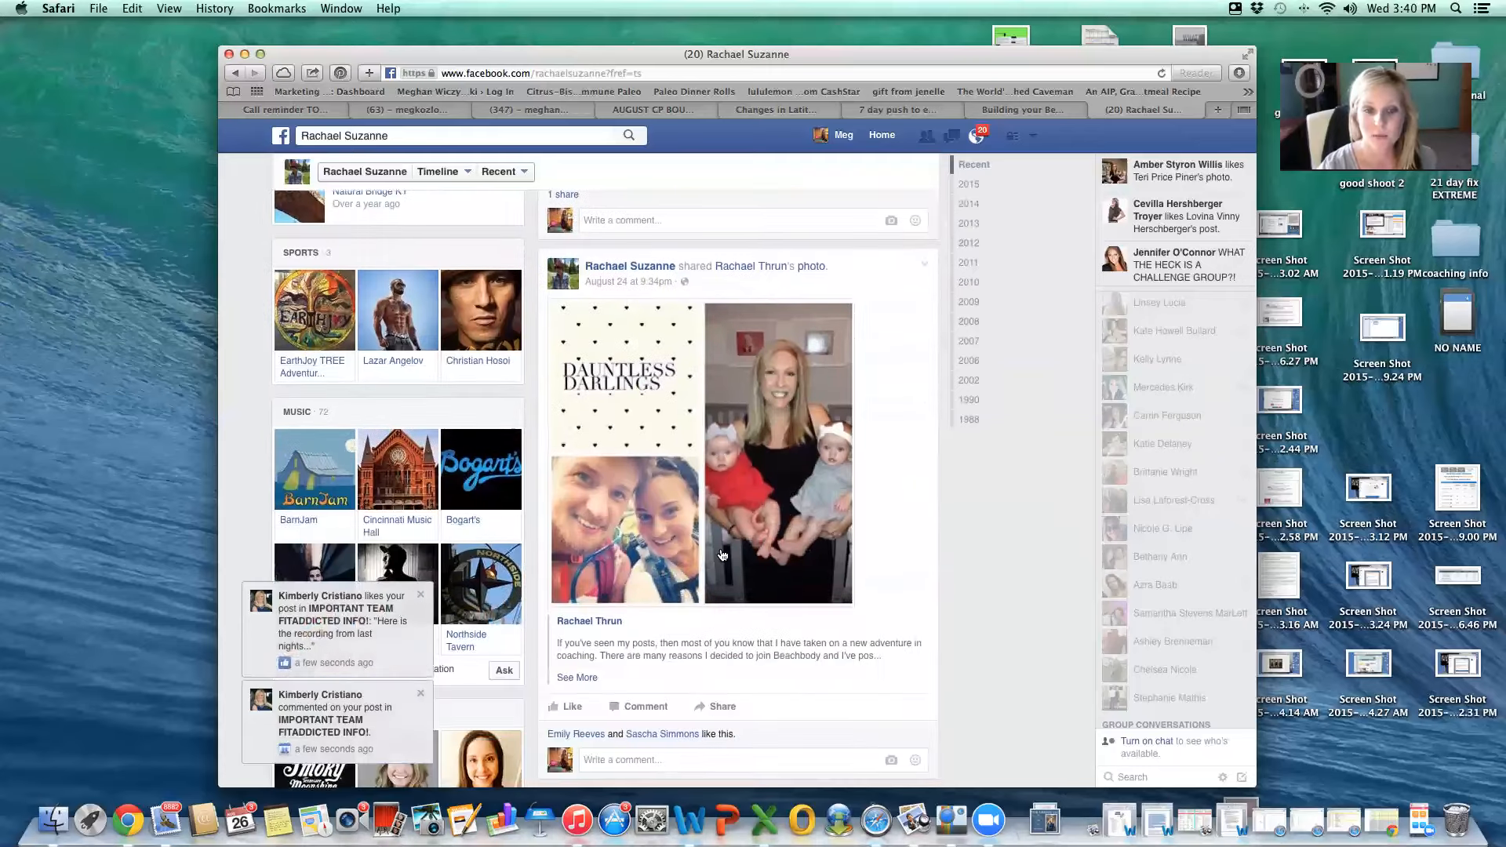
{"action": "scroll", "scroll_direction": "down", "scroll_amount": 3}
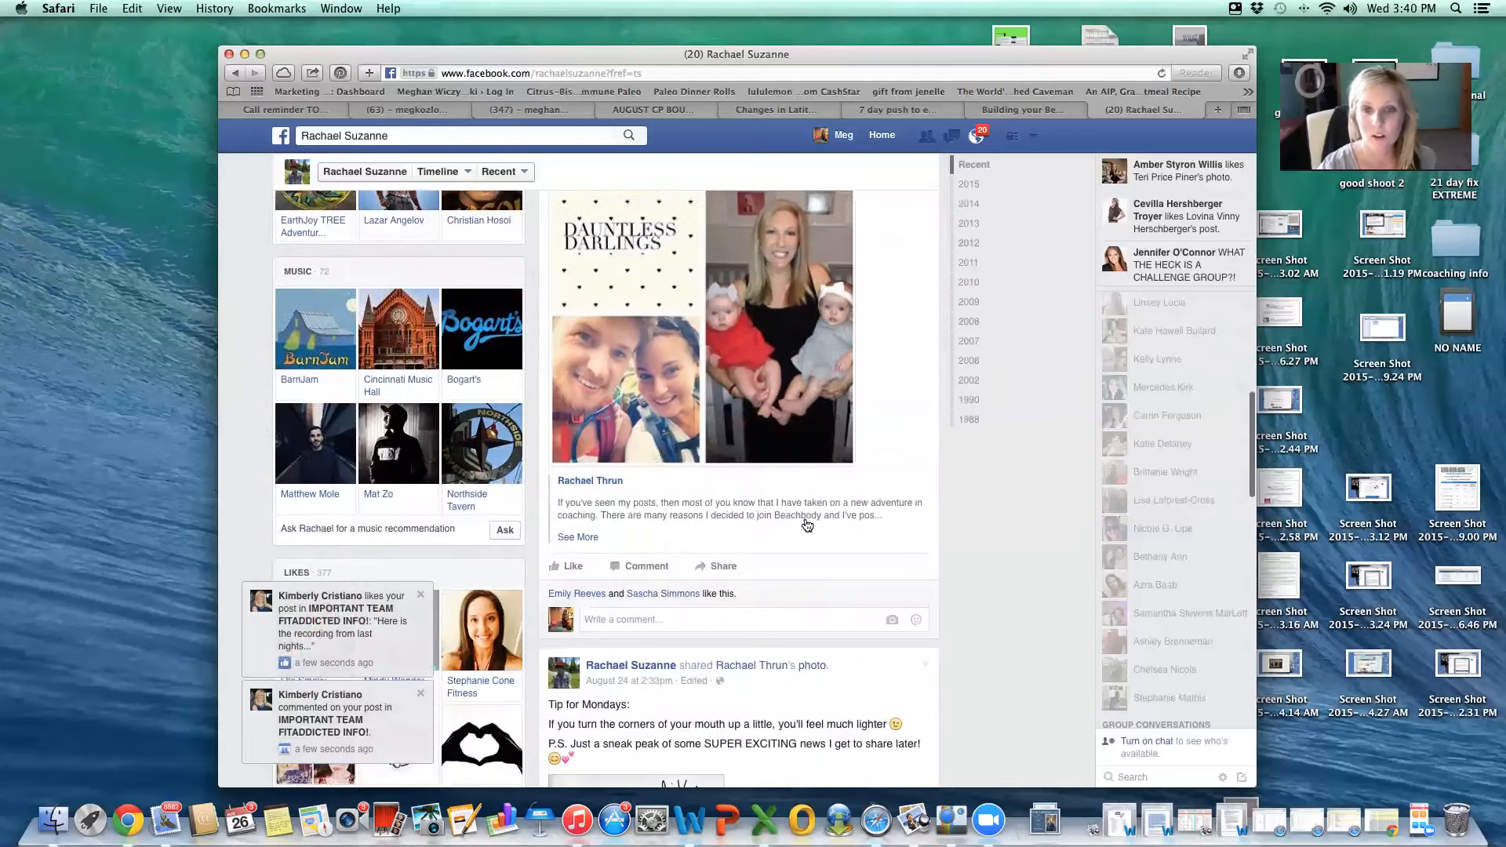
{"action": "scroll", "scroll_direction": "down", "scroll_amount": 3}
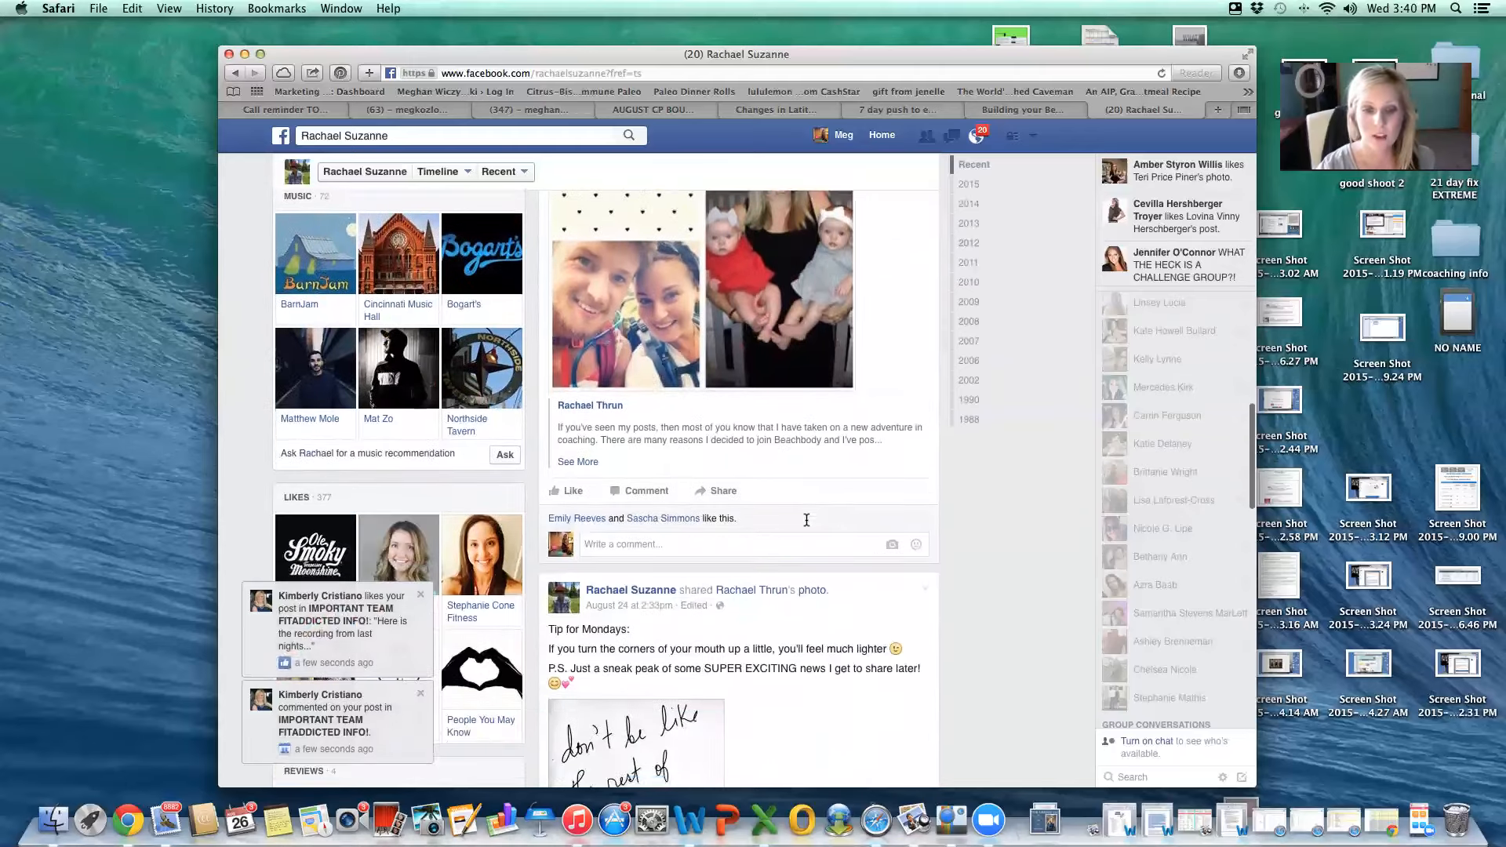
{"action": "scroll", "scroll_direction": "down", "scroll_amount": 3}
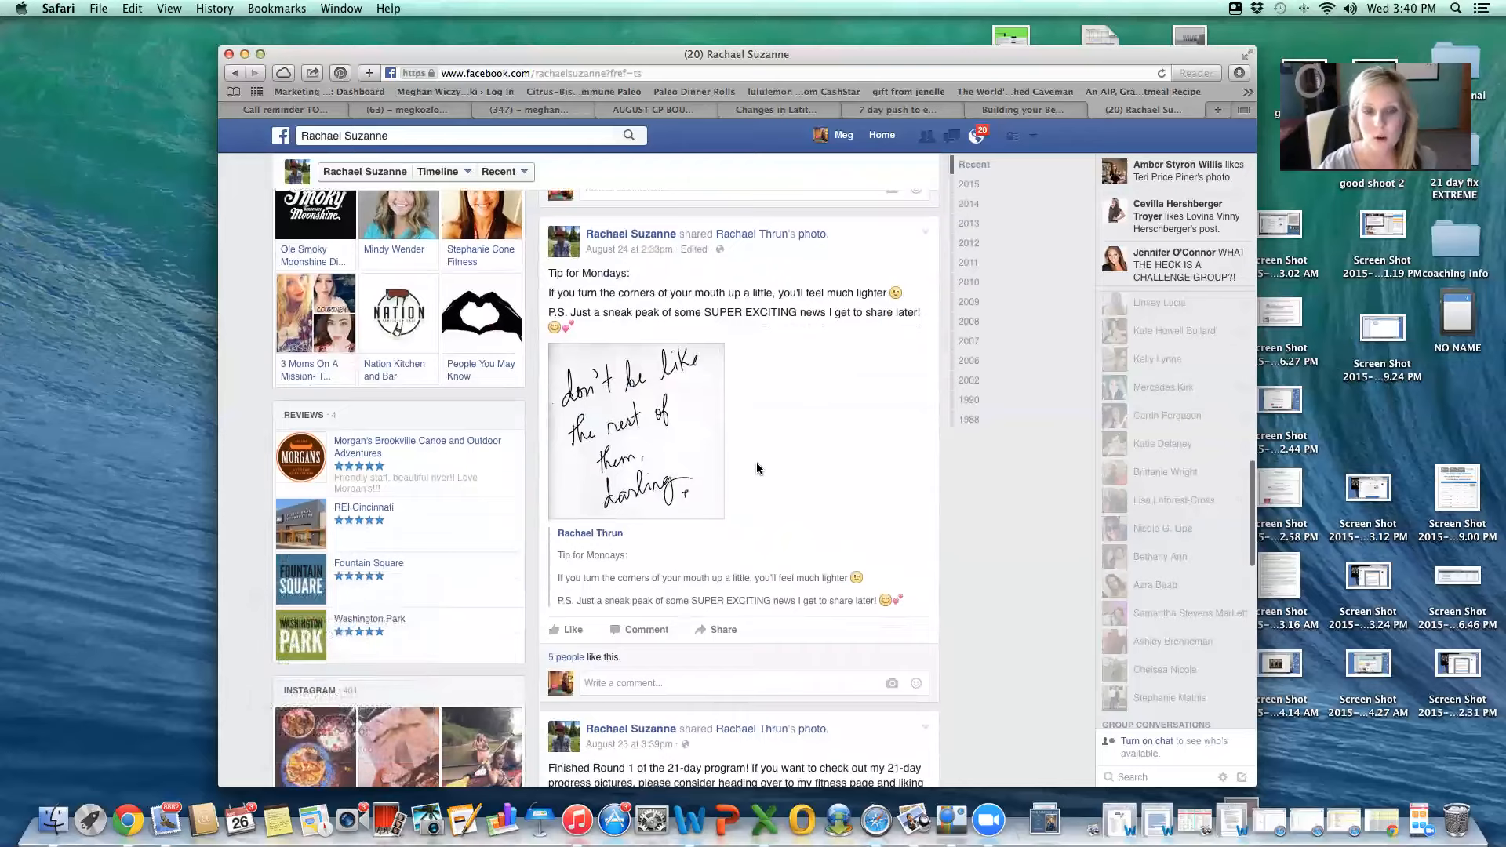
{"action": "scroll", "scroll_direction": "down", "scroll_amount": 3}
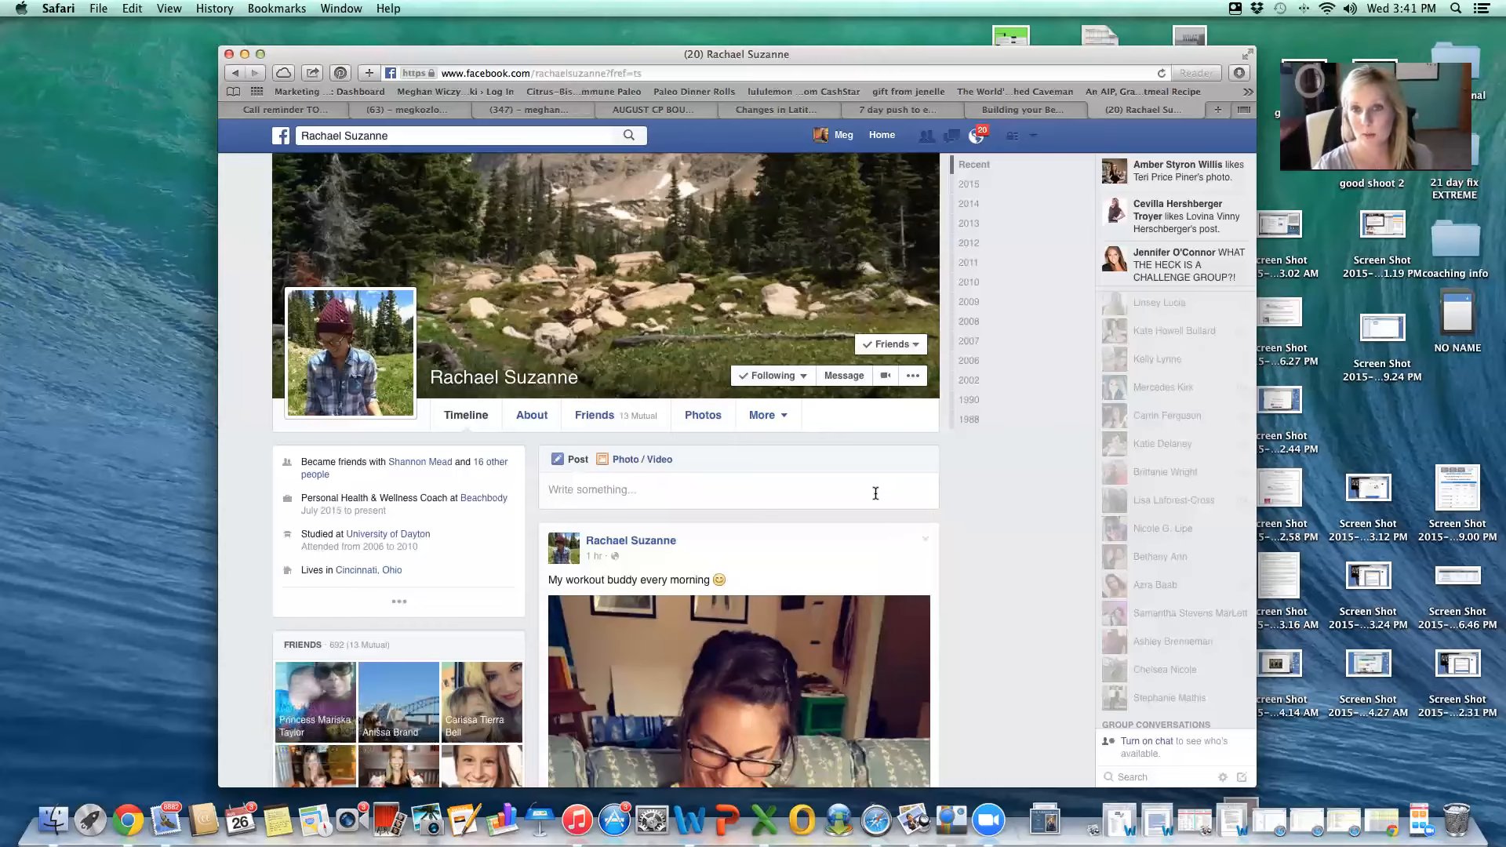
- Switch to your own profile and scroll down through older posts to August 24 entries
{"action": "left_click", "coordinate": [843, 134]}
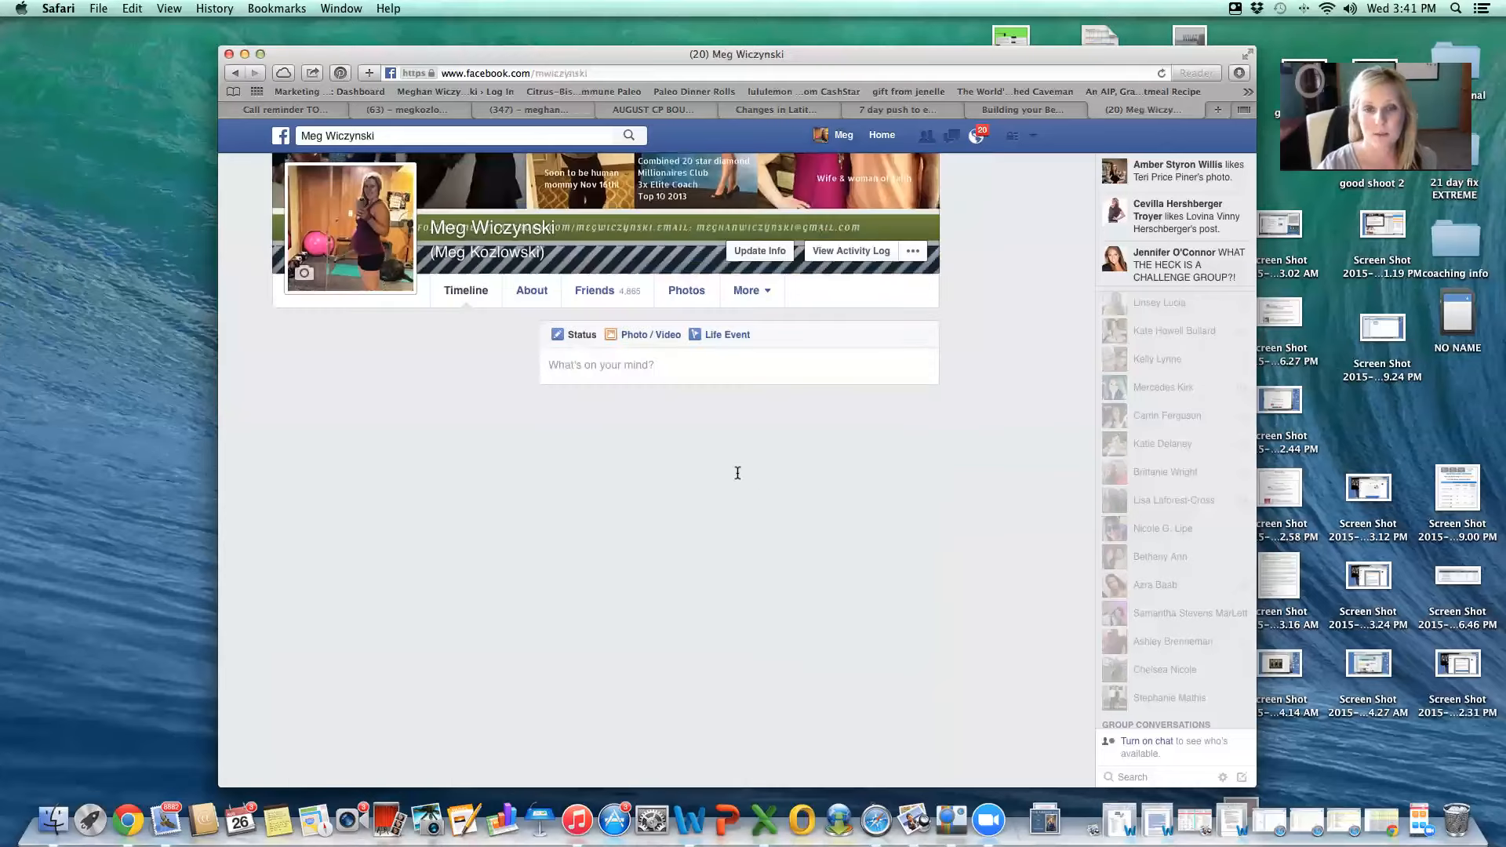
{"action": "scroll", "scroll_direction": "down", "scroll_amount": 3}
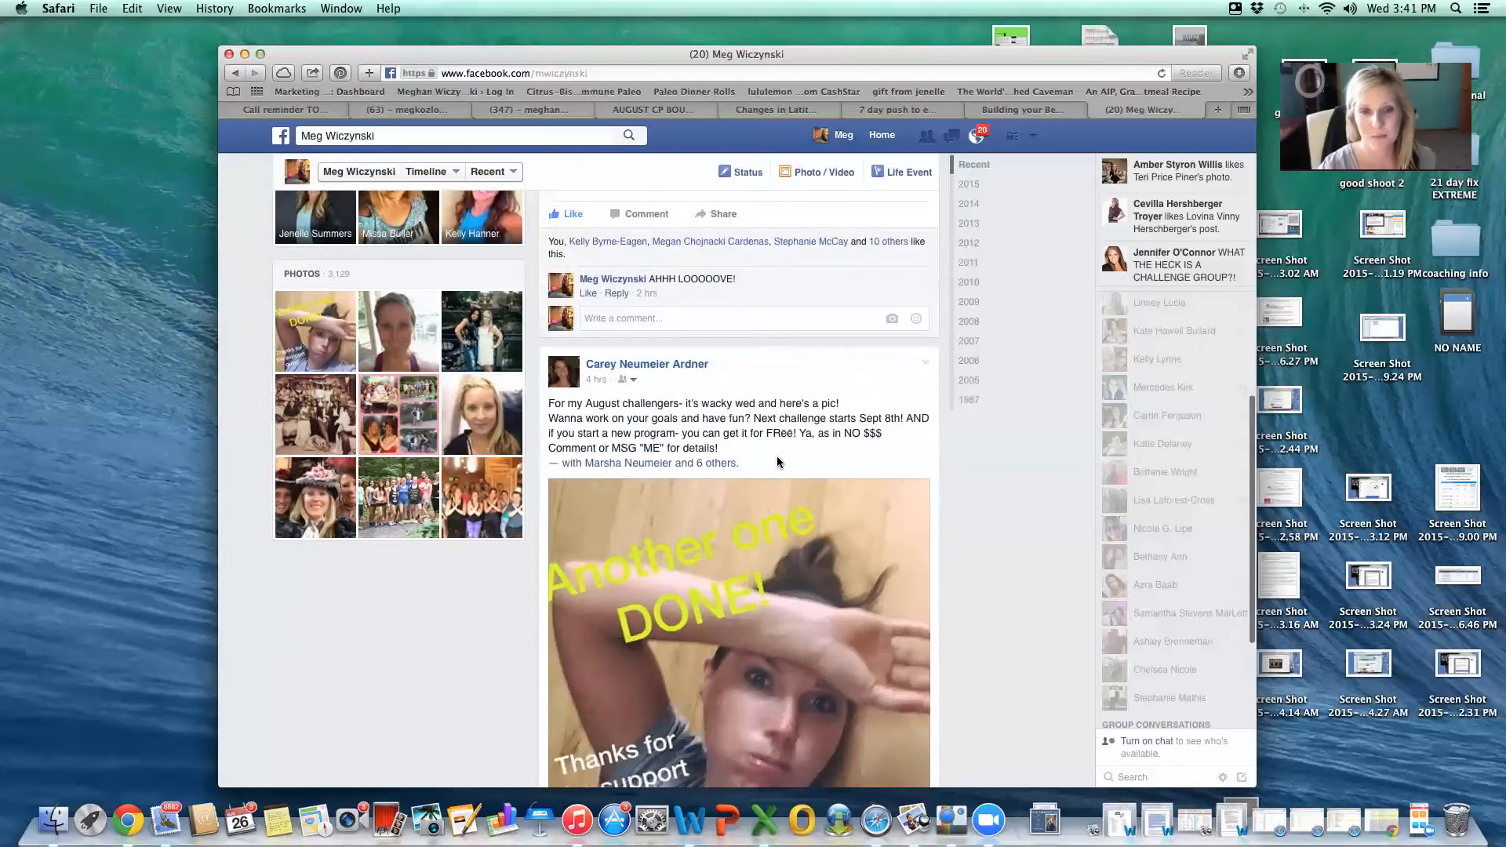
{"action": "scroll", "scroll_direction": "down", "scroll_amount": 3}
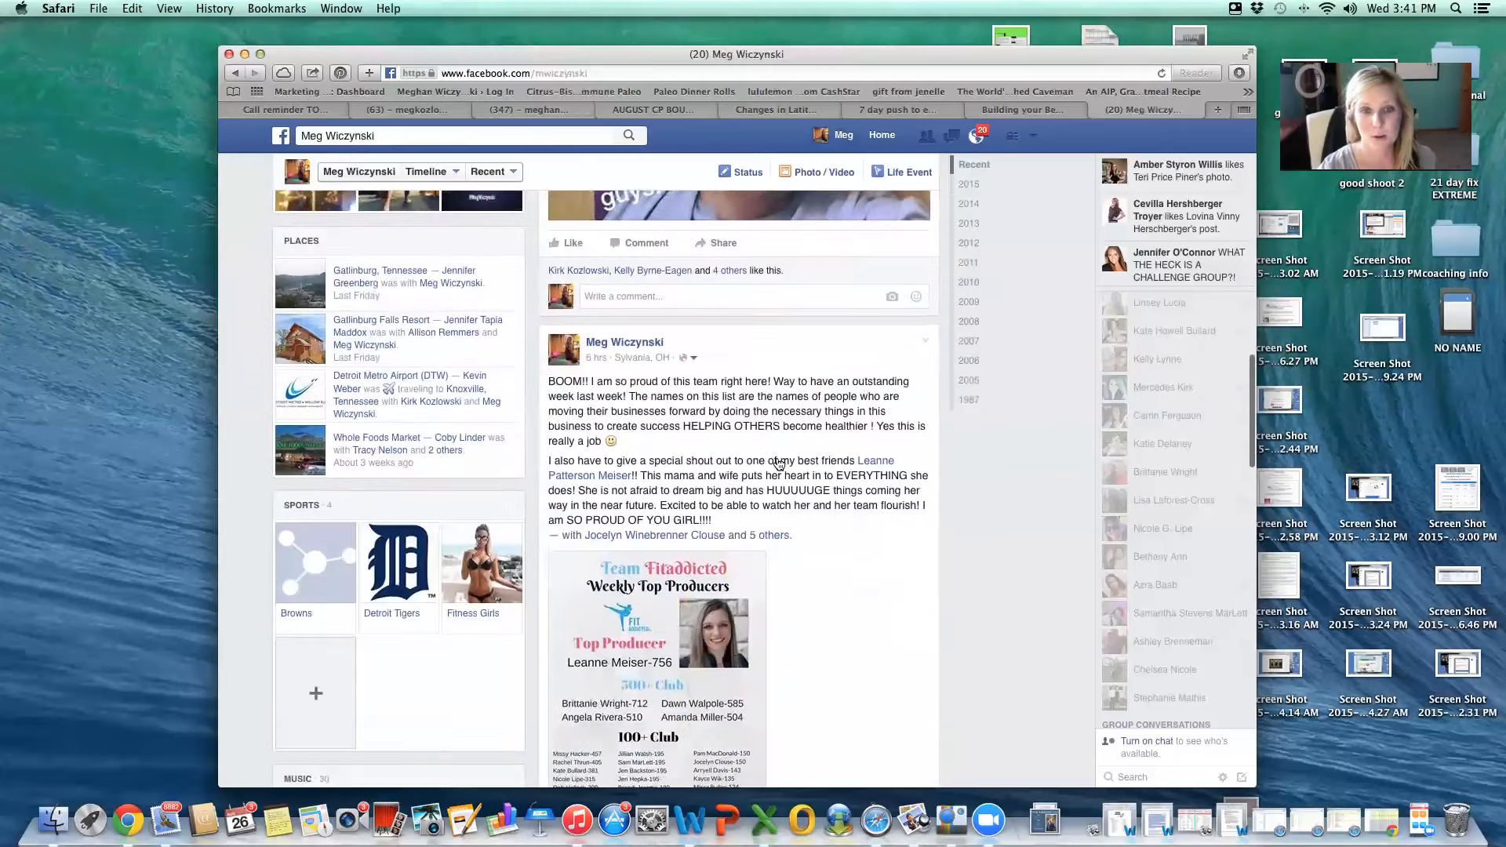
{"action": "scroll", "scroll_direction": "down", "scroll_amount": 3}
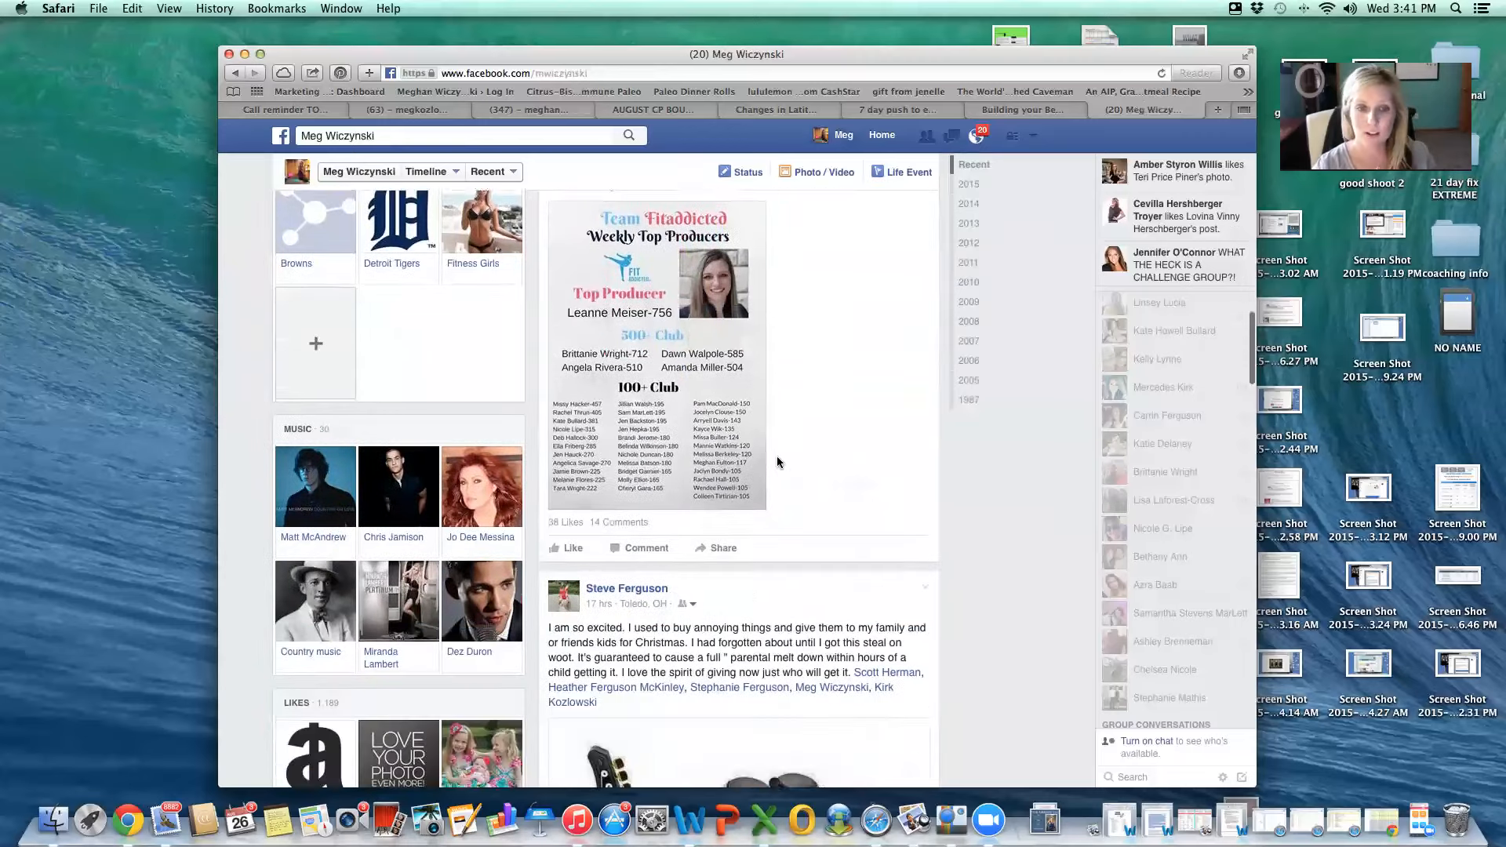
{"action": "scroll", "scroll_direction": "down", "scroll_amount": 3}
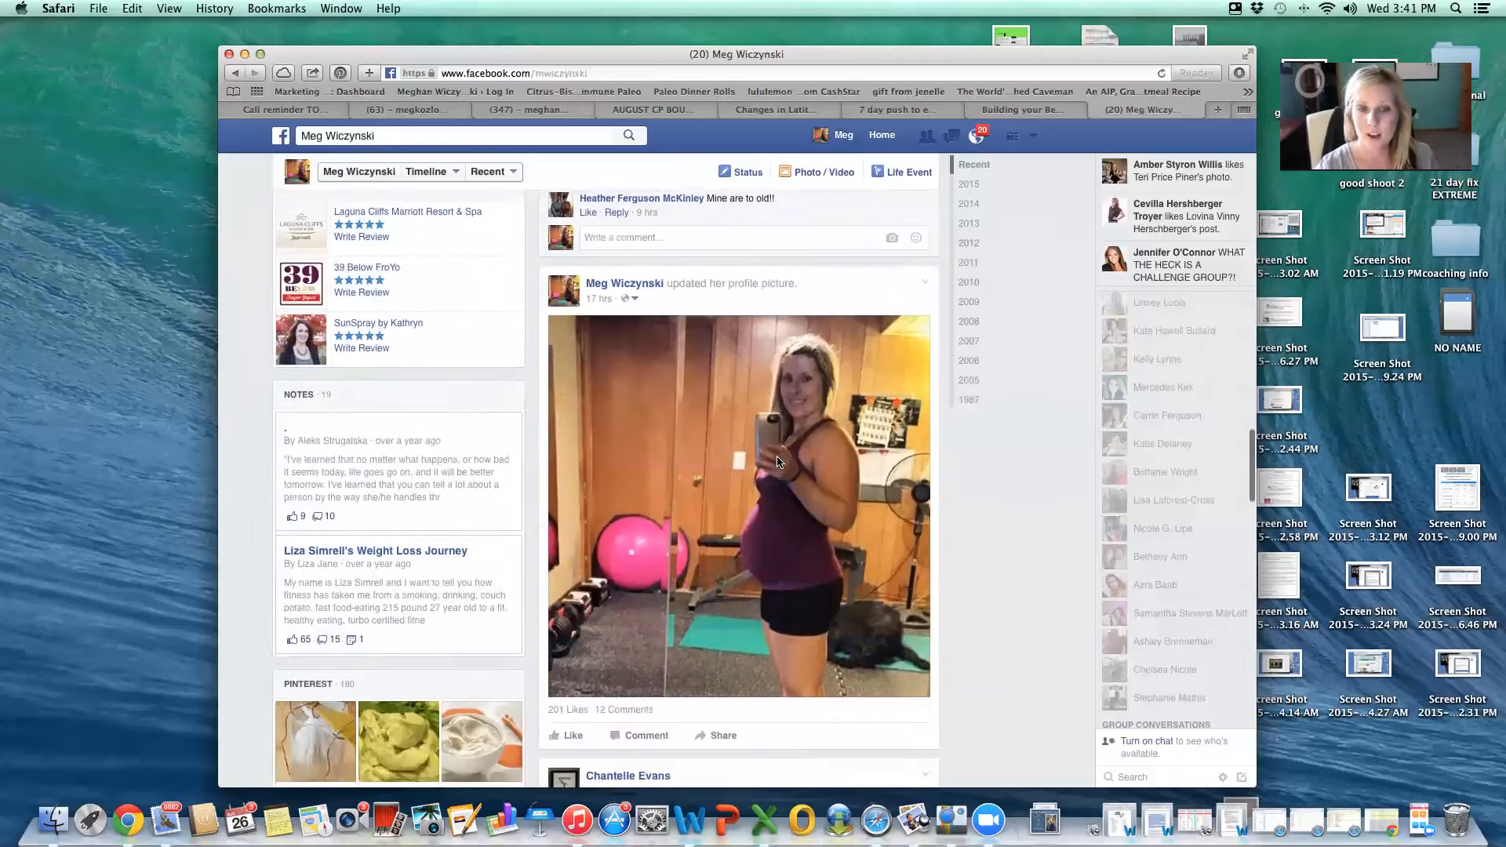
{"action": "scroll", "scroll_direction": "down", "scroll_amount": 3}
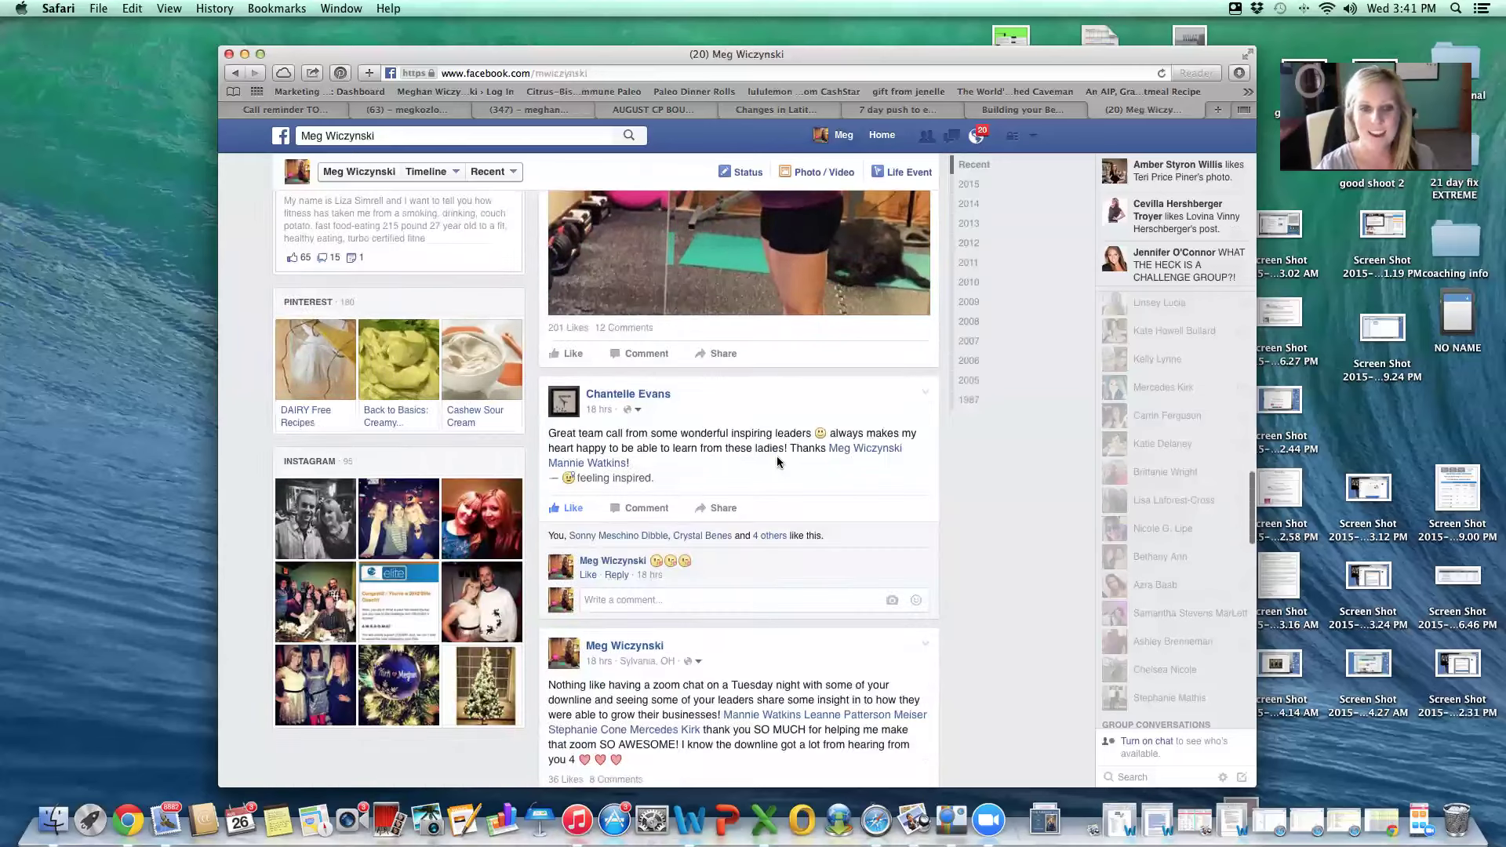
{"action": "scroll", "scroll_direction": "down", "scroll_amount": 3}
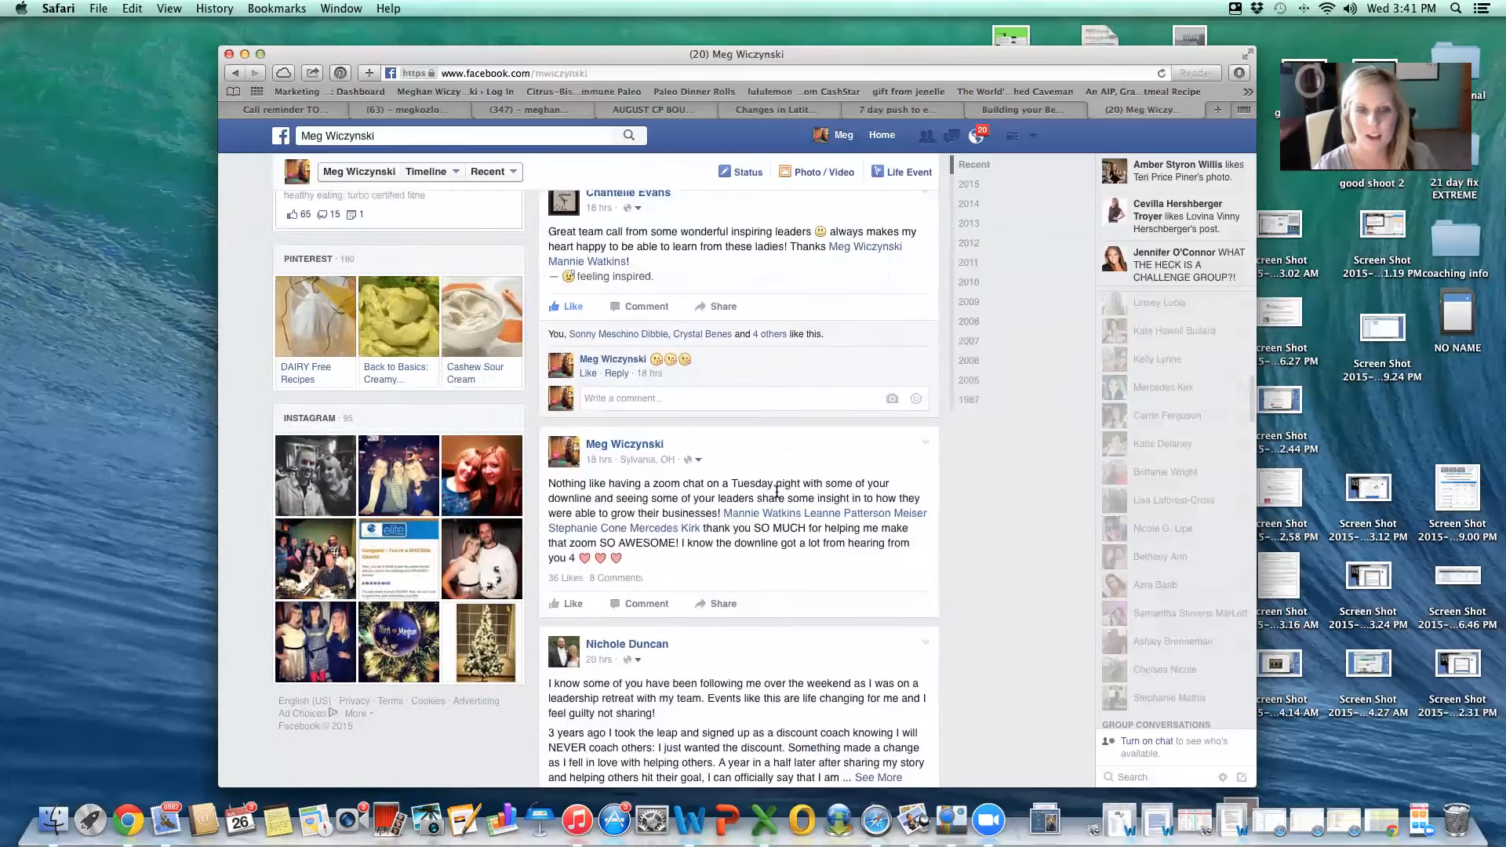
{"action": "scroll", "scroll_direction": "down", "scroll_amount": 3}
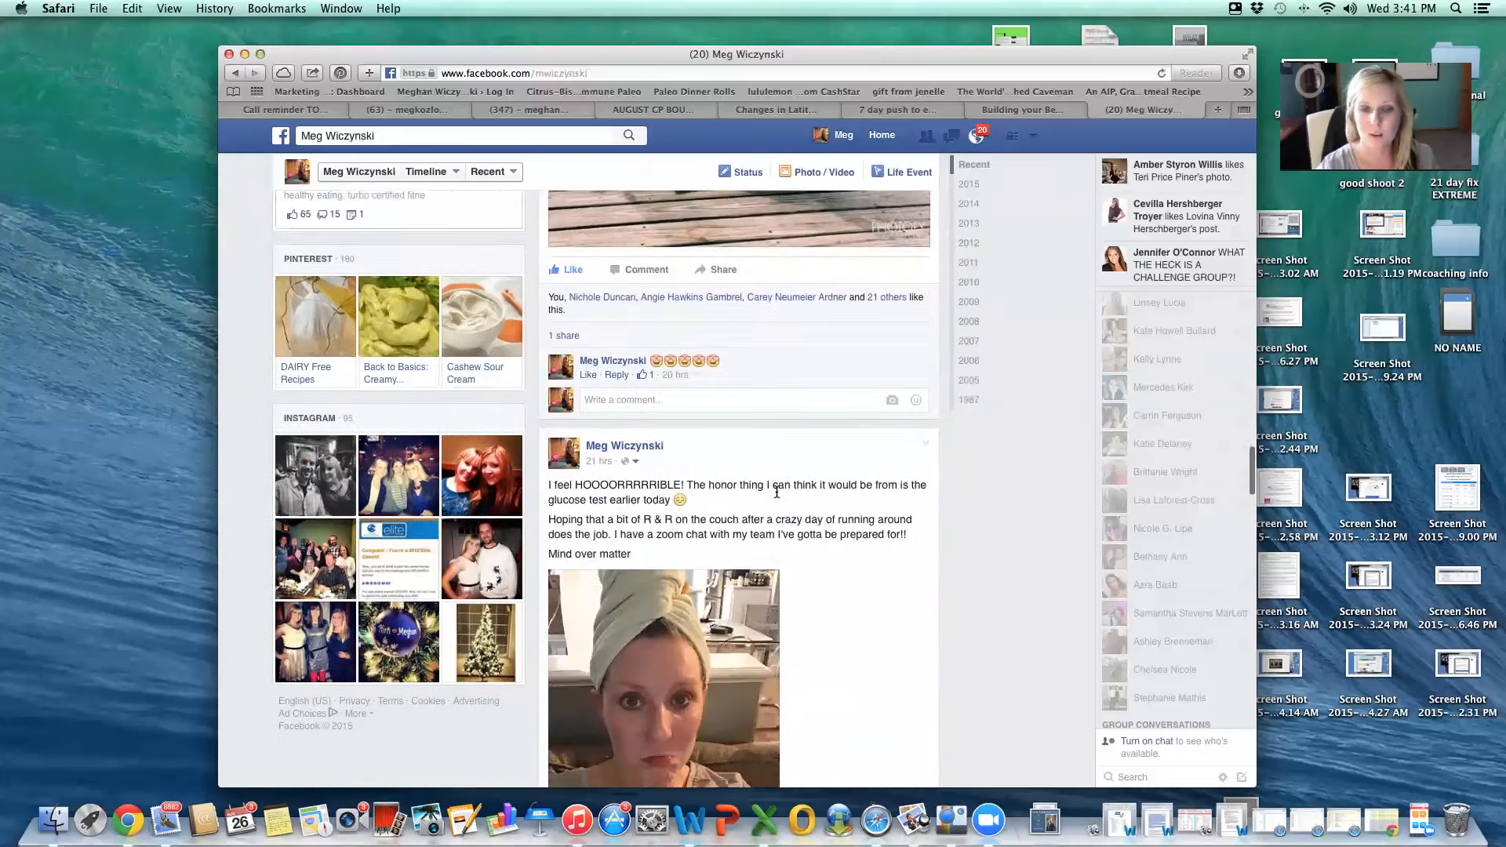
{"action": "scroll", "scroll_direction": "down", "scroll_amount": 3}
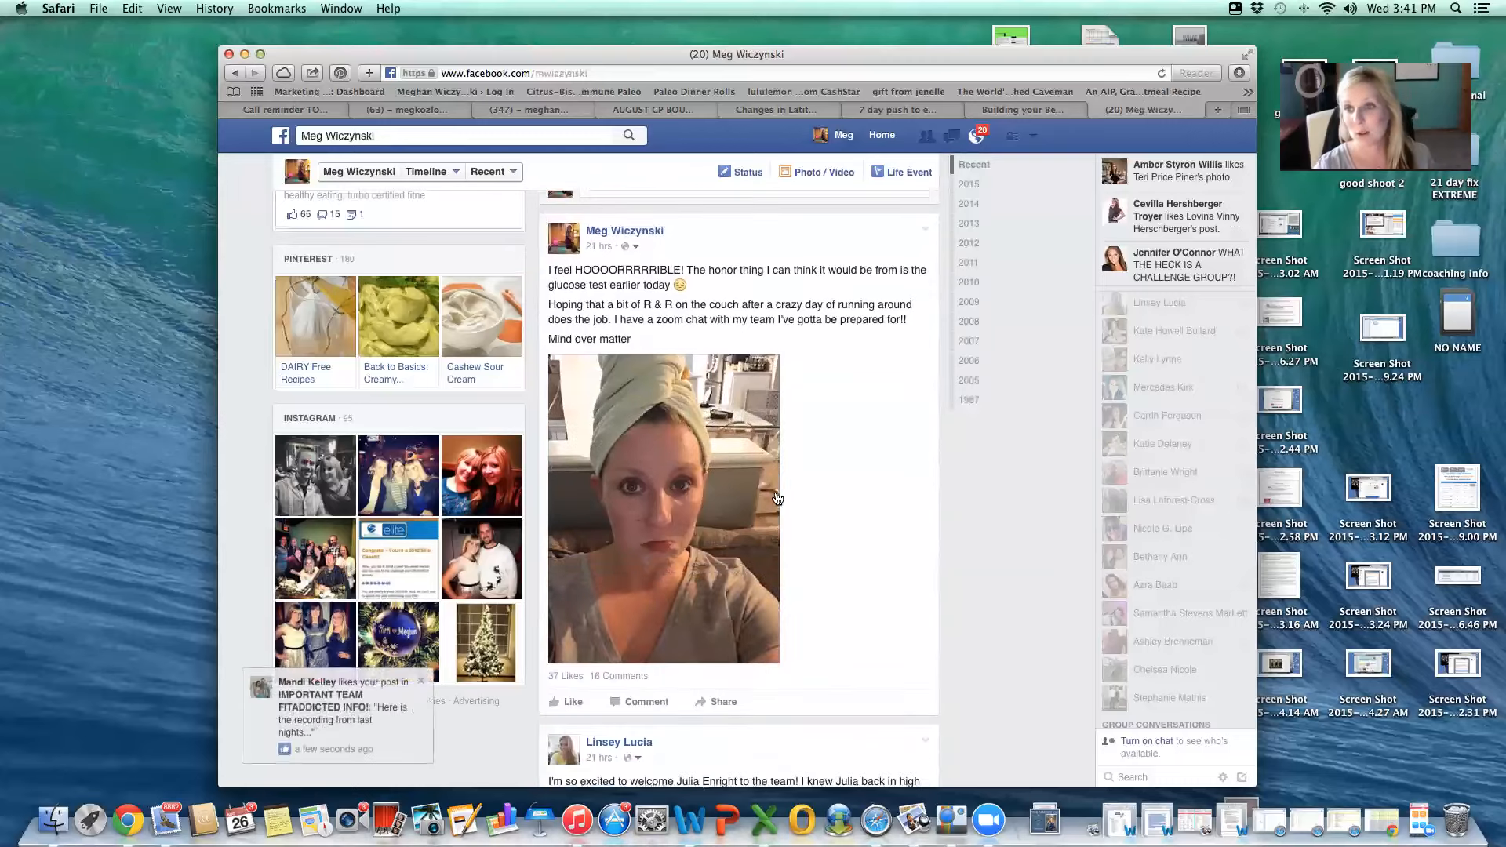
{"action": "scroll", "scroll_direction": "down", "scroll_amount": 3}
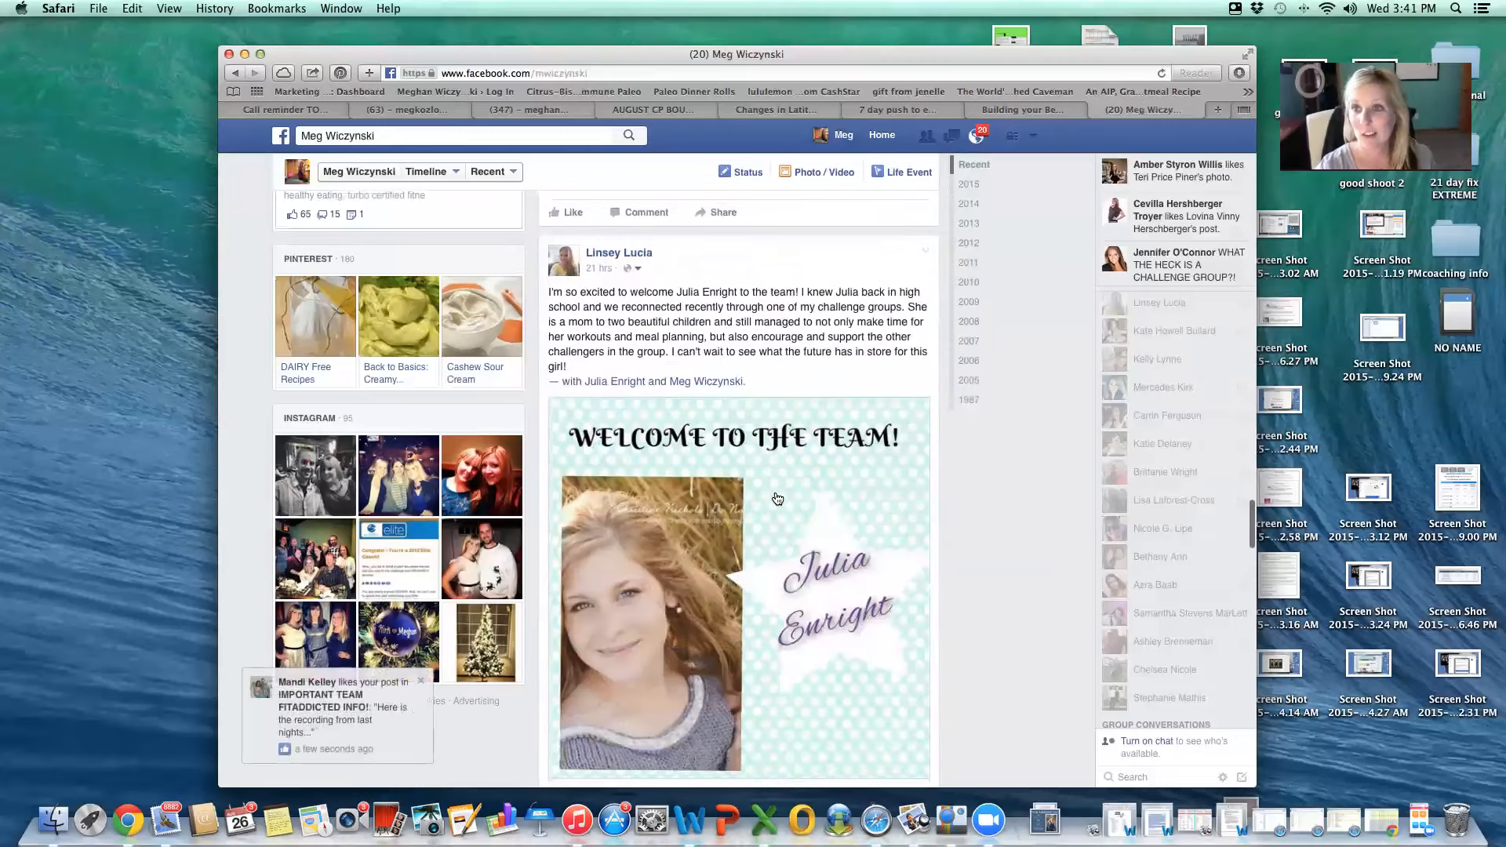
{"action": "scroll", "scroll_direction": "down", "scroll_amount": 3}
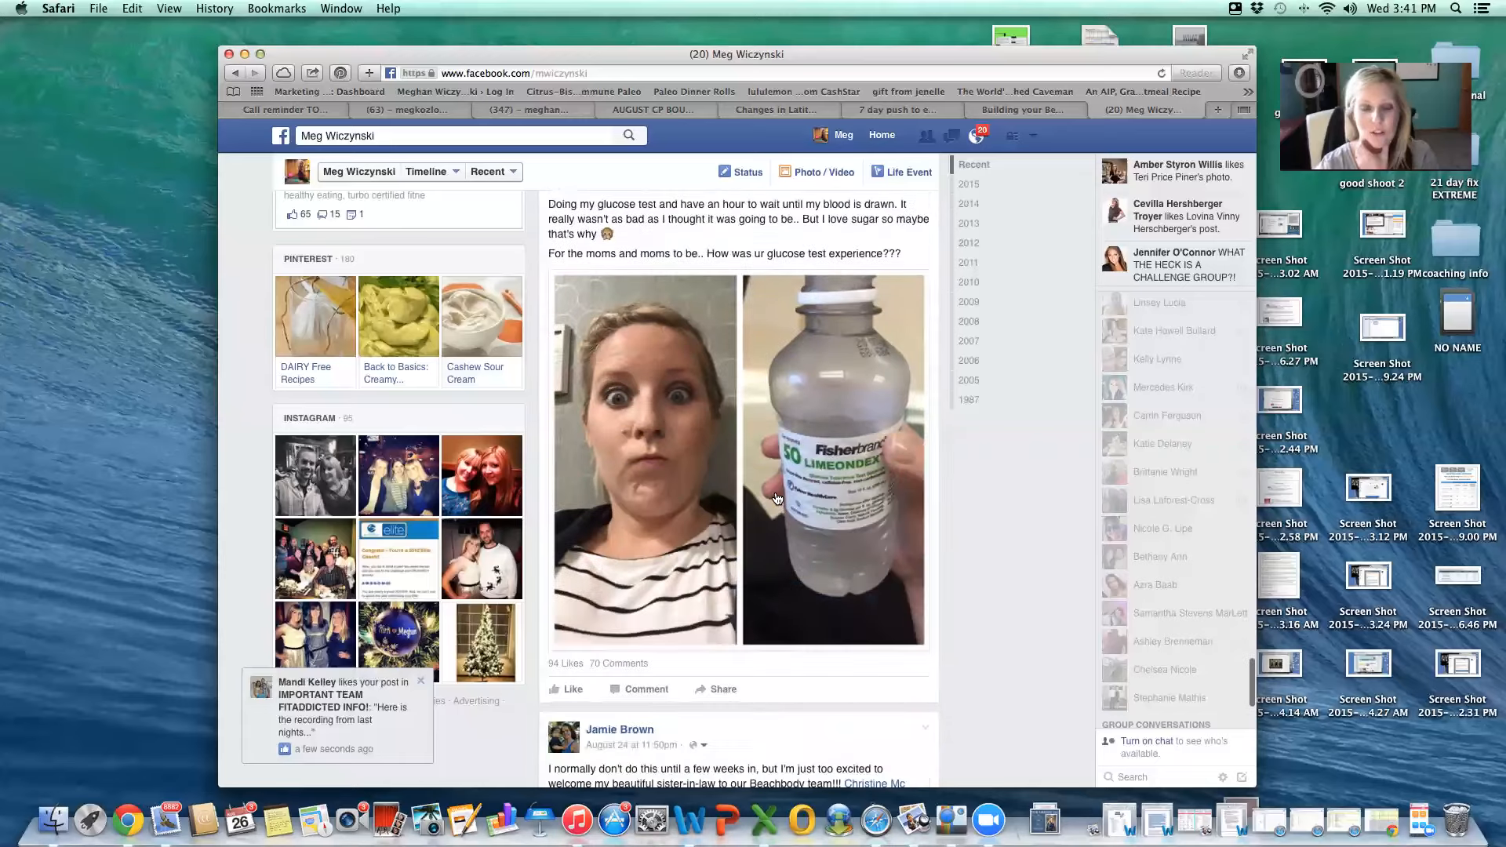
{"action": "scroll", "scroll_direction": "down", "scroll_amount": 3}
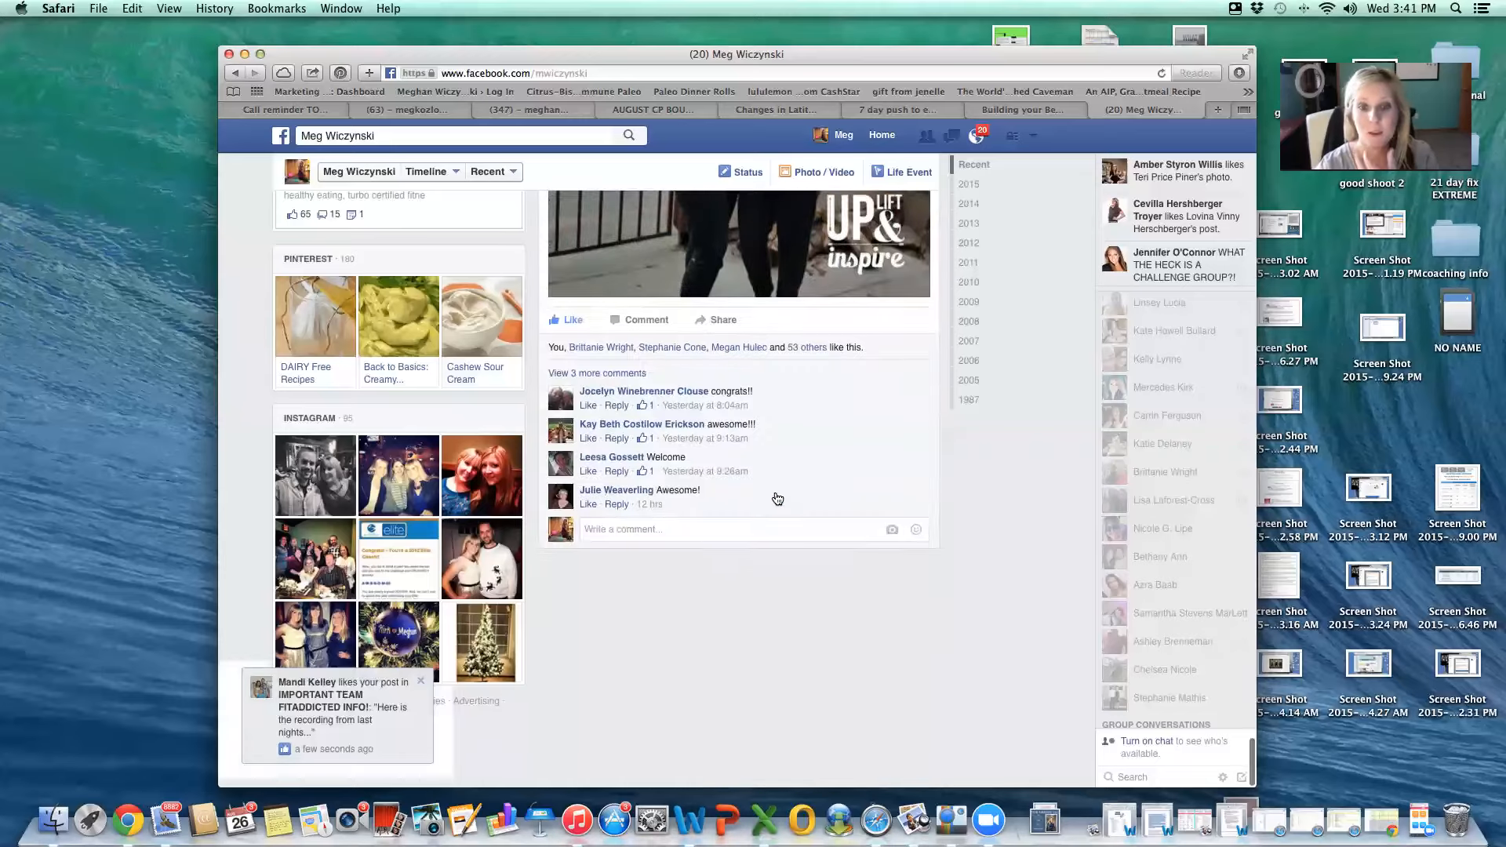
{"action": "scroll", "scroll_direction": "down", "scroll_amount": 3}
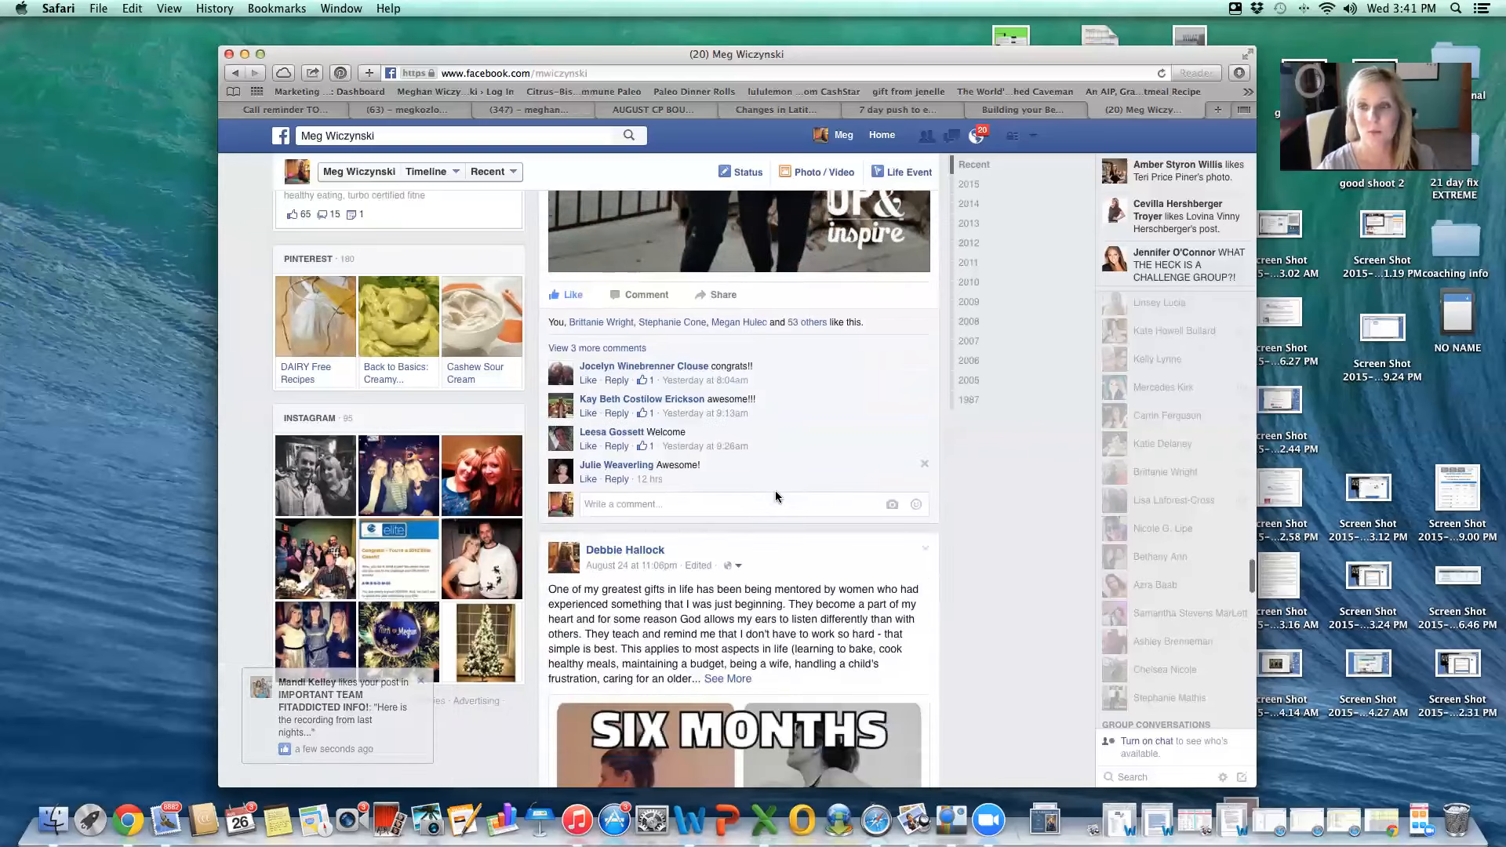
{"action": "scroll", "scroll_direction": "down", "scroll_amount": 3}
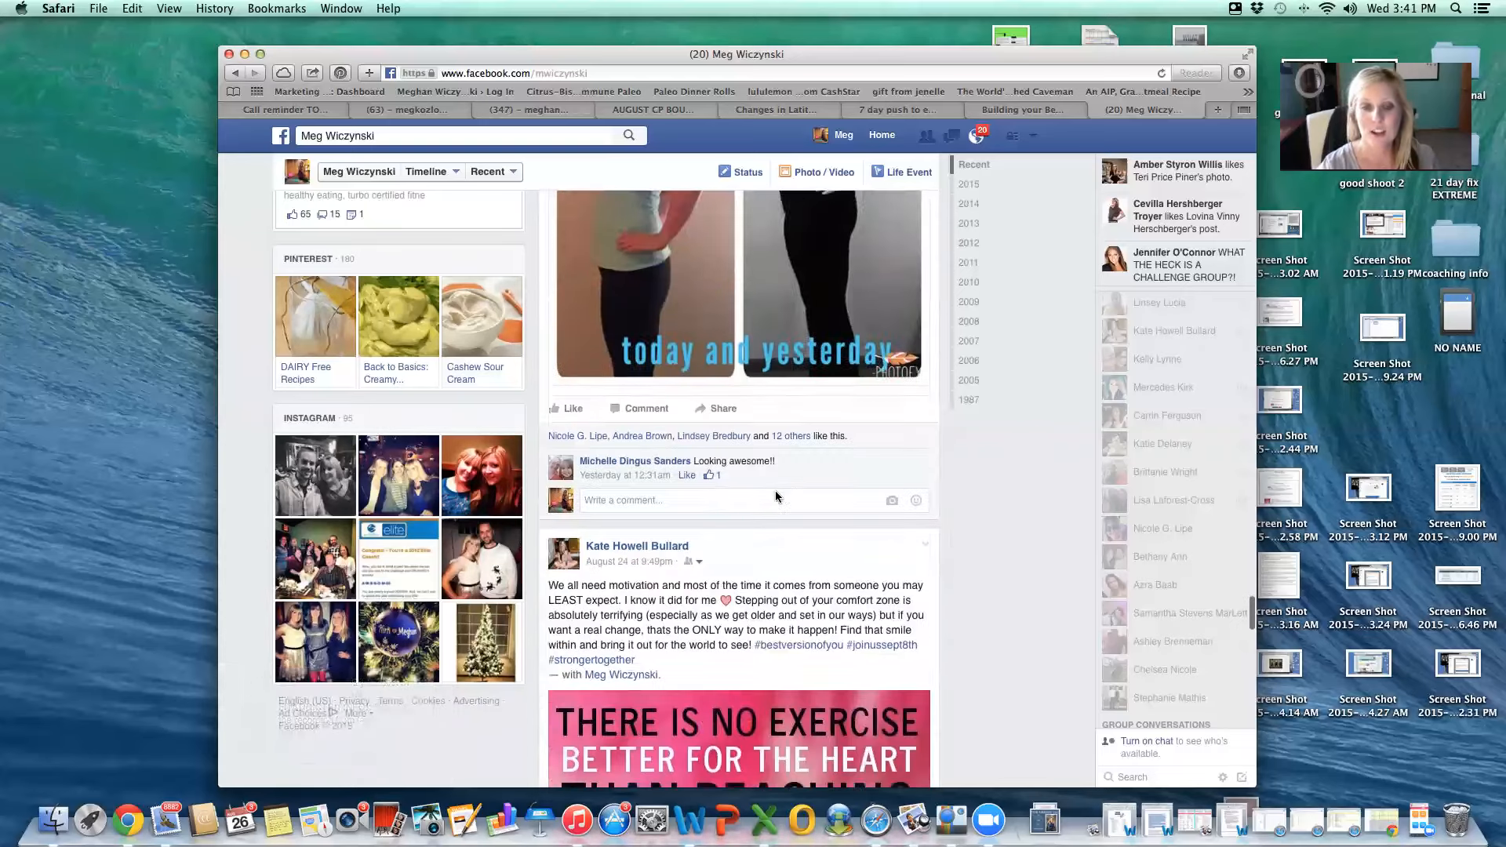
{"action": "scroll", "scroll_direction": "up", "scroll_amount": 3}
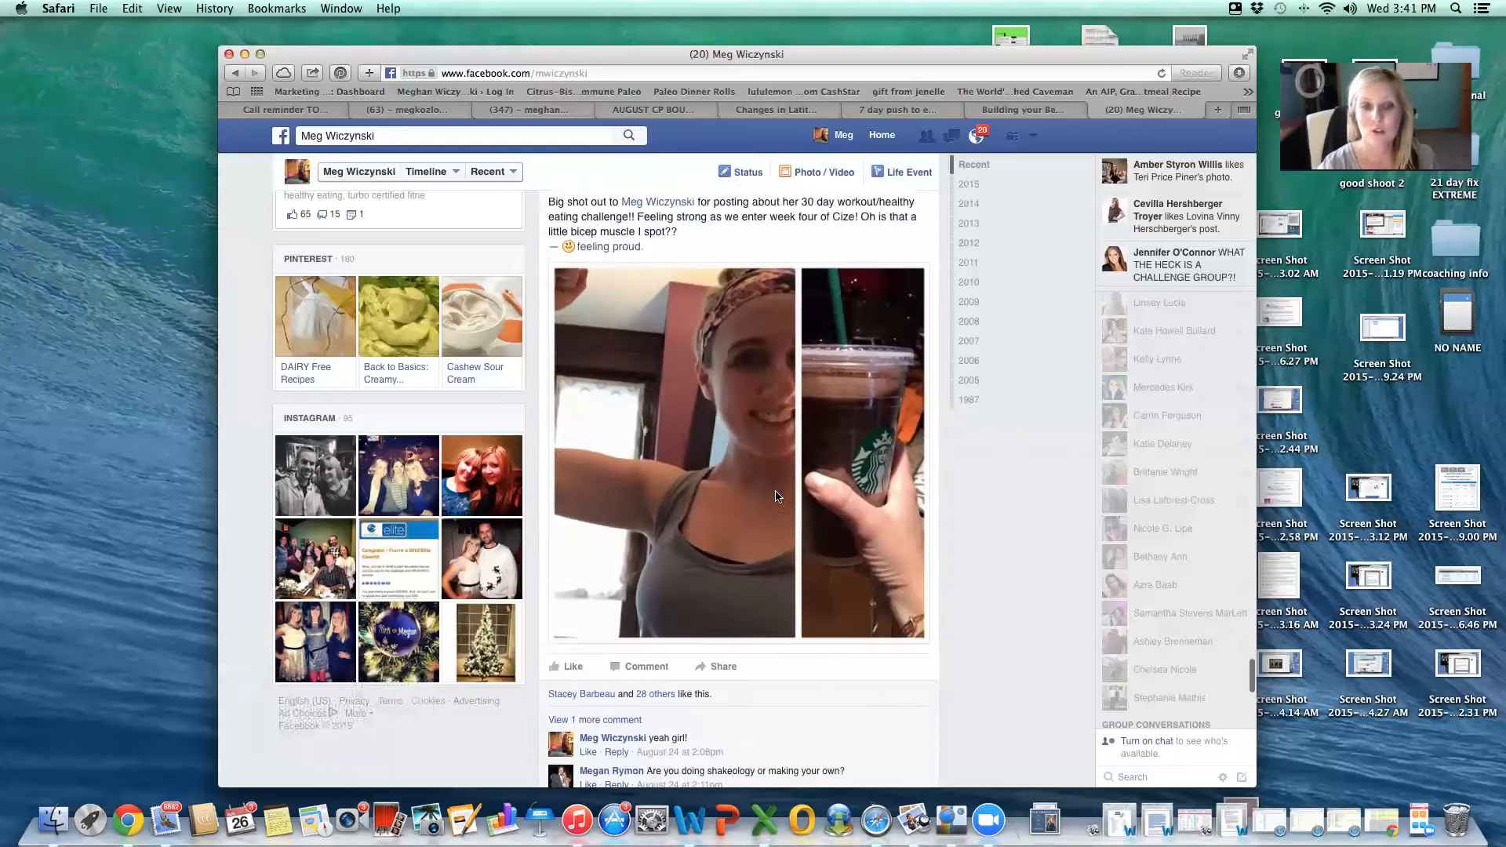
{"action": "scroll", "scroll_direction": "down", "scroll_amount": 3}
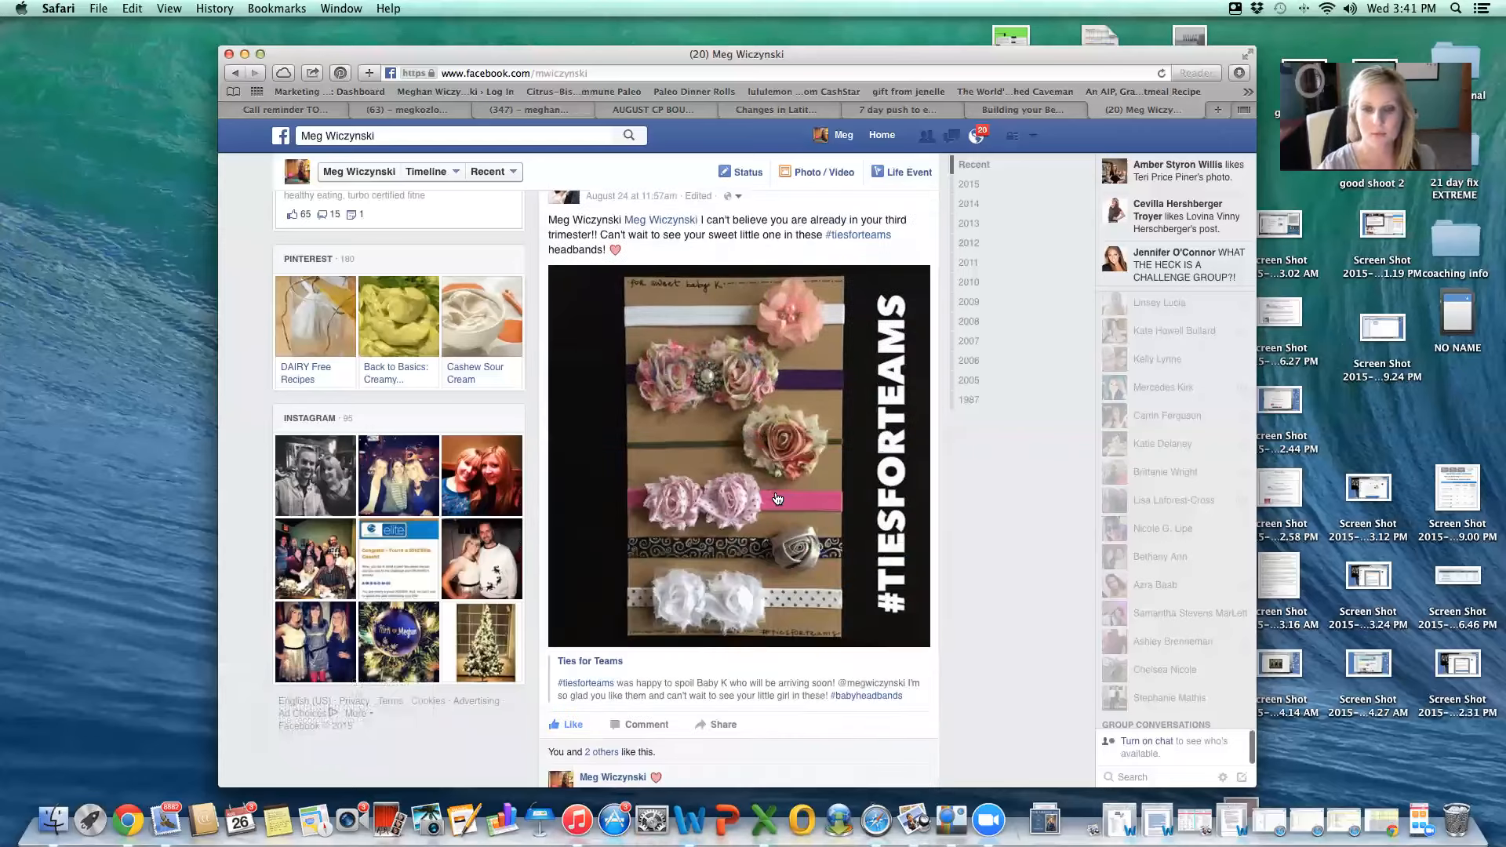
{"action": "scroll", "scroll_direction": "down", "scroll_amount": 3}
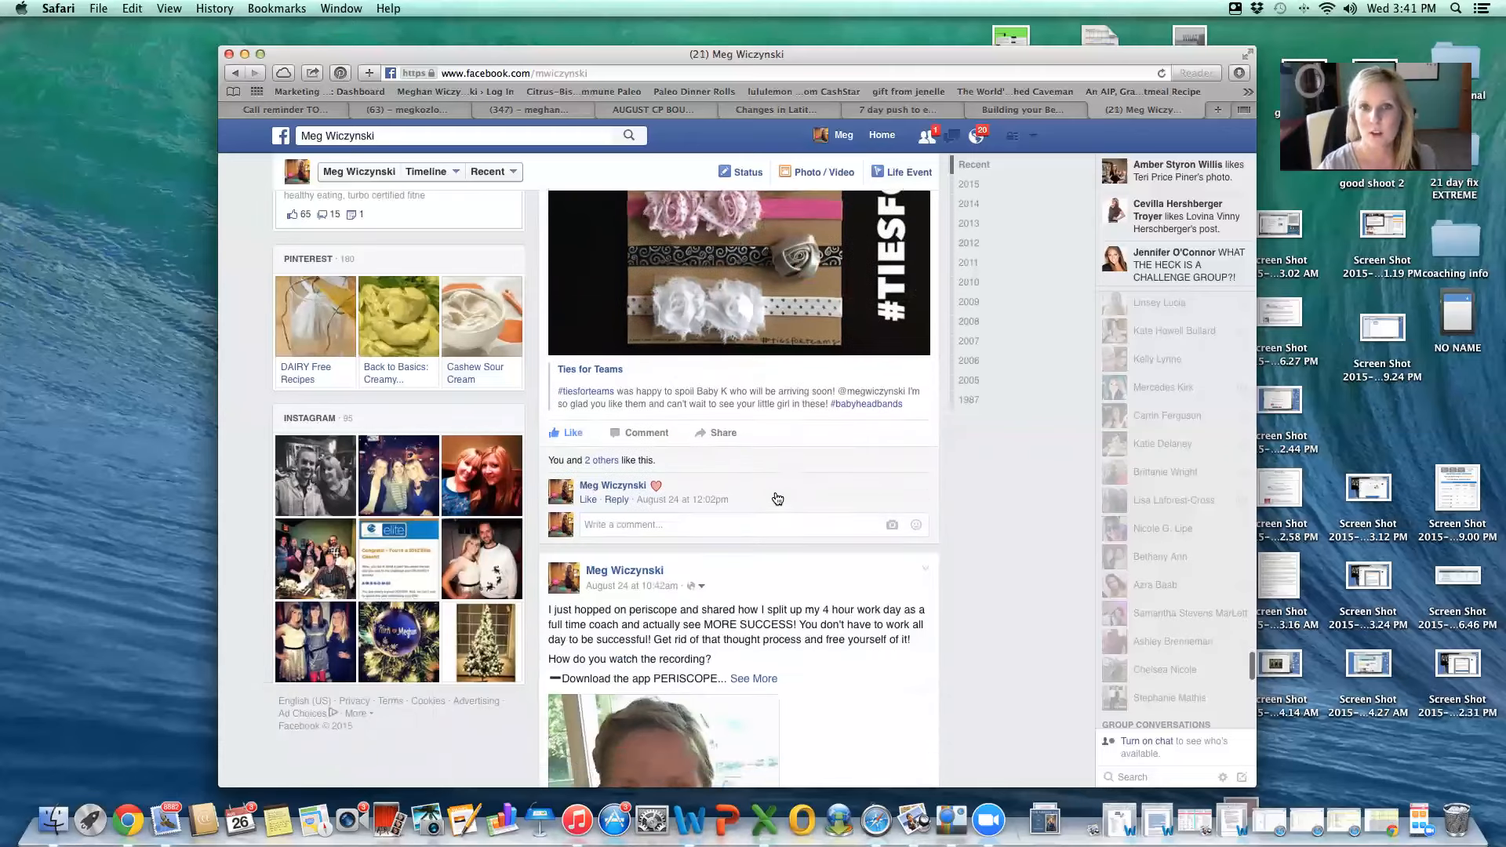
{"action": "scroll", "scroll_direction": "down", "scroll_amount": 3}
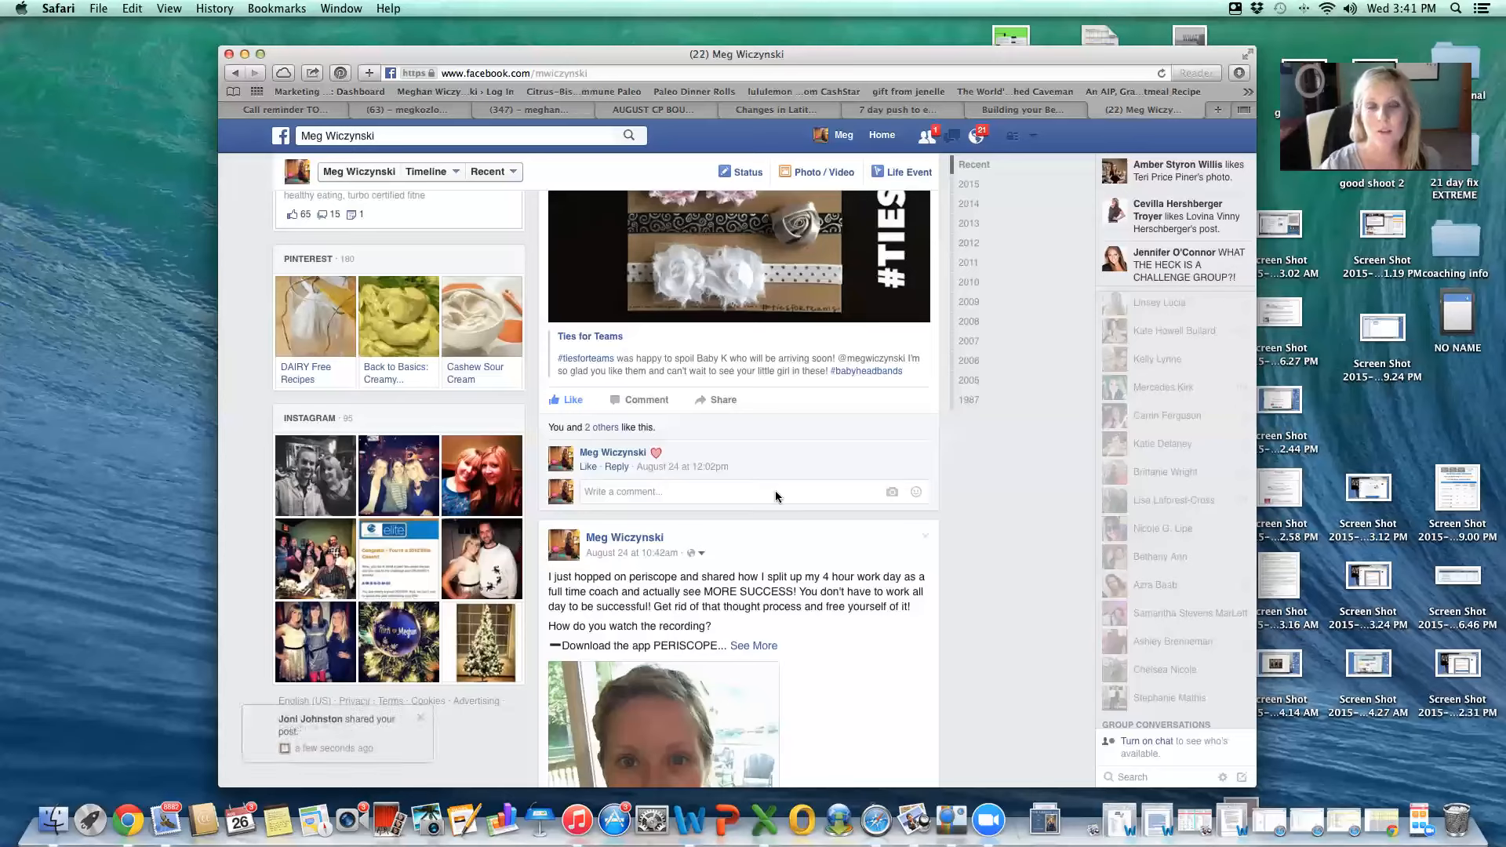
{"action": "left_click", "coordinate": [928, 135]}
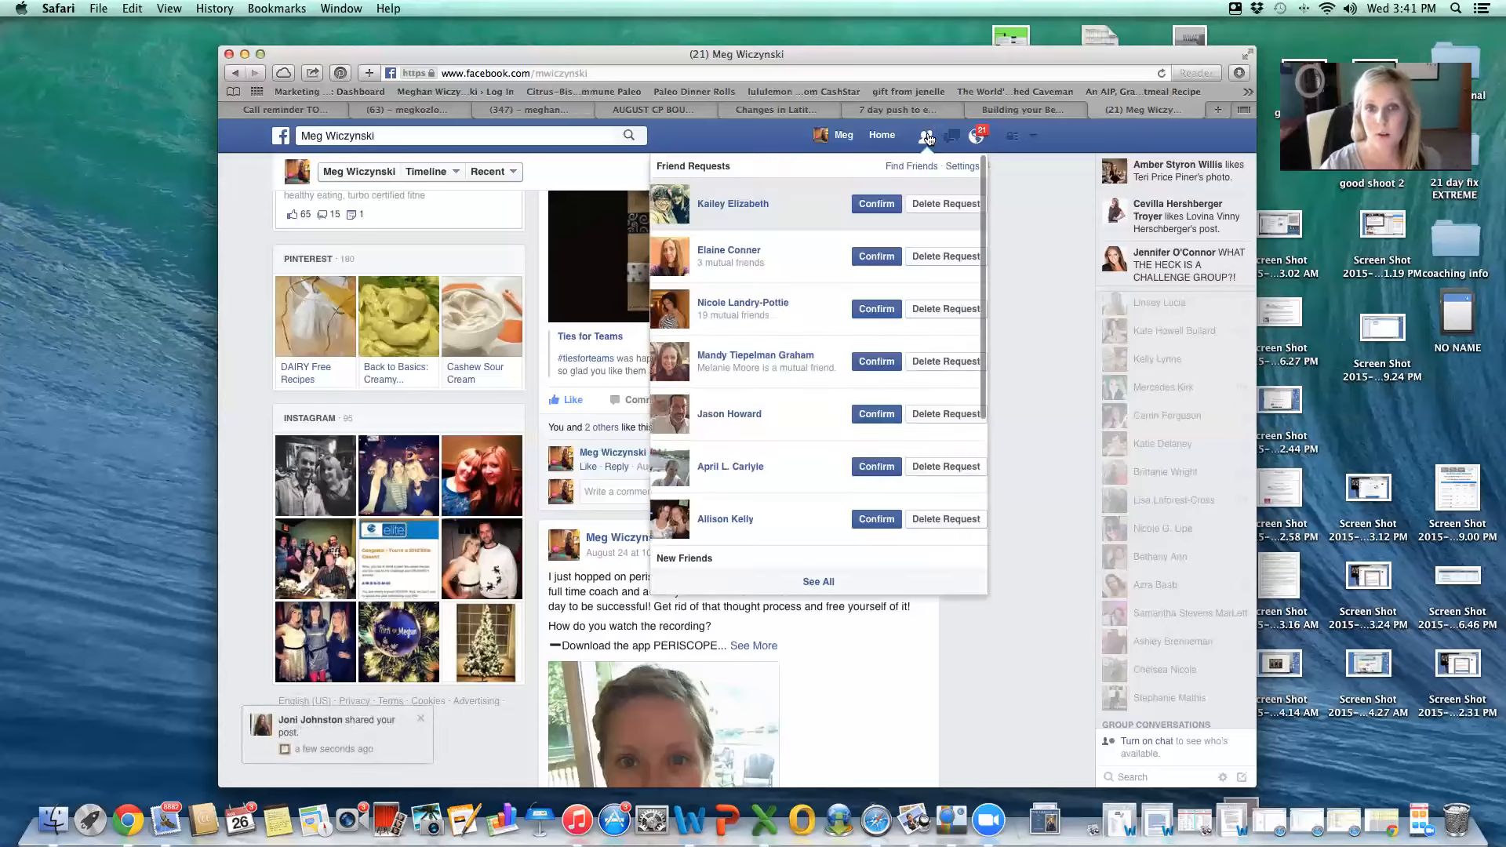
{"action": "left_click", "coordinate": [452, 135]}
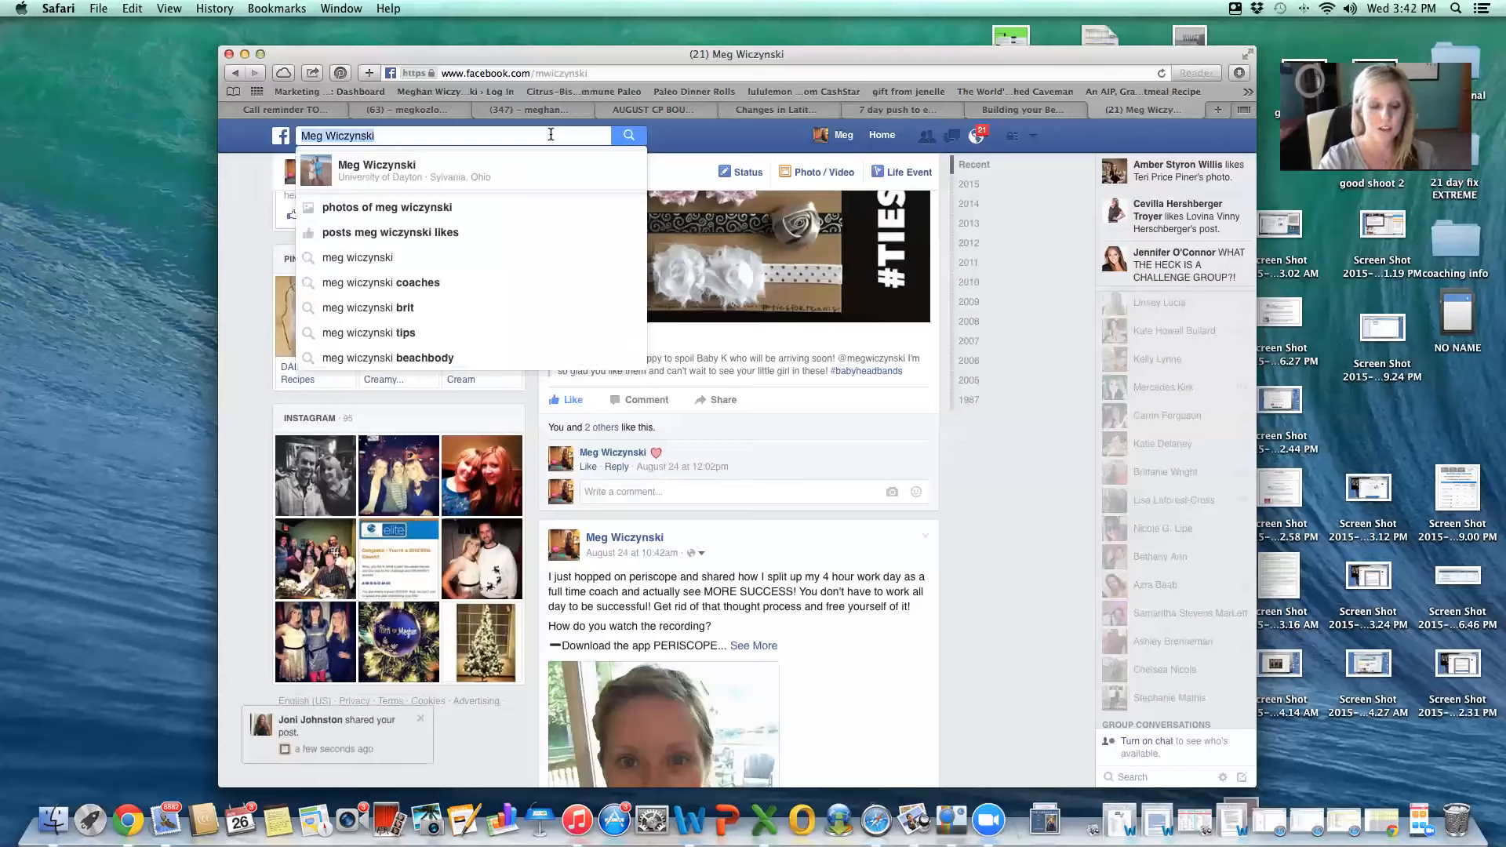
{"action": "type", "text": "friends of friends that"}
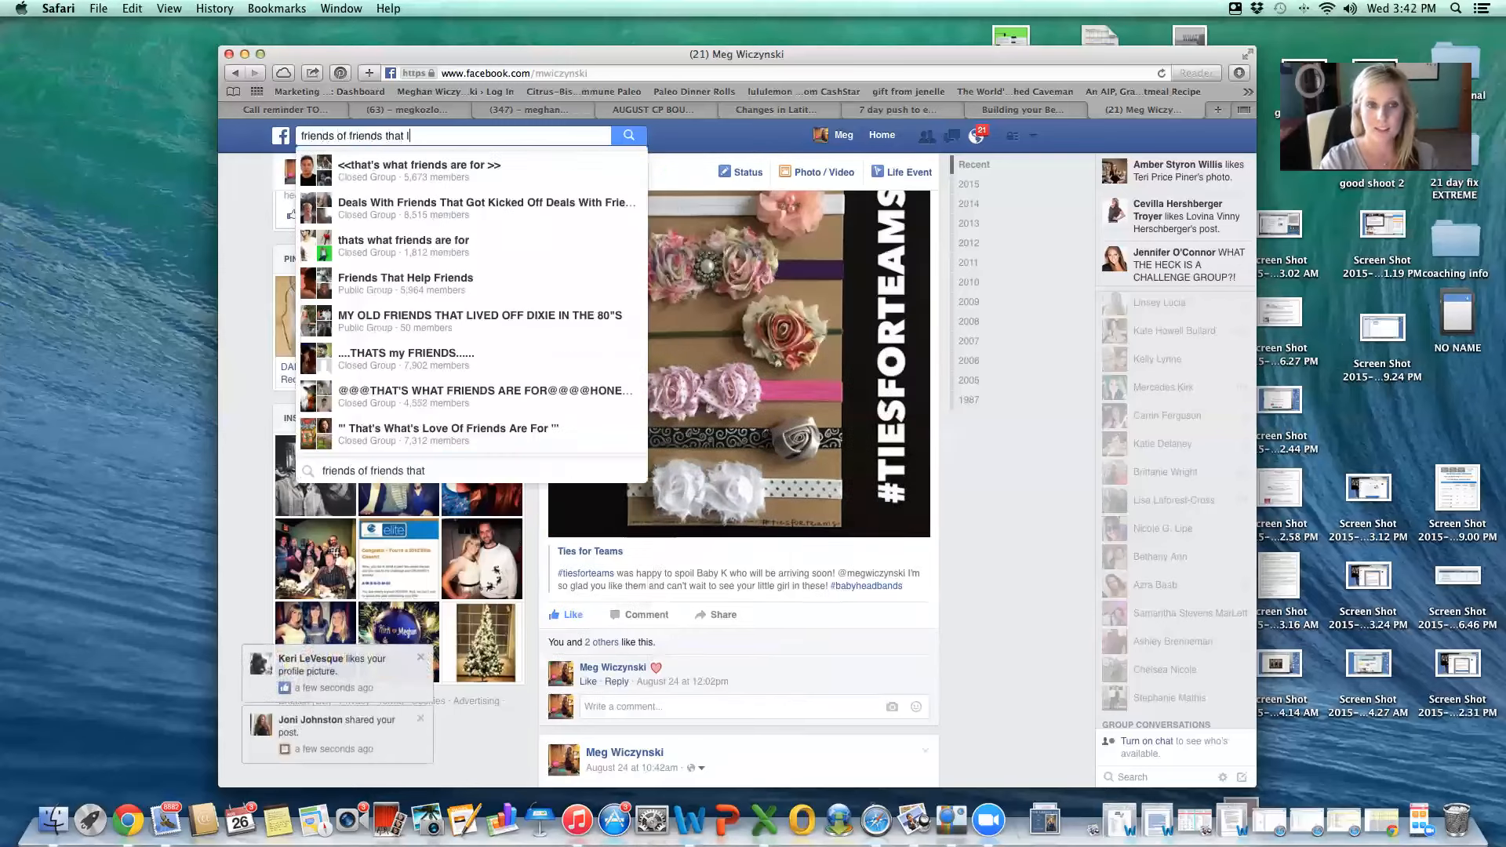
{"action": "type", "text": "live in Sy"}
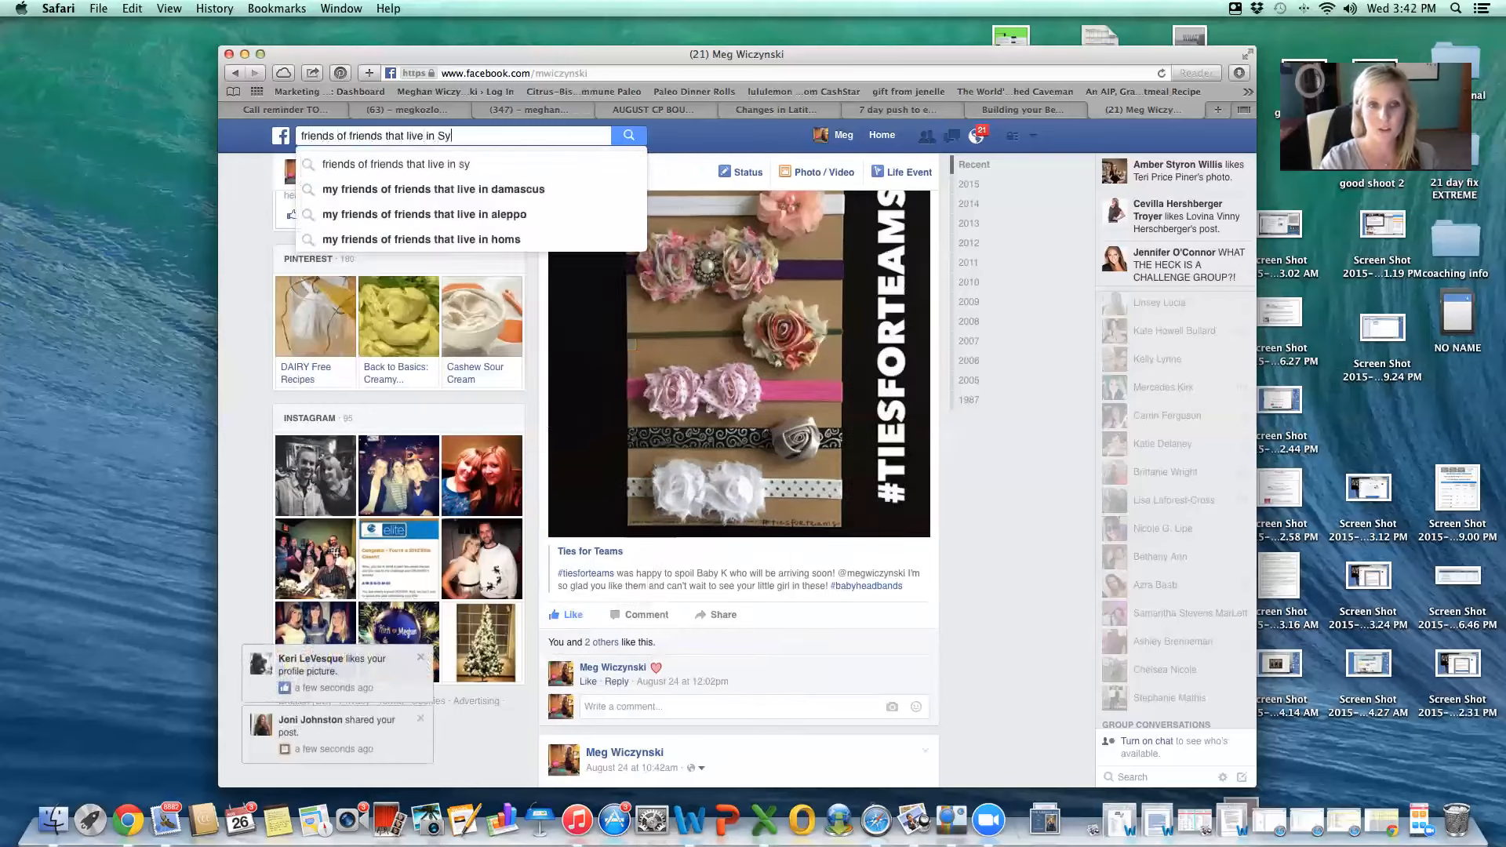
{"action": "type", "text": "lvania oh"}
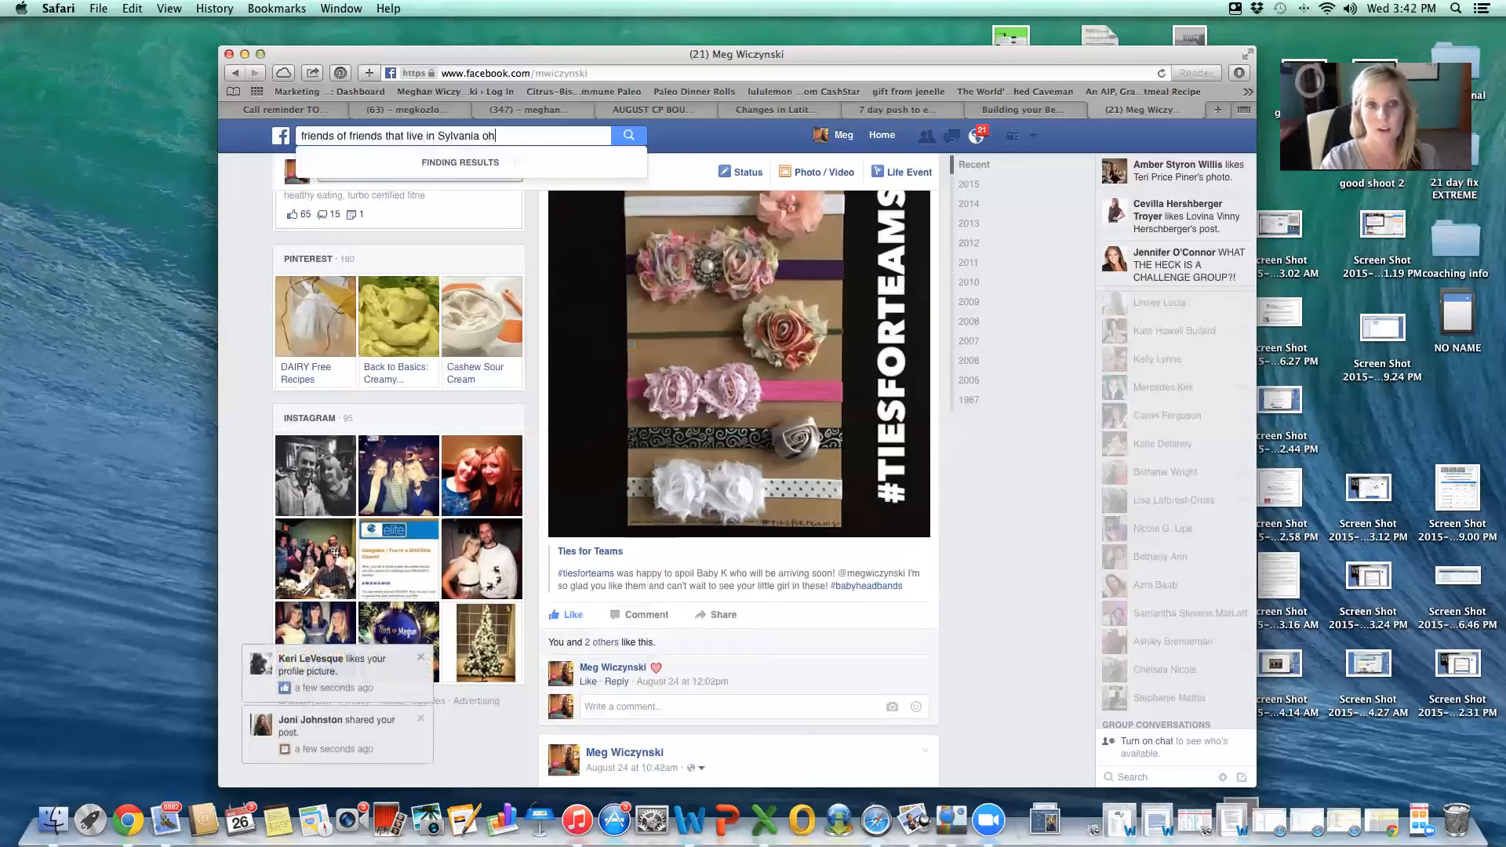
{"action": "left_click", "coordinate": [629, 135]}
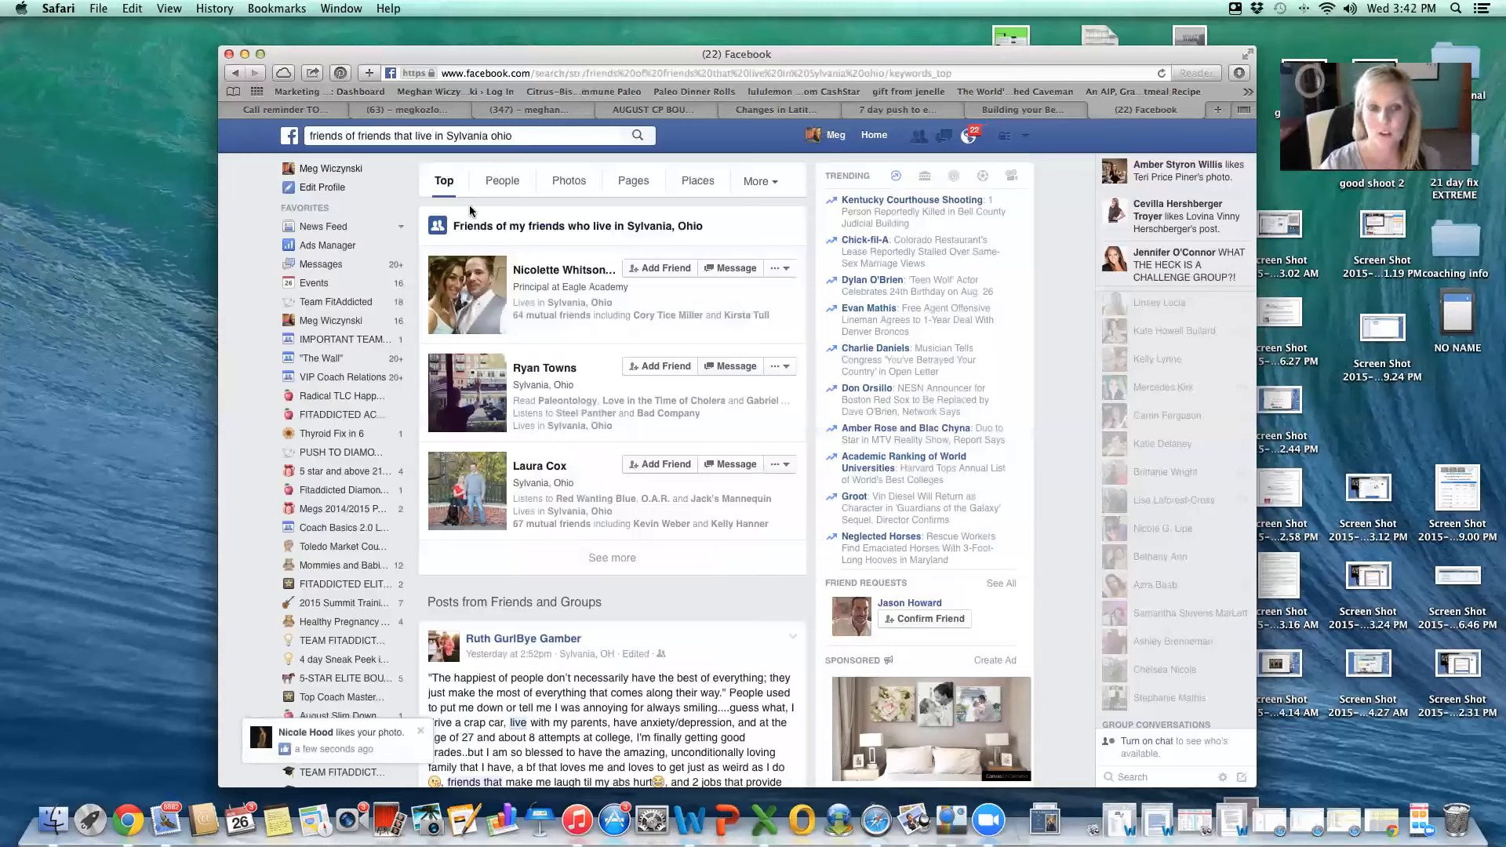
{"action": "mouse_move", "coordinate": [502, 180]}
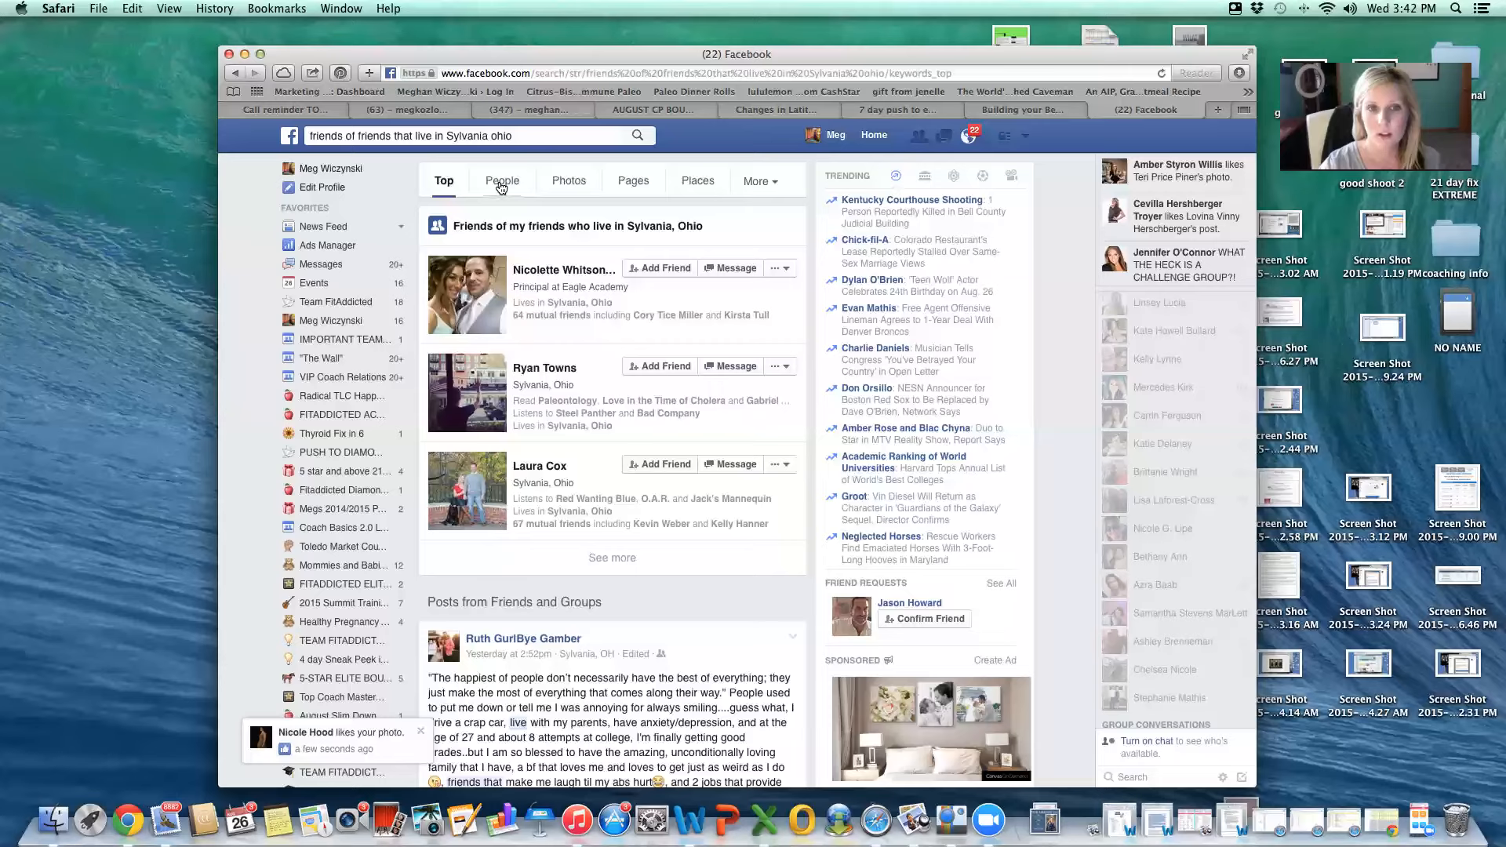
- Filter the Sylvania, Ohio friends-of-friends search to People and scroll the results
{"action": "left_click", "coordinate": [500, 181]}
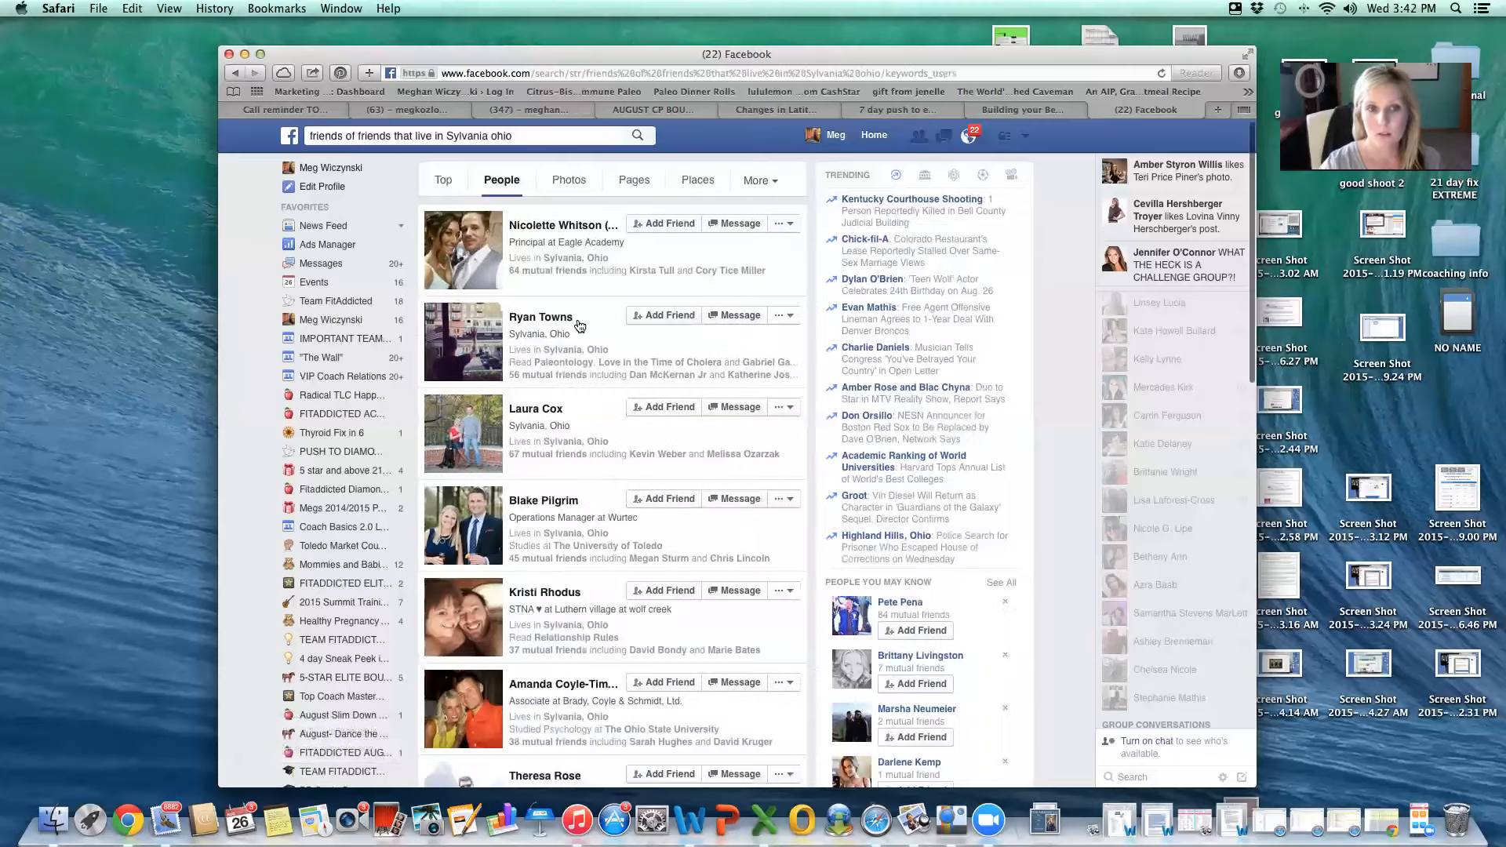
{"action": "scroll", "scroll_direction": "down", "scroll_amount": 3}
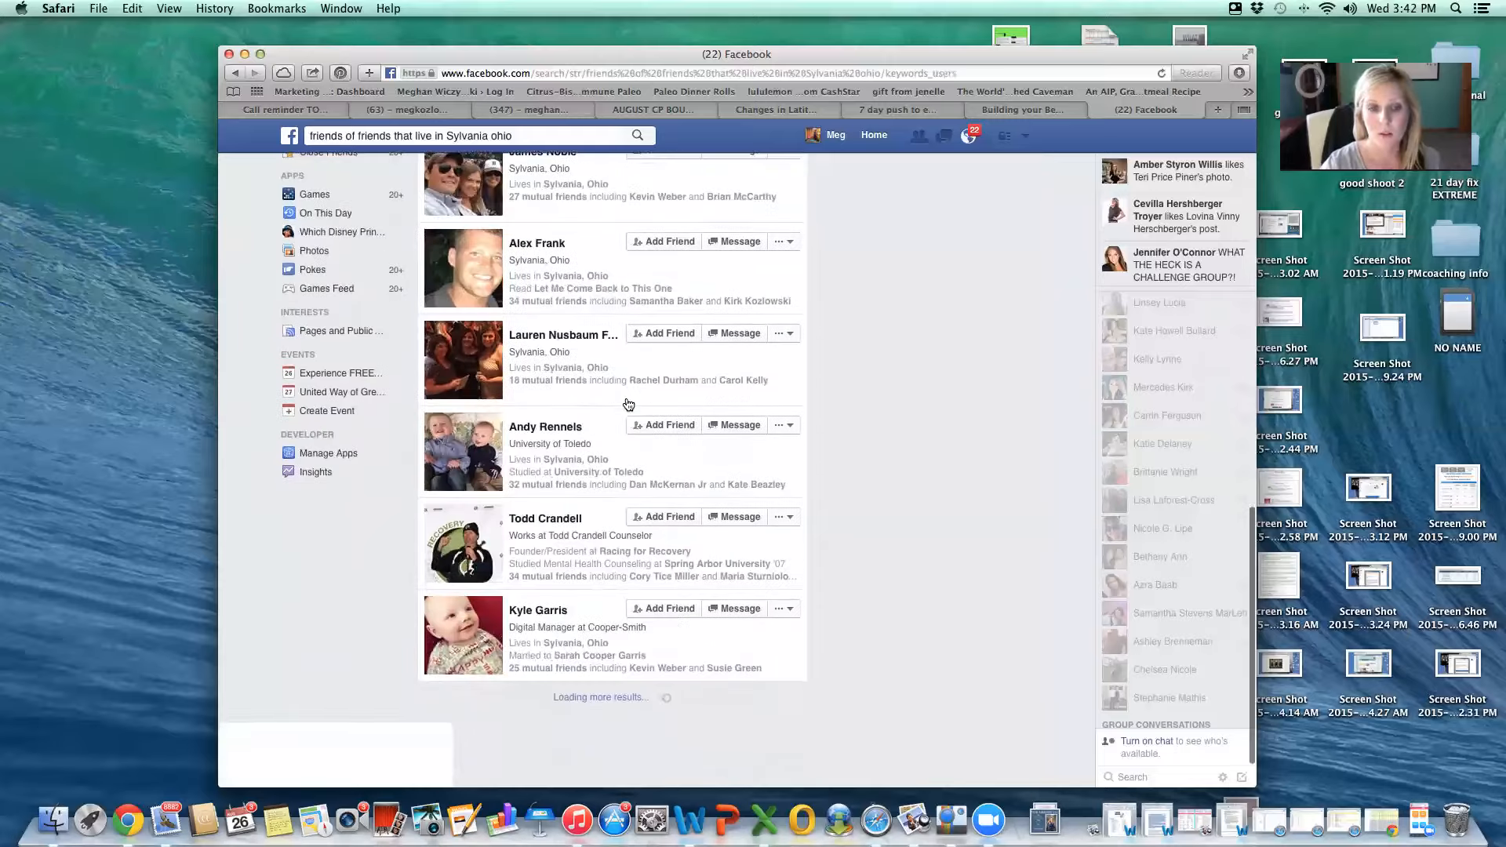
{"action": "scroll", "scroll_direction": "down", "scroll_amount": 3}
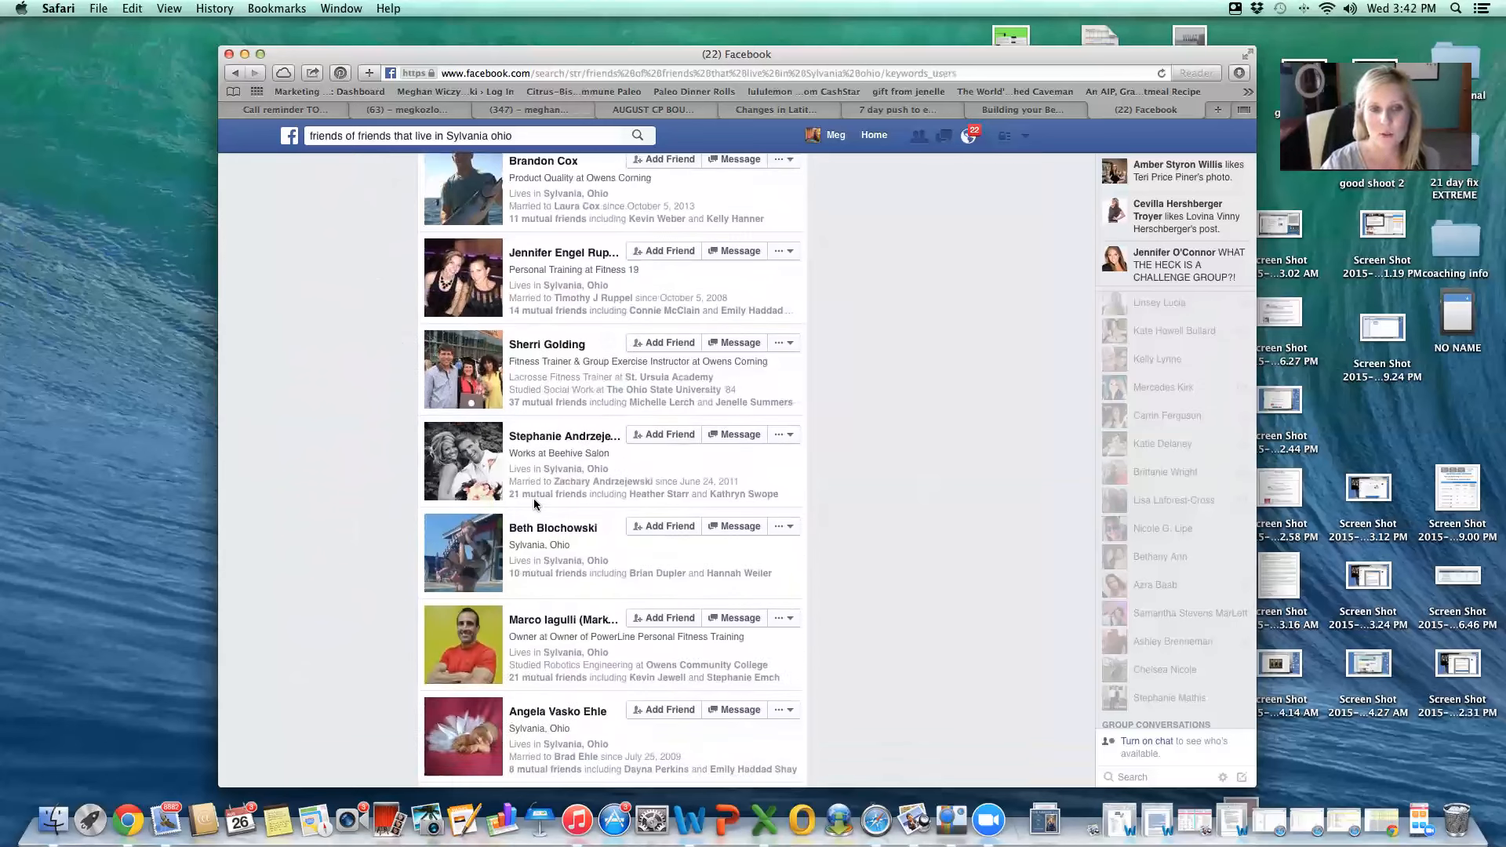
{"action": "mouse_move", "coordinate": [654, 434]}
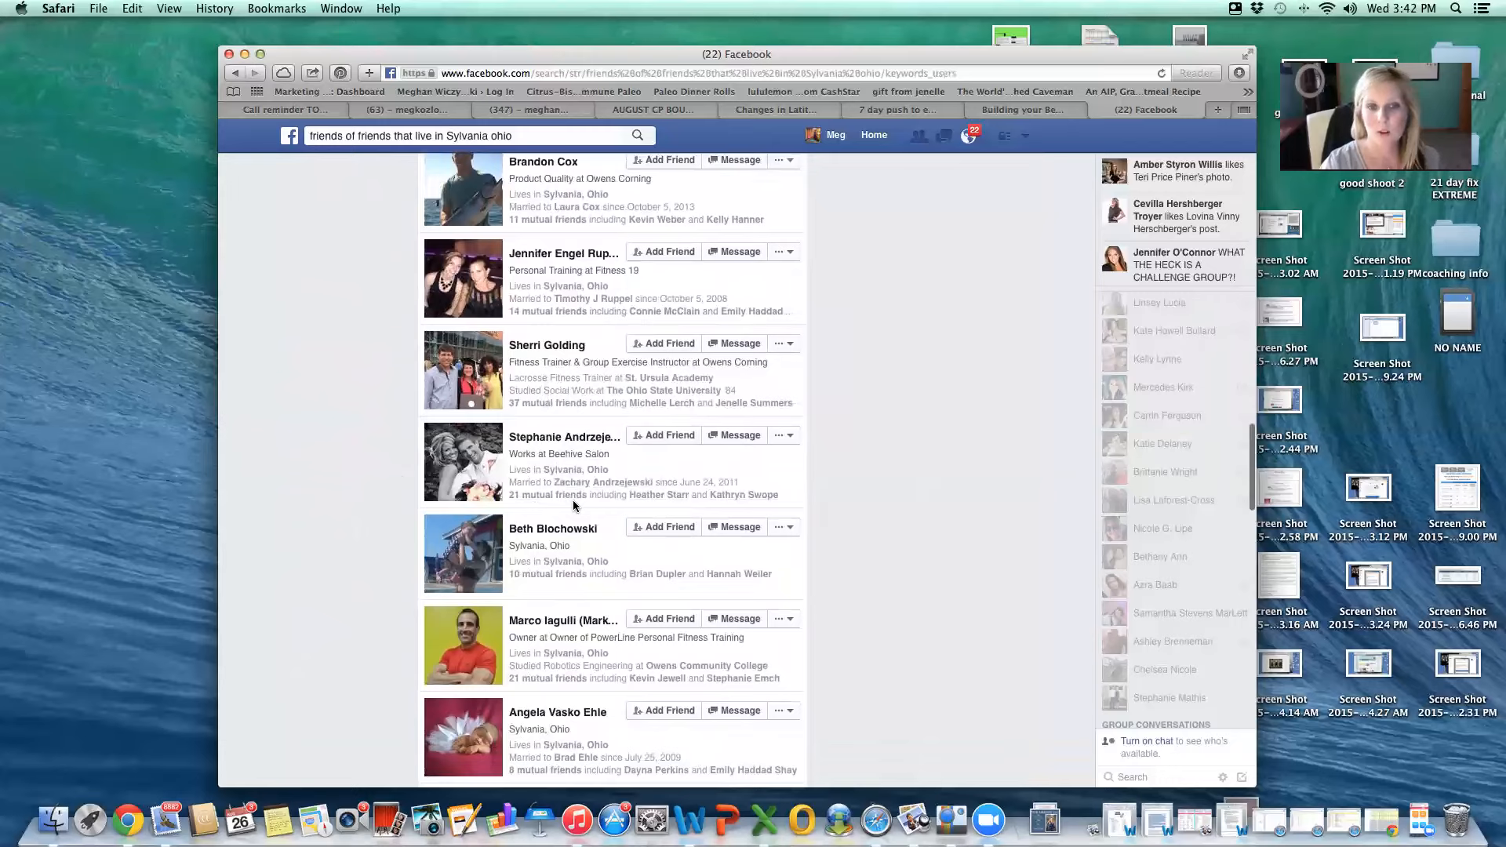
{"action": "mouse_move", "coordinate": [727, 440]}
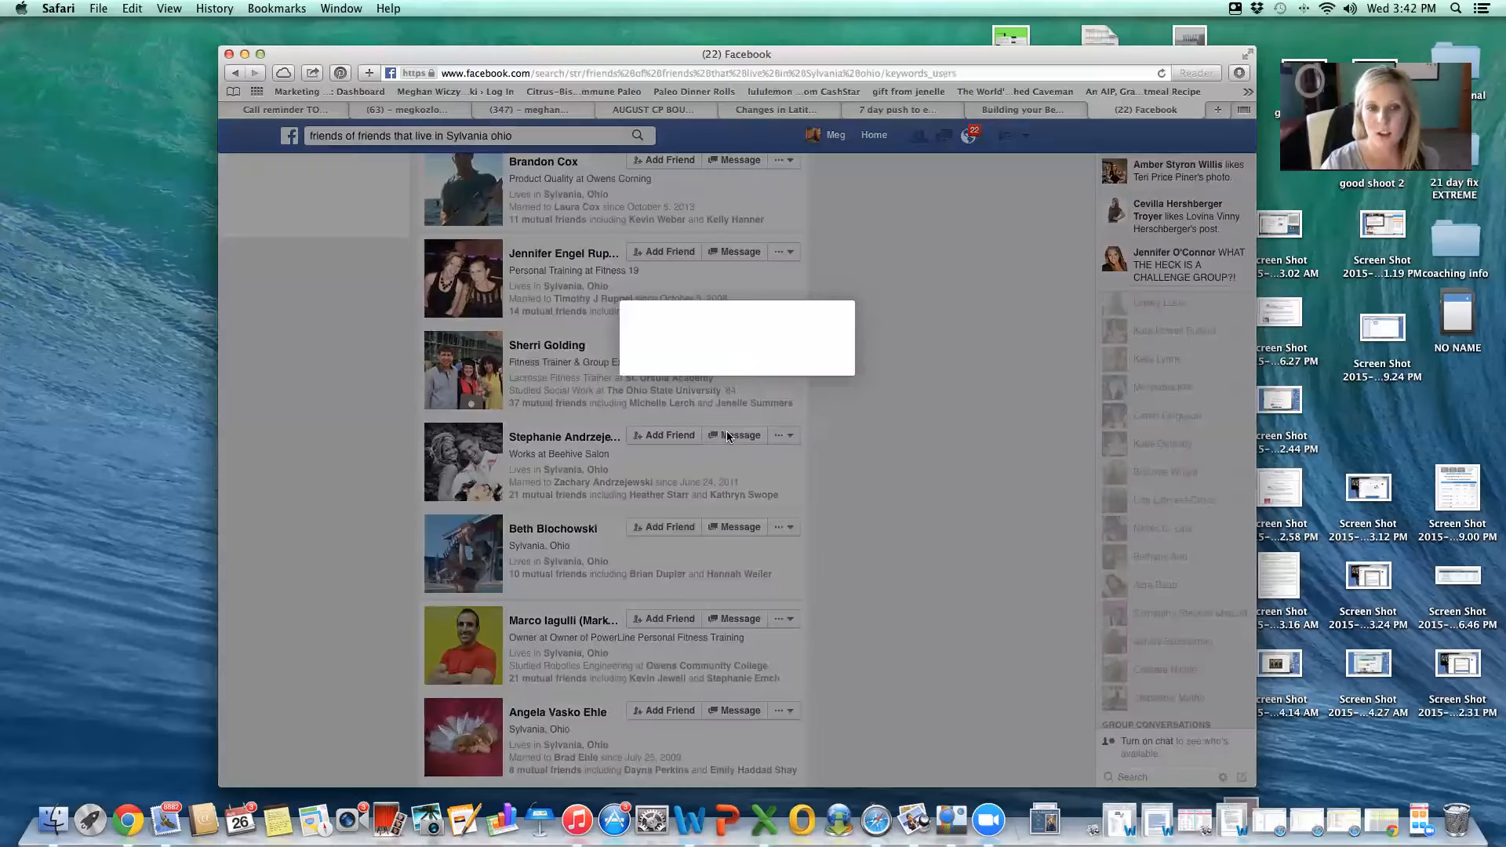
{"action": "left_click", "coordinate": [740, 435]}
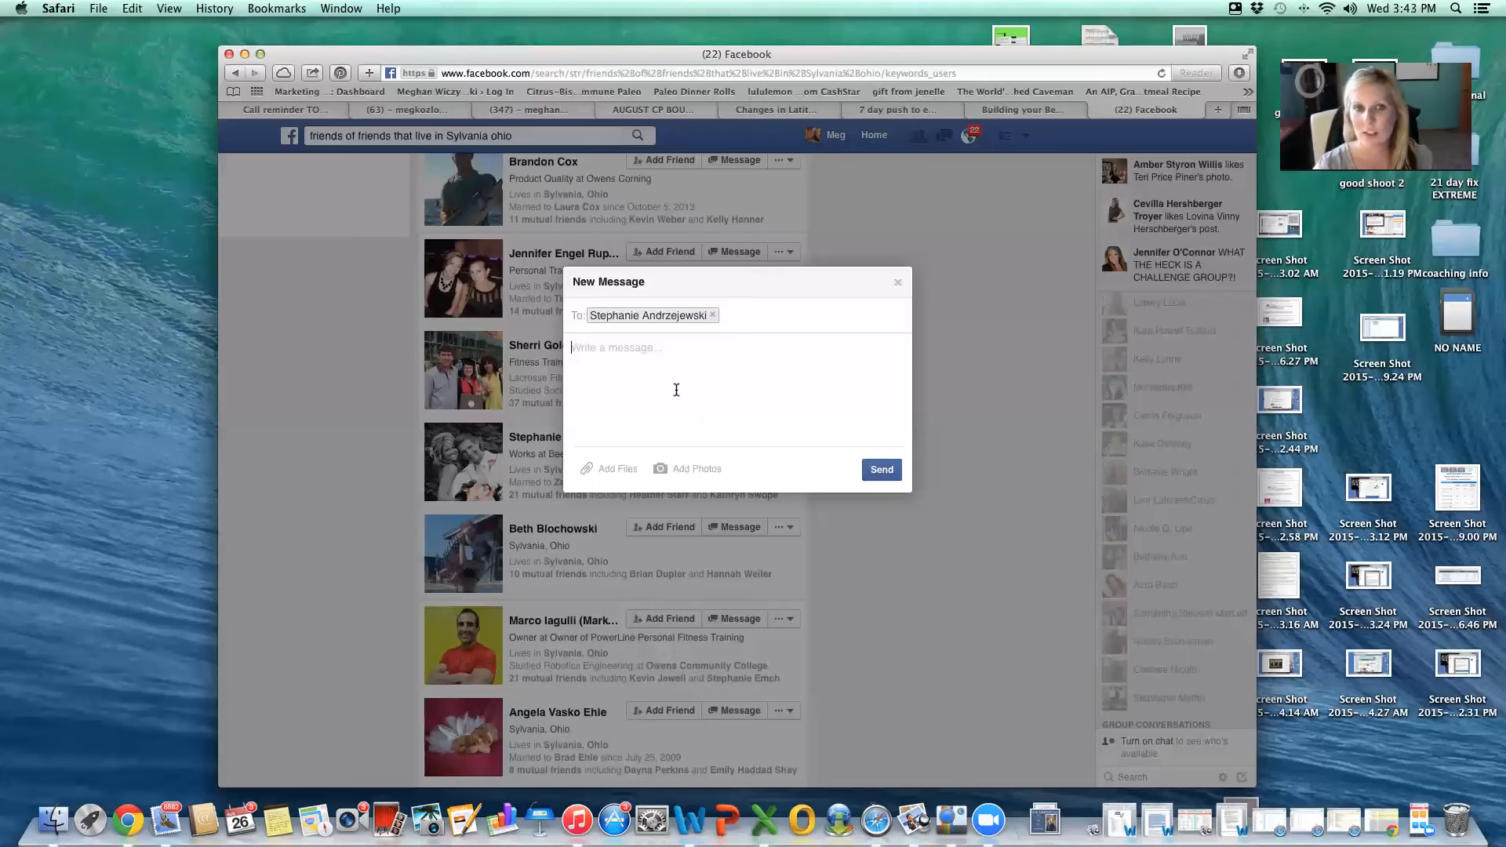
{"action": "left_click", "coordinate": [898, 281]}
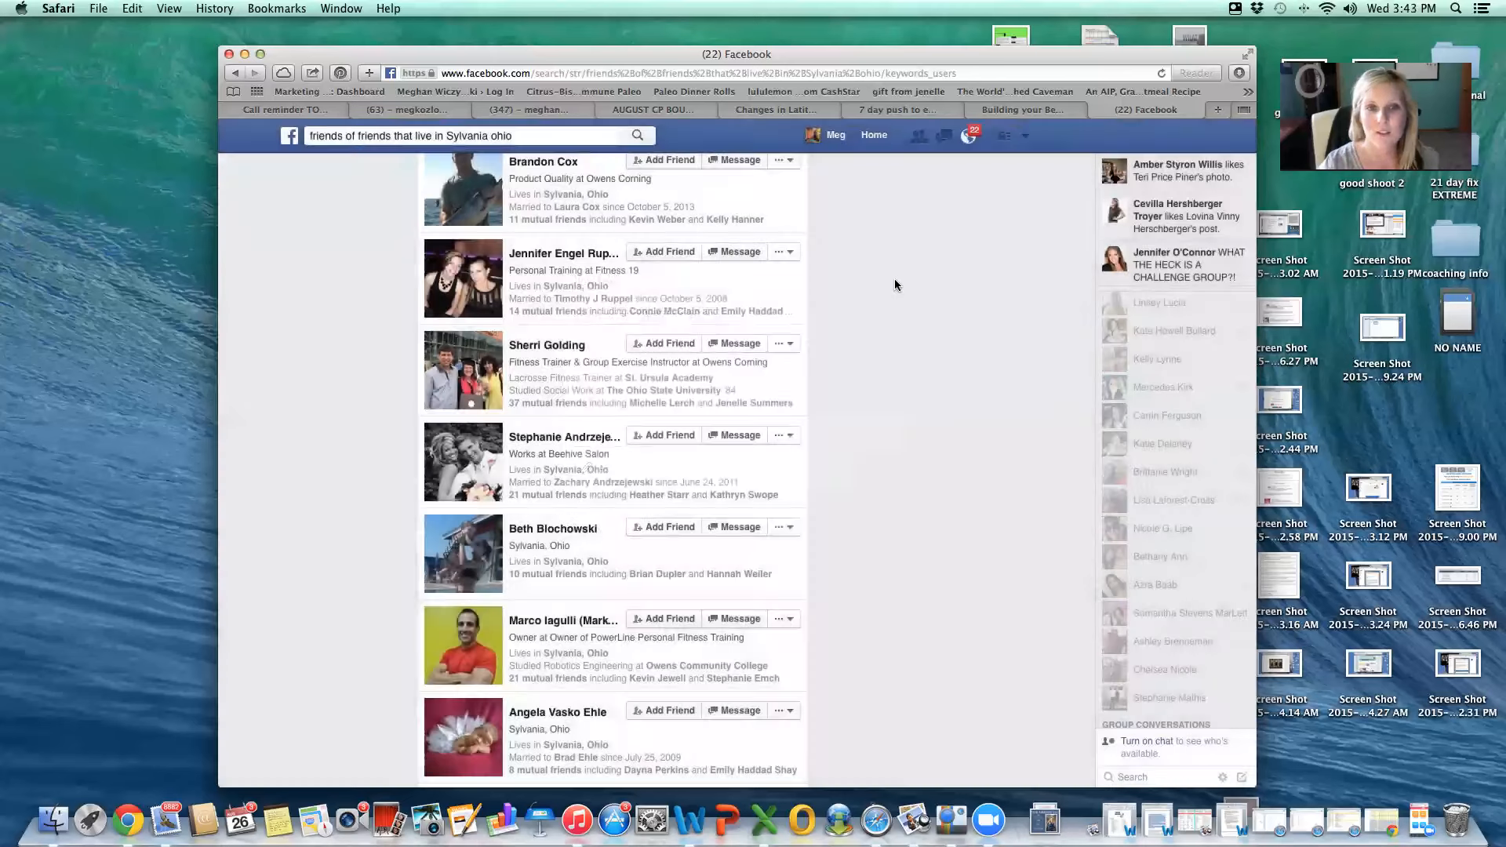
{"action": "mouse_move", "coordinate": [577, 422]}
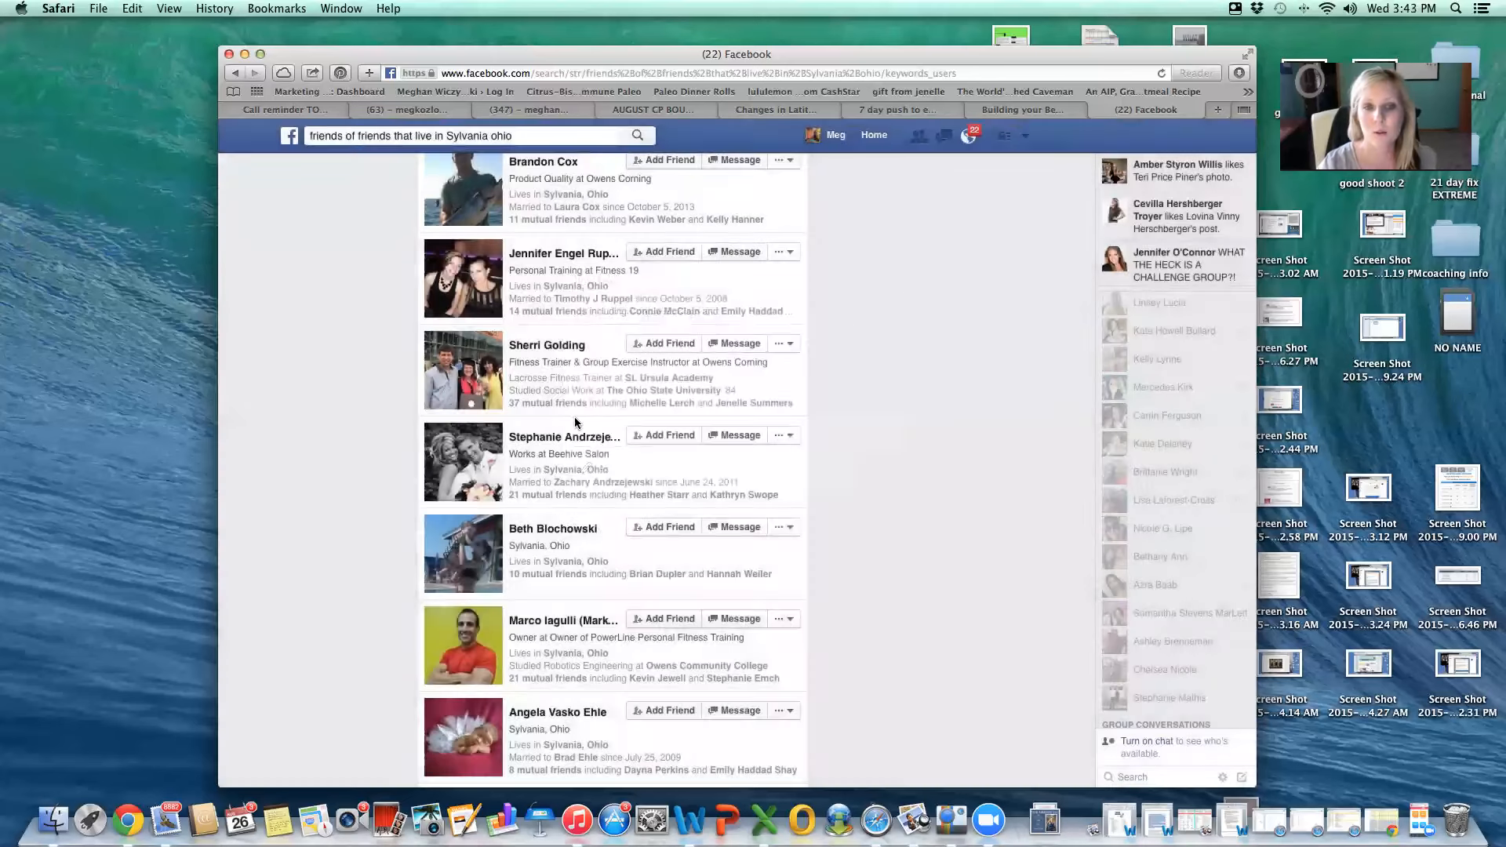
{"action": "left_click", "coordinate": [565, 437]}
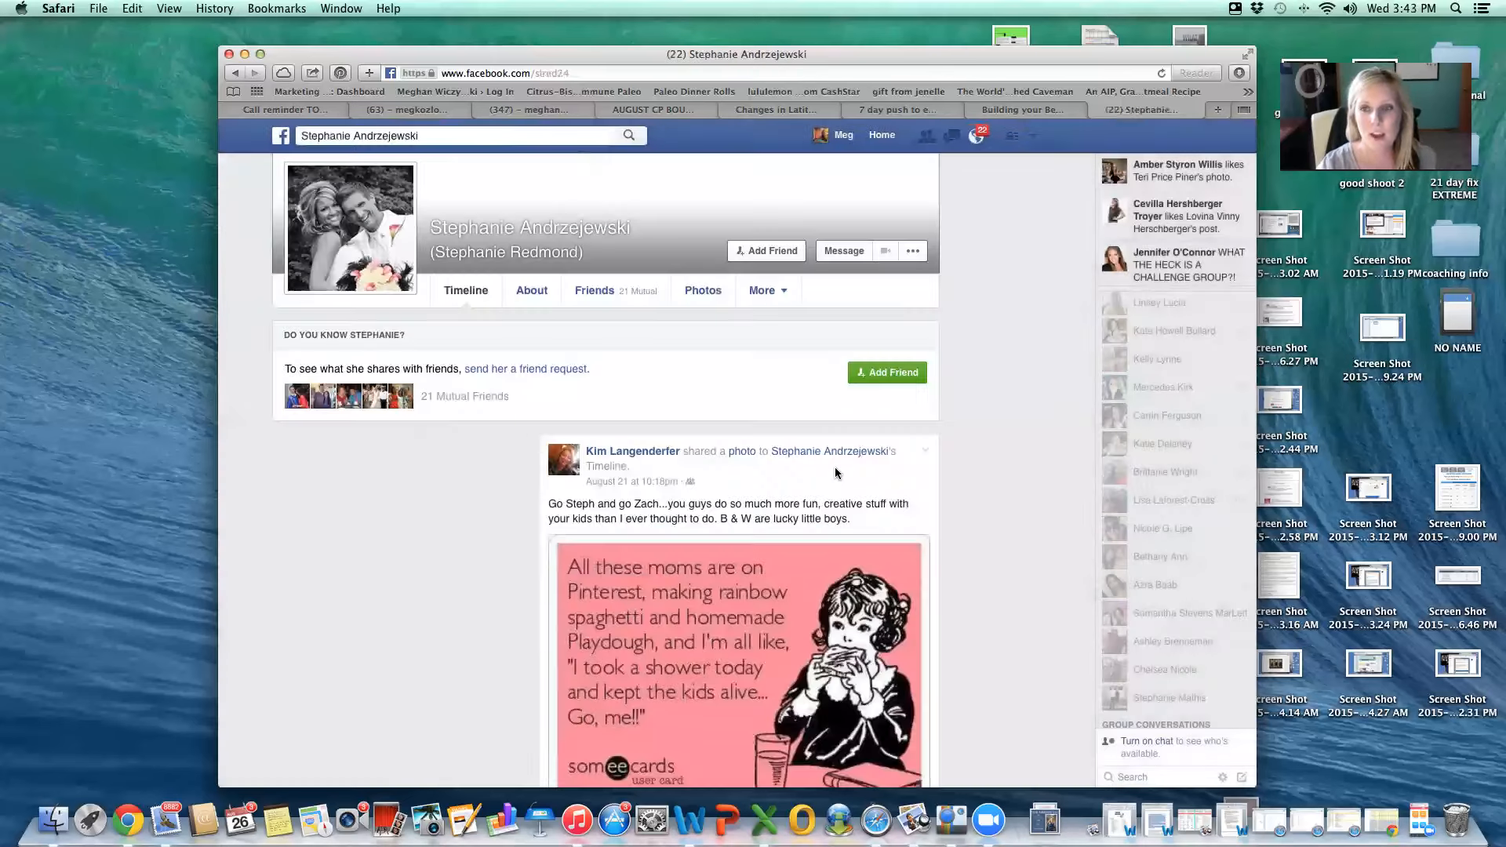
{"action": "scroll", "scroll_direction": "down", "scroll_amount": 3}
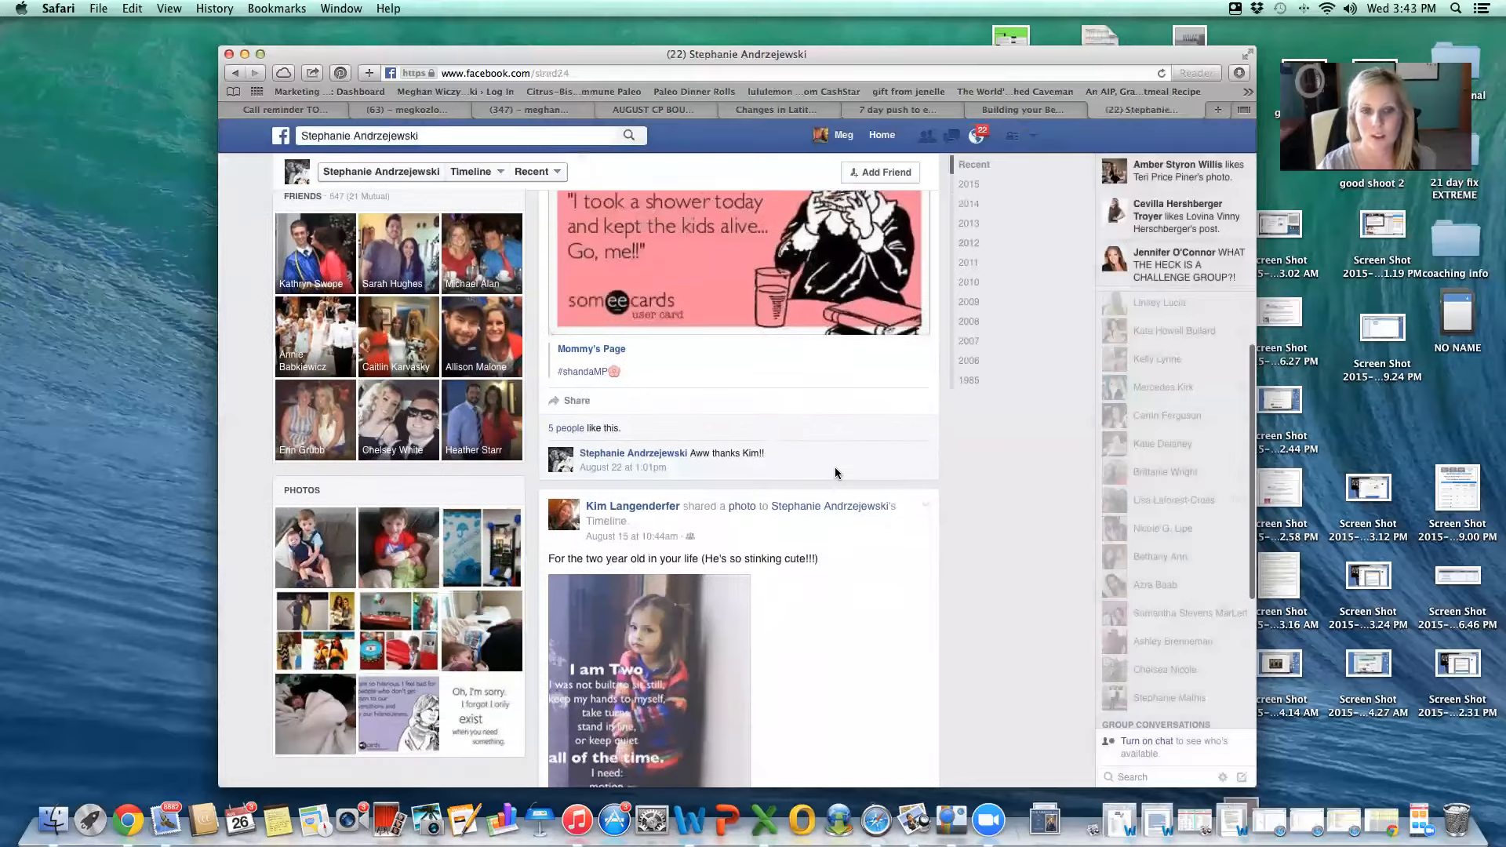
{"action": "scroll", "scroll_direction": "down", "scroll_amount": 3}
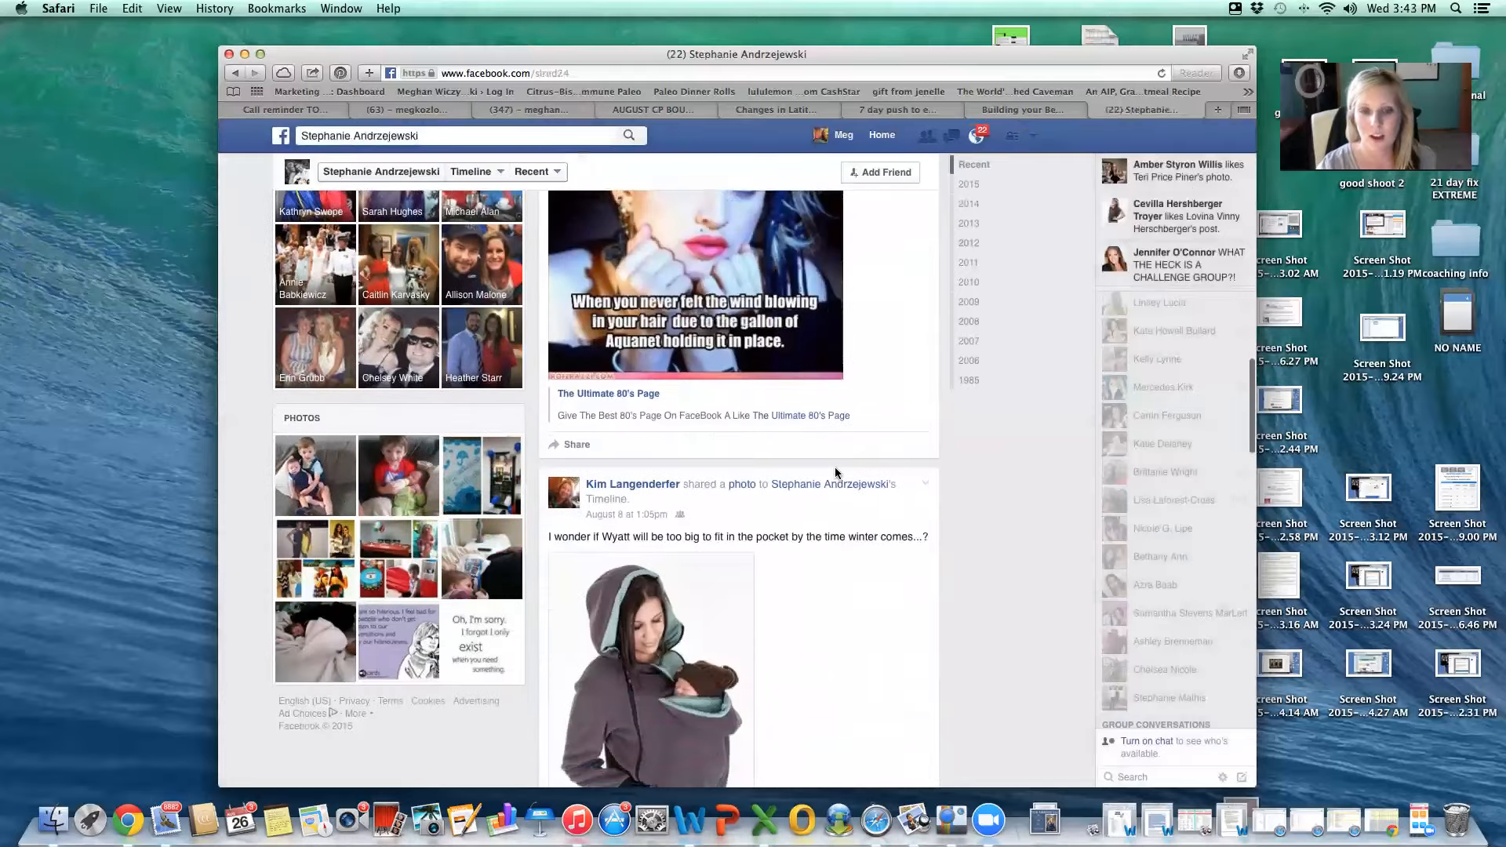
{"action": "scroll", "scroll_direction": "down", "scroll_amount": 3}
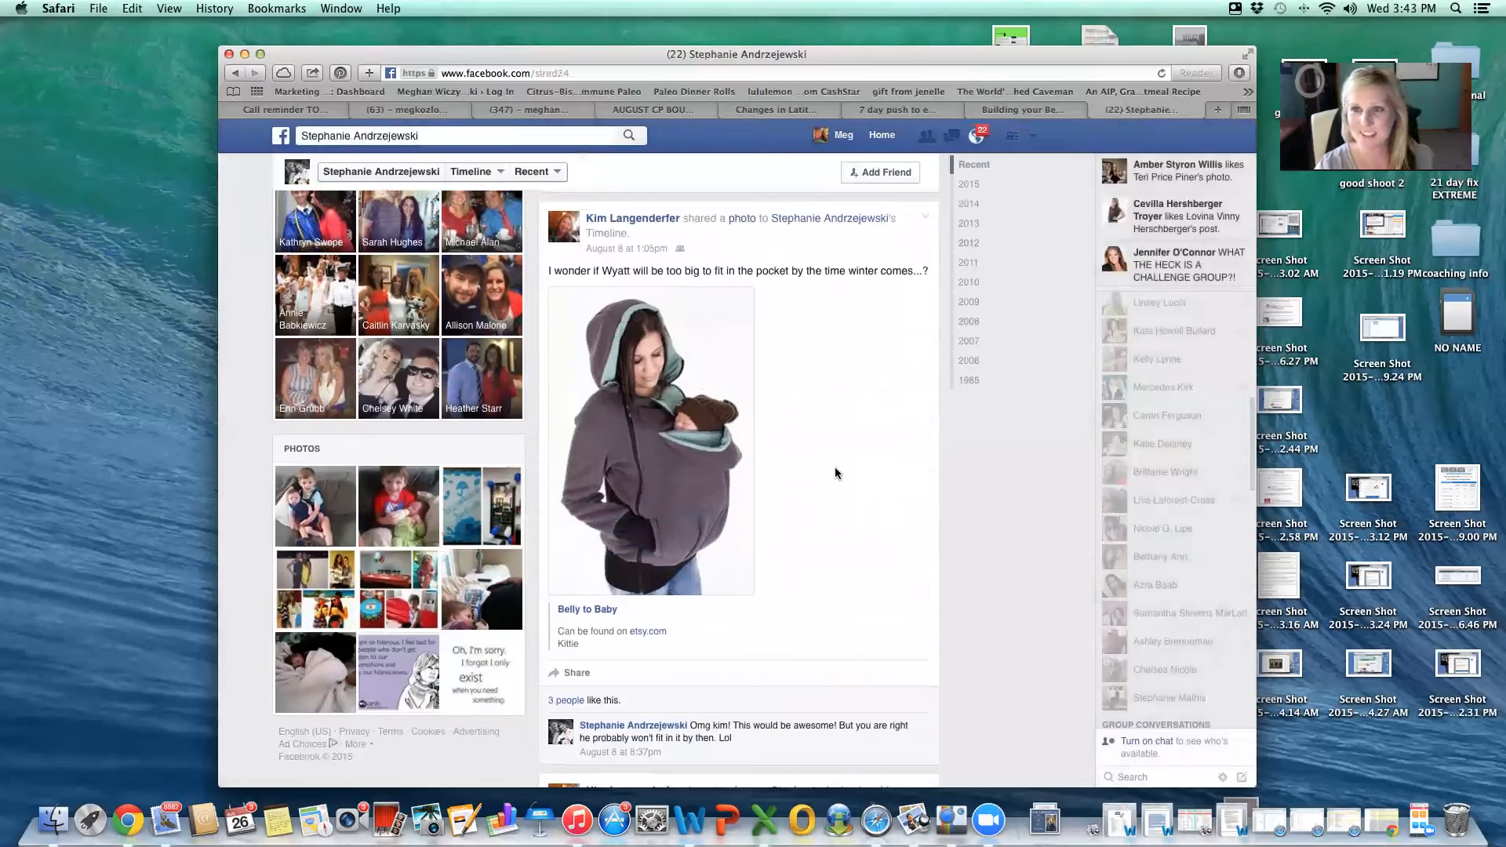
{"action": "scroll", "scroll_direction": "down", "scroll_amount": 3}
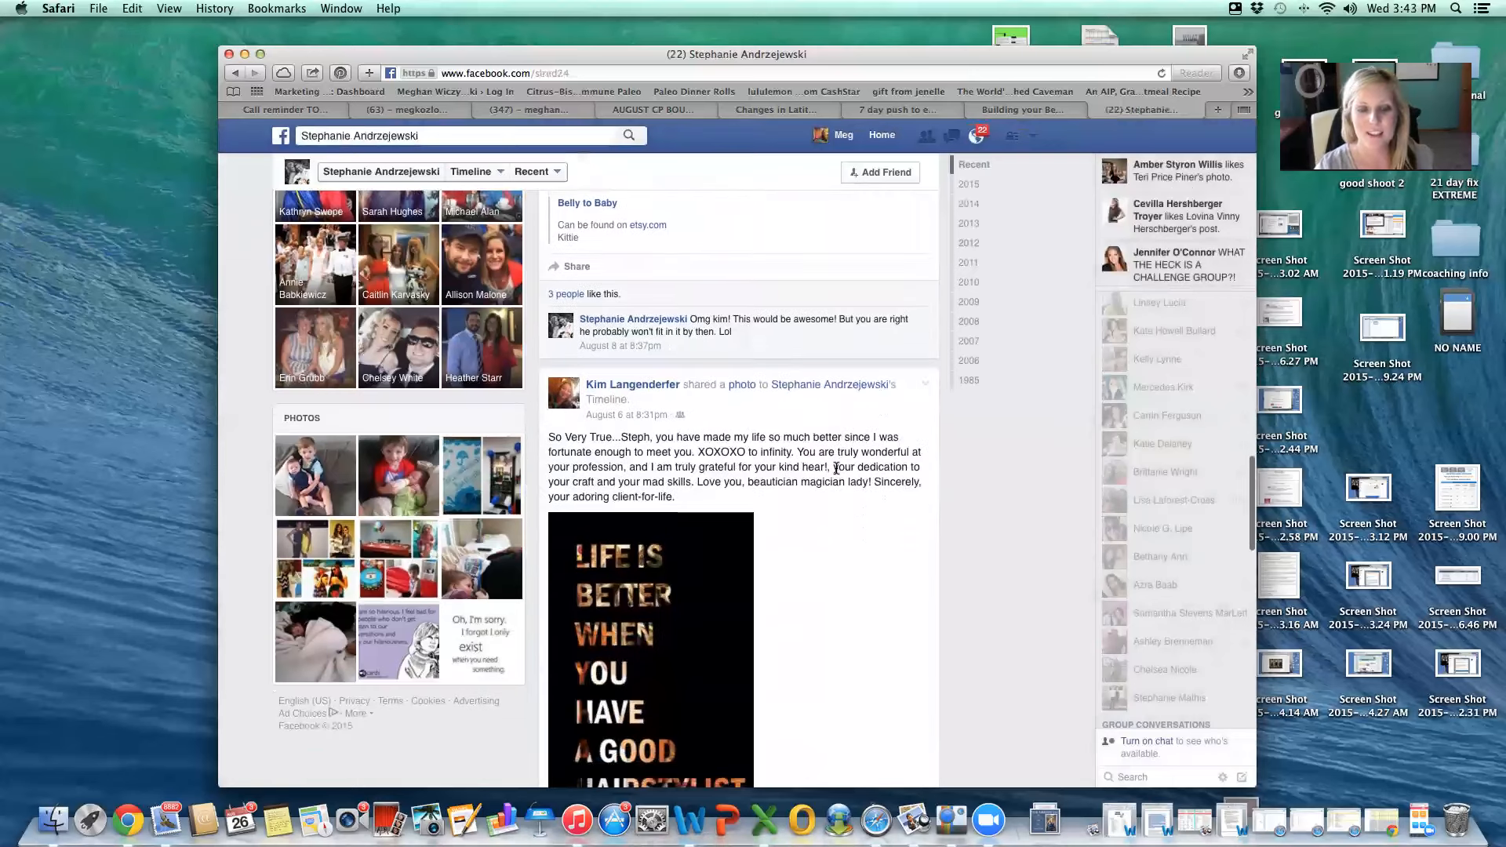
{"action": "scroll", "scroll_direction": "down", "scroll_amount": 3}
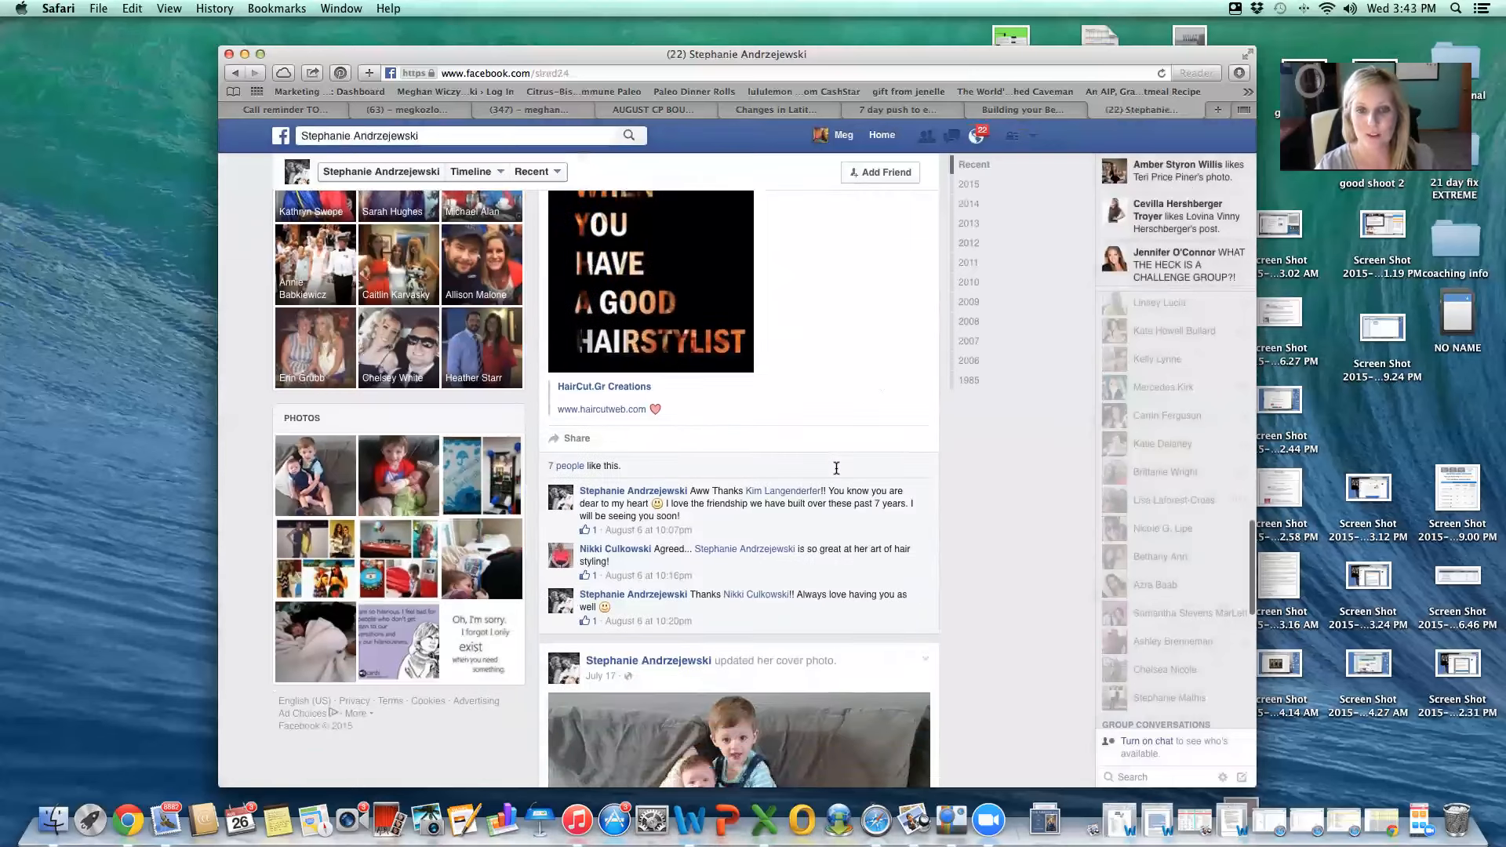
{"action": "scroll", "scroll_direction": "down", "scroll_amount": 3}
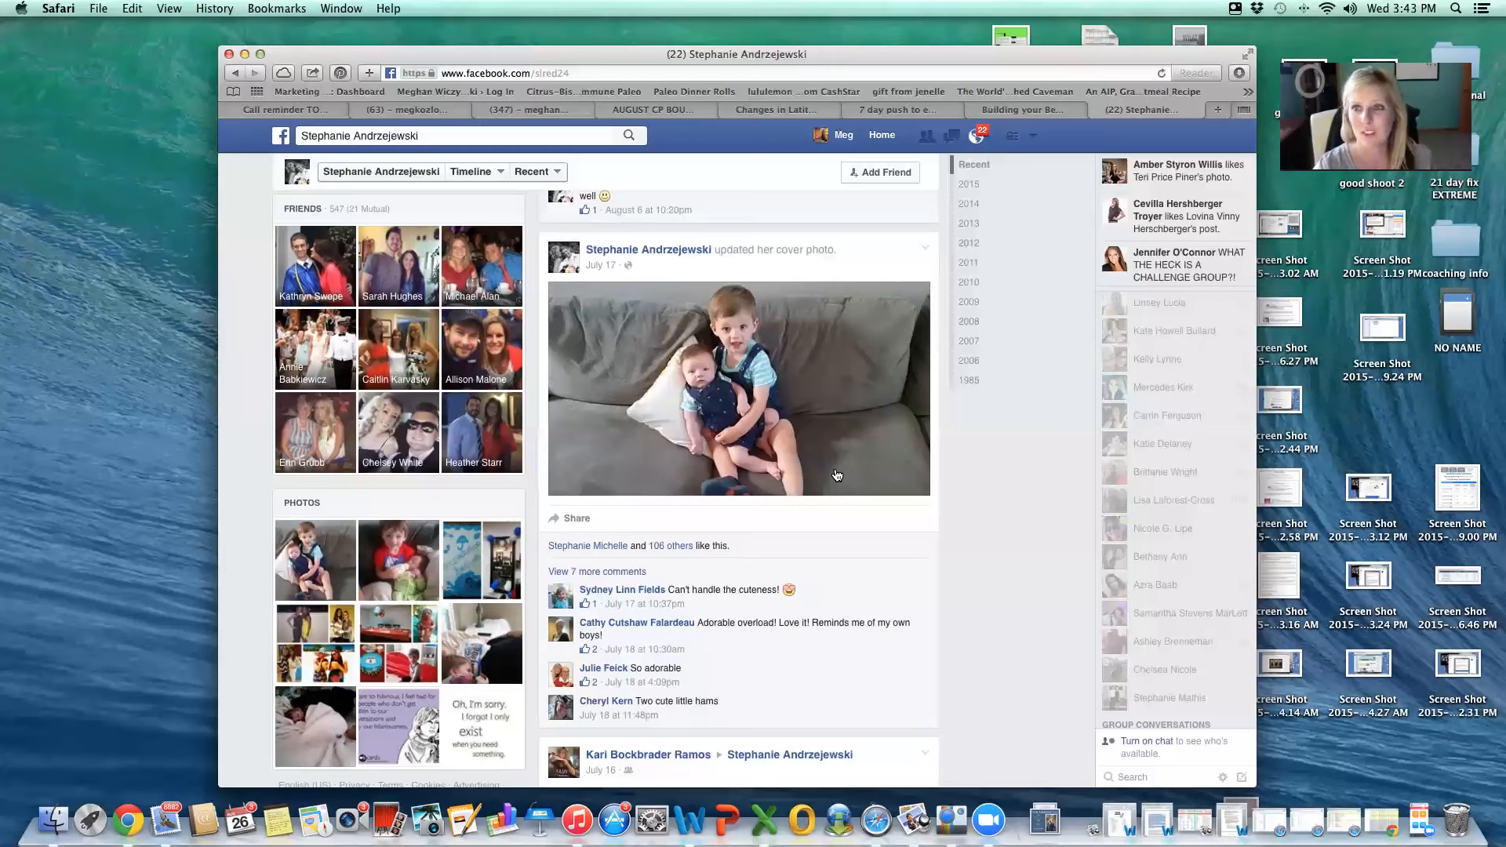
{"action": "mouse_move", "coordinate": [450, 155]}
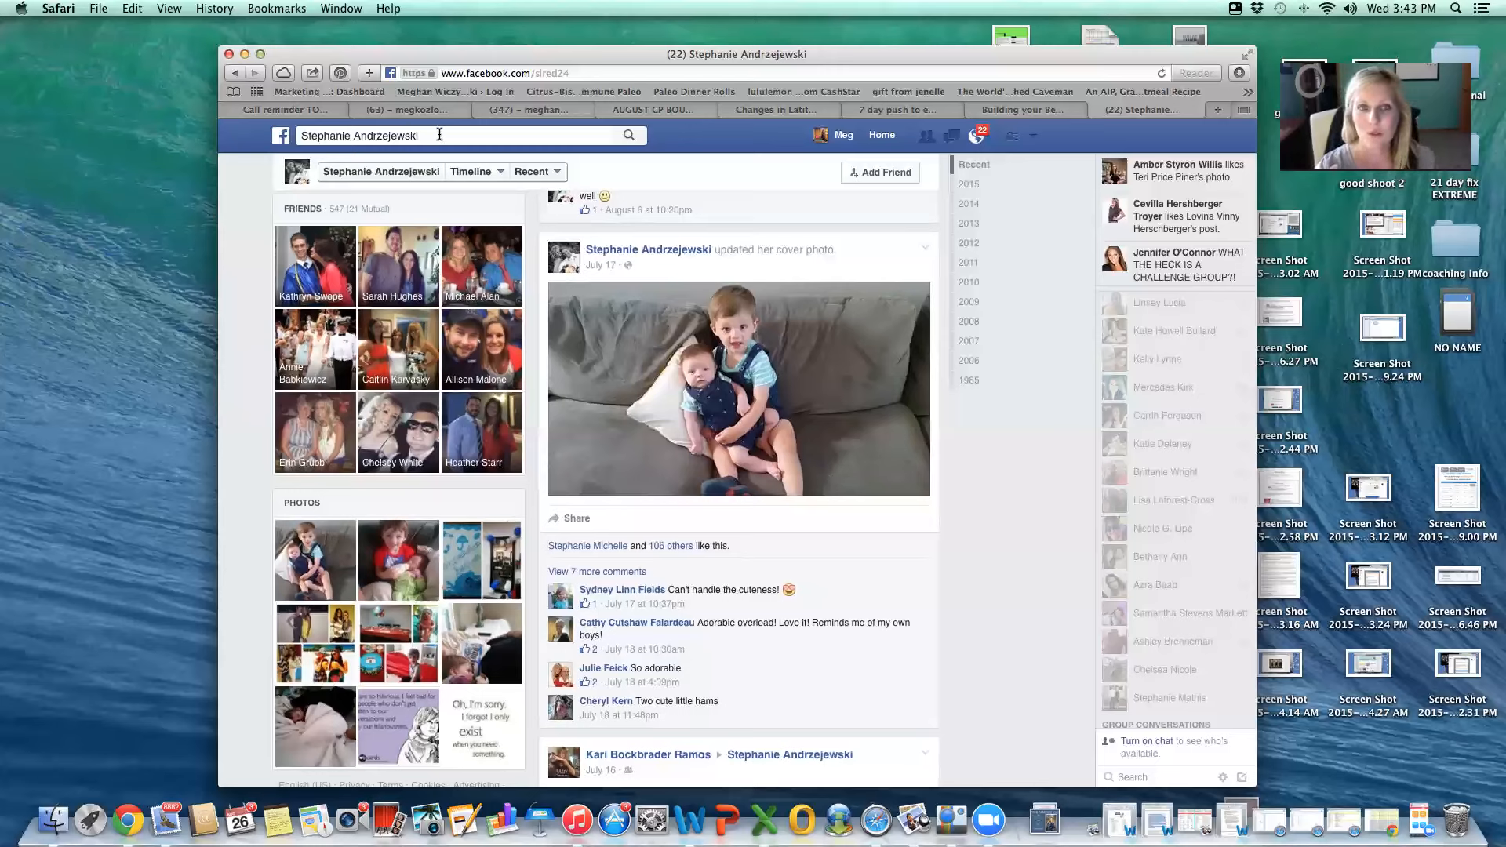
{"action": "mouse_move", "coordinate": [782, 93]}
{"action": "type", "text": "www.pinterest.com"}
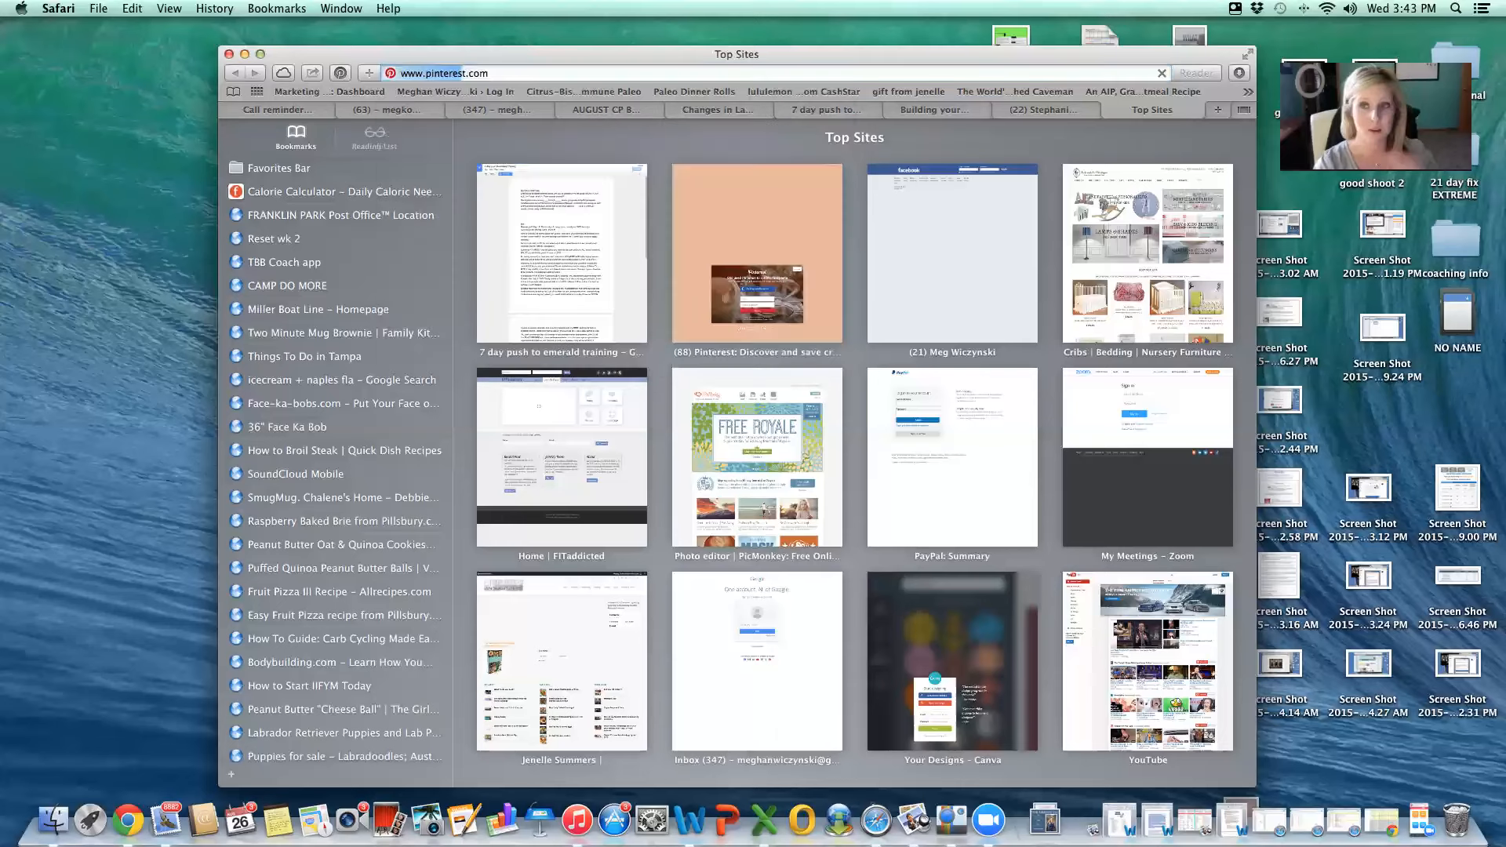
- Load Pinterest, search for 'fitness motivation', and scroll the resulting pins
{"action": "left_click", "coordinate": [756, 252]}
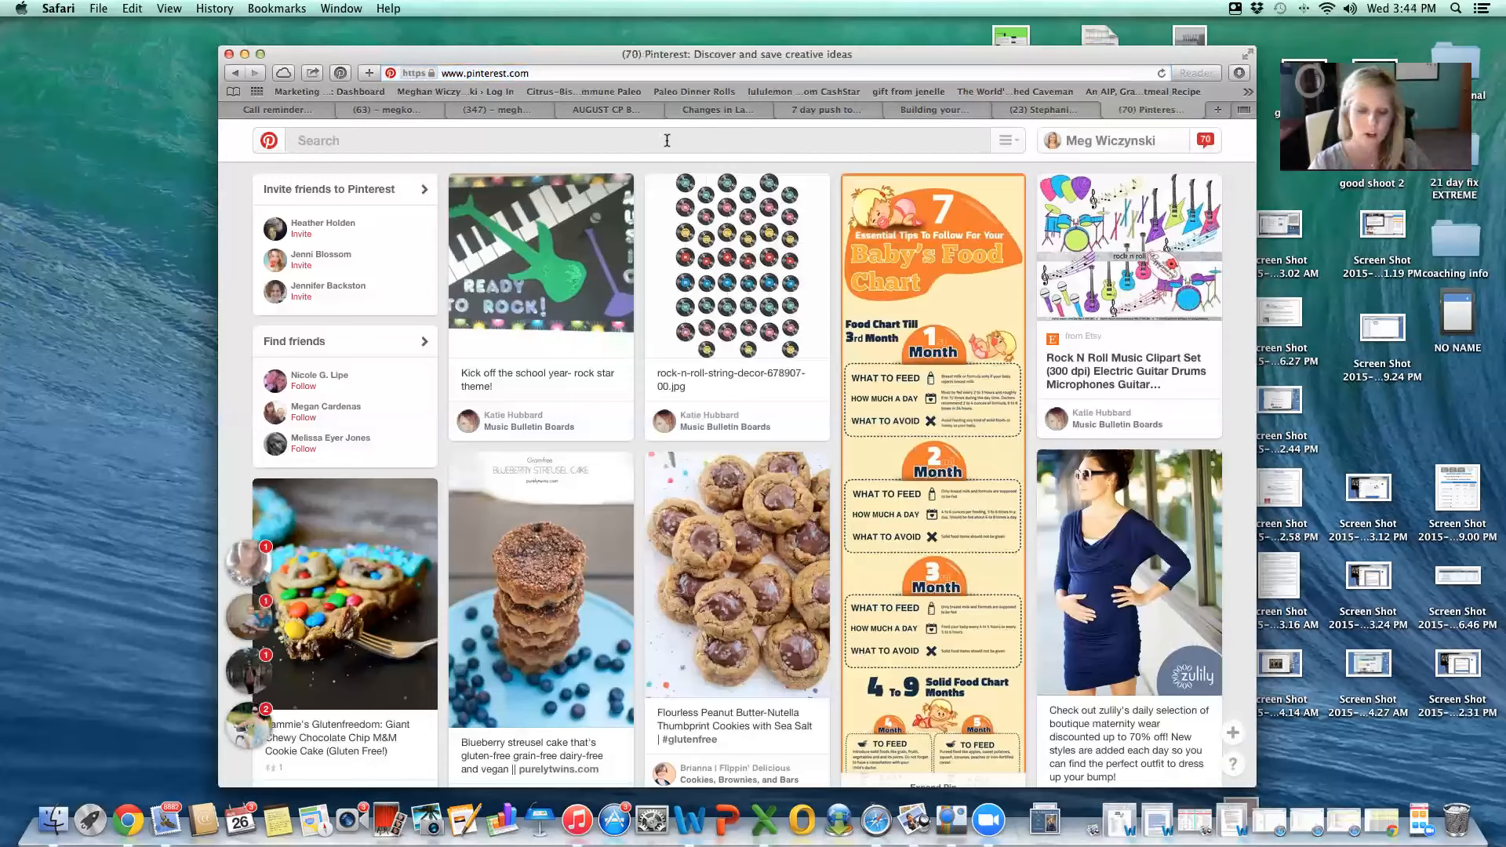
{"action": "left_click", "coordinate": [480, 141]}
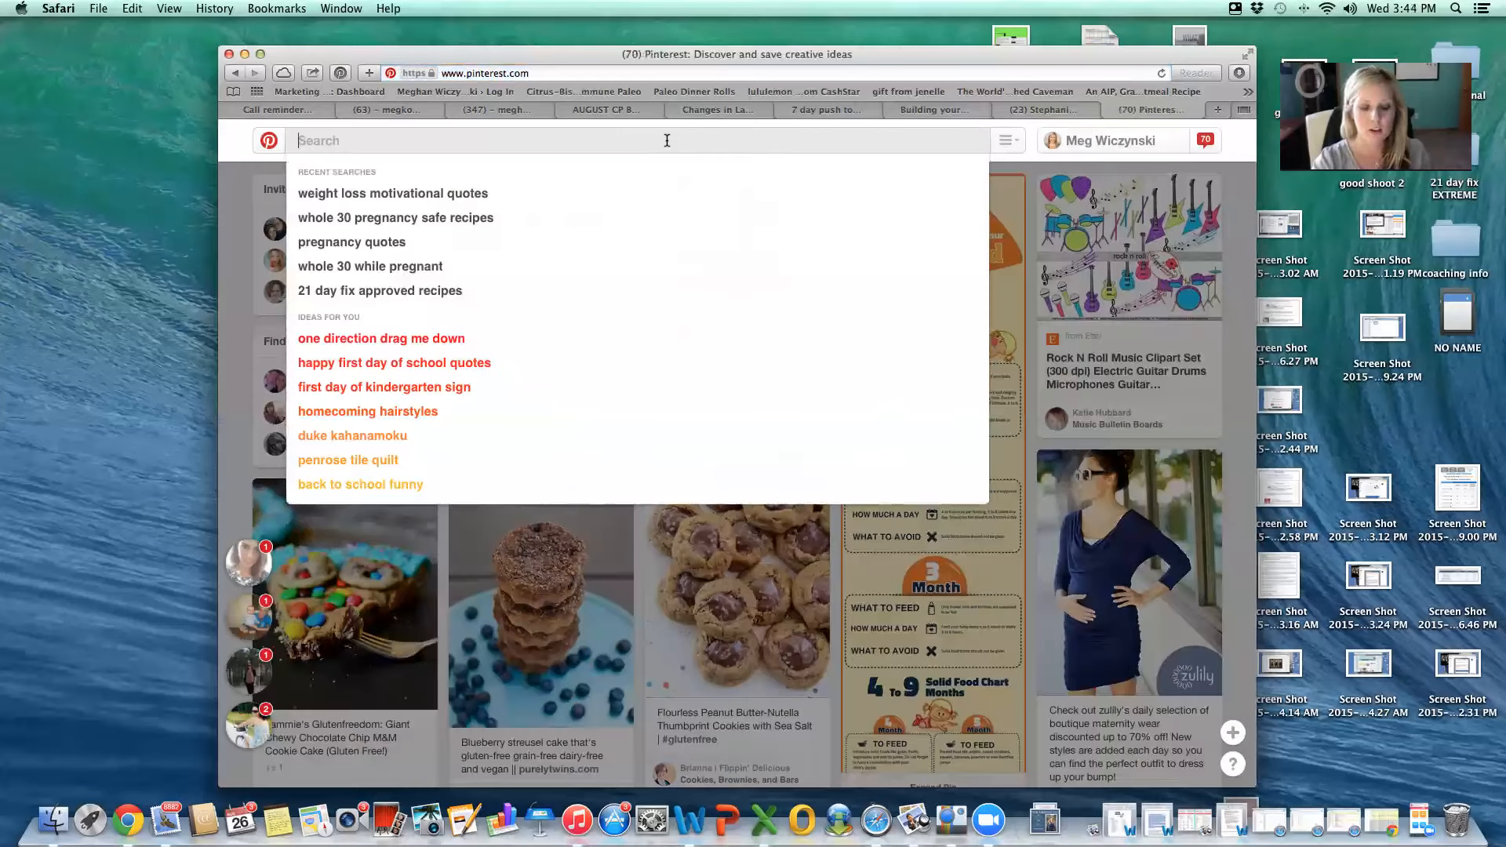
{"action": "type", "text": "fitness mo"}
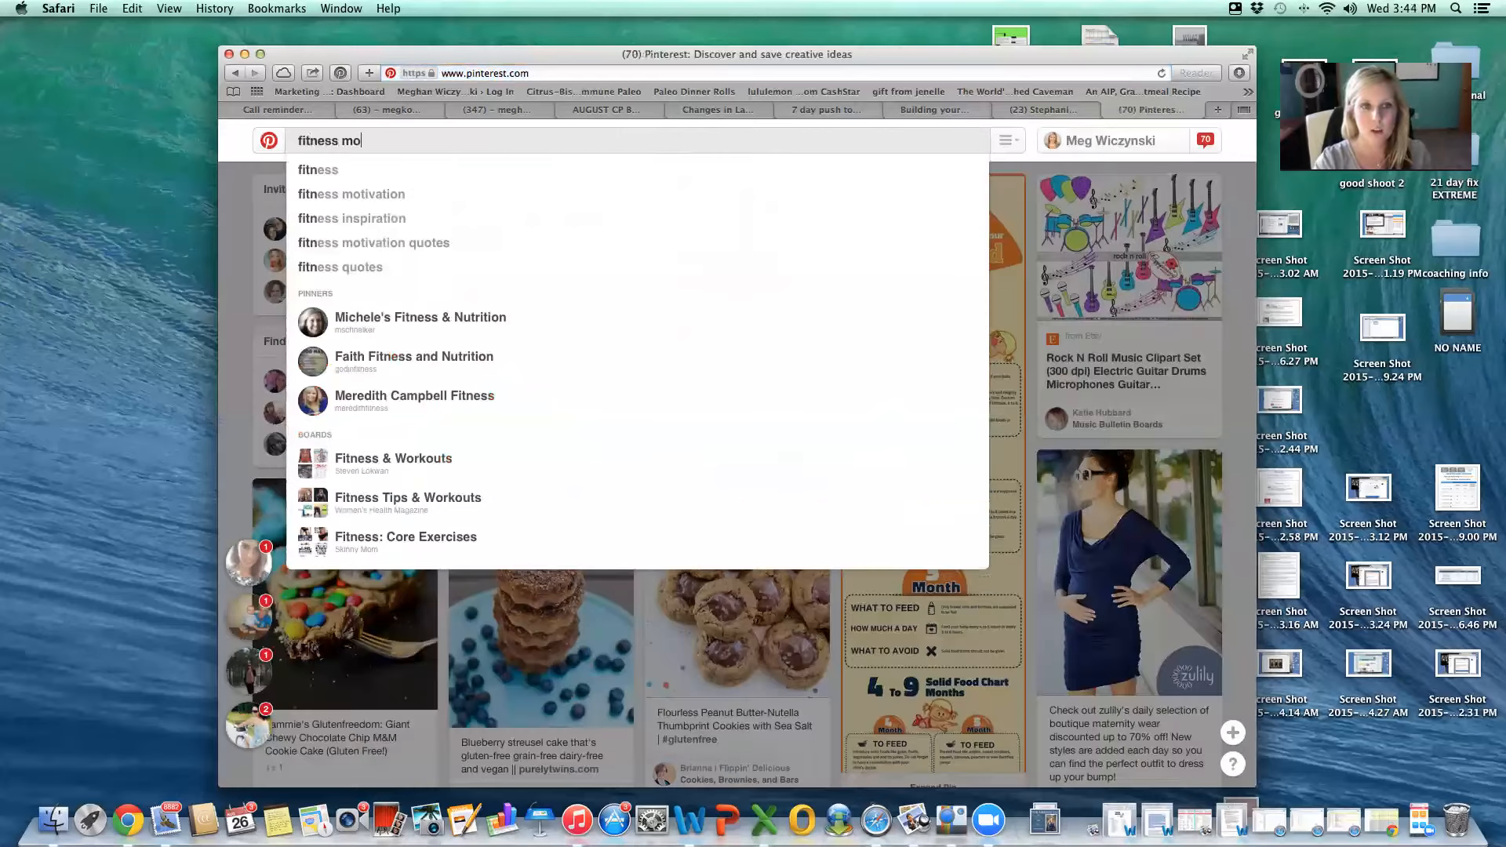
{"action": "type", "text": "tivation"}
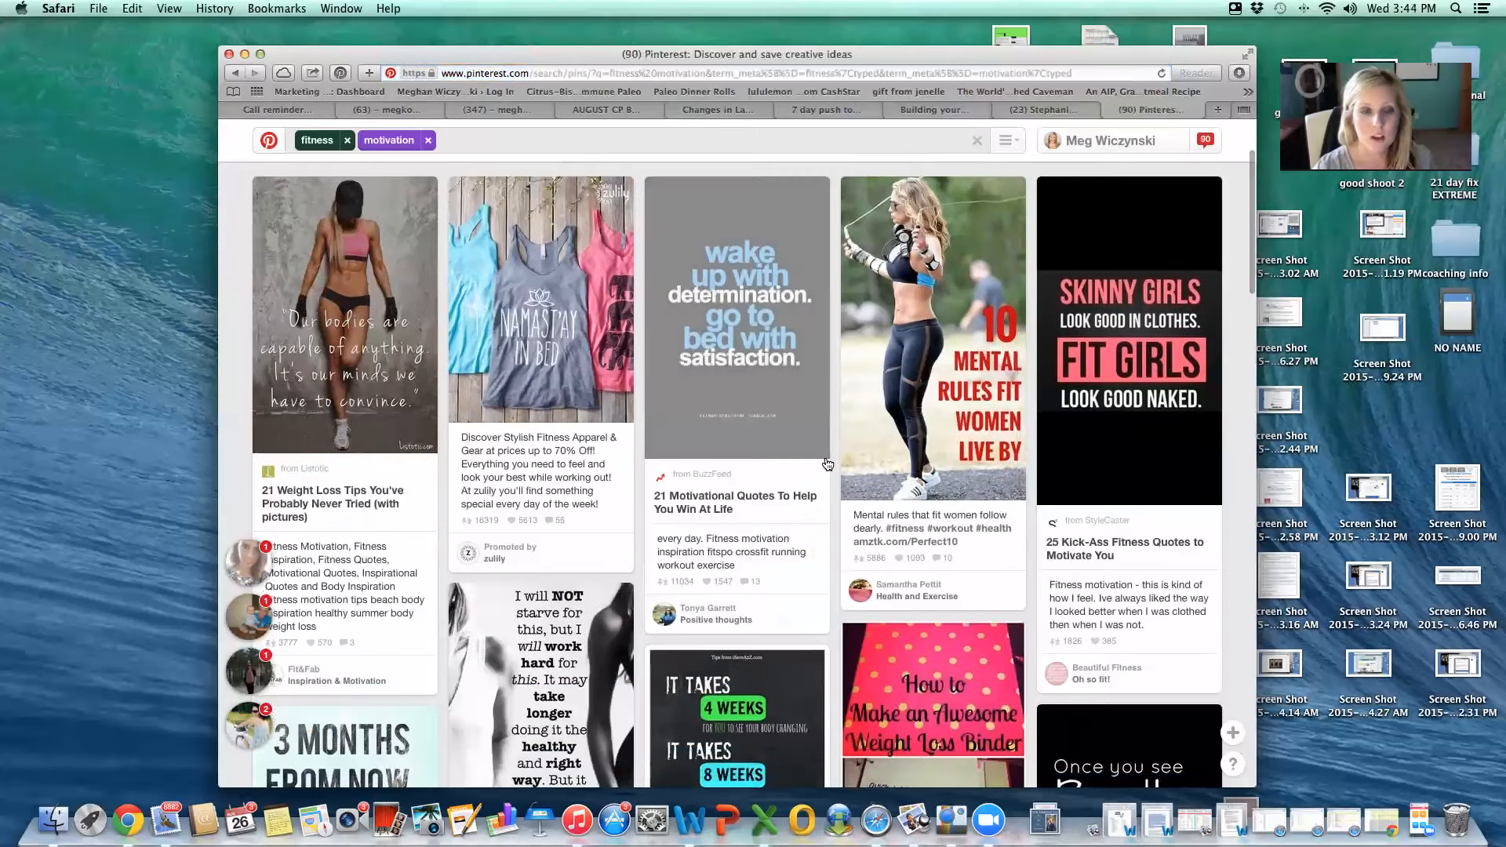
{"action": "scroll", "scroll_direction": "down", "scroll_amount": 3}
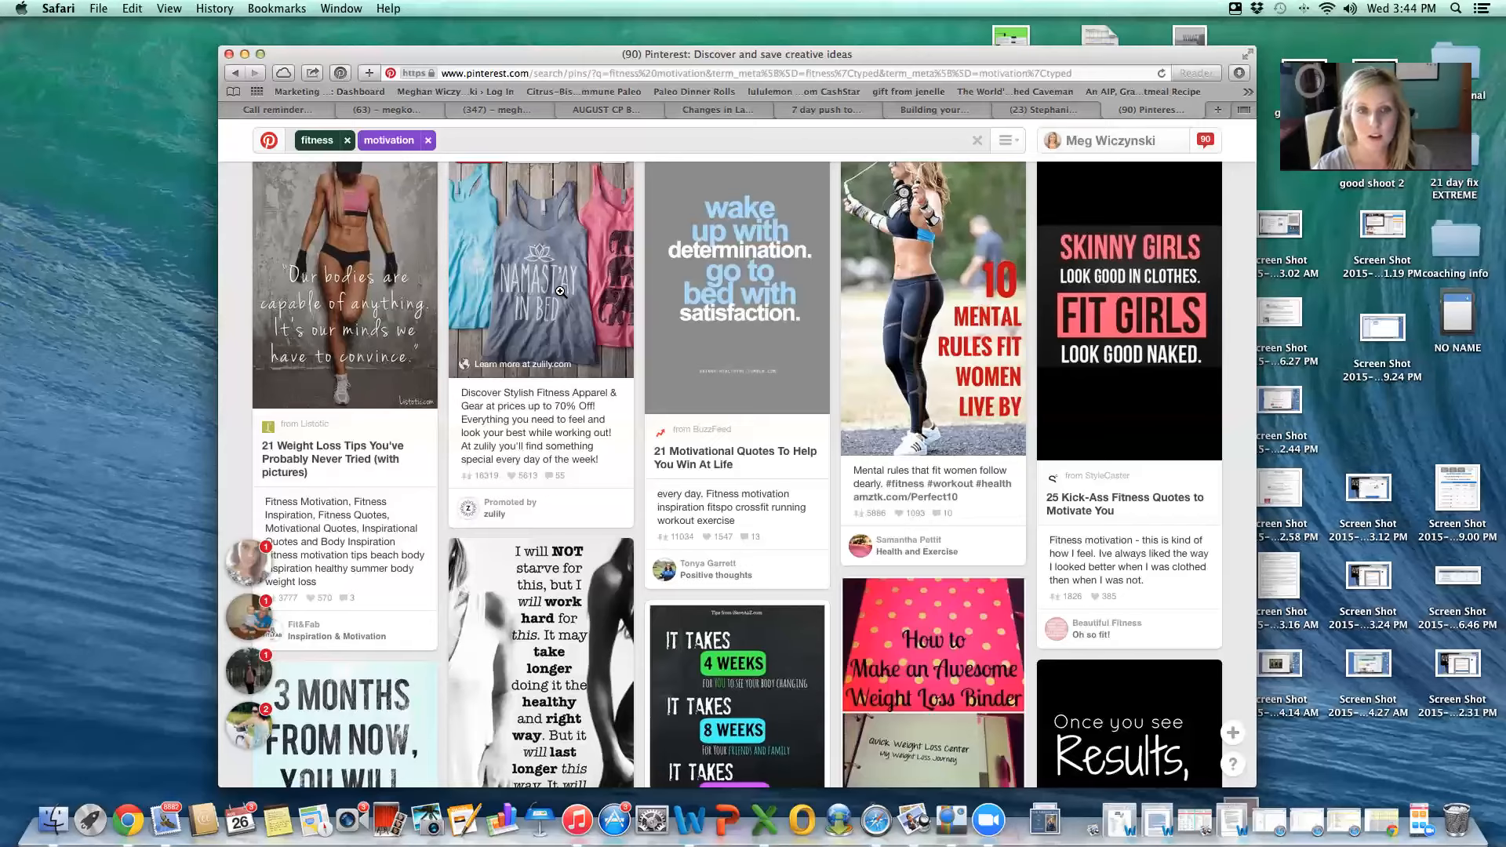
- Open the Namast'ay in Bed tank top pin and view its list of repinning boards
{"action": "left_click", "coordinate": [540, 269]}
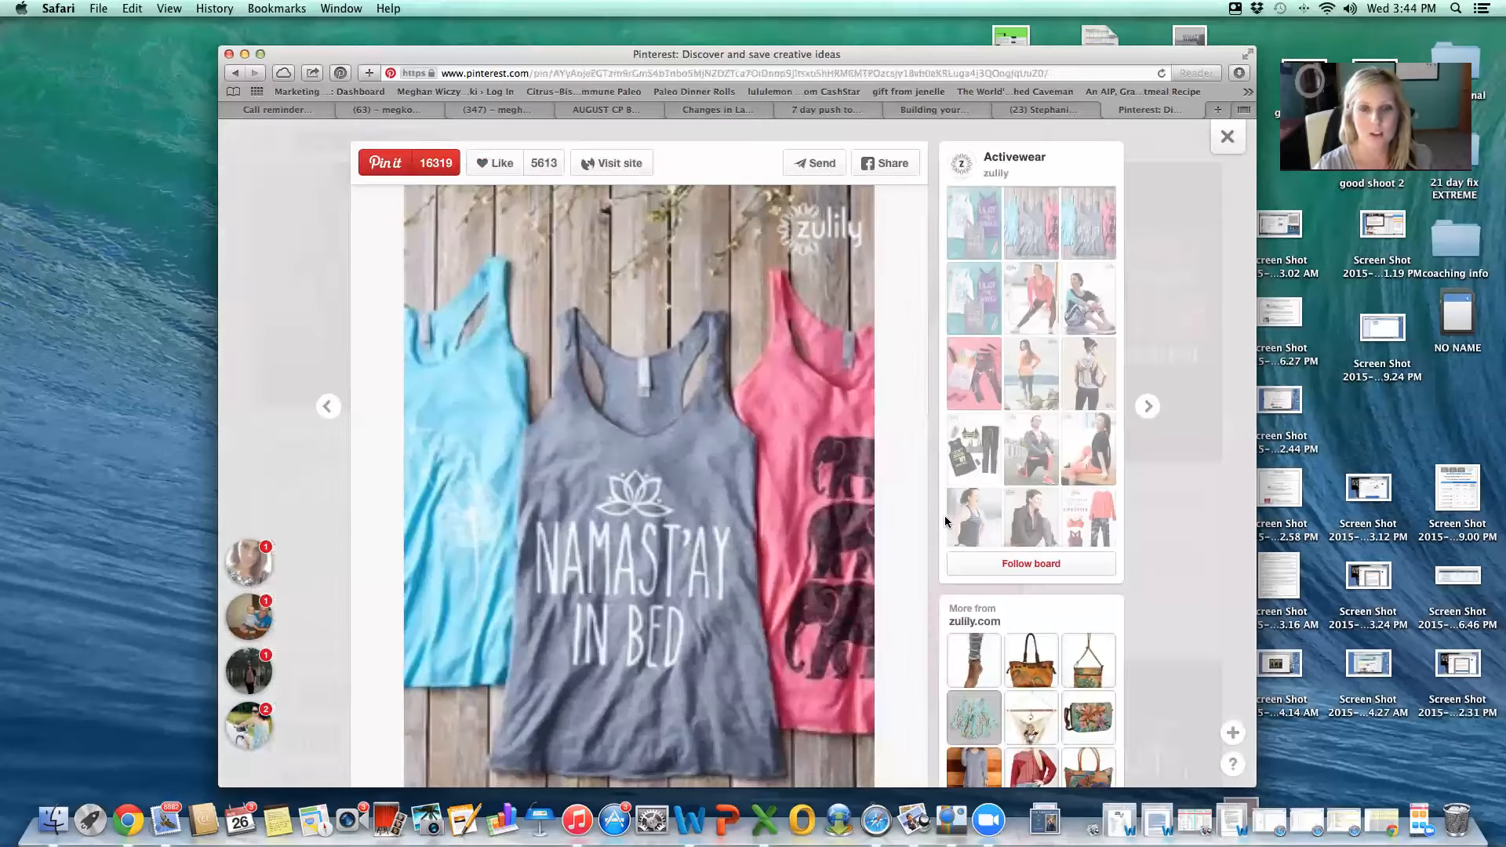
{"action": "scroll", "scroll_direction": "down", "scroll_amount": 3}
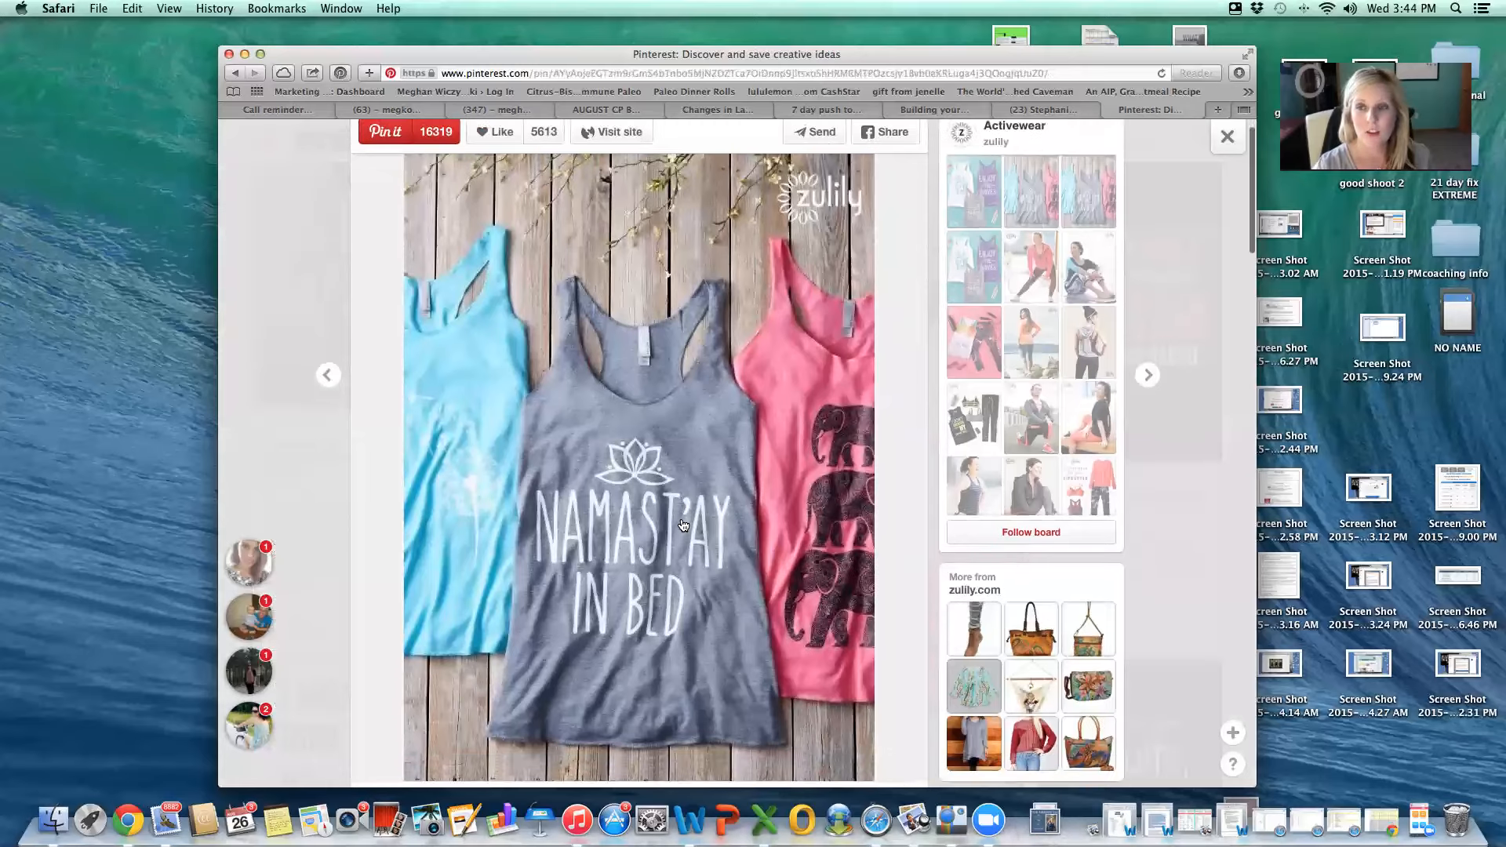
{"action": "scroll", "scroll_direction": "down", "scroll_amount": 3}
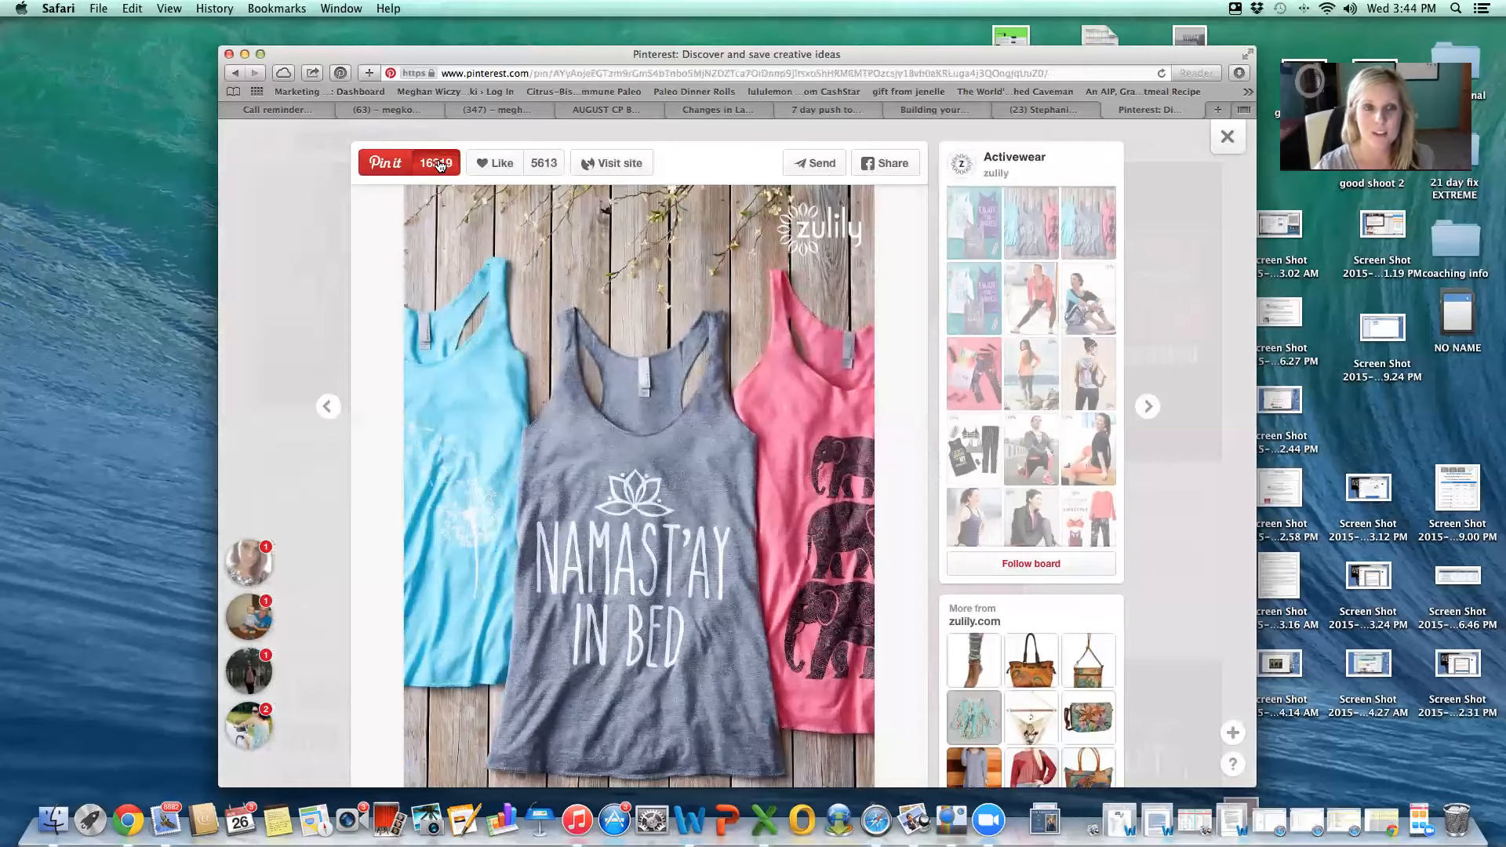
{"action": "left_click", "coordinate": [409, 162]}
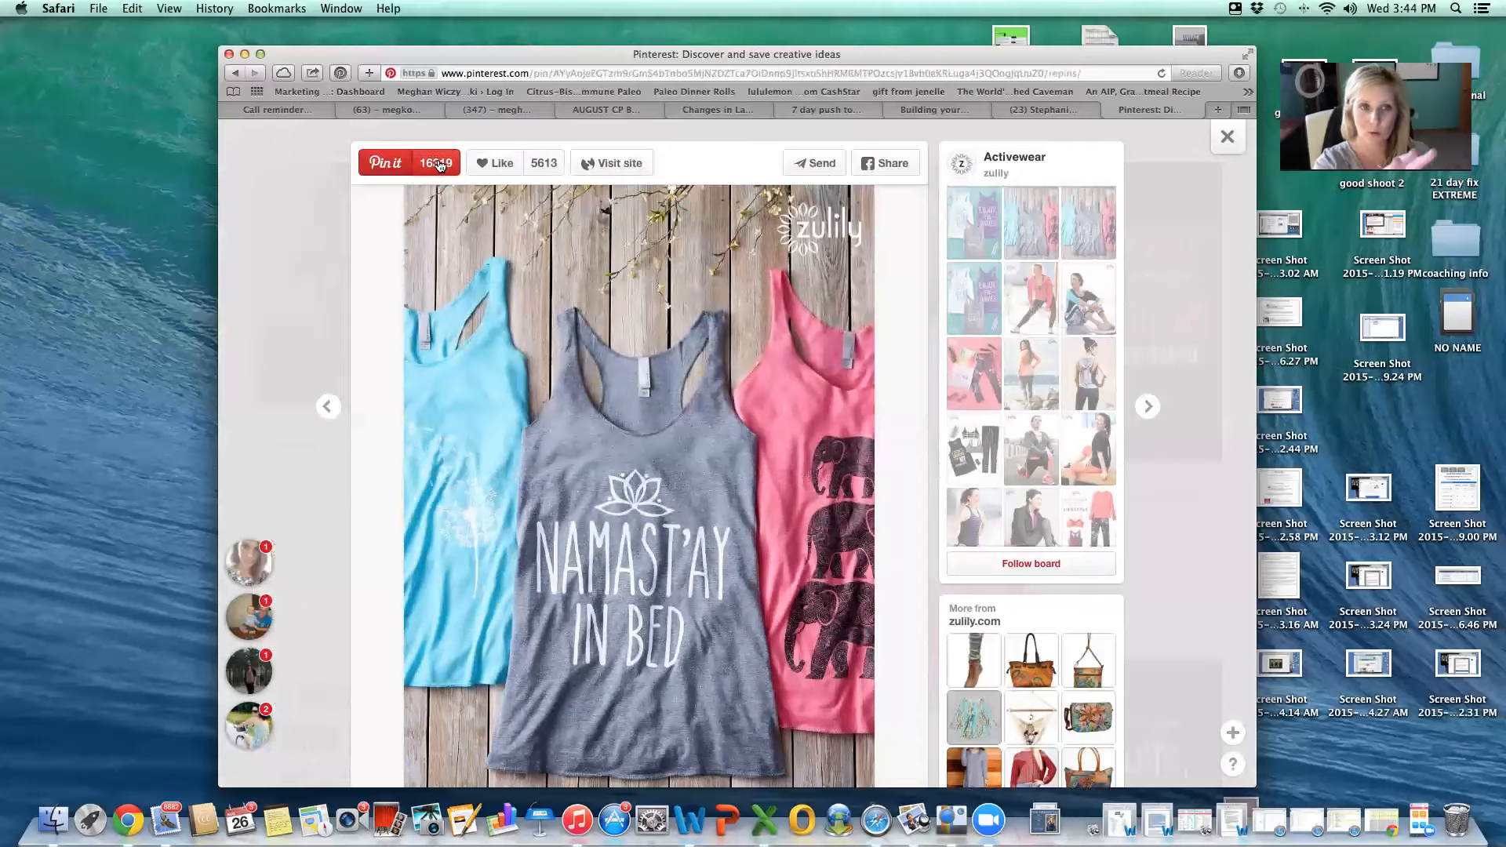
{"action": "left_click", "coordinate": [1228, 137]}
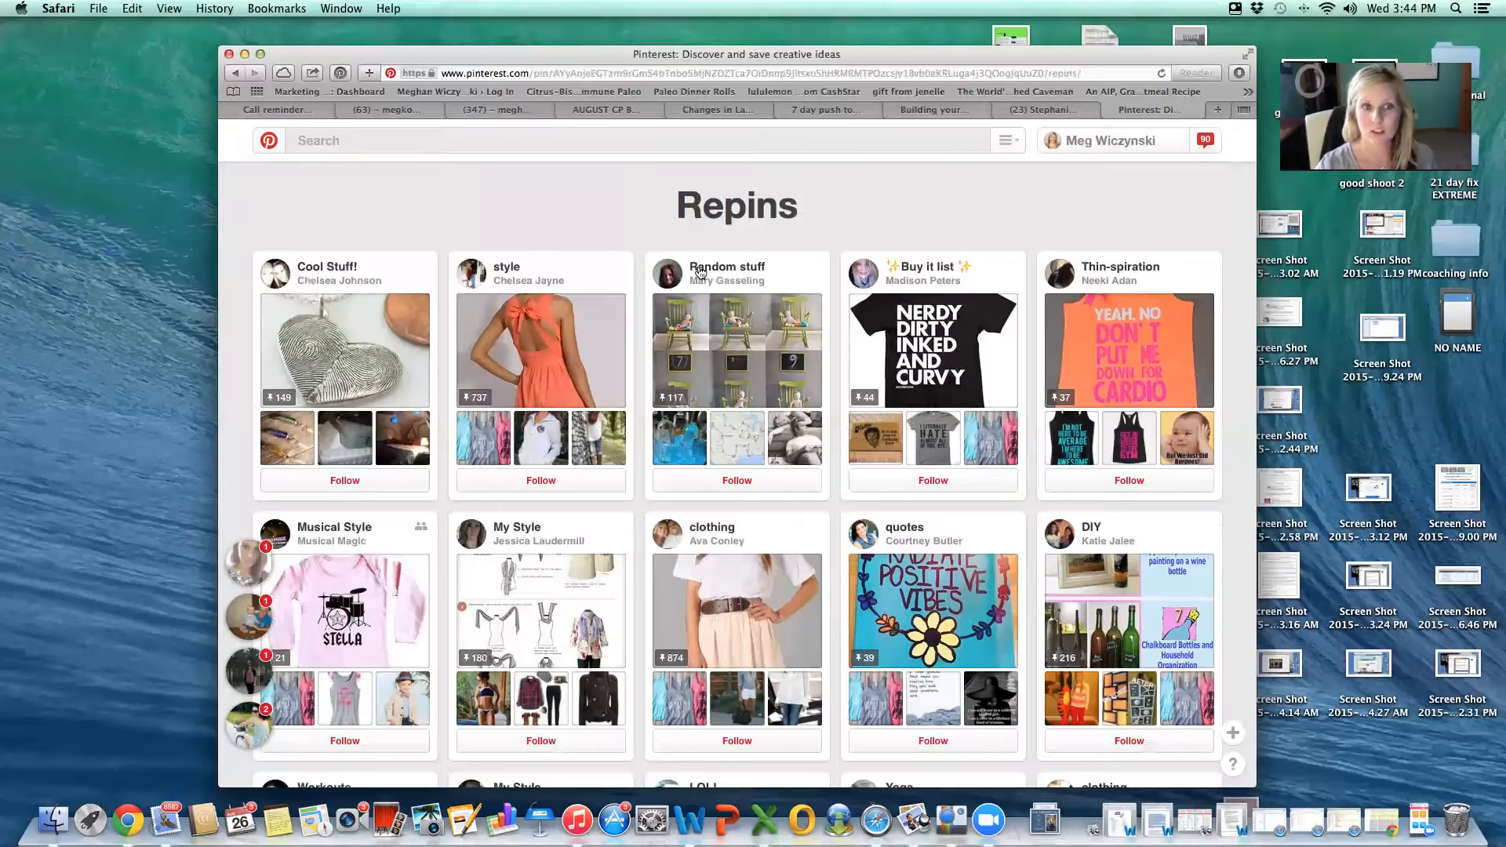
{"action": "mouse_move", "coordinate": [569, 272]}
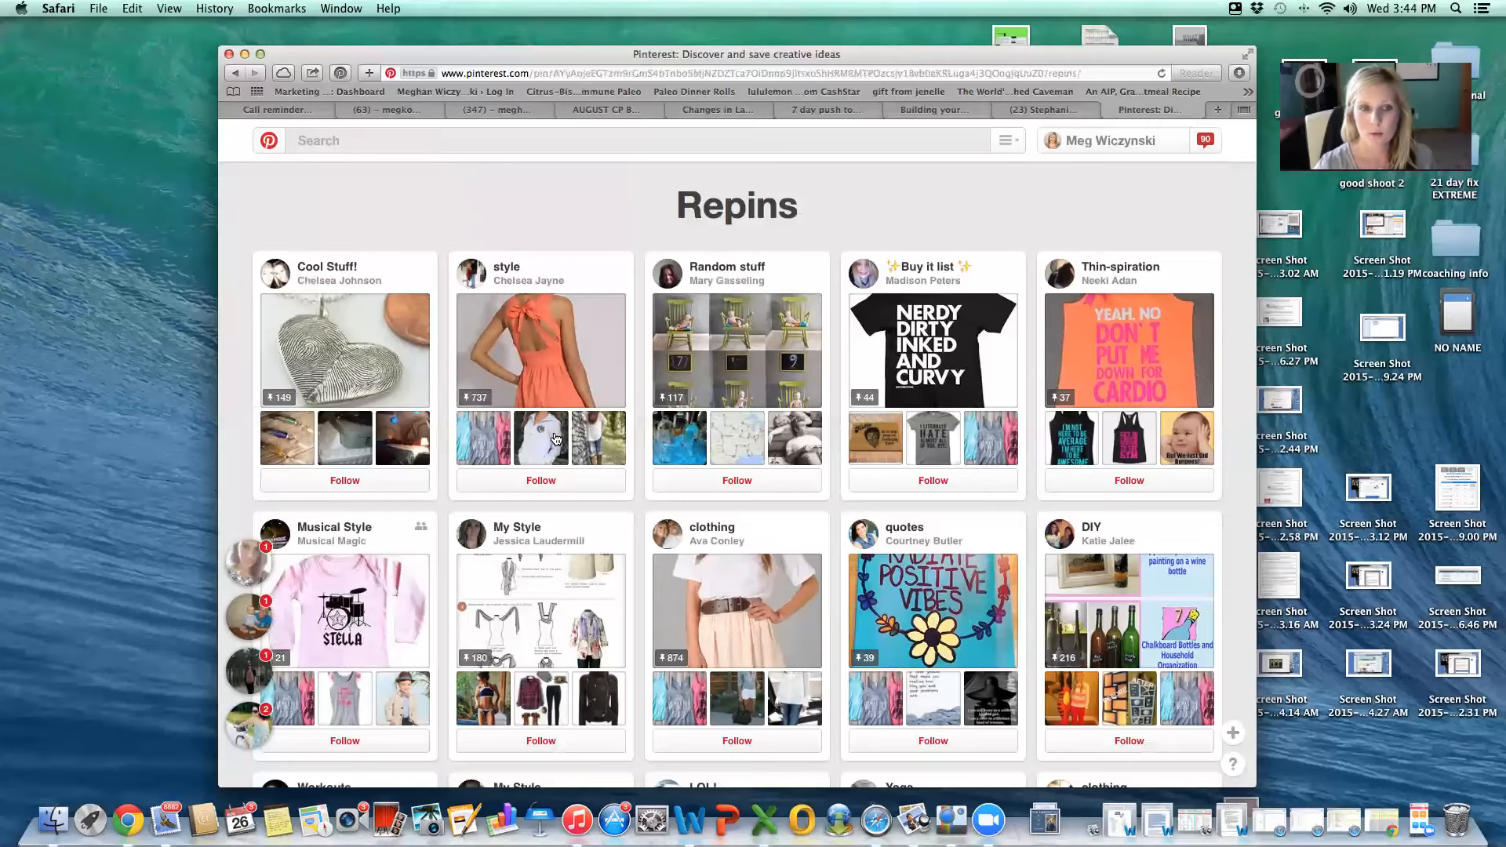
{"action": "scroll", "scroll_direction": "down", "scroll_amount": 3}
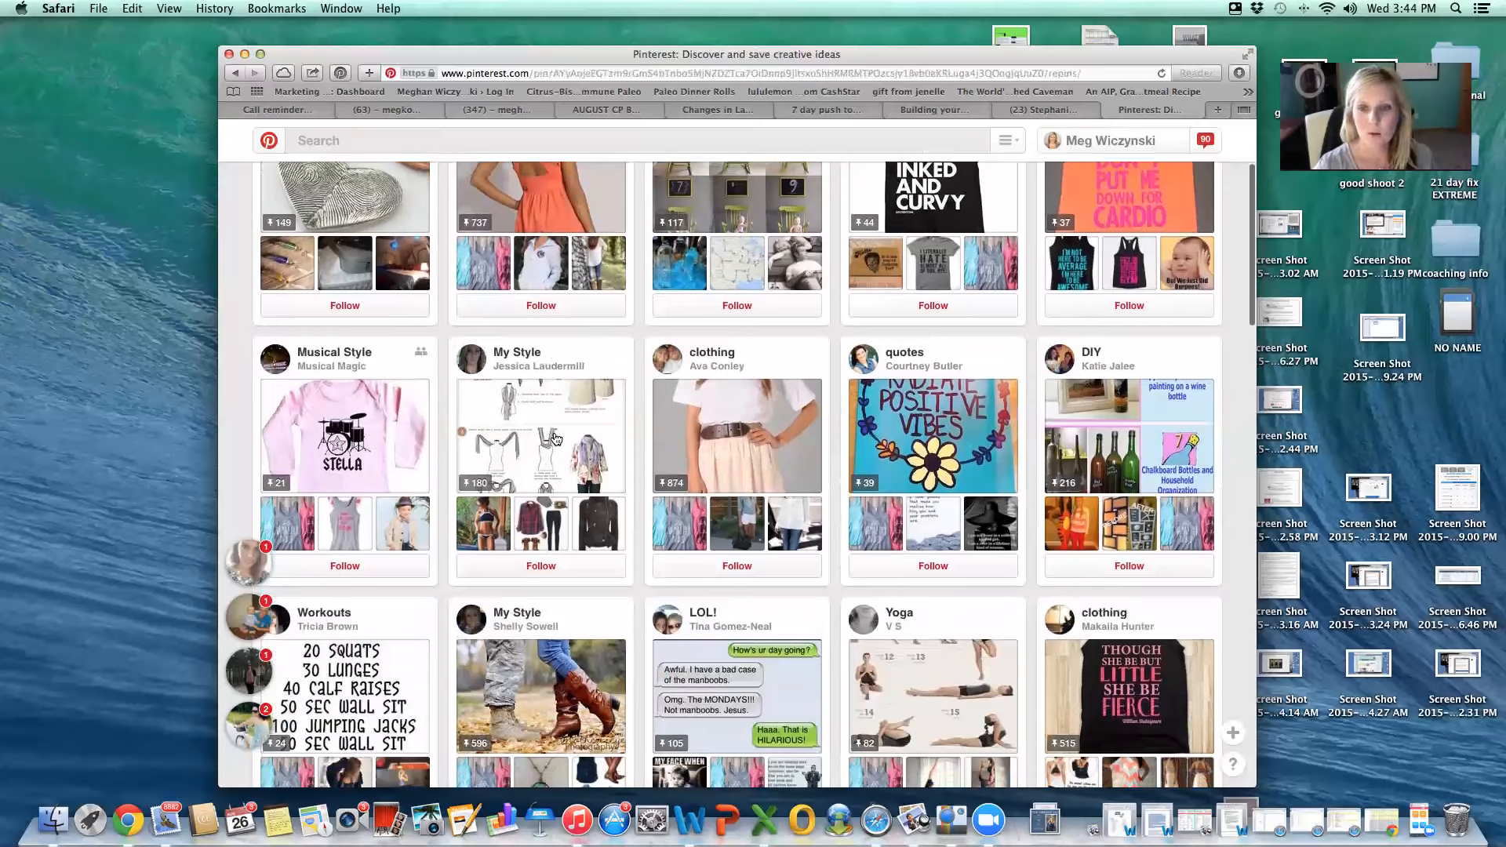
{"action": "scroll", "scroll_direction": "down", "scroll_amount": 3}
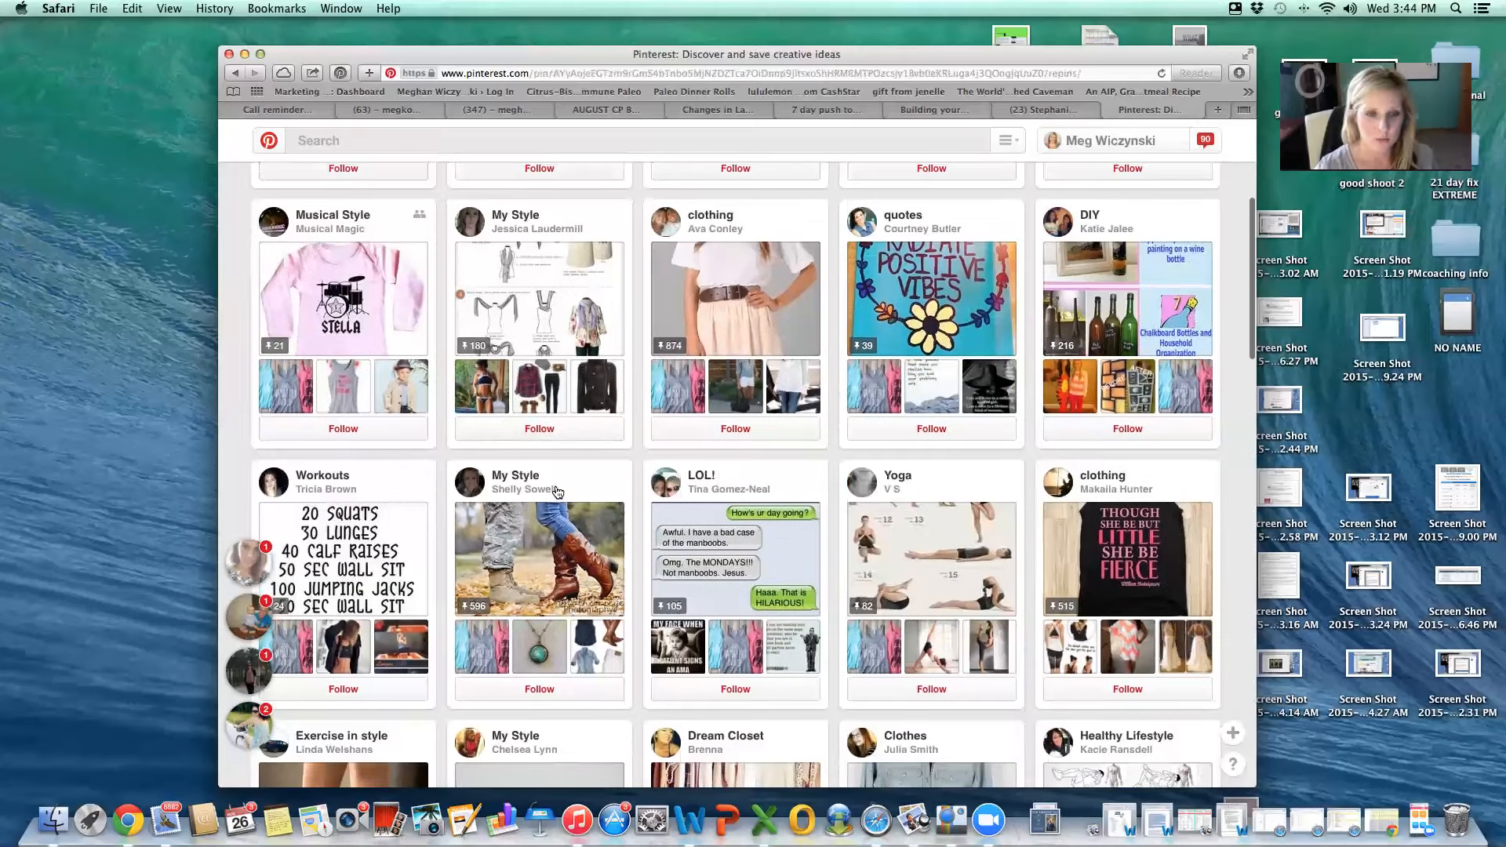
{"action": "scroll", "scroll_direction": "down", "scroll_amount": 3}
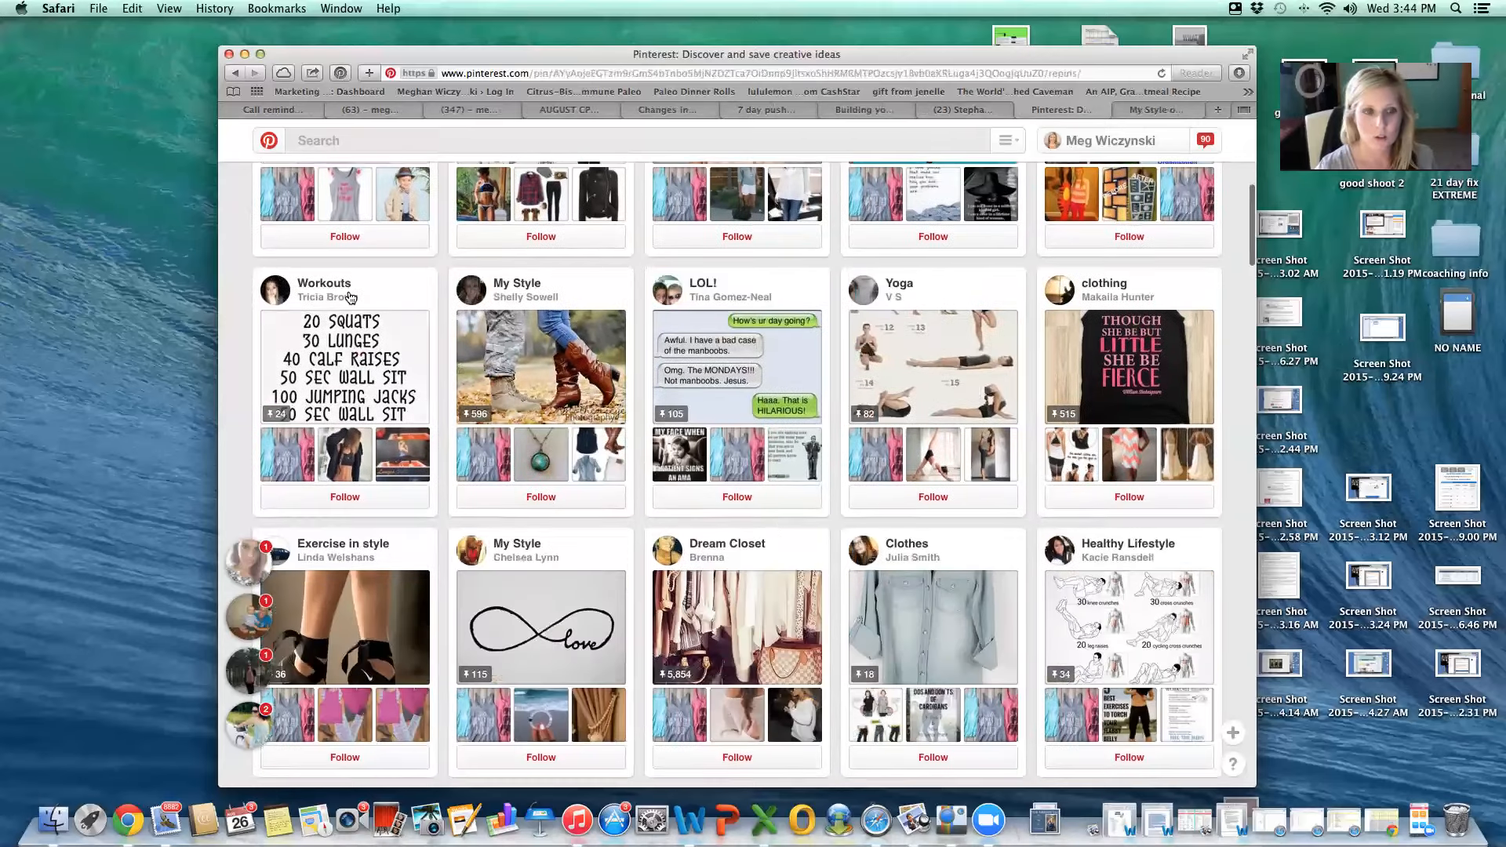
{"action": "scroll", "scroll_direction": "down", "scroll_amount": 3}
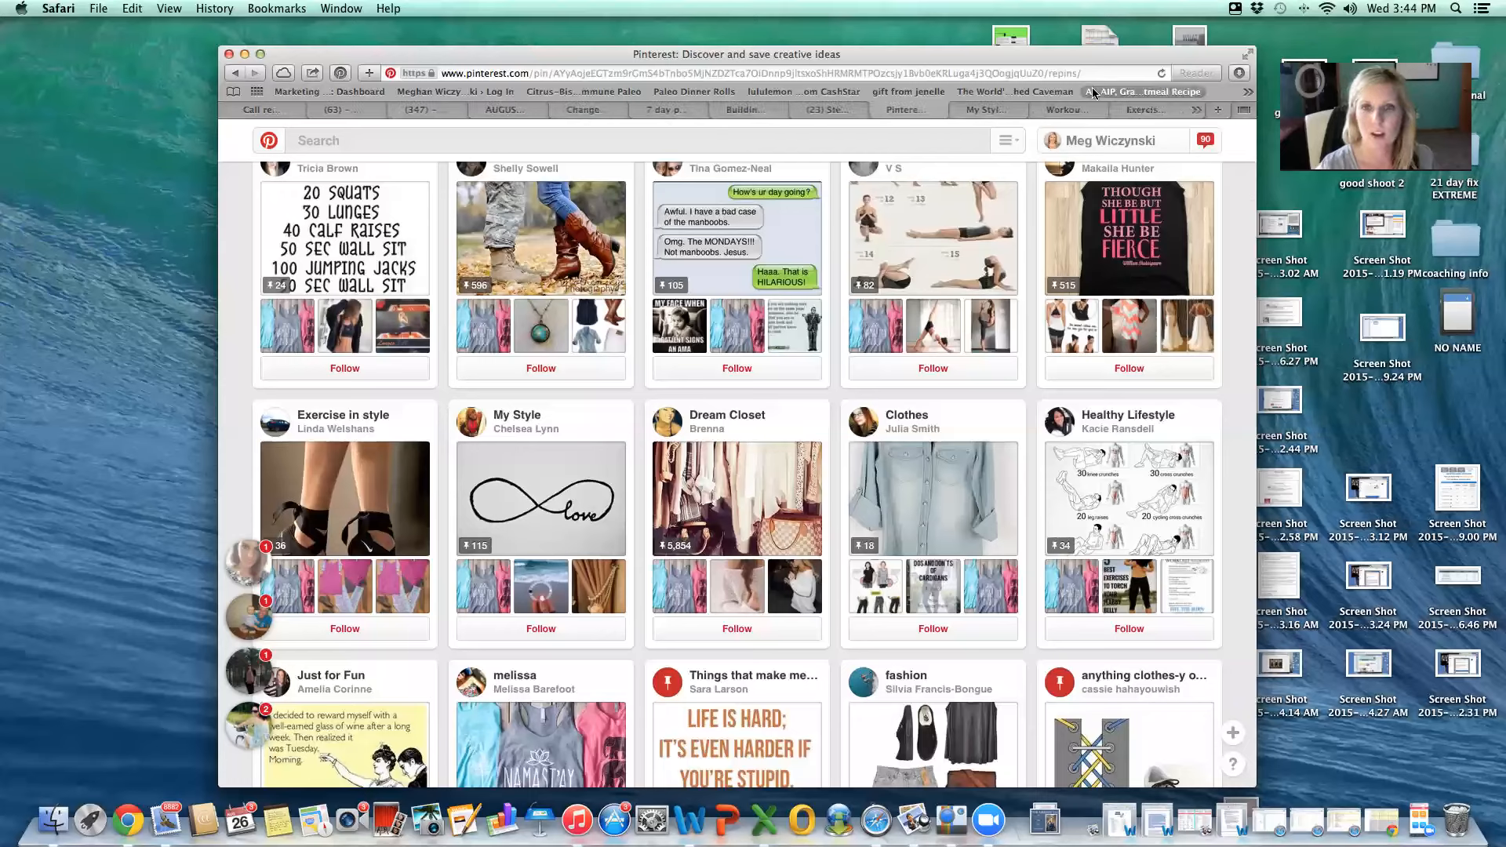
{"action": "mouse_move", "coordinate": [984, 108]}
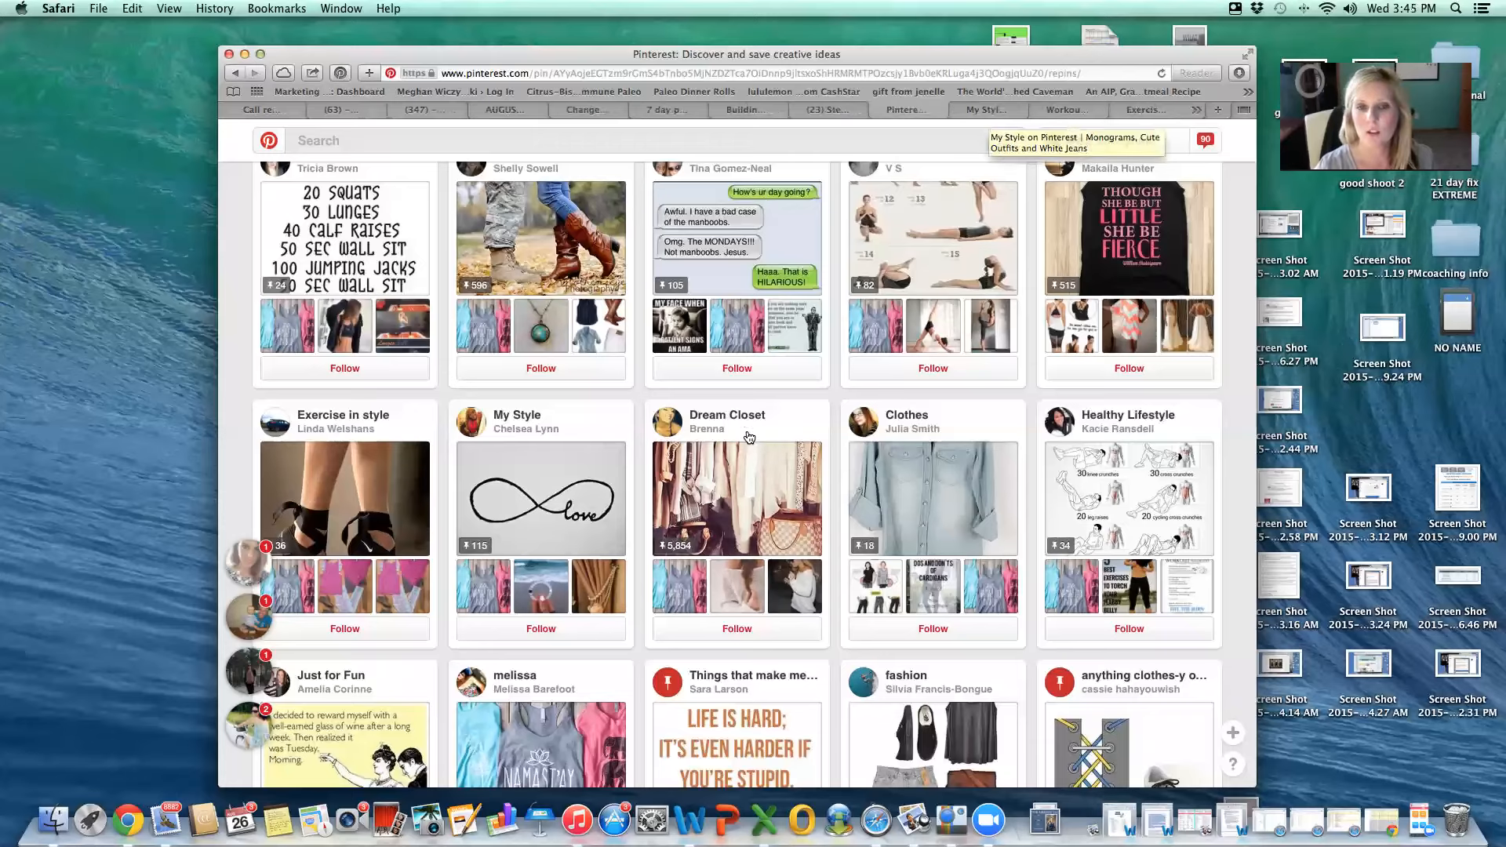
{"action": "left_click", "coordinate": [727, 415]}
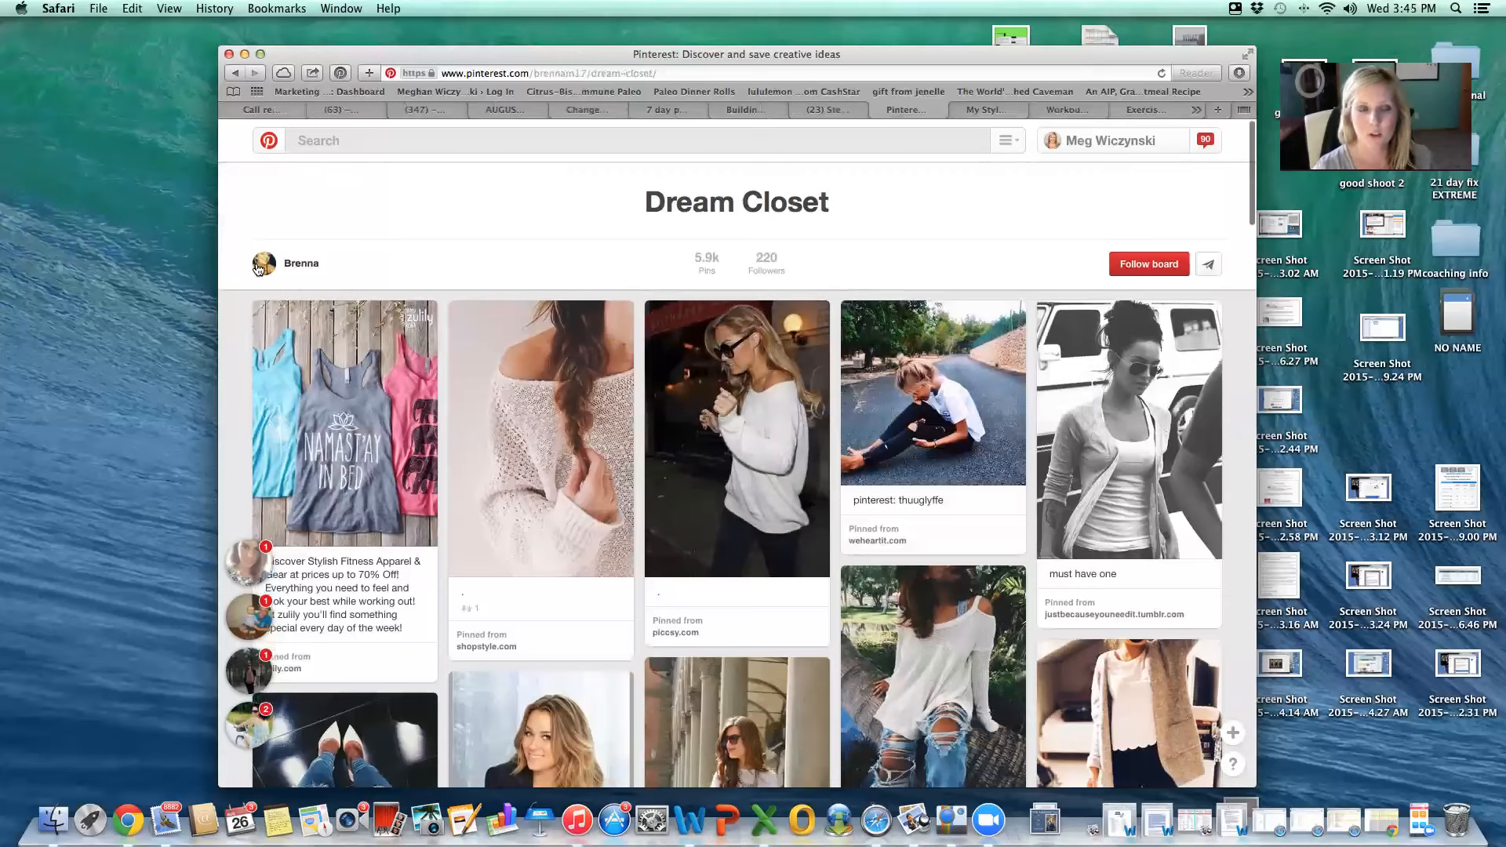
{"action": "left_click", "coordinate": [300, 262]}
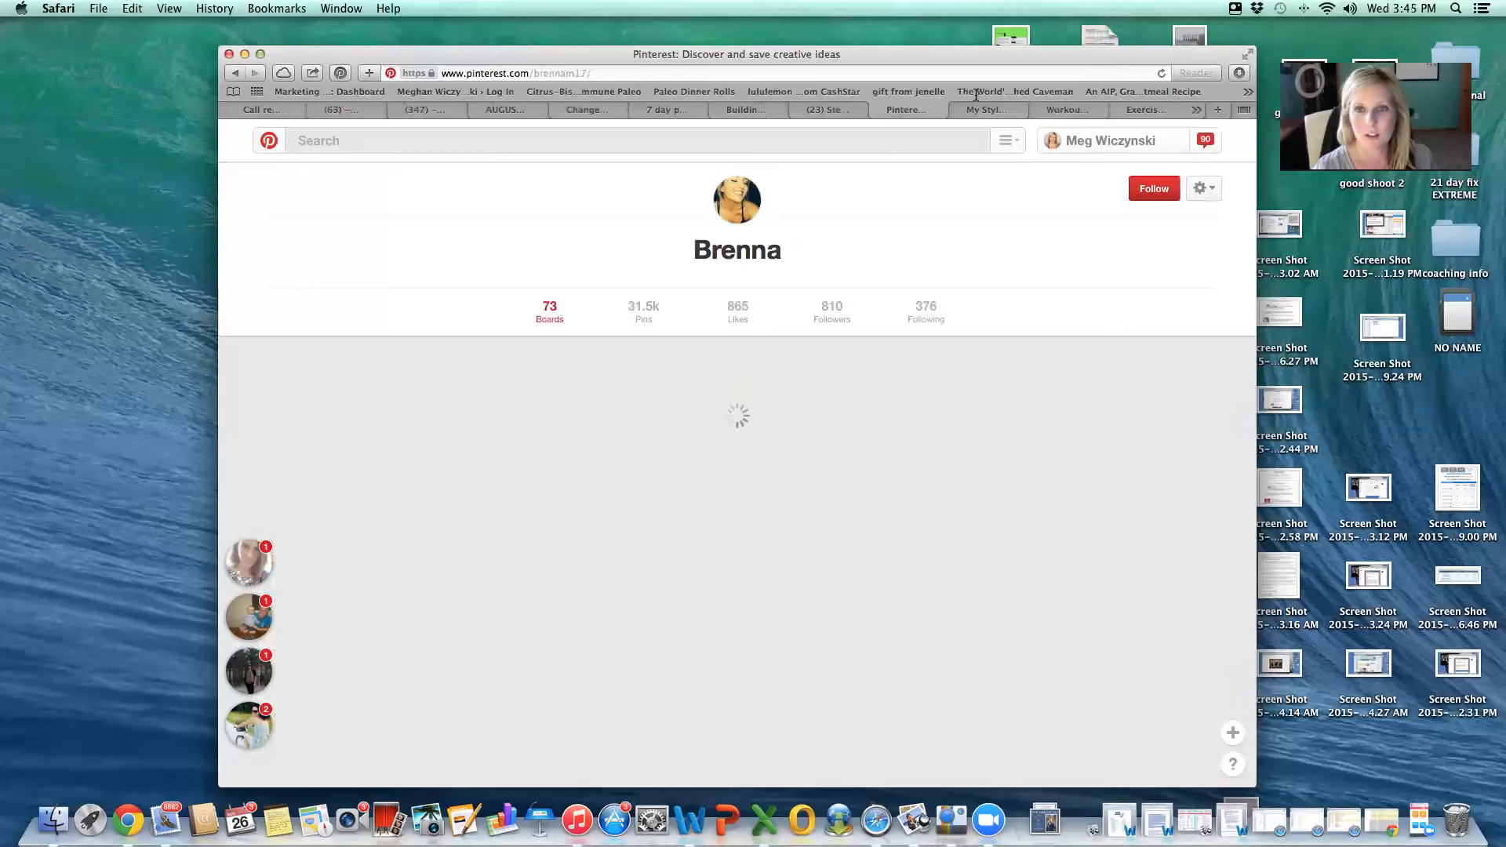
- Switch to the Workouts pinner's profile tab and scroll through her fourteen boards
{"action": "left_click", "coordinate": [987, 110]}
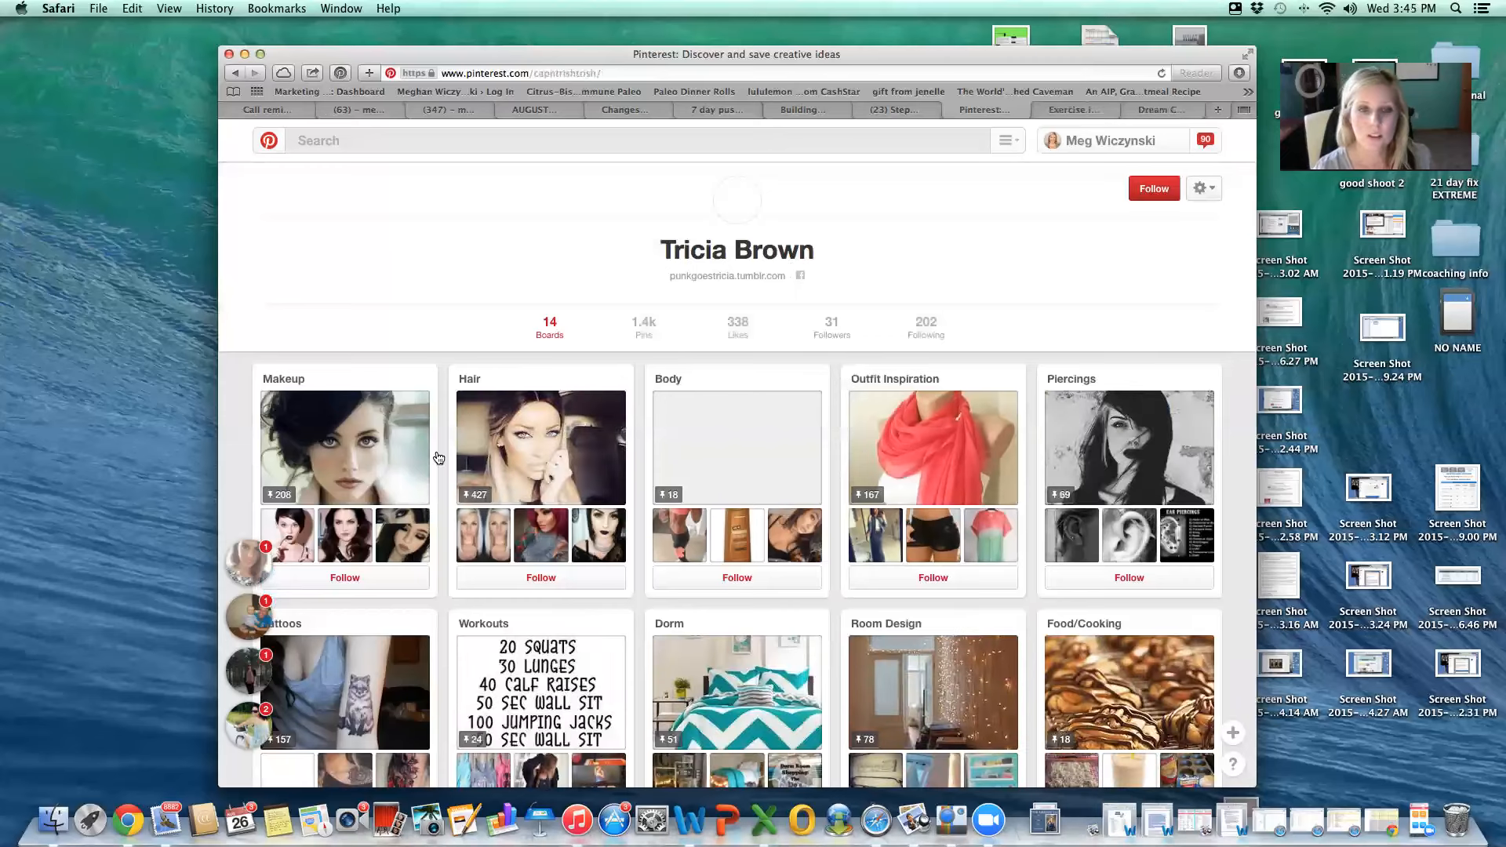
{"action": "mouse_move", "coordinate": [884, 474]}
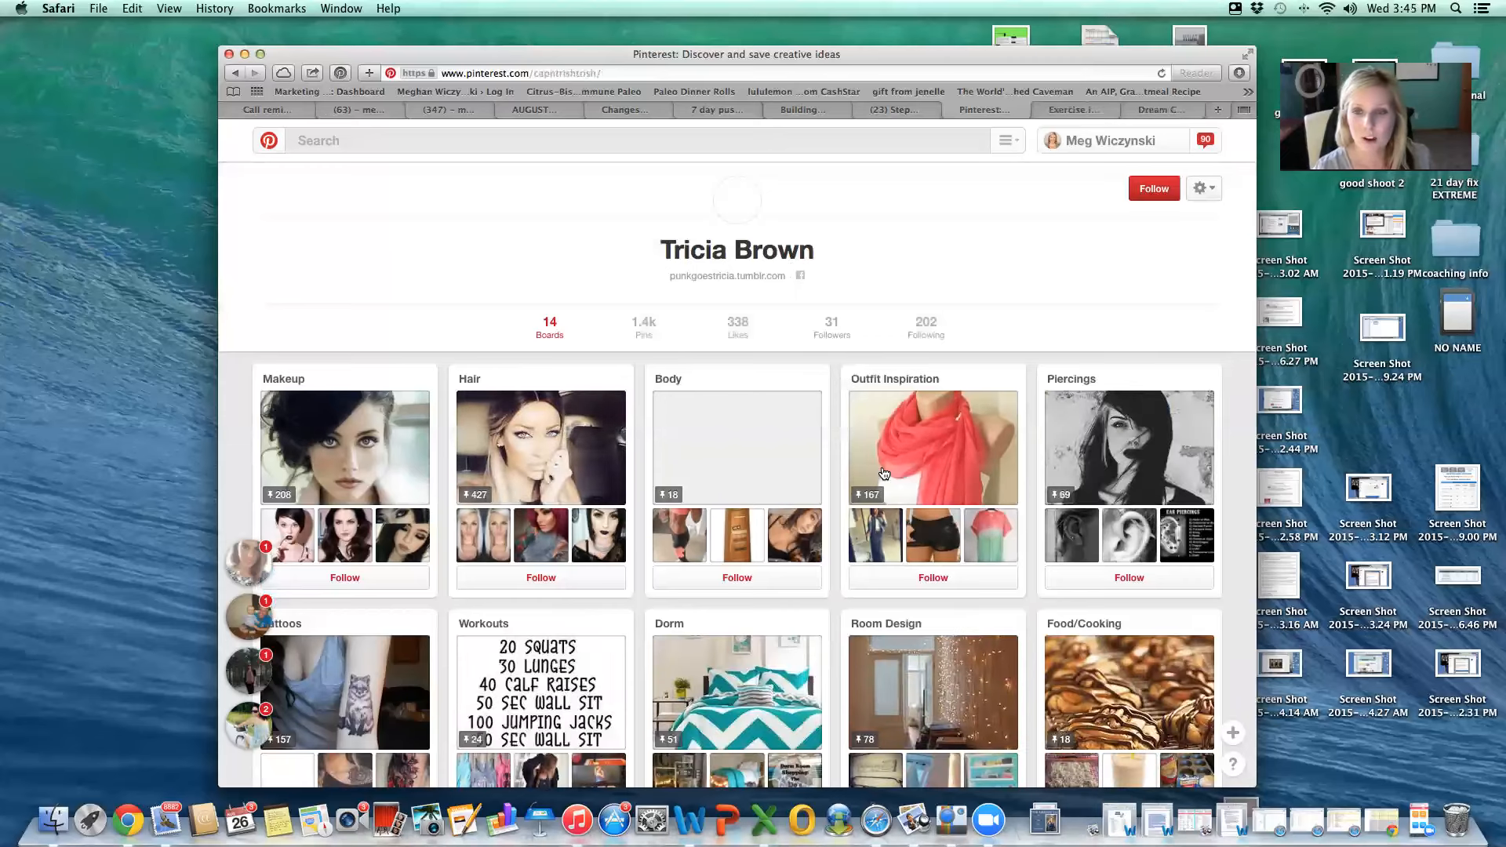
{"action": "scroll", "scroll_direction": "down", "scroll_amount": 3}
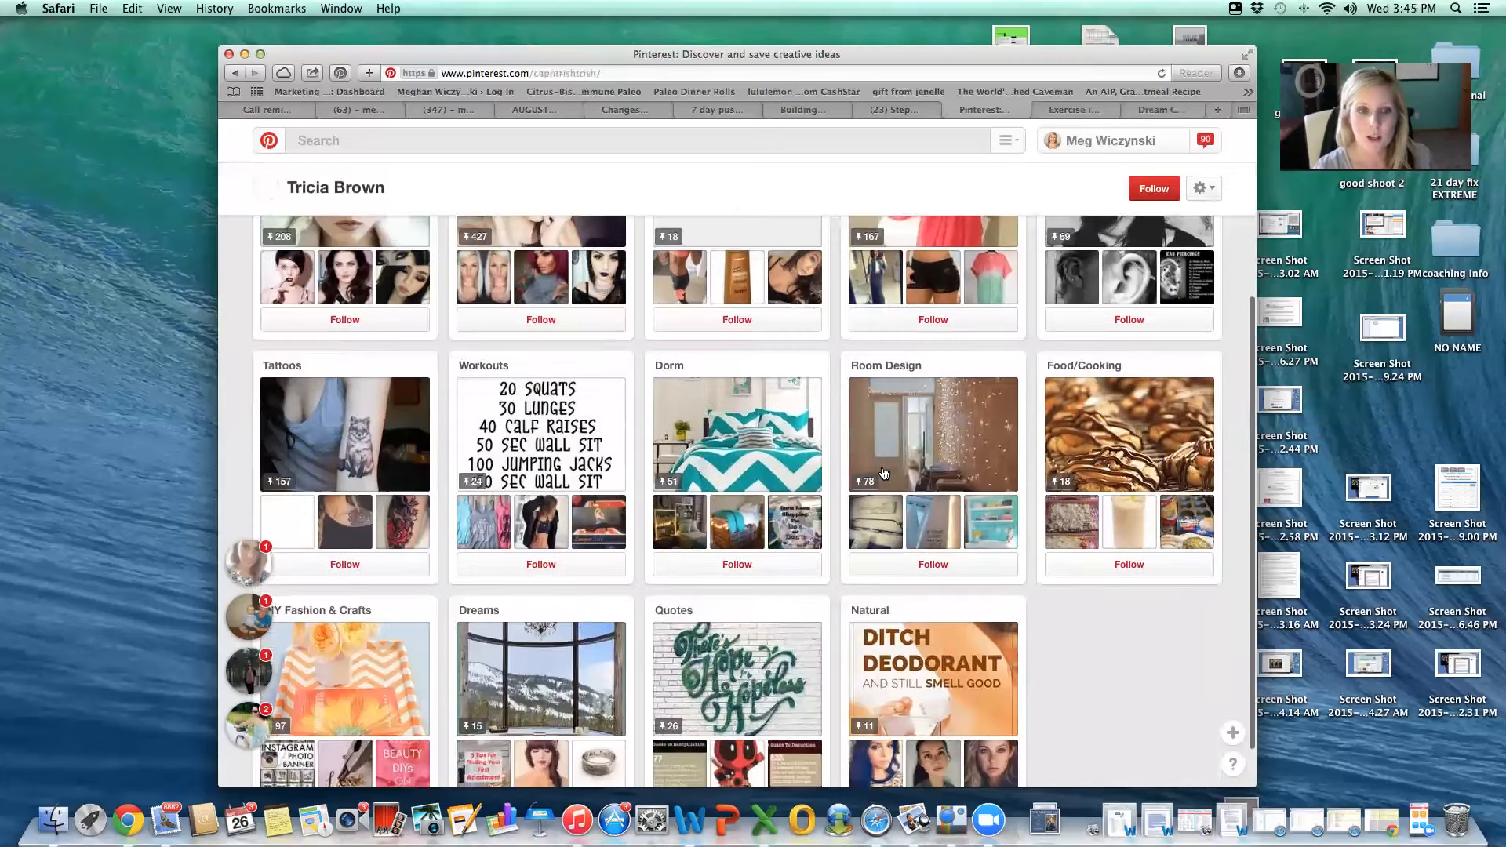
{"action": "scroll", "scroll_direction": "down", "scroll_amount": 3}
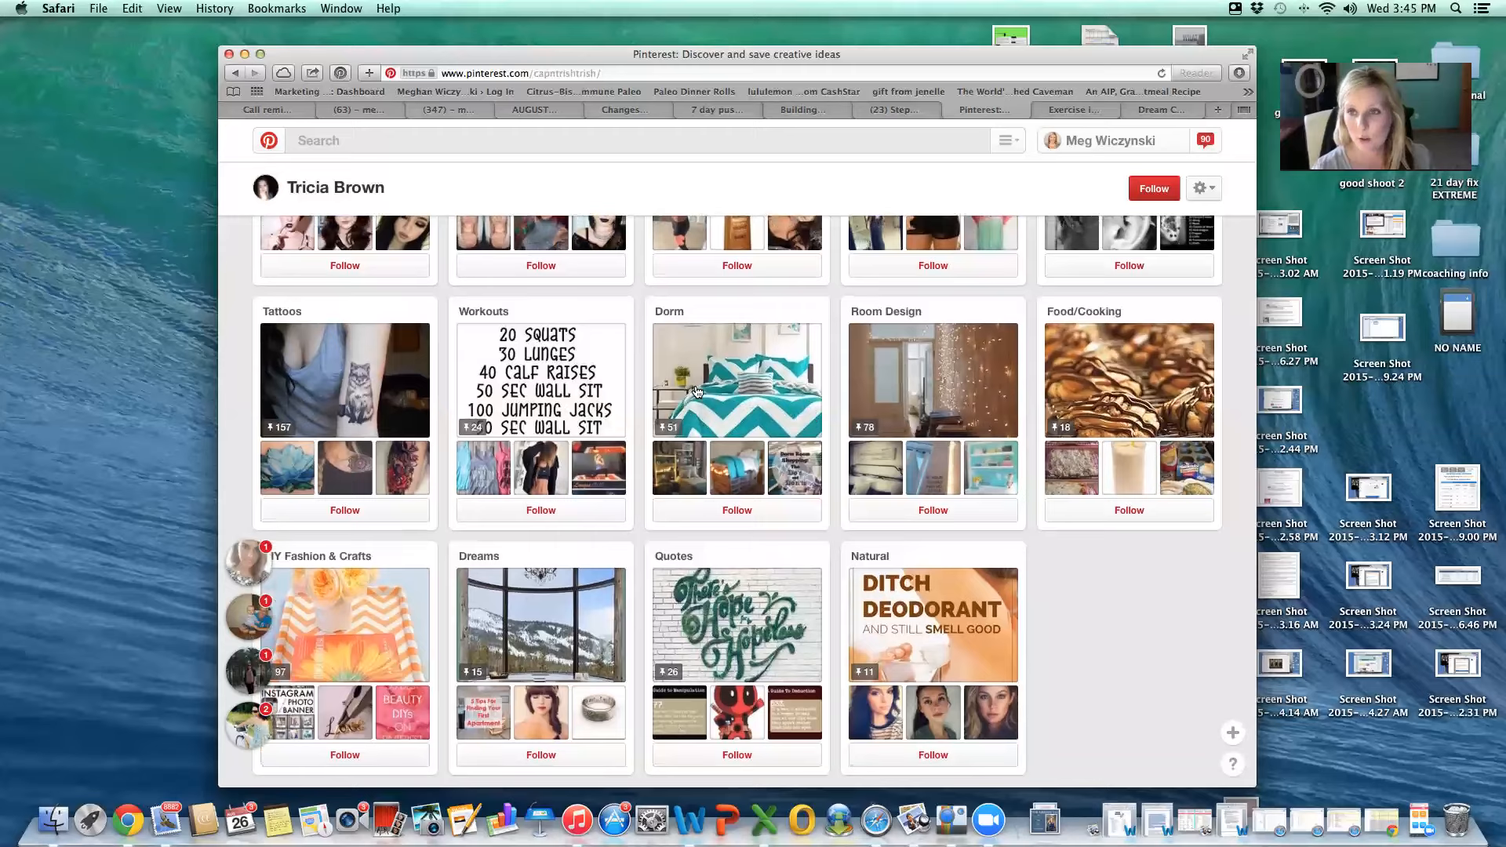
{"action": "scroll", "scroll_direction": "up", "scroll_amount": 3}
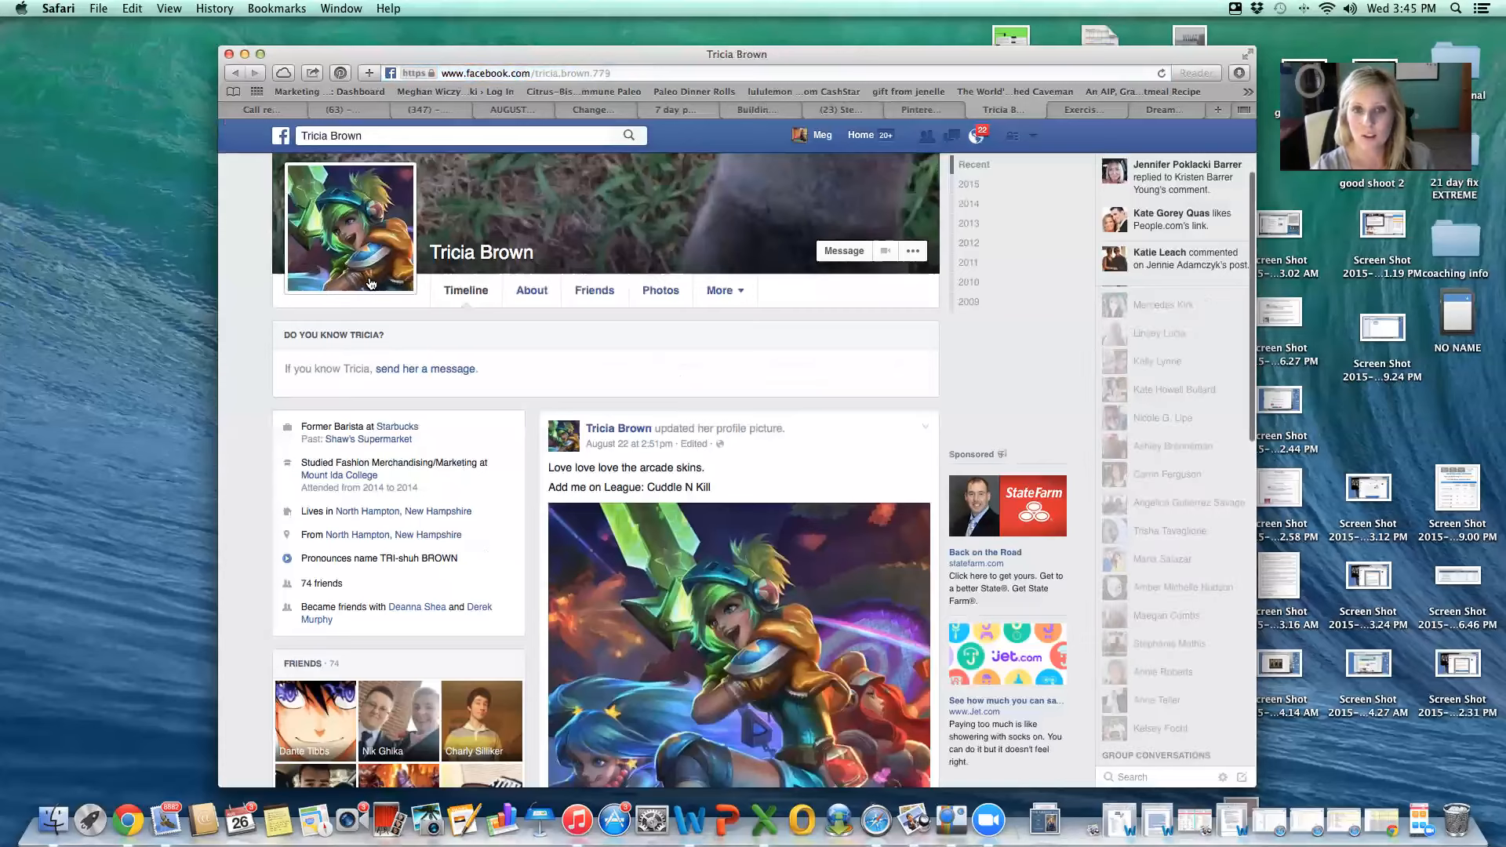
{"action": "scroll", "scroll_direction": "down", "scroll_amount": 3}
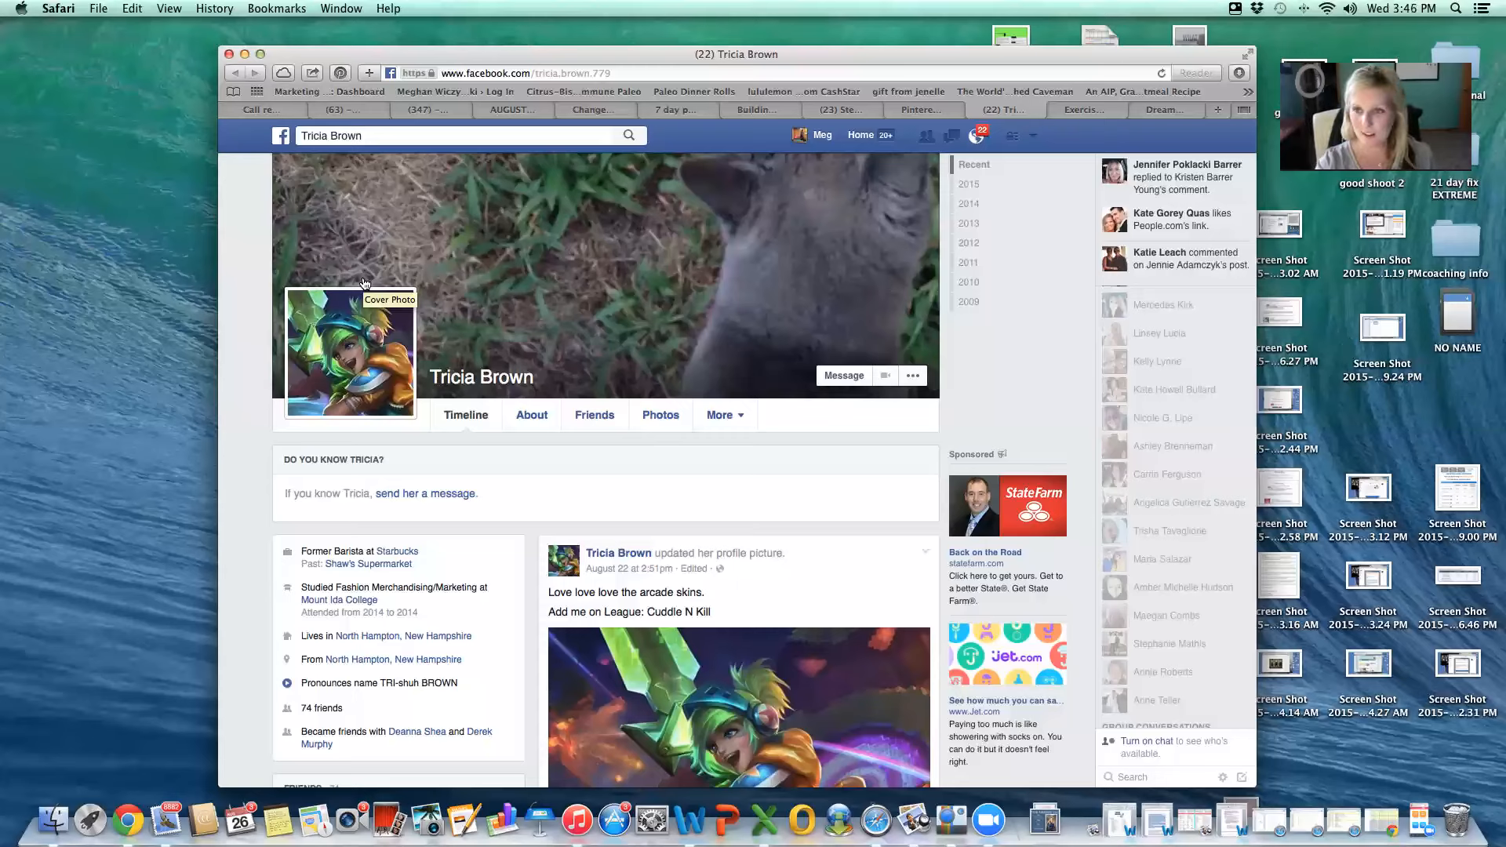
{"action": "left_click", "coordinate": [842, 375]}
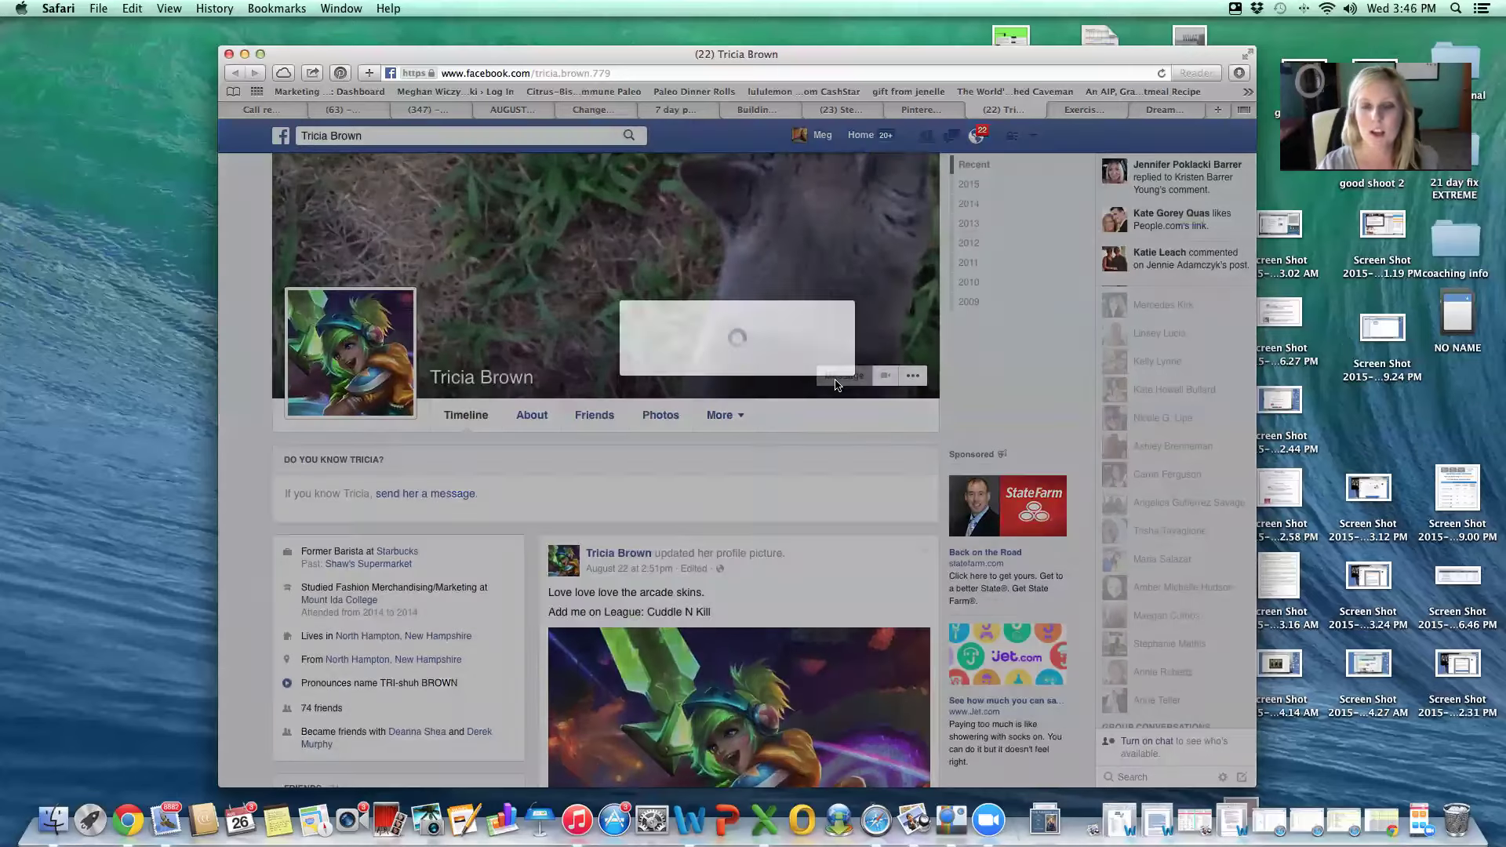
{"action": "left_click", "coordinate": [424, 492]}
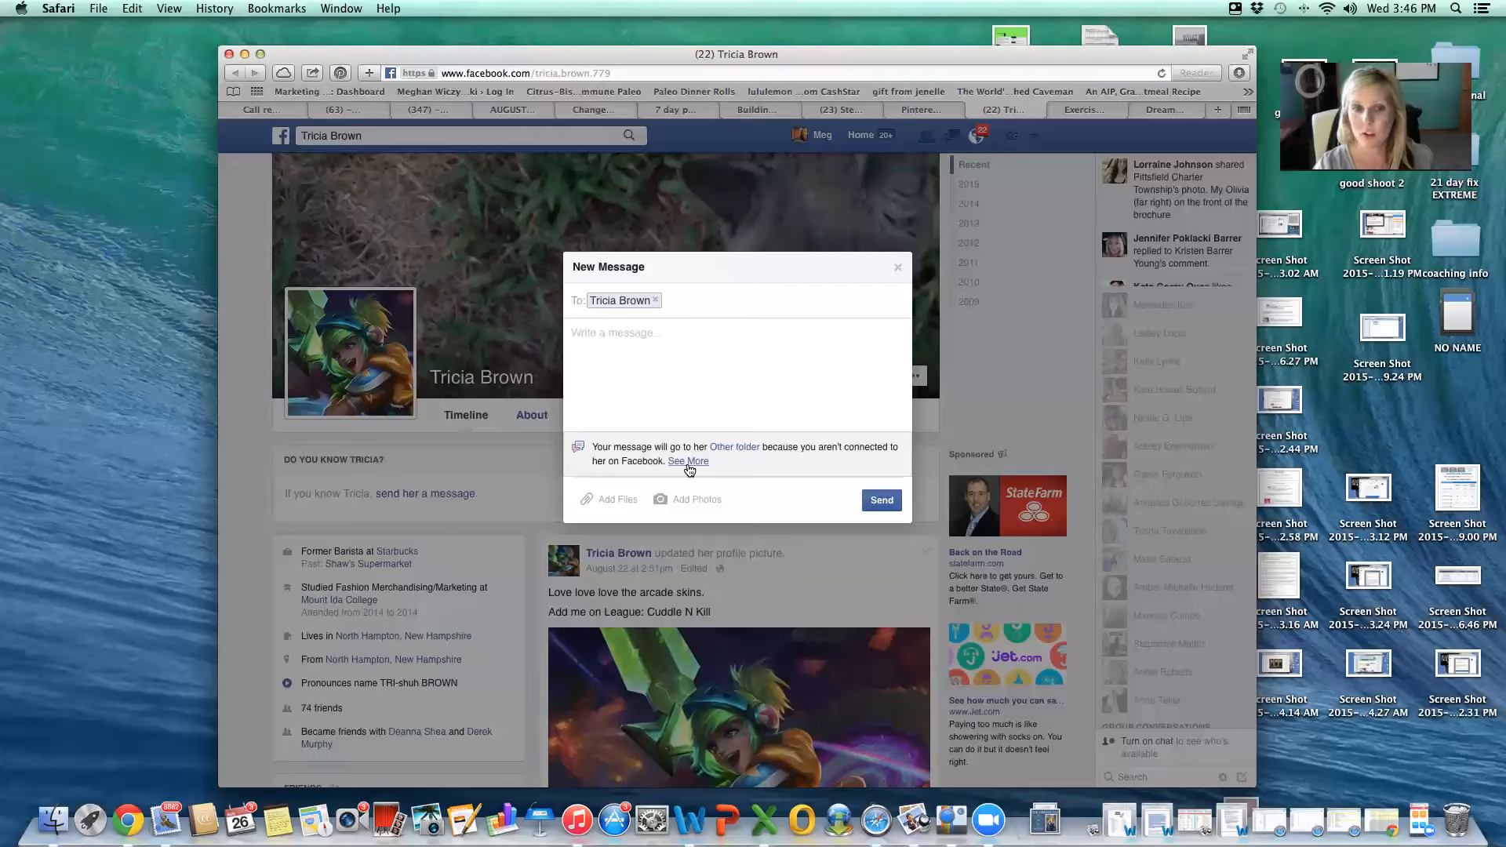
- Choose $1.00 direct-to-Inbox delivery for Tricia's message, then go to your own profile
{"action": "left_click", "coordinate": [688, 461]}
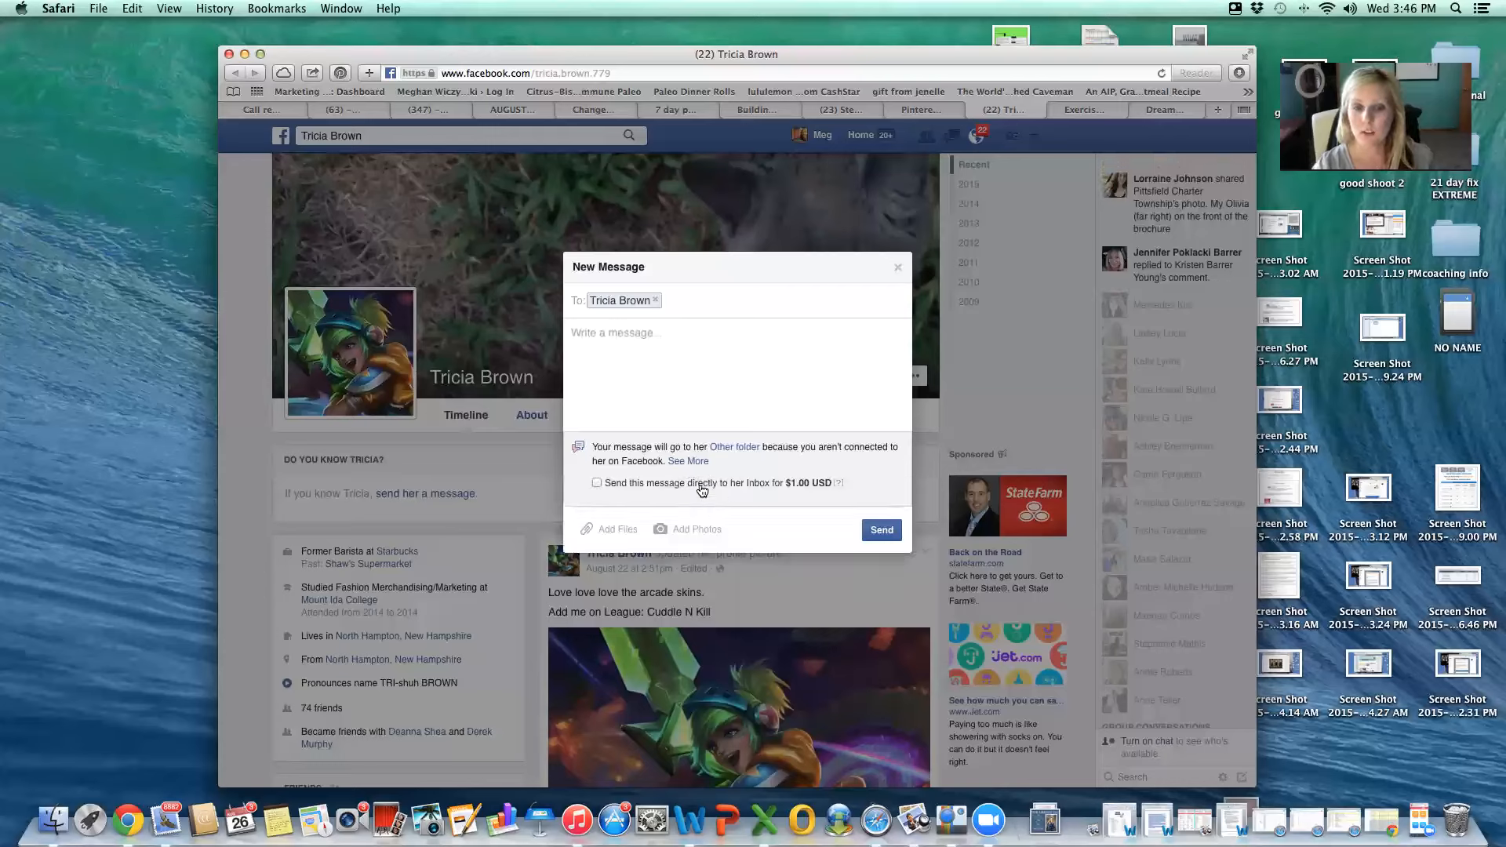
{"action": "left_click", "coordinate": [596, 482]}
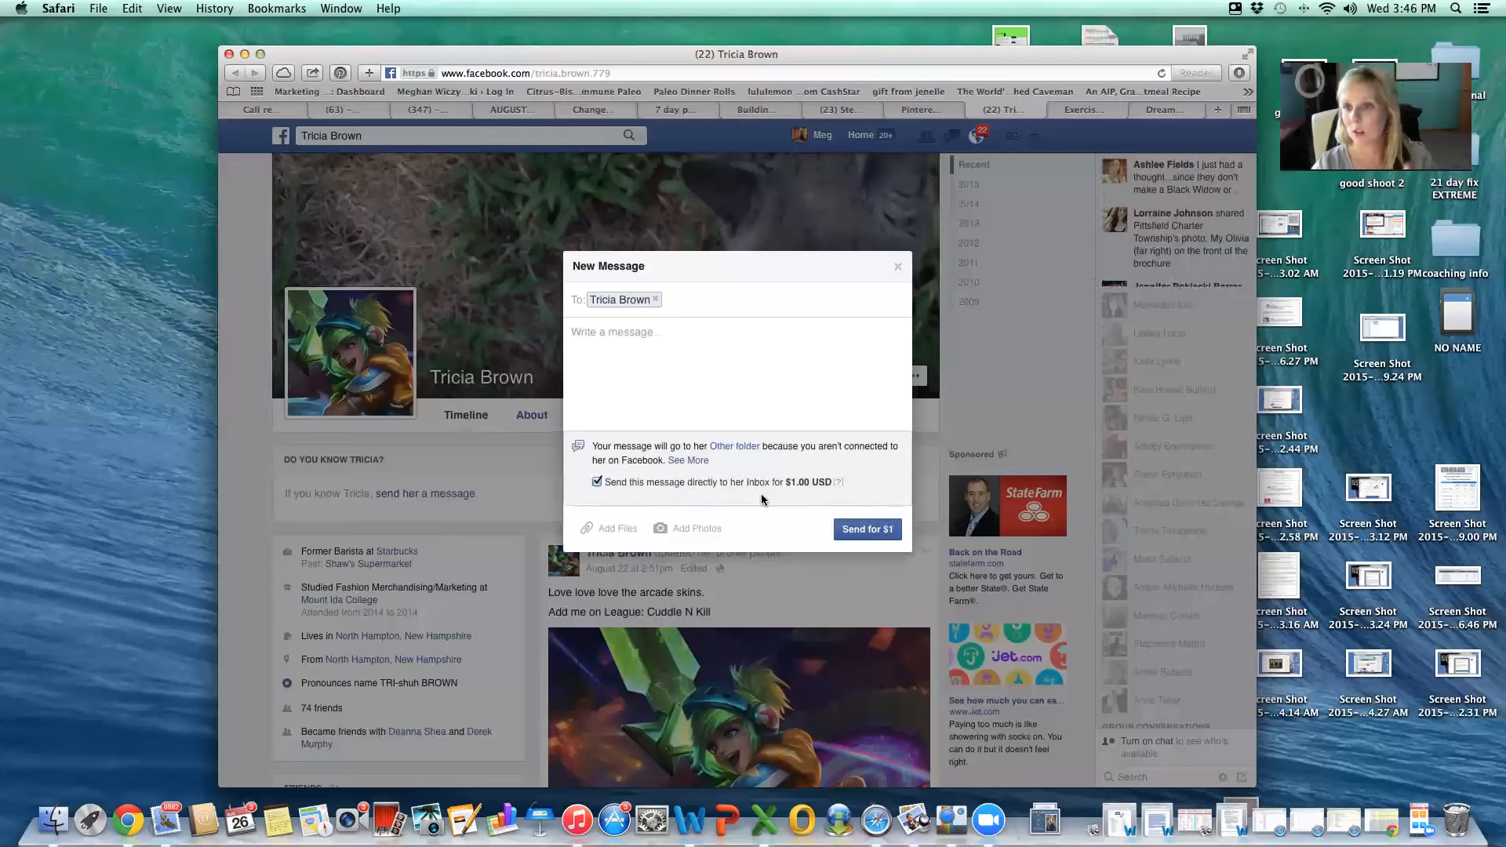
{"action": "left_click", "coordinate": [897, 266]}
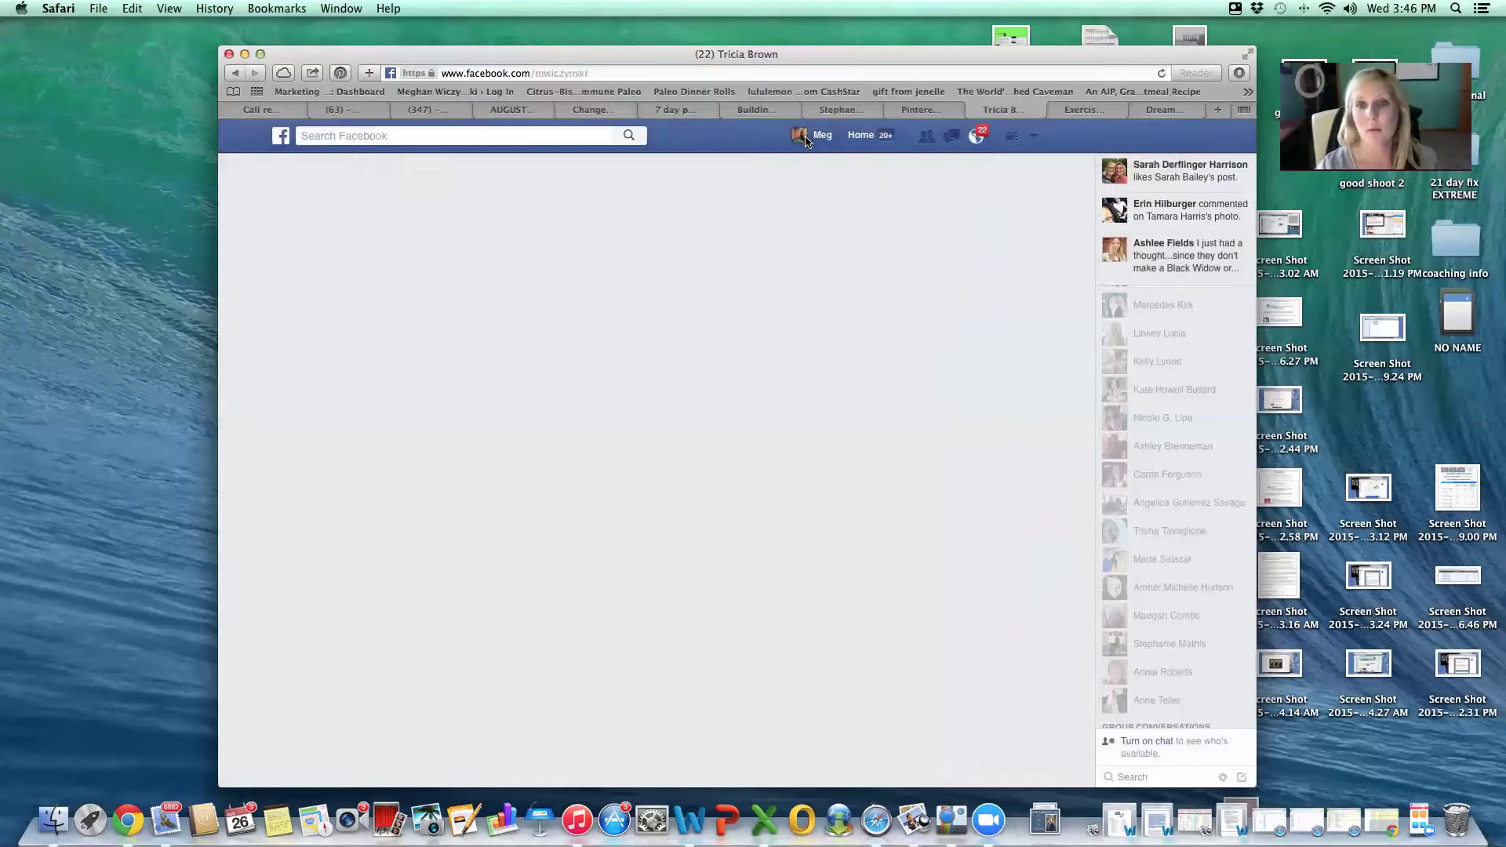
- Go from your personal profile to Meg Wiczynski's business Page via the Intro link
{"action": "left_click", "coordinate": [822, 134]}
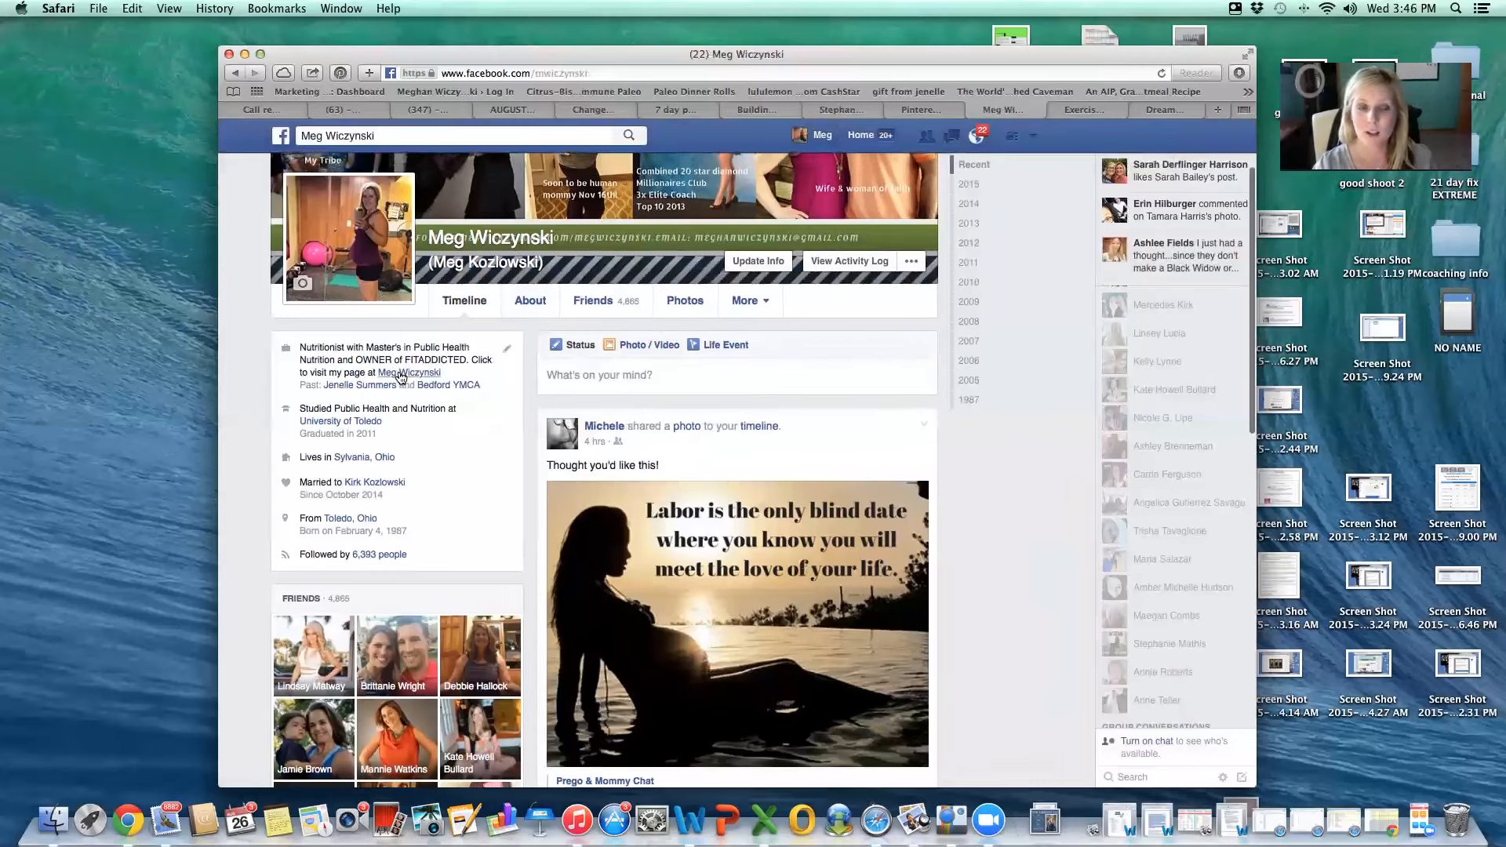
{"action": "left_click", "coordinate": [408, 372]}
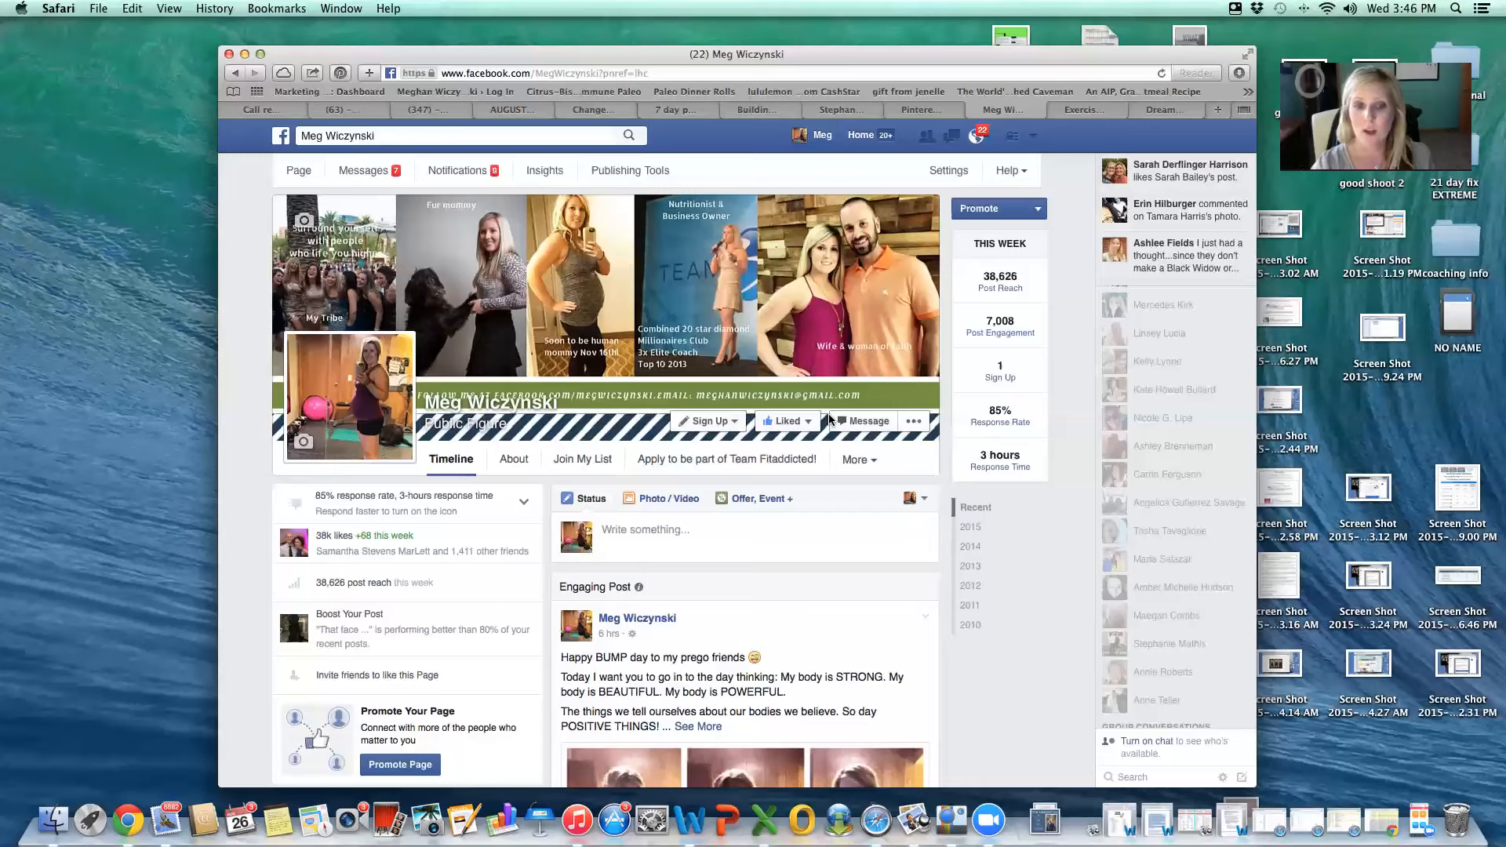
- Scroll down the business Page to the BUMP day post and its comments
{"action": "scroll", "scroll_direction": "down", "scroll_amount": 3}
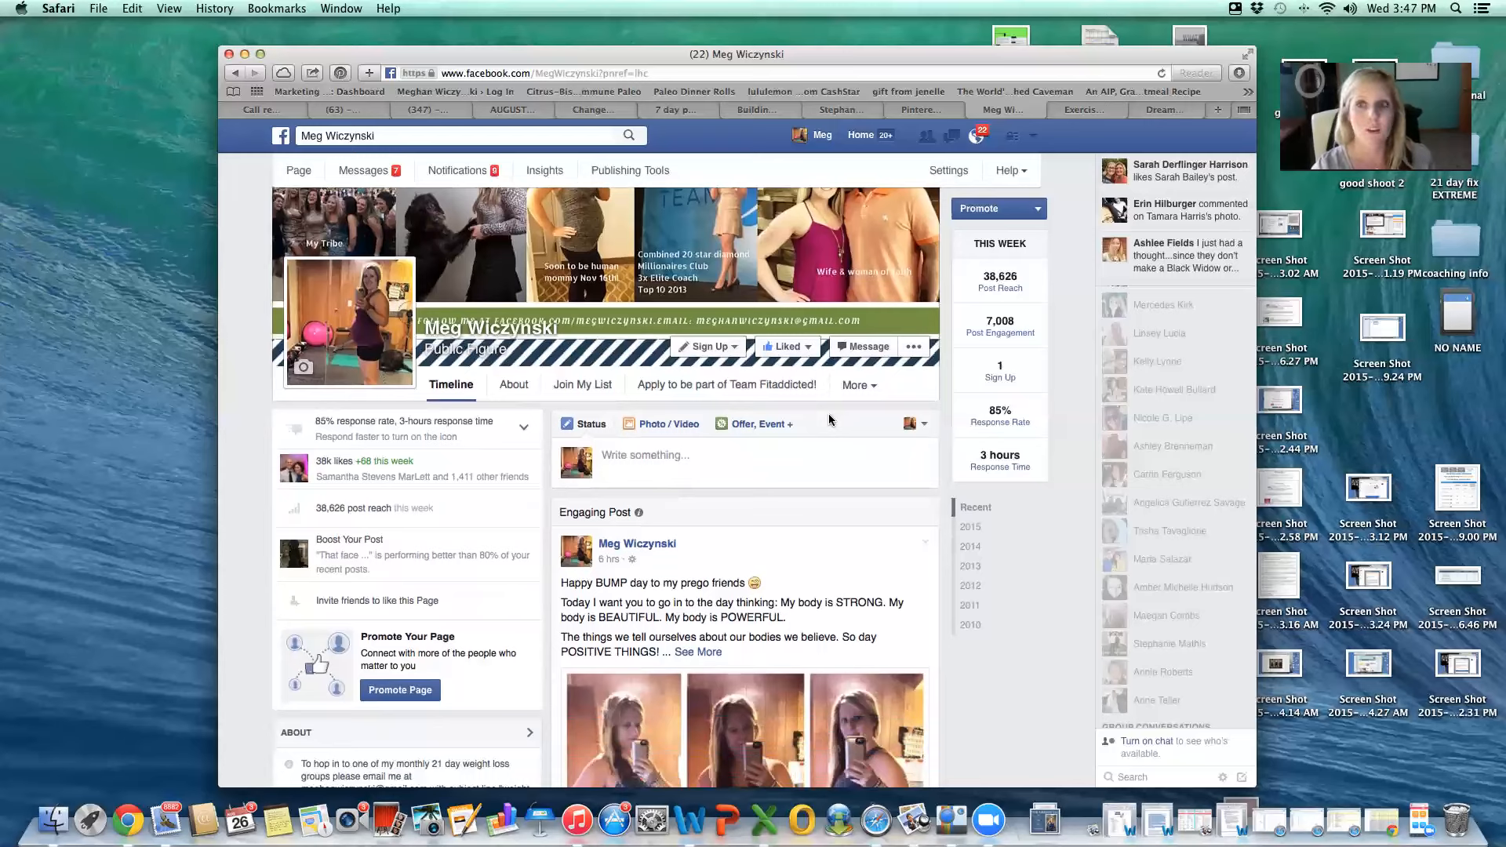
{"action": "scroll", "scroll_direction": "down", "scroll_amount": 3}
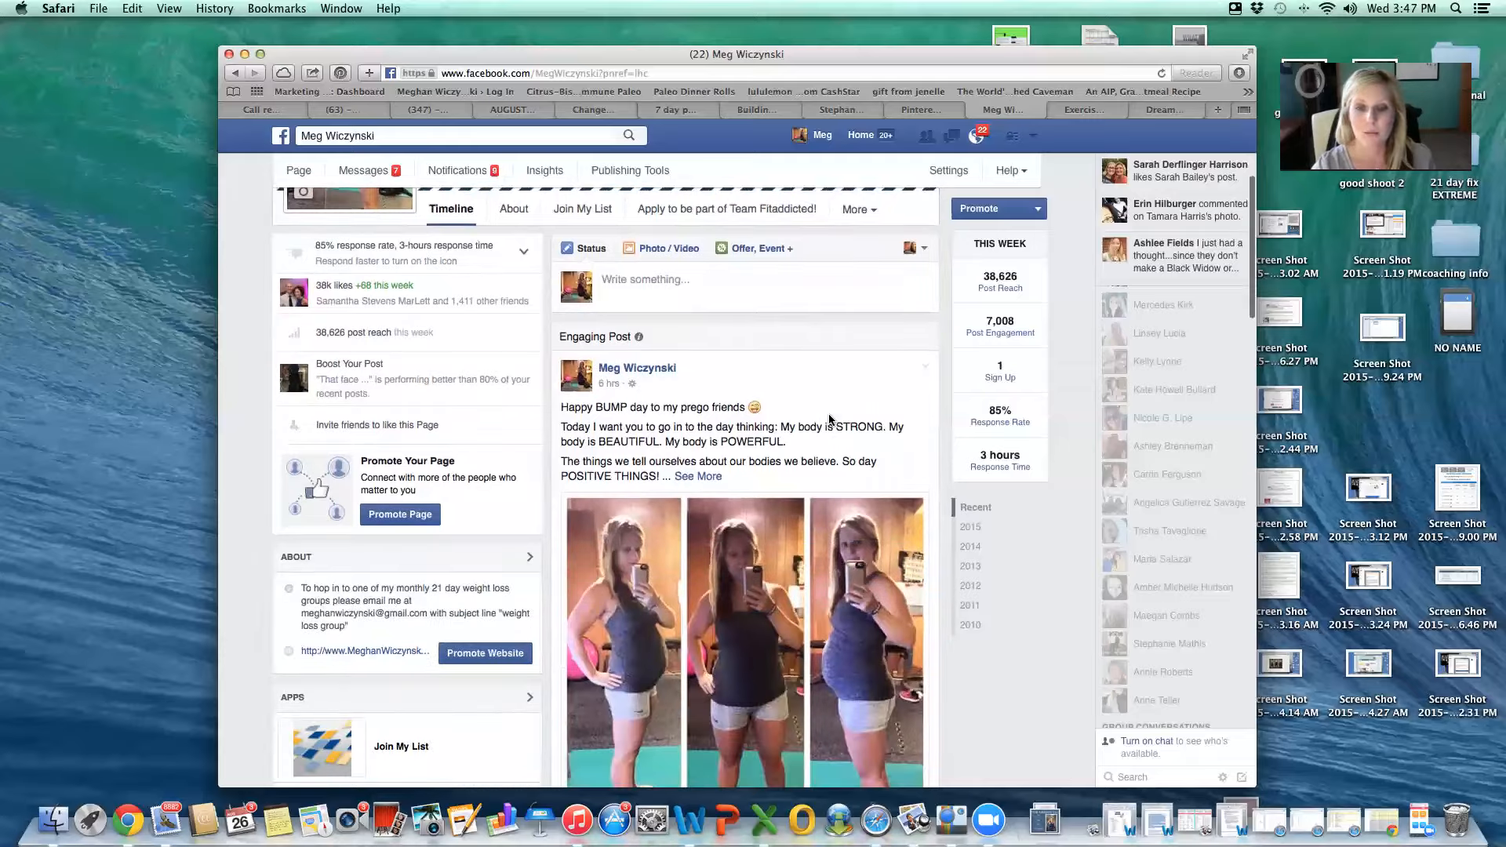
{"action": "scroll", "scroll_direction": "down", "scroll_amount": 3}
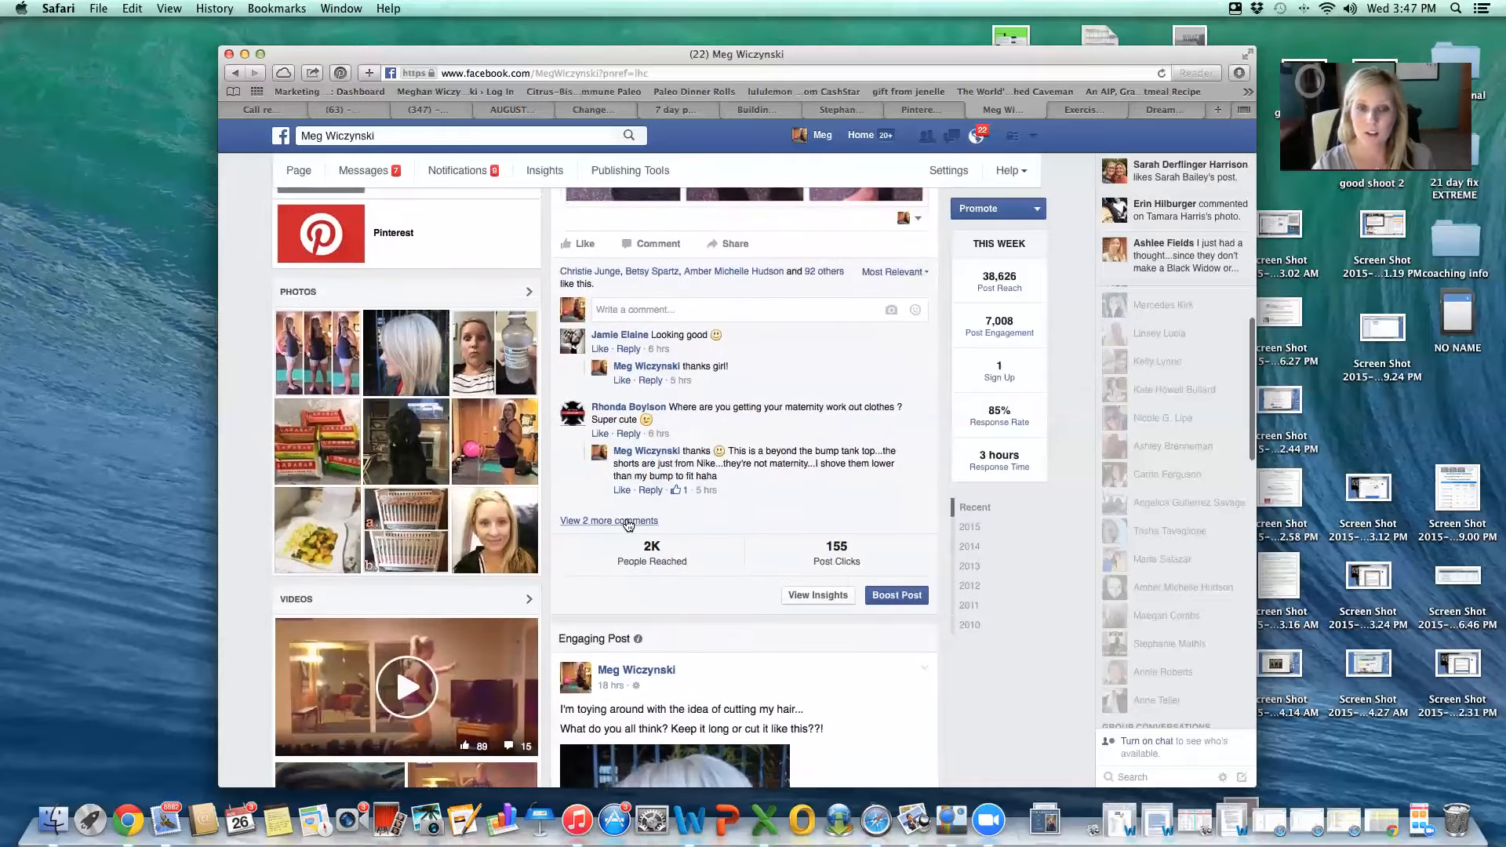
{"action": "scroll", "scroll_direction": "down", "scroll_amount": 3}
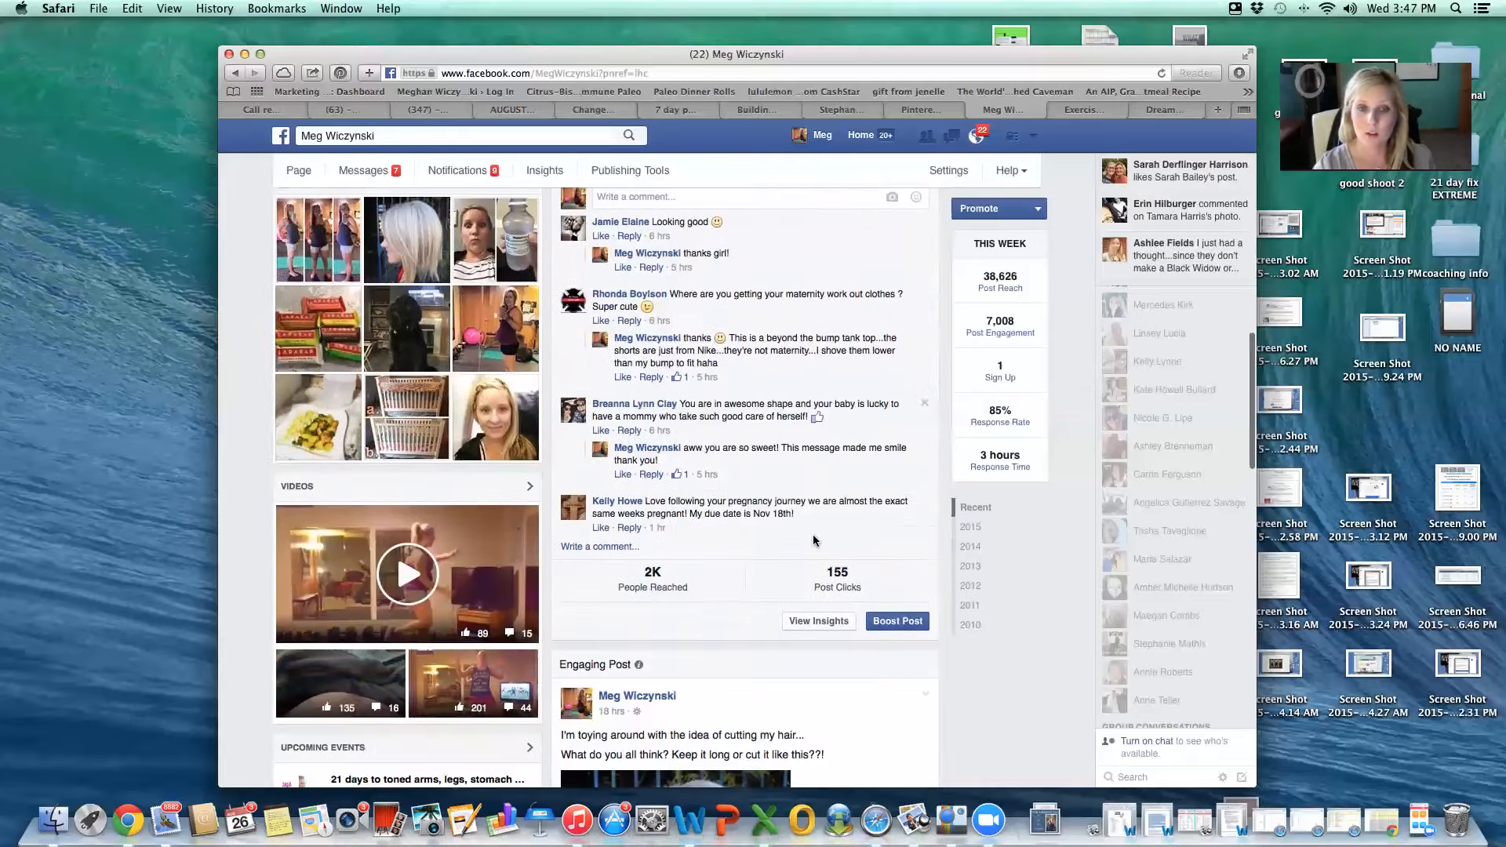
{"action": "mouse_move", "coordinate": [616, 501]}
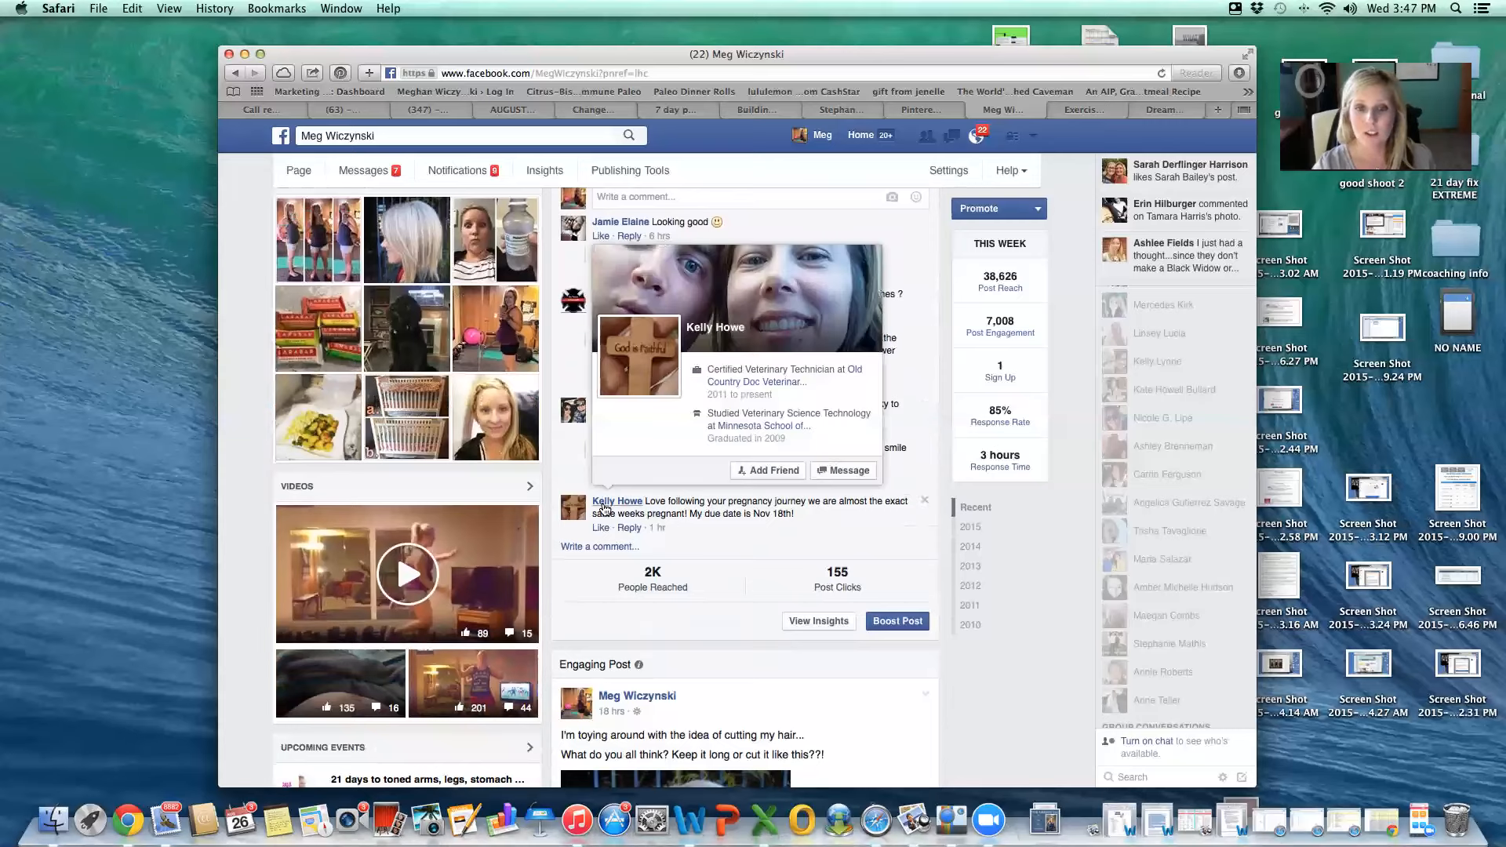